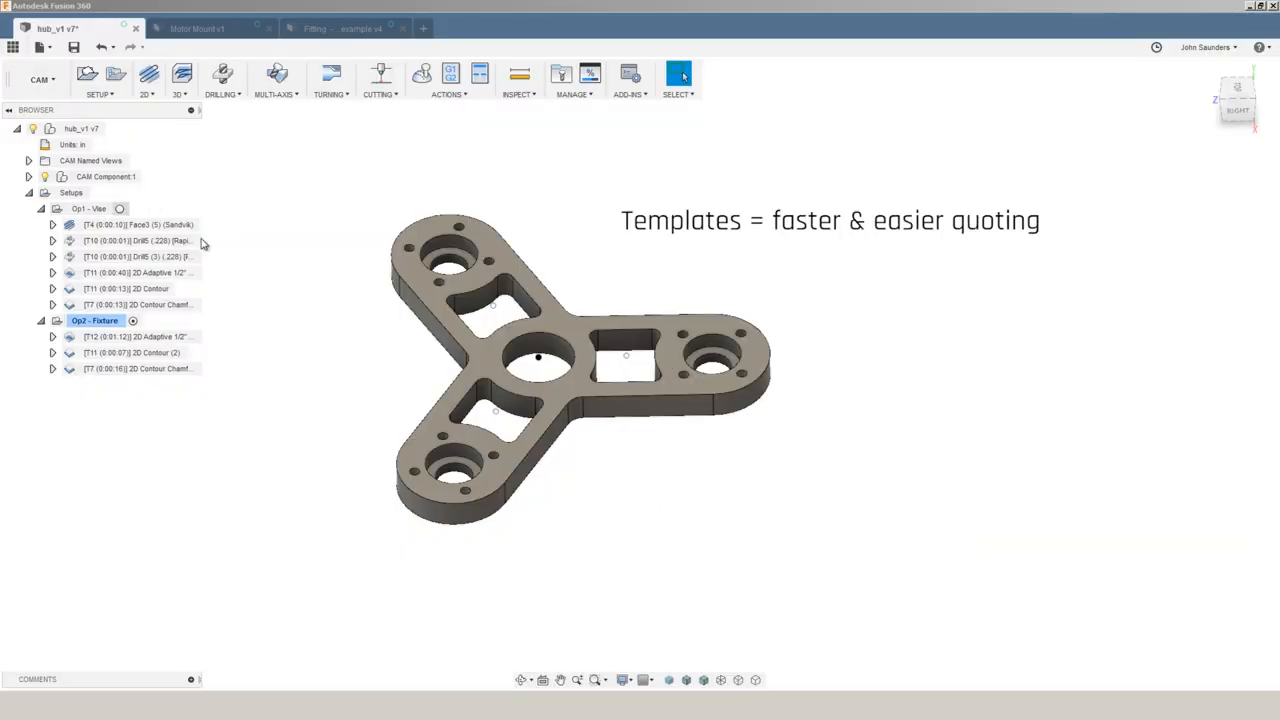
Preview the facing toolpath, then bring up the Op1 setup's context menu for templates.
click(136, 224)
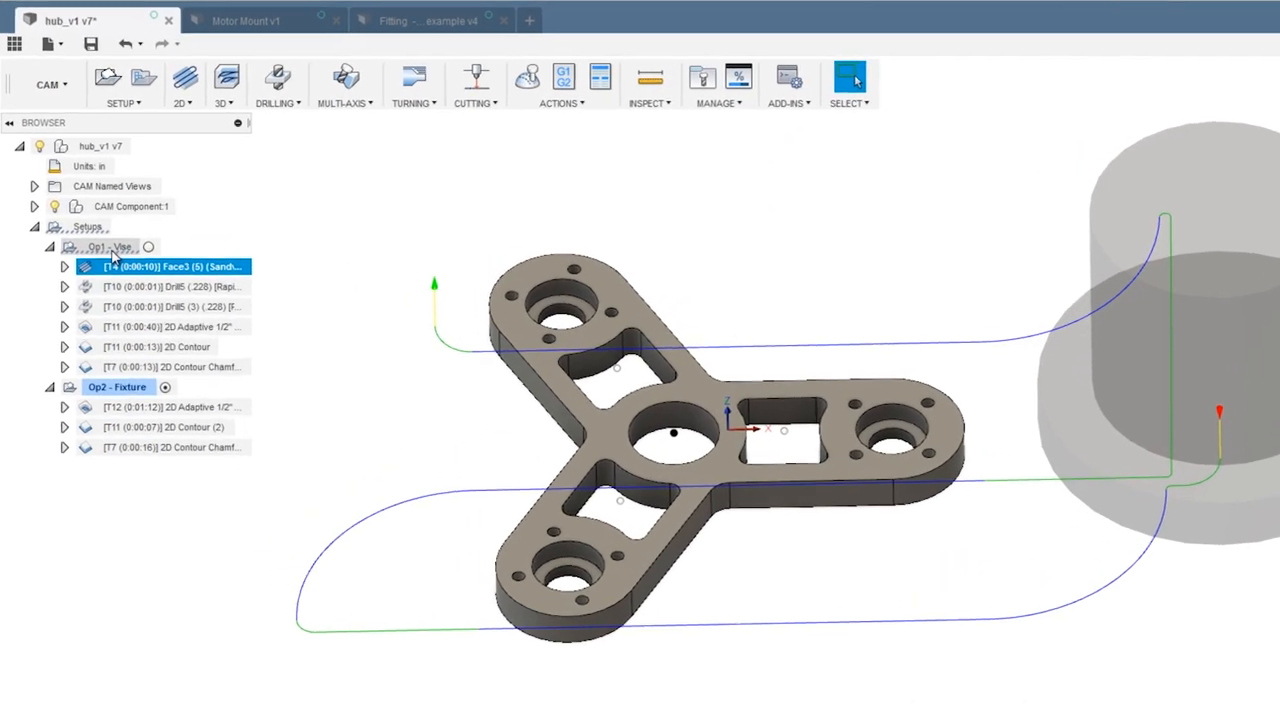
right_click(100, 248)
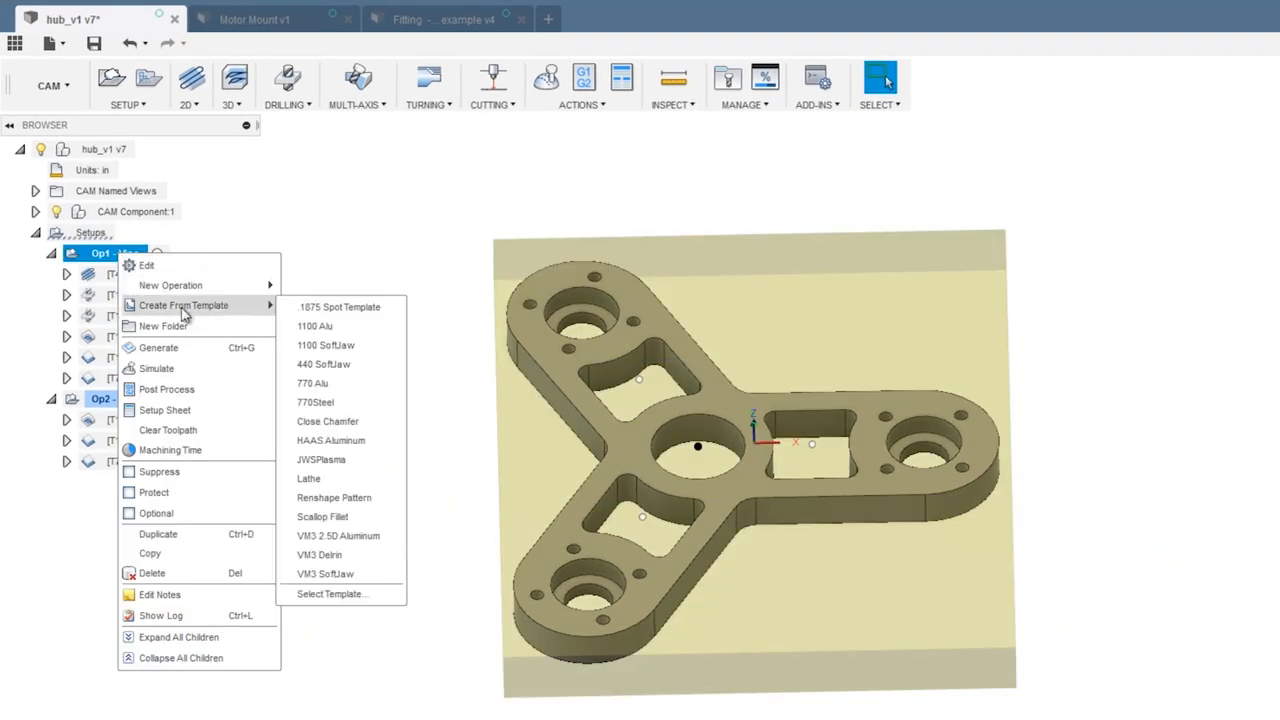
mouse_move(344, 390)
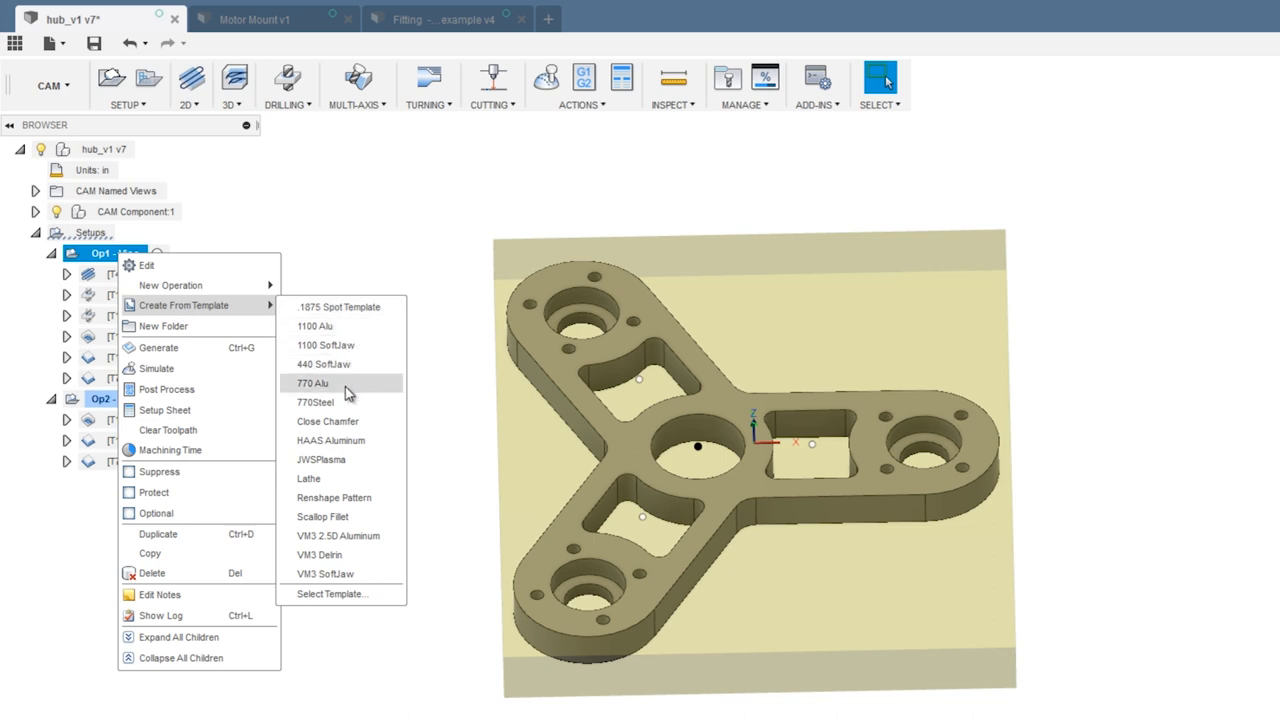
mouse_move(350, 402)
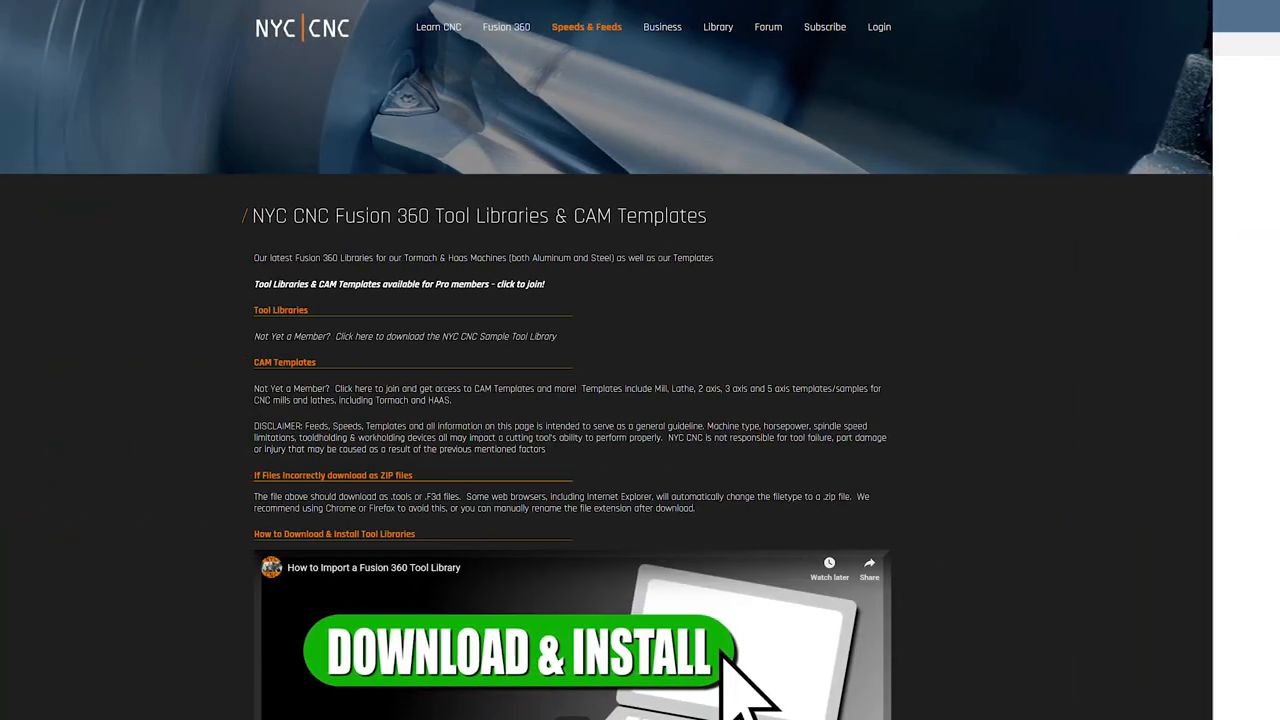
scroll(down, 3)
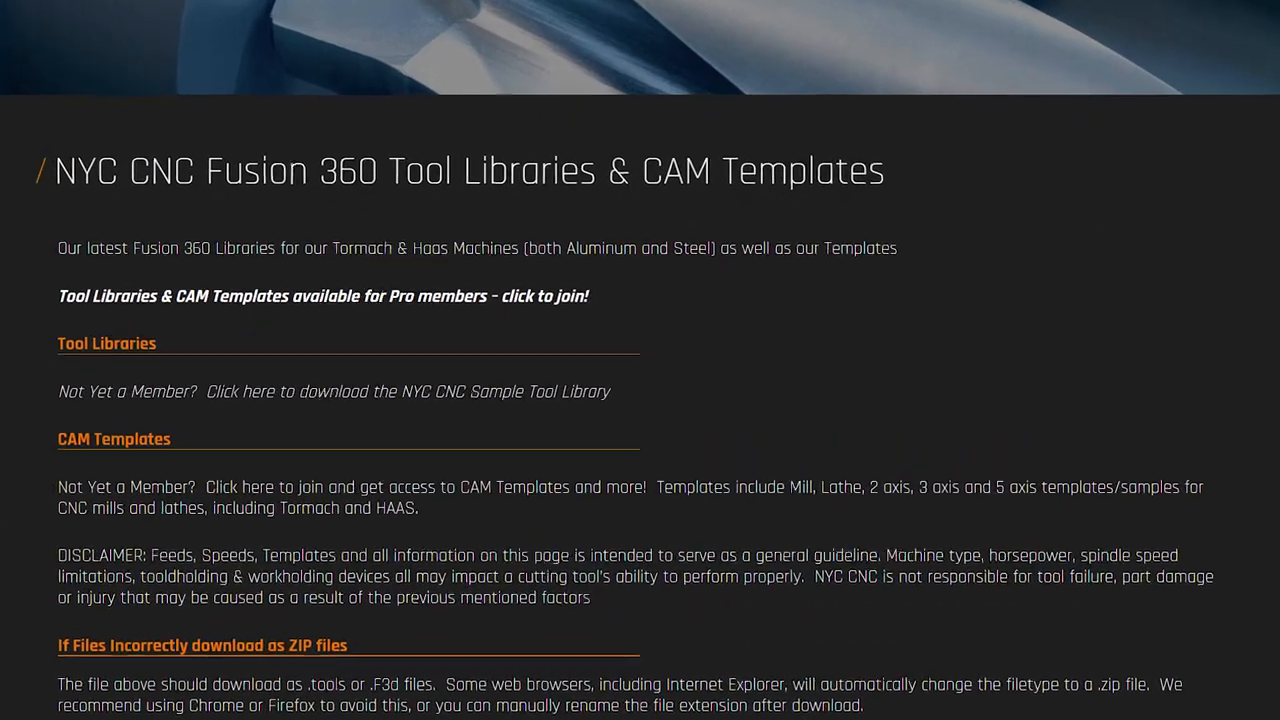
scroll(down, 3)
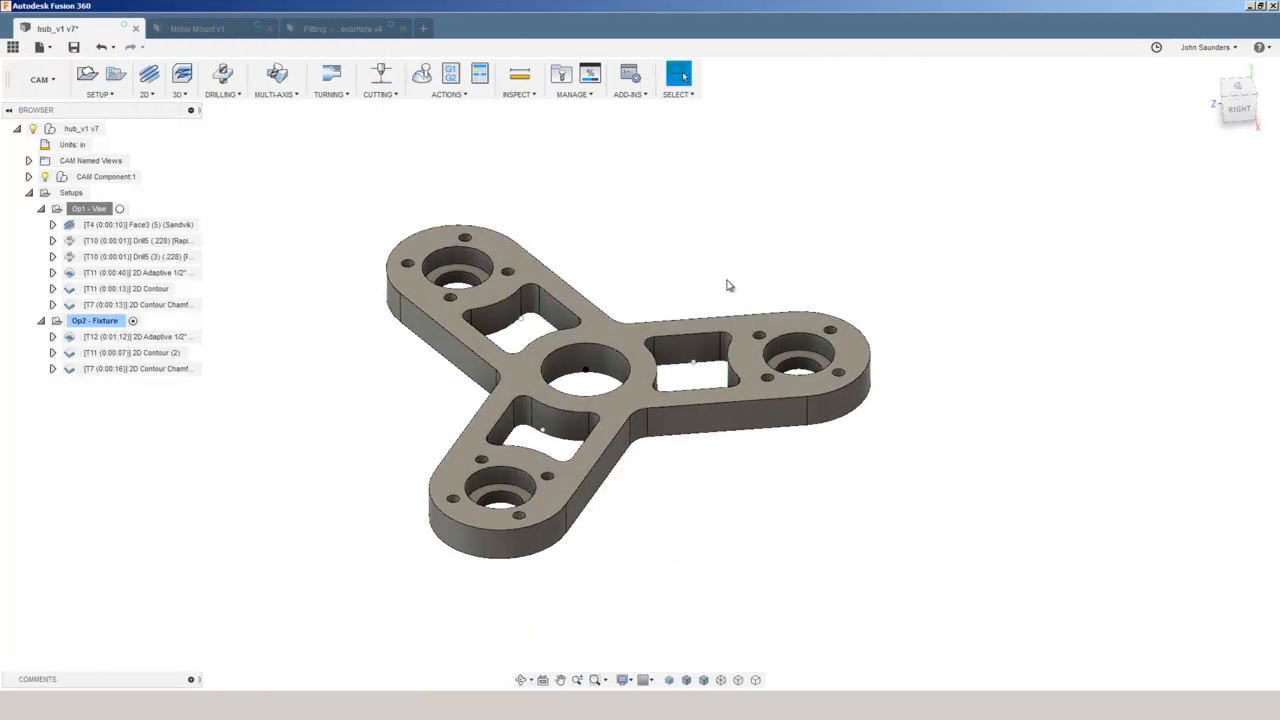
Preview the Drill, 2D Adaptive and 2D Contour Chamfer toolpaths on the hub in turn.
click(130, 224)
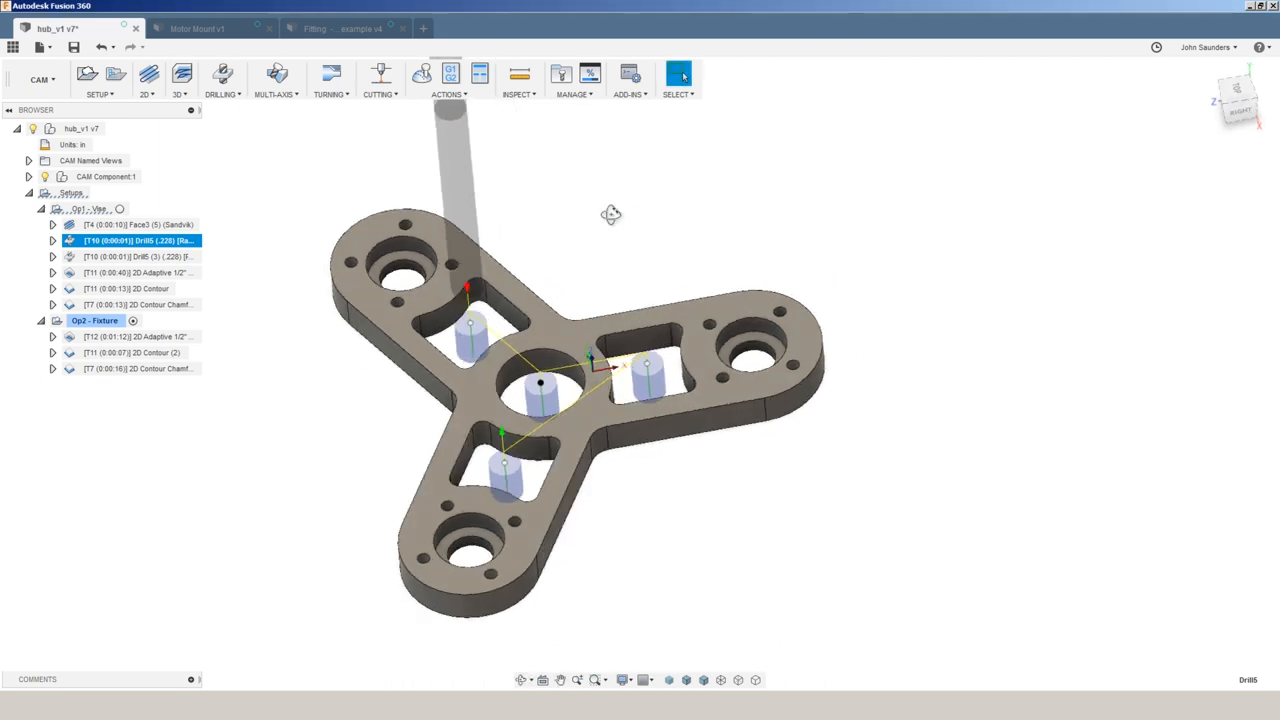
drag(612, 214, 510, 338)
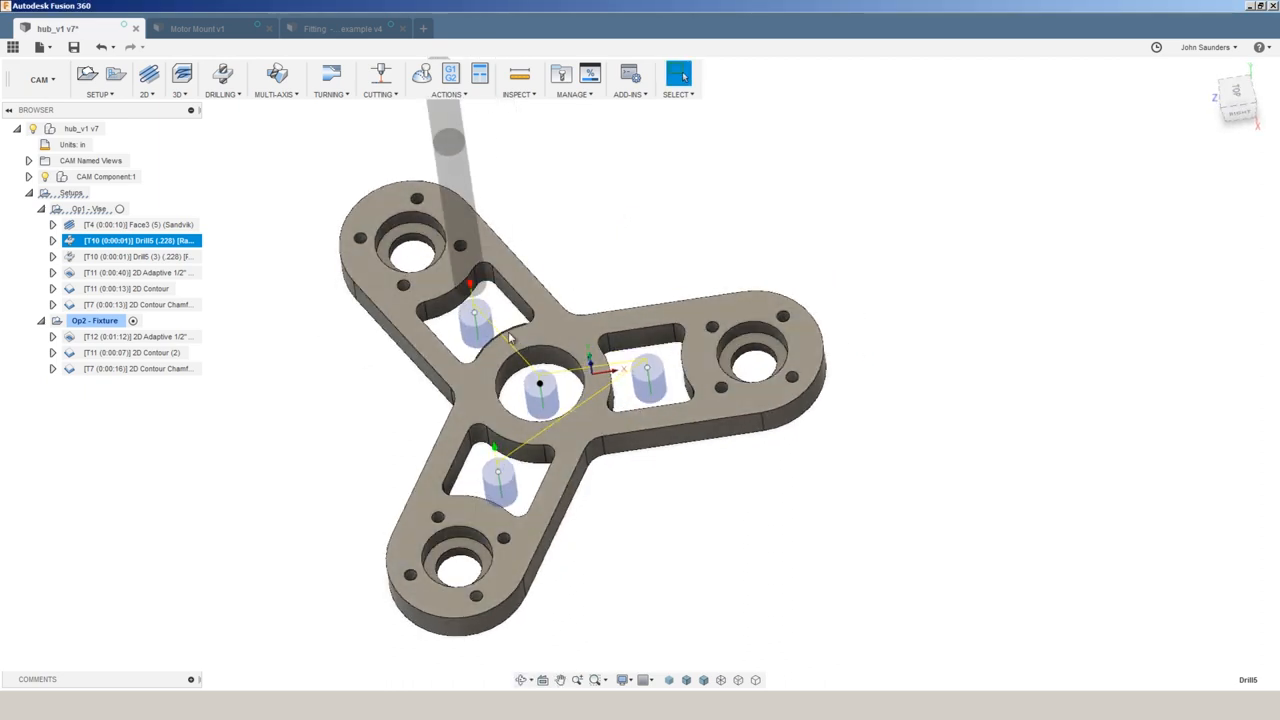
mouse_move(164, 264)
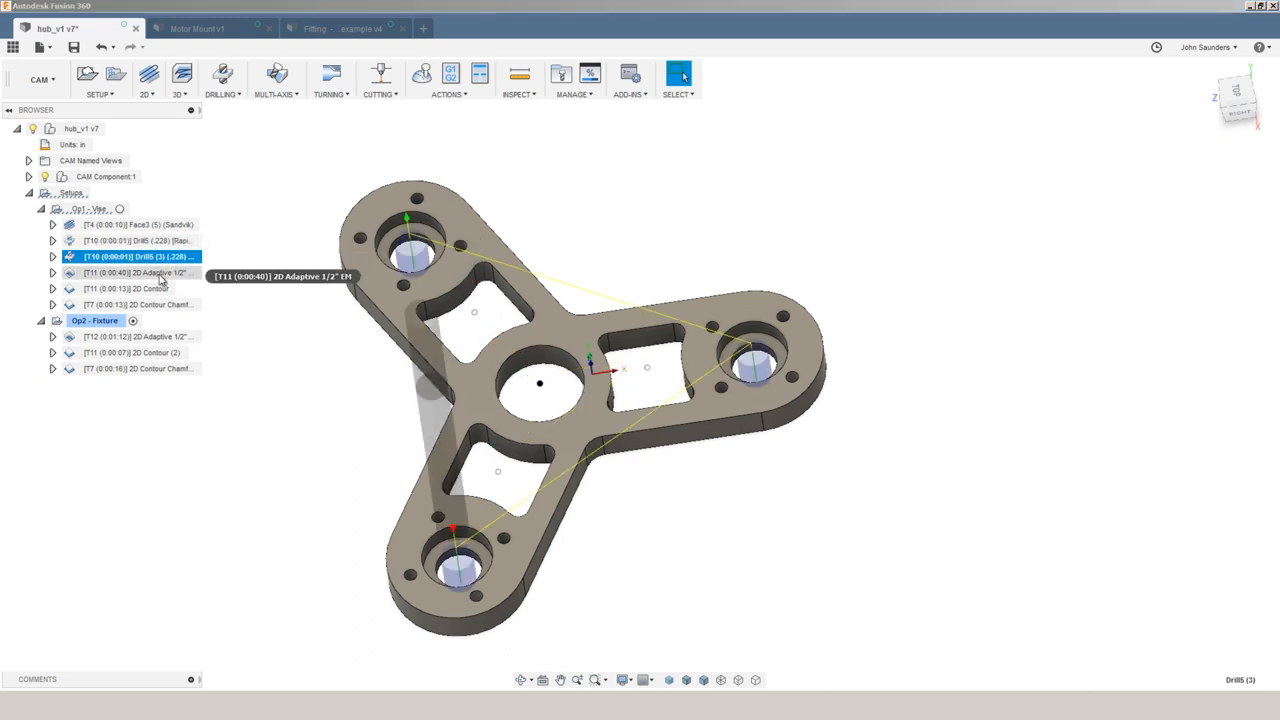
click(136, 272)
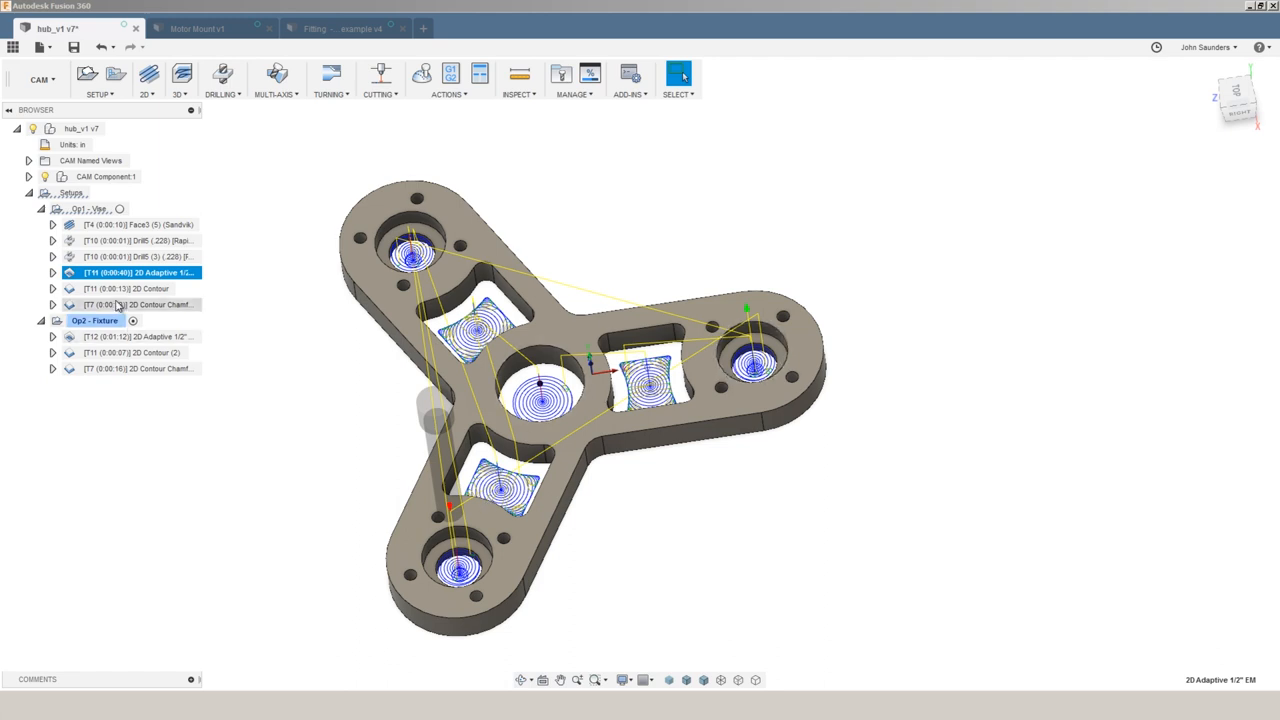
click(130, 288)
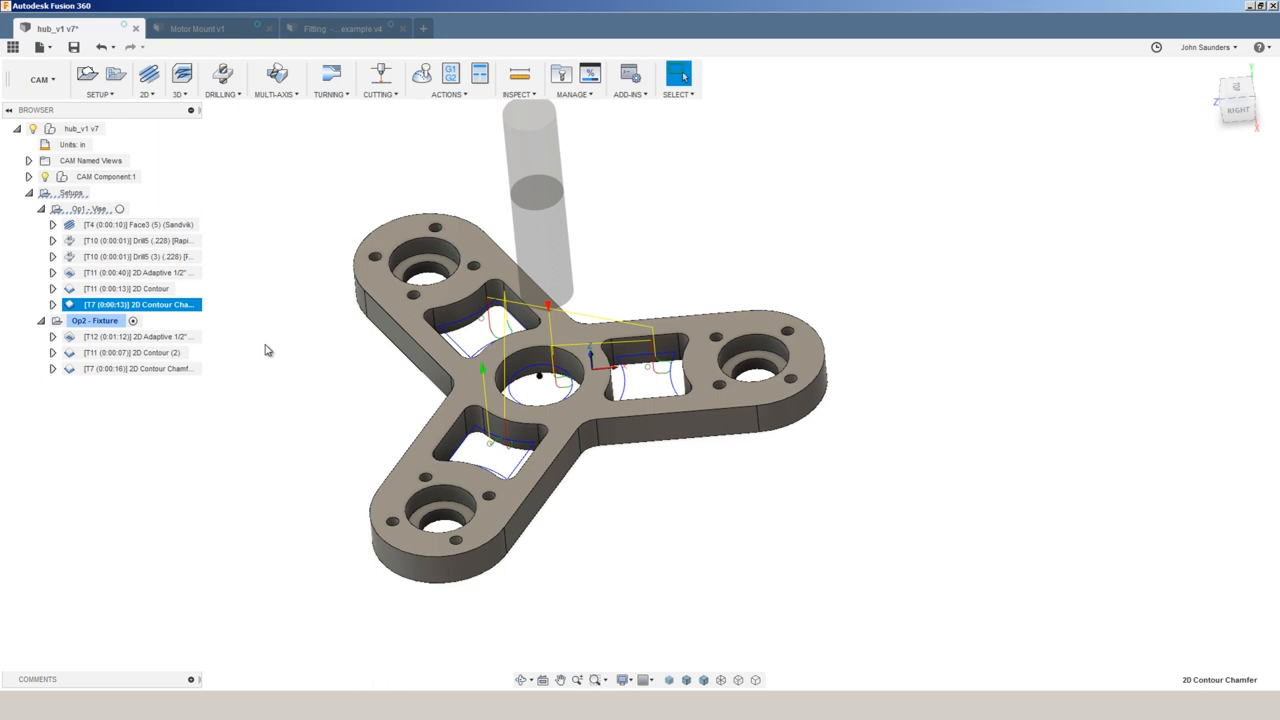
mouse_move(276, 348)
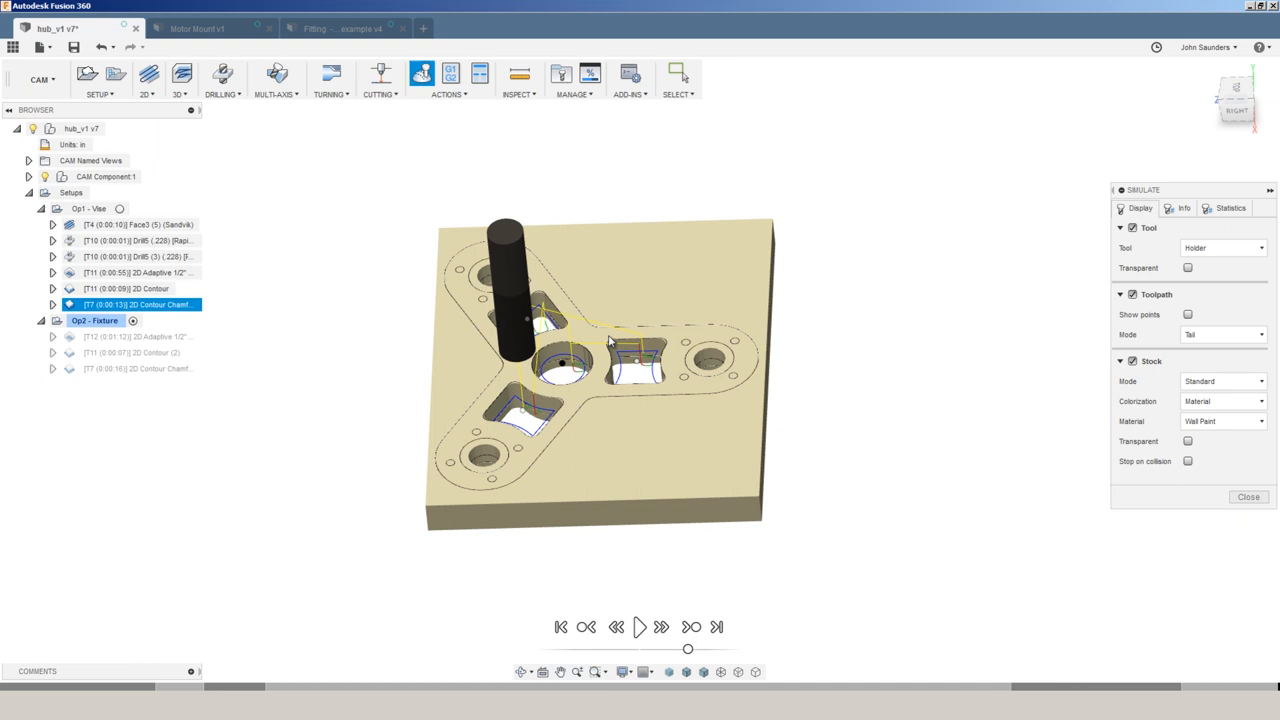
mouse_move(924, 464)
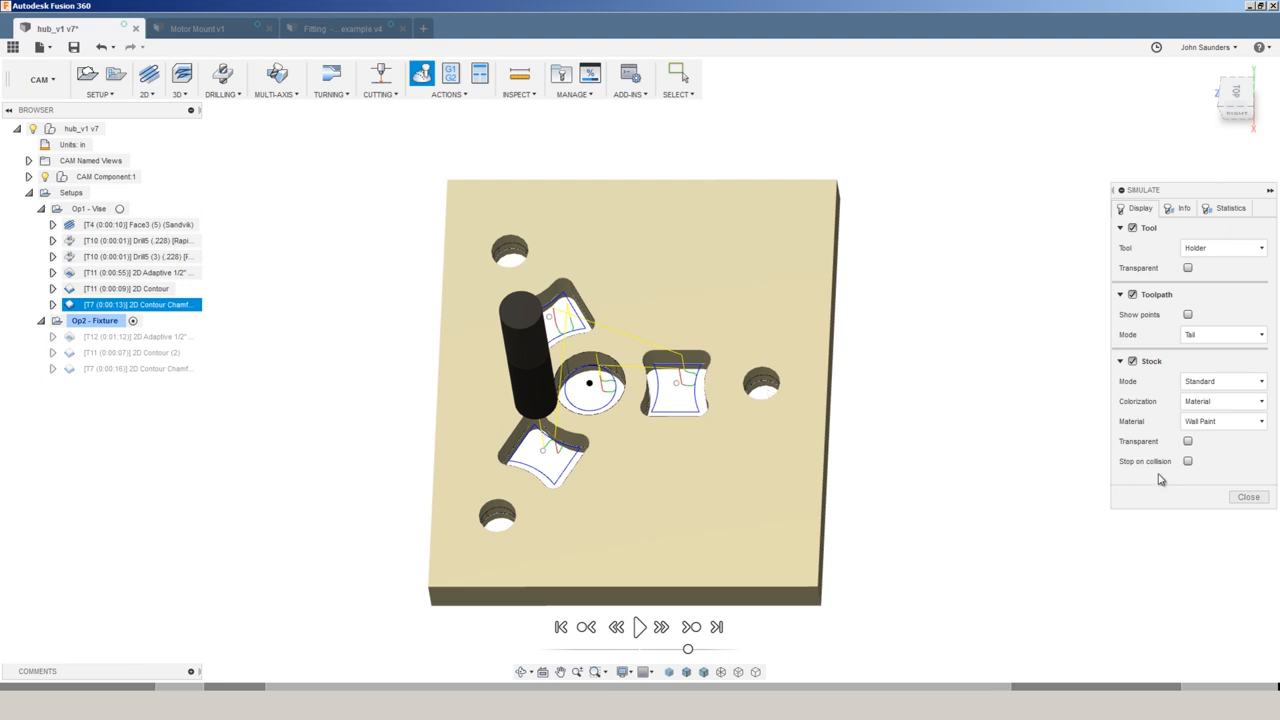
Close the Simulate panel after watching the Op1 stock removal.
click(92, 320)
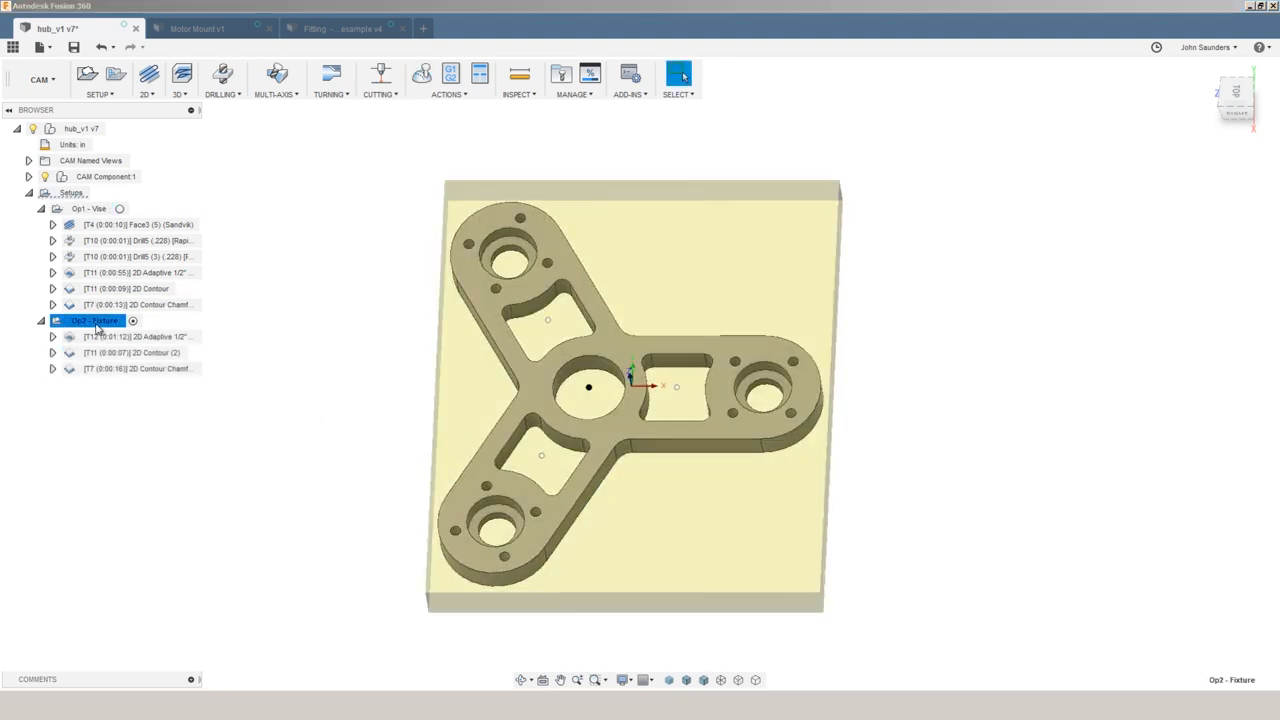
click(136, 336)
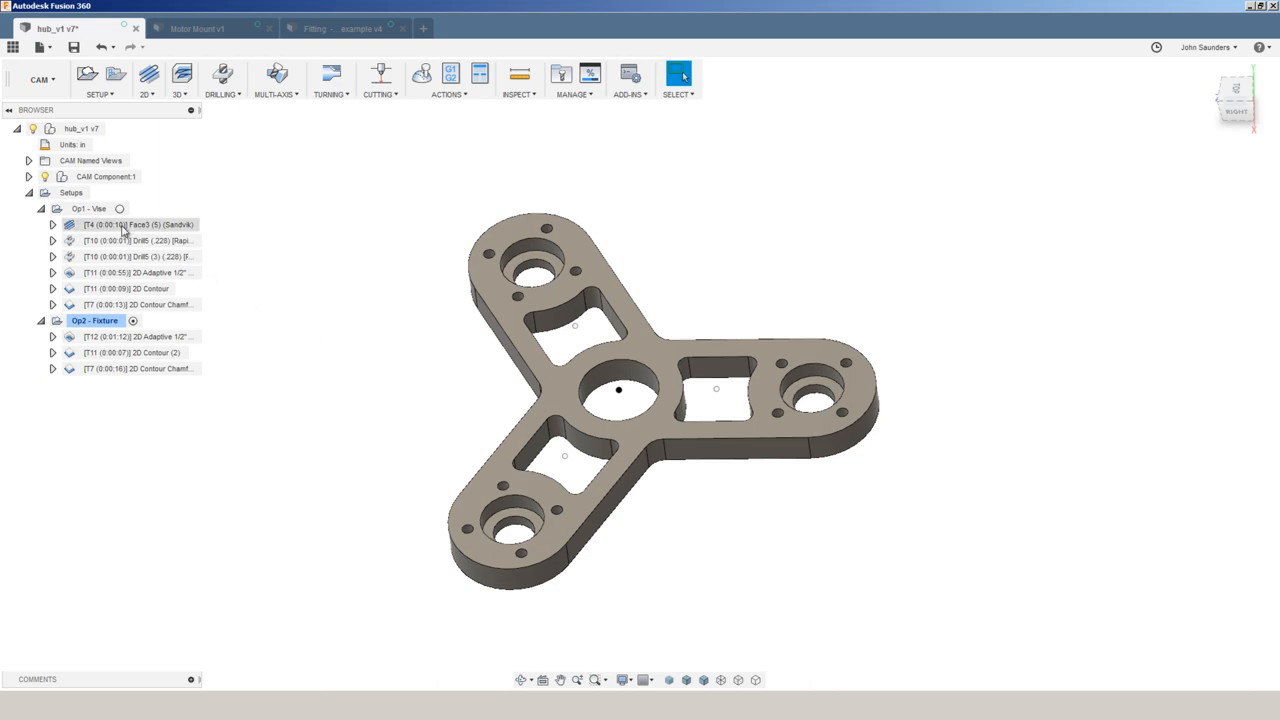
right_click(94, 320)
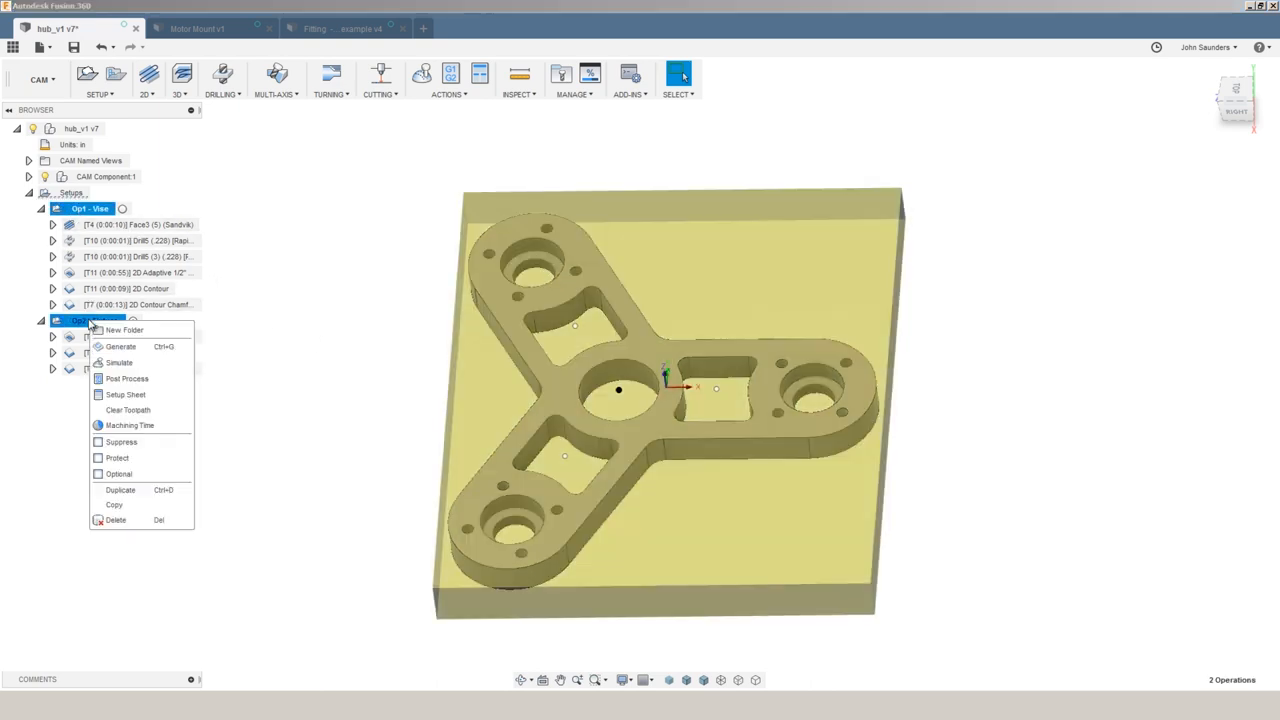
click(128, 424)
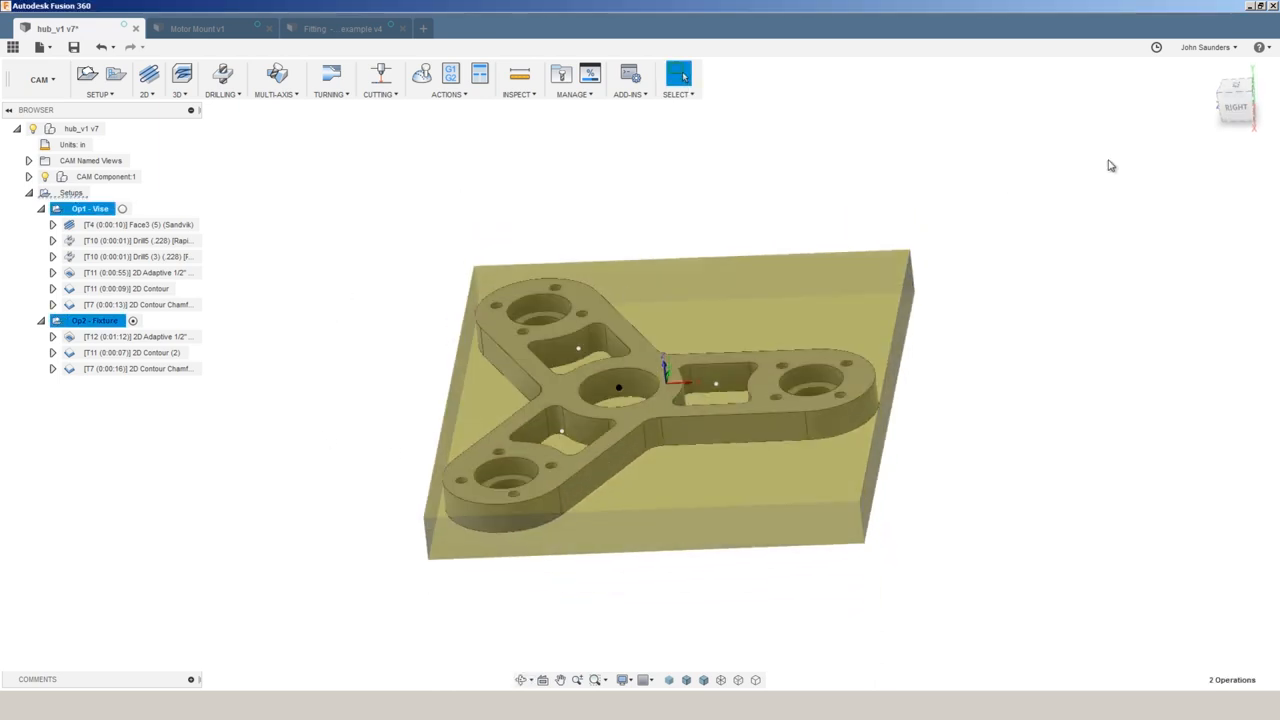
click(1236, 98)
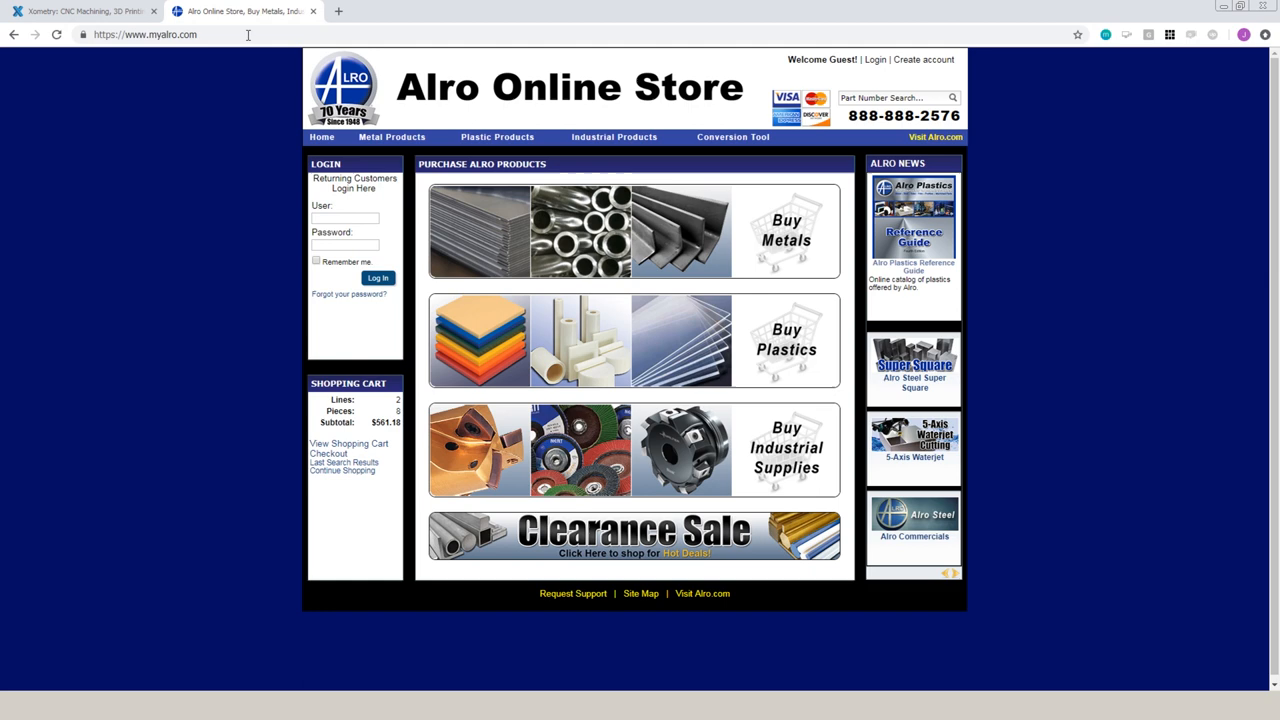
mouse_move(468, 204)
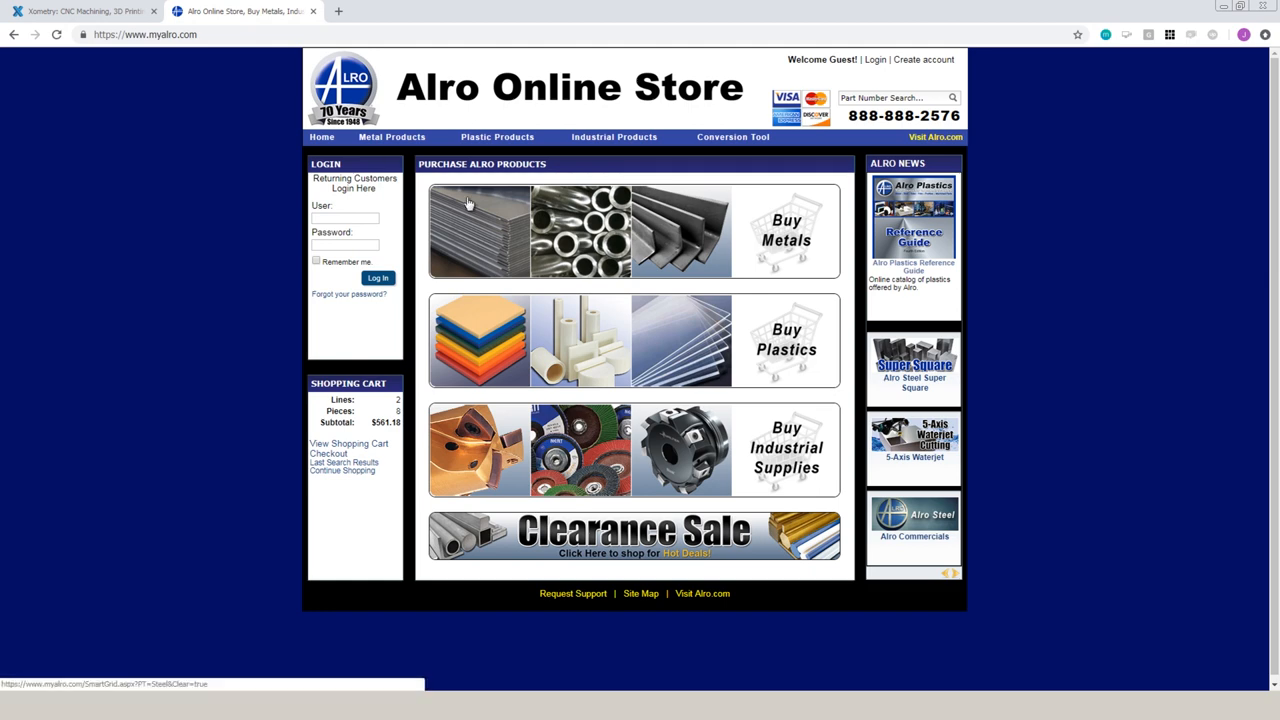
mouse_move(478, 208)
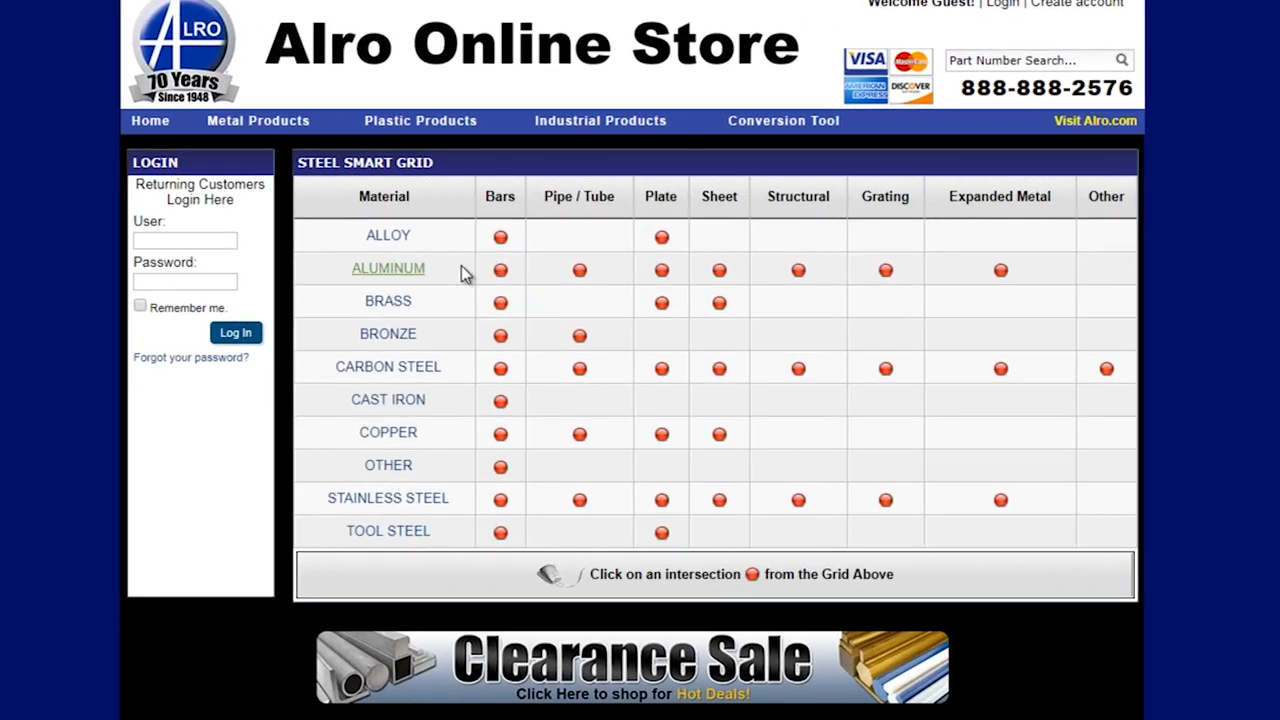
mouse_move(500, 270)
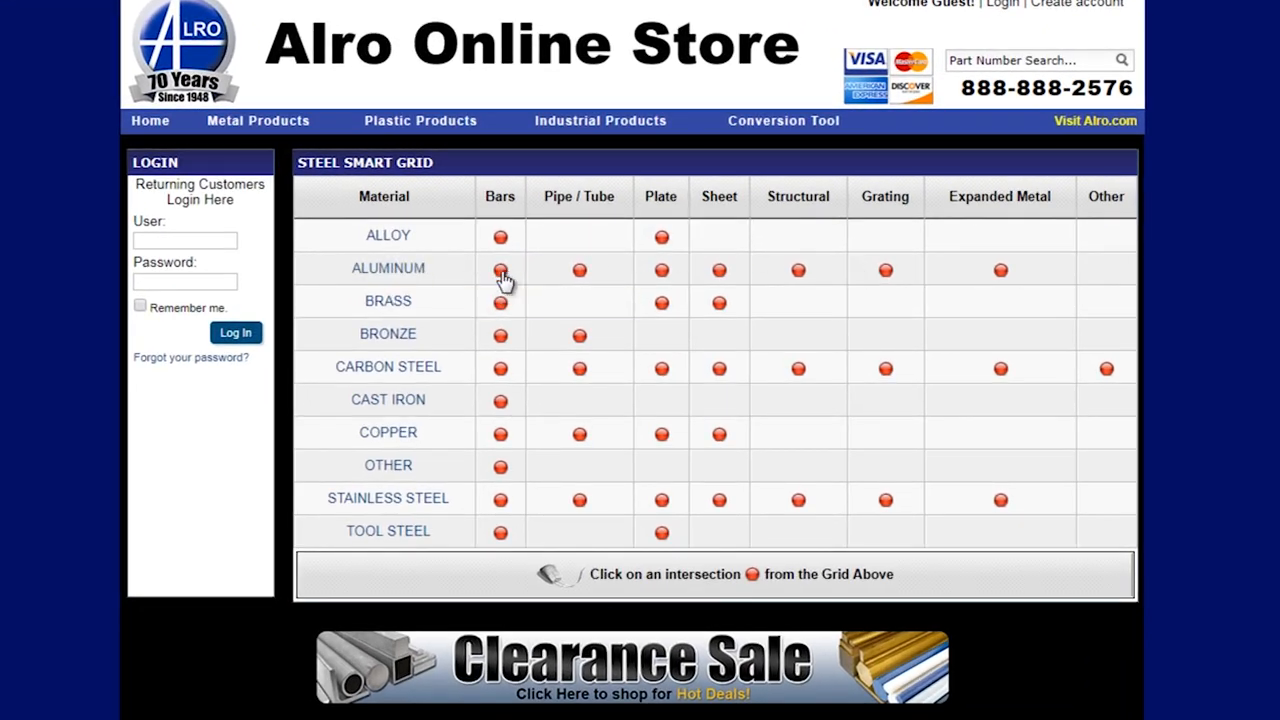
Choose 6061 extruded flat aluminum bar, Dim A 3/8, Dim B 4, Custom Cut List length.
click(500, 268)
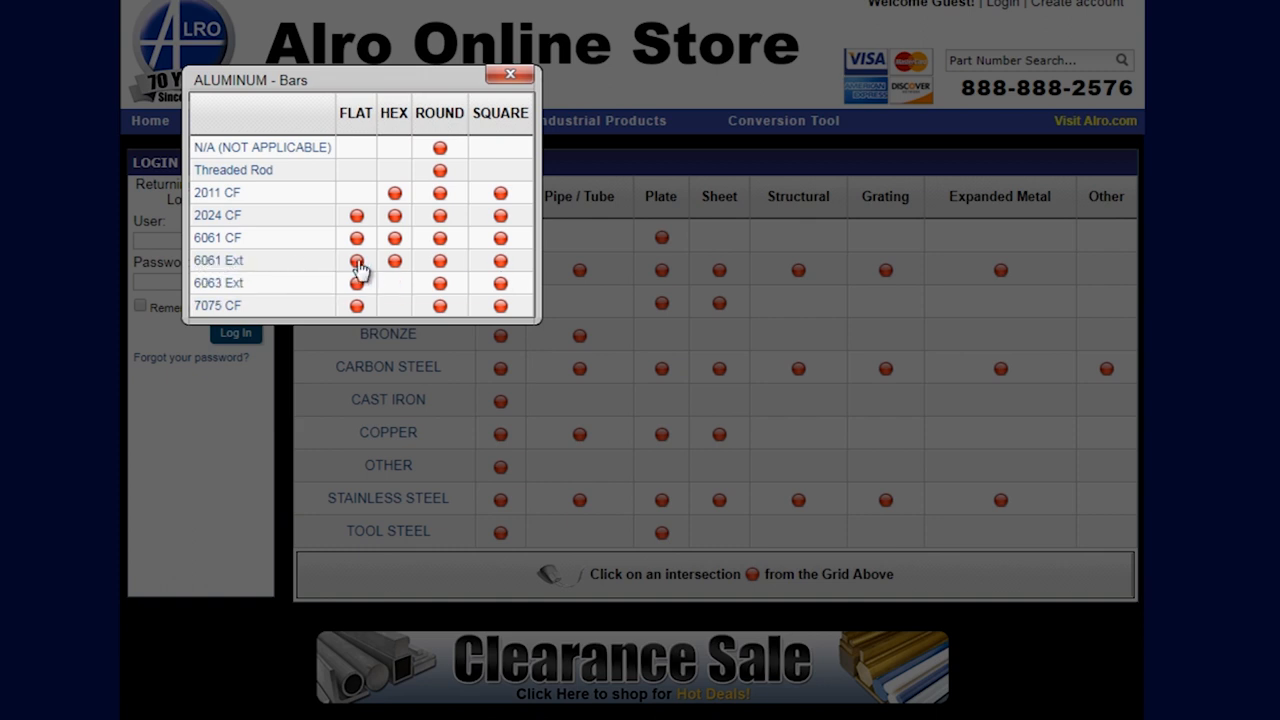
click(356, 260)
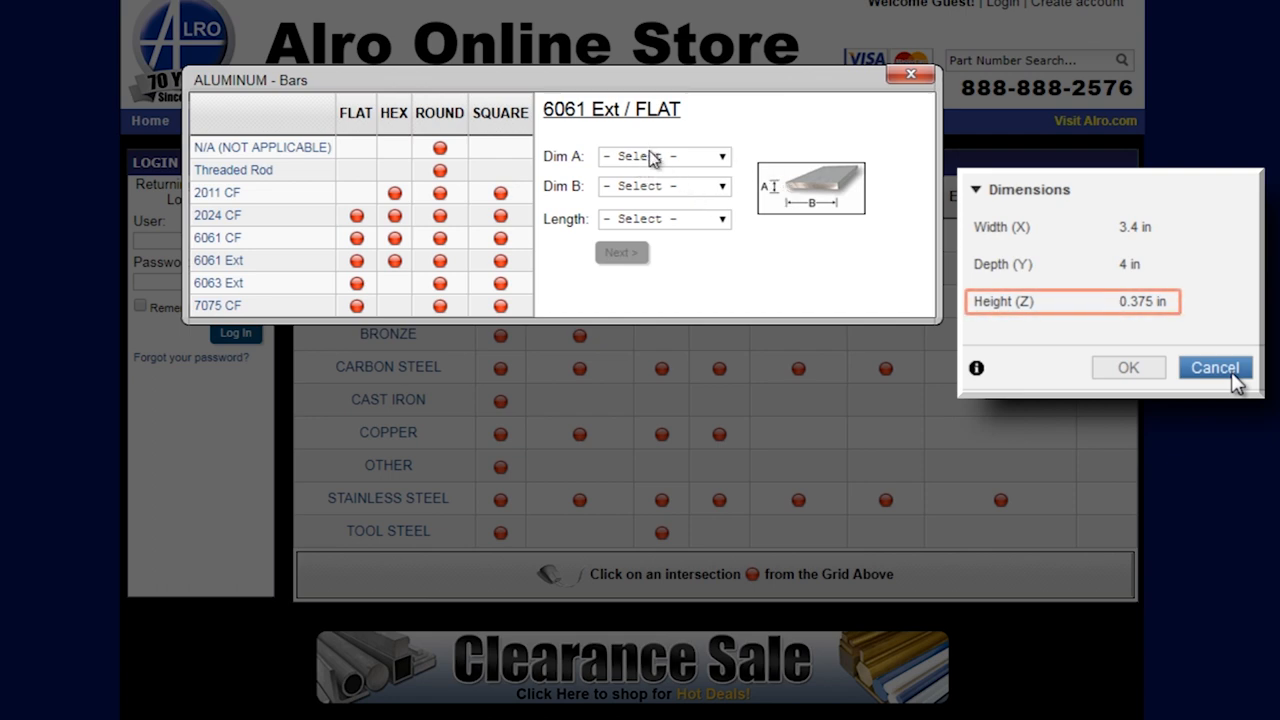
click(664, 156)
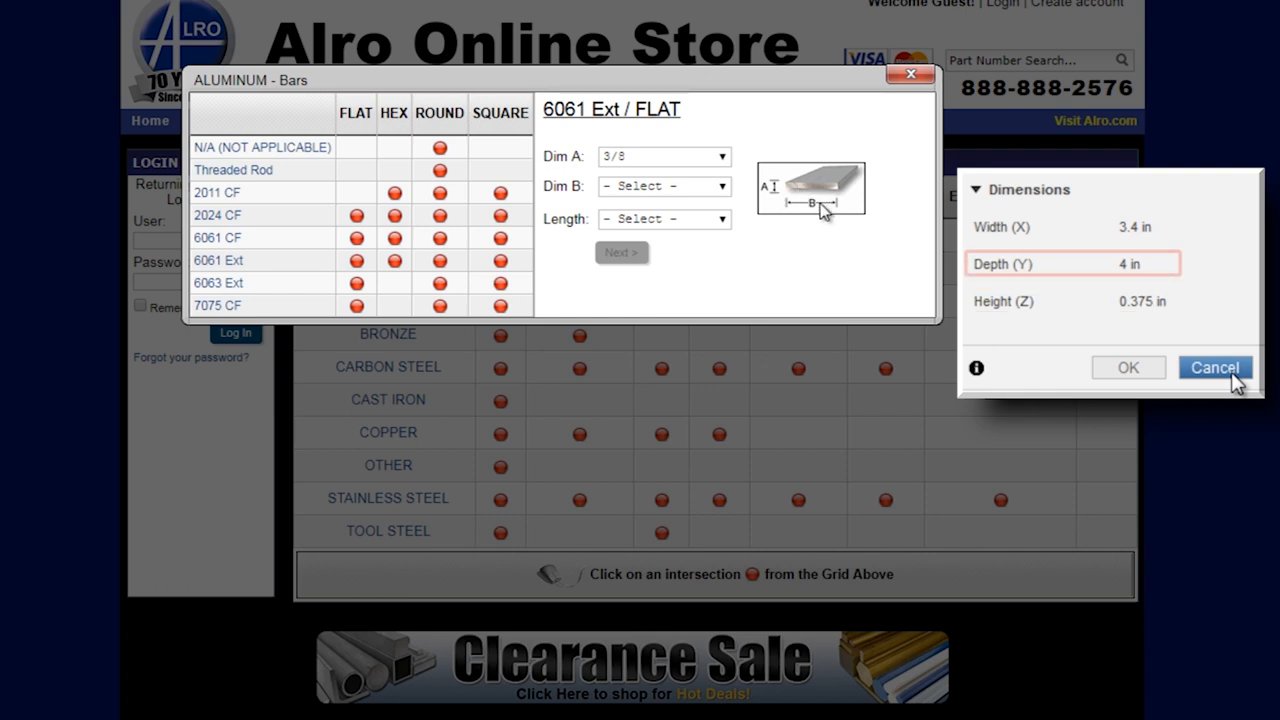
click(664, 186)
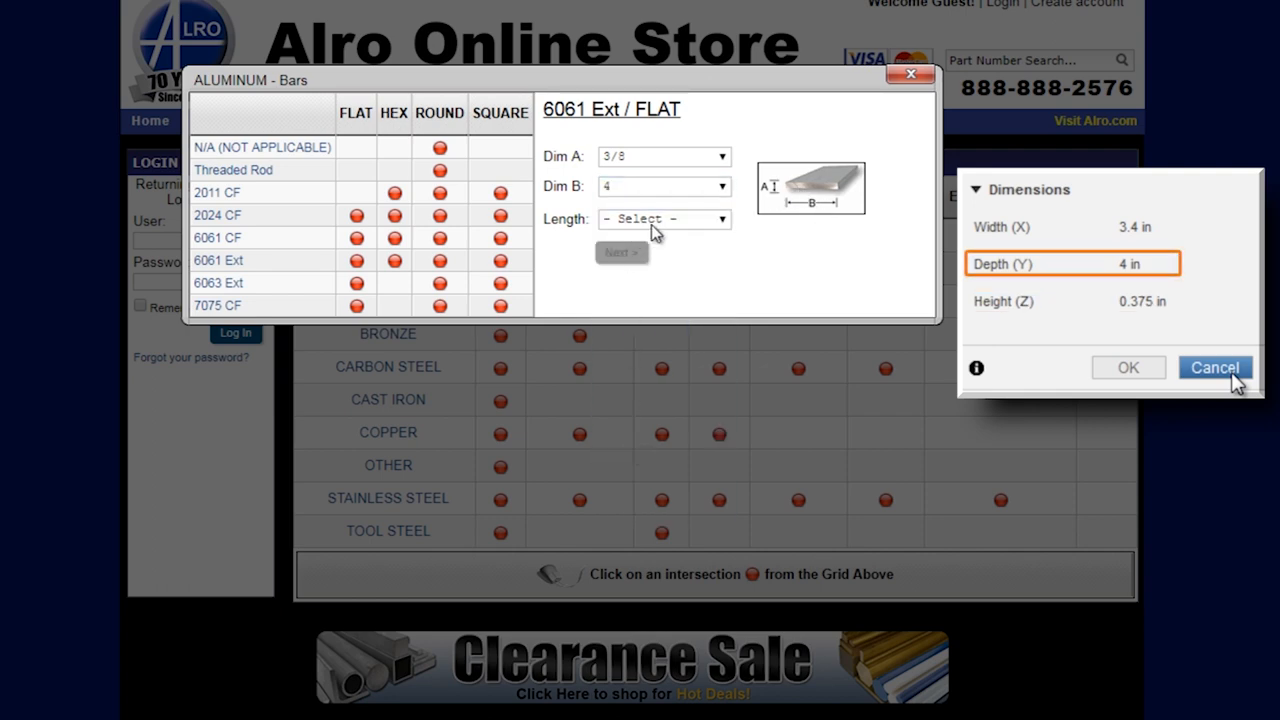
click(664, 218)
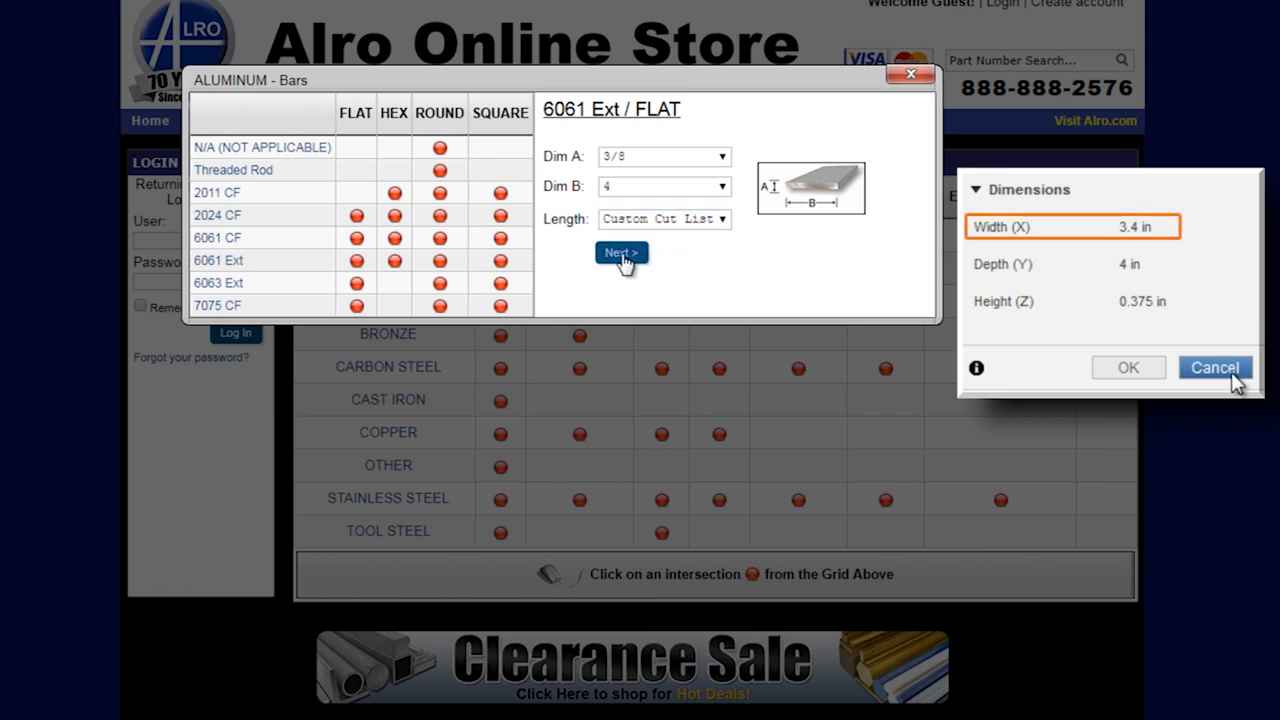
Request 11 pieces cut to 3.4 in and add them to the cart.
click(620, 252)
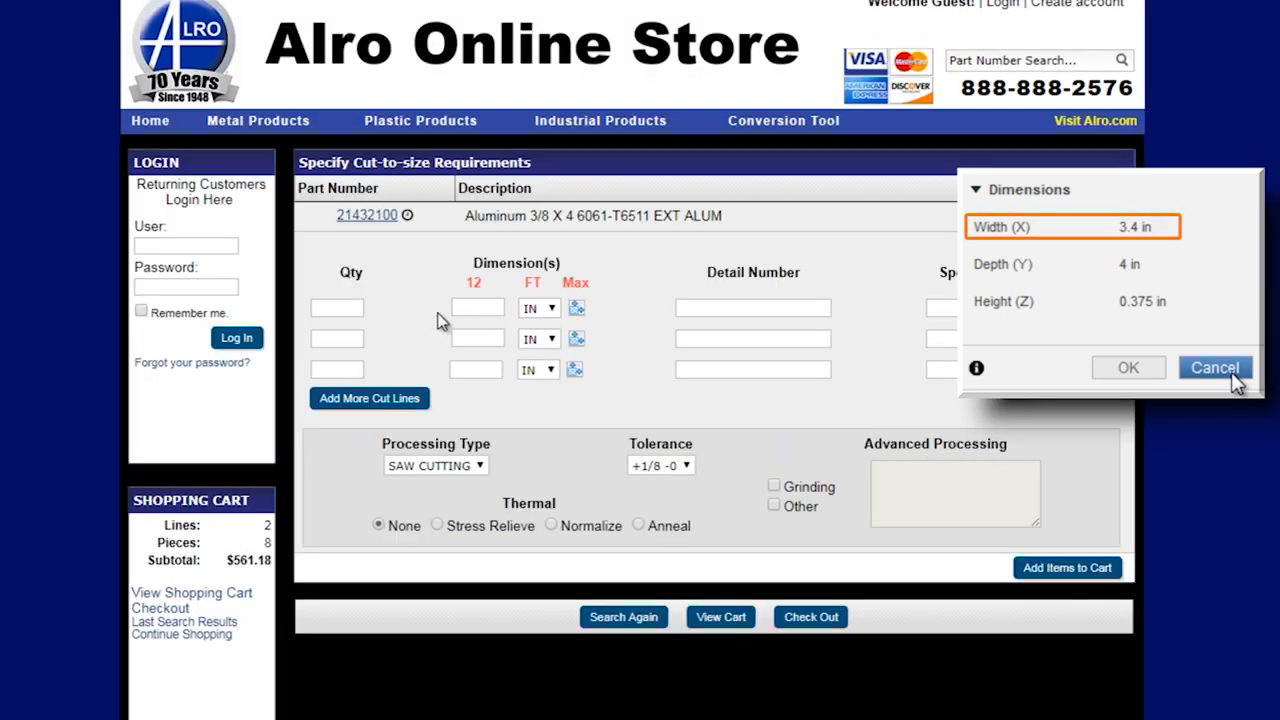
click(336, 308)
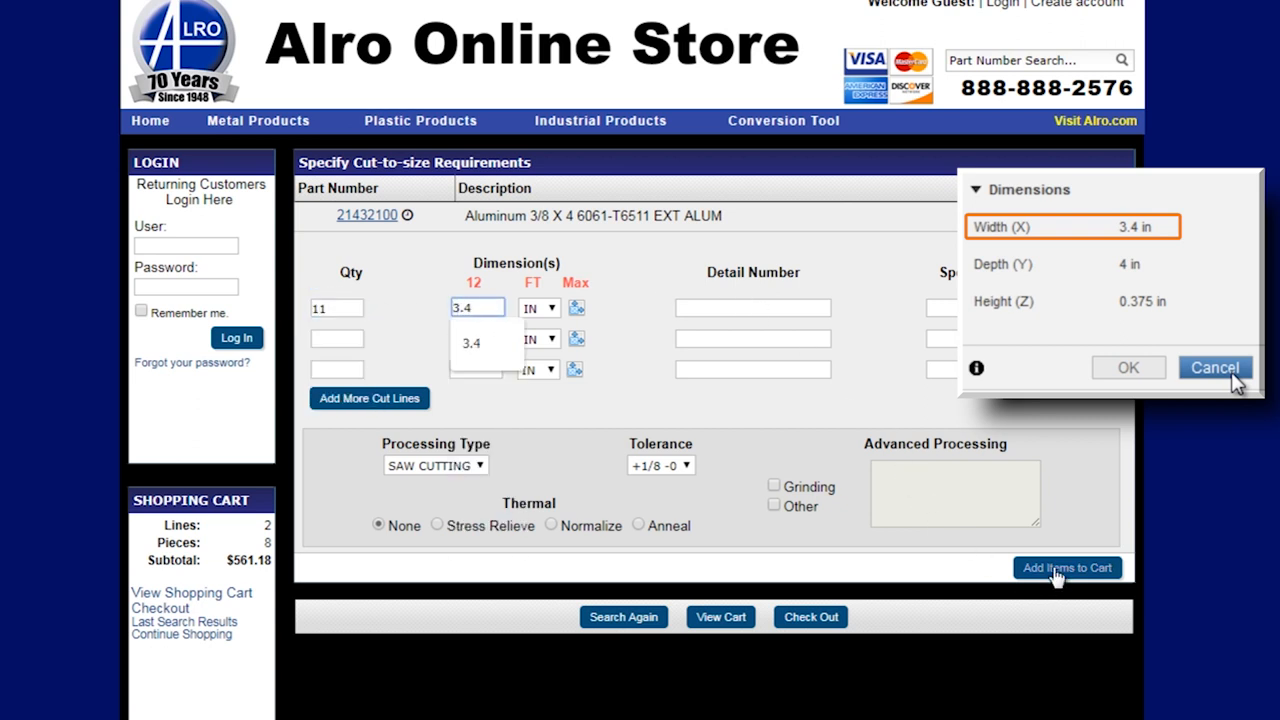
click(1068, 568)
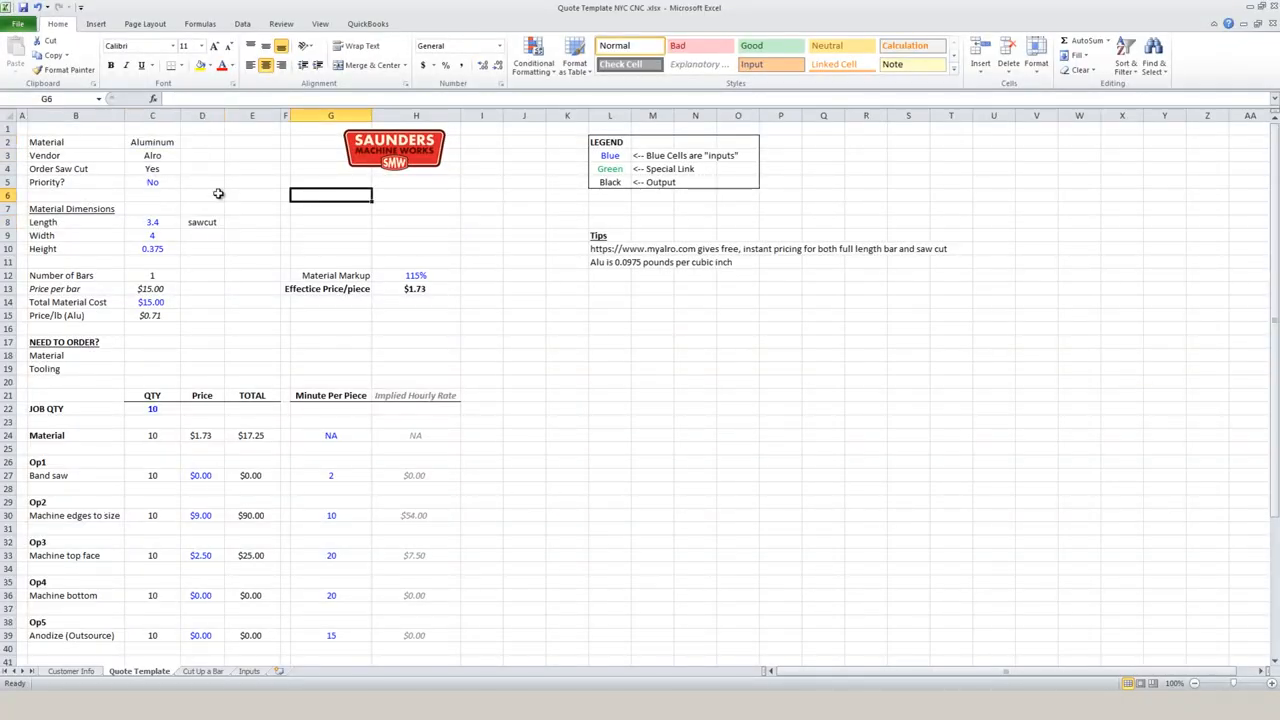
Price the bar at $10.62 and verify the 115% markup, per-piece and $12.21 total cells.
click(252, 180)
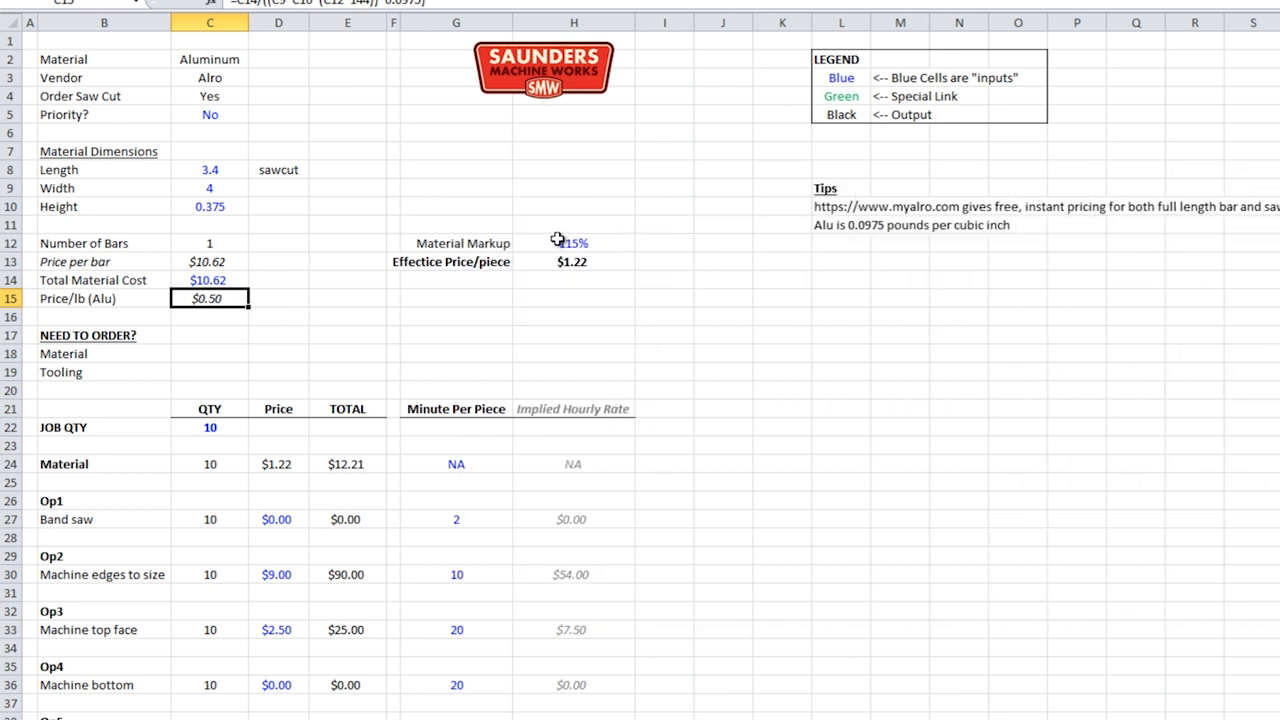
click(572, 244)
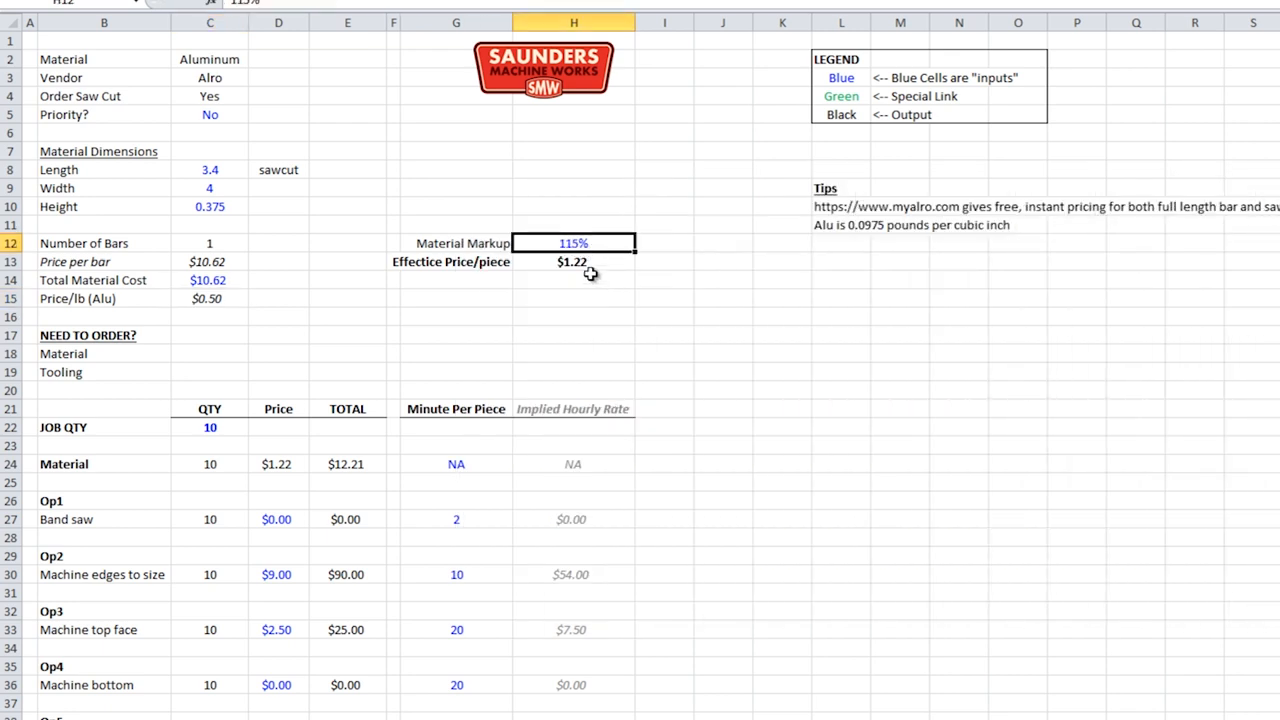
click(572, 260)
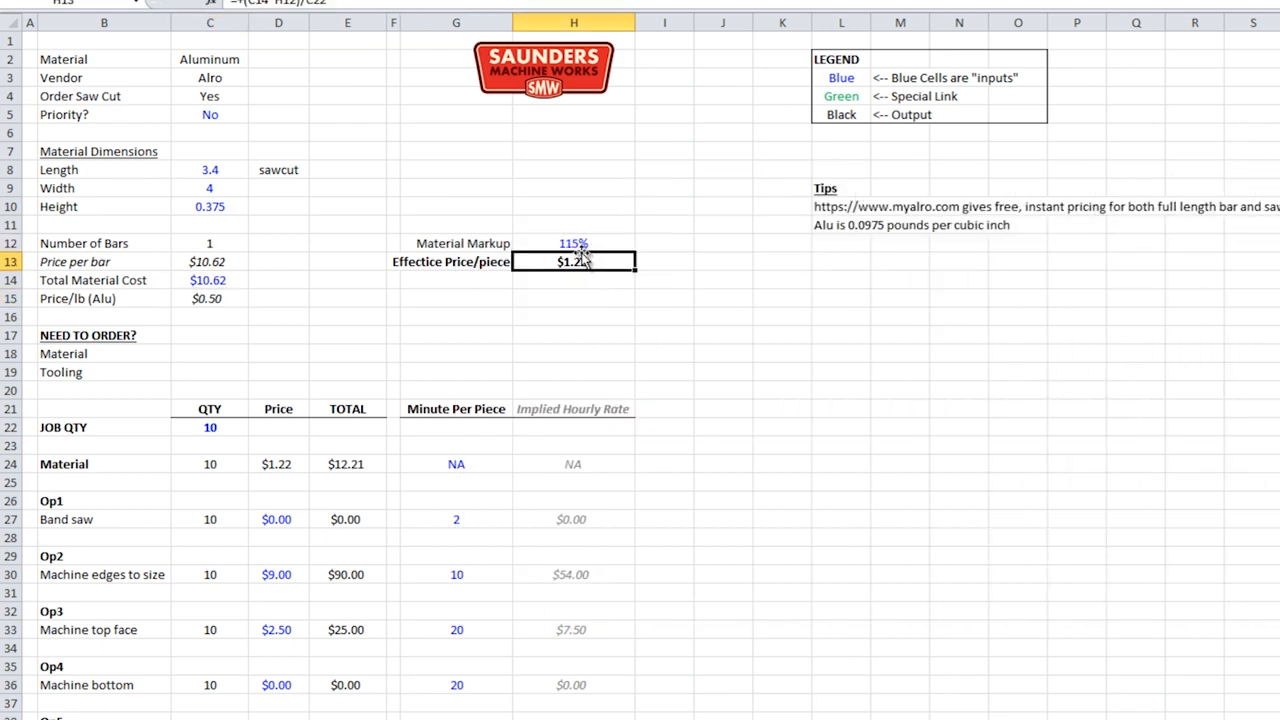
mouse_move(396, 384)
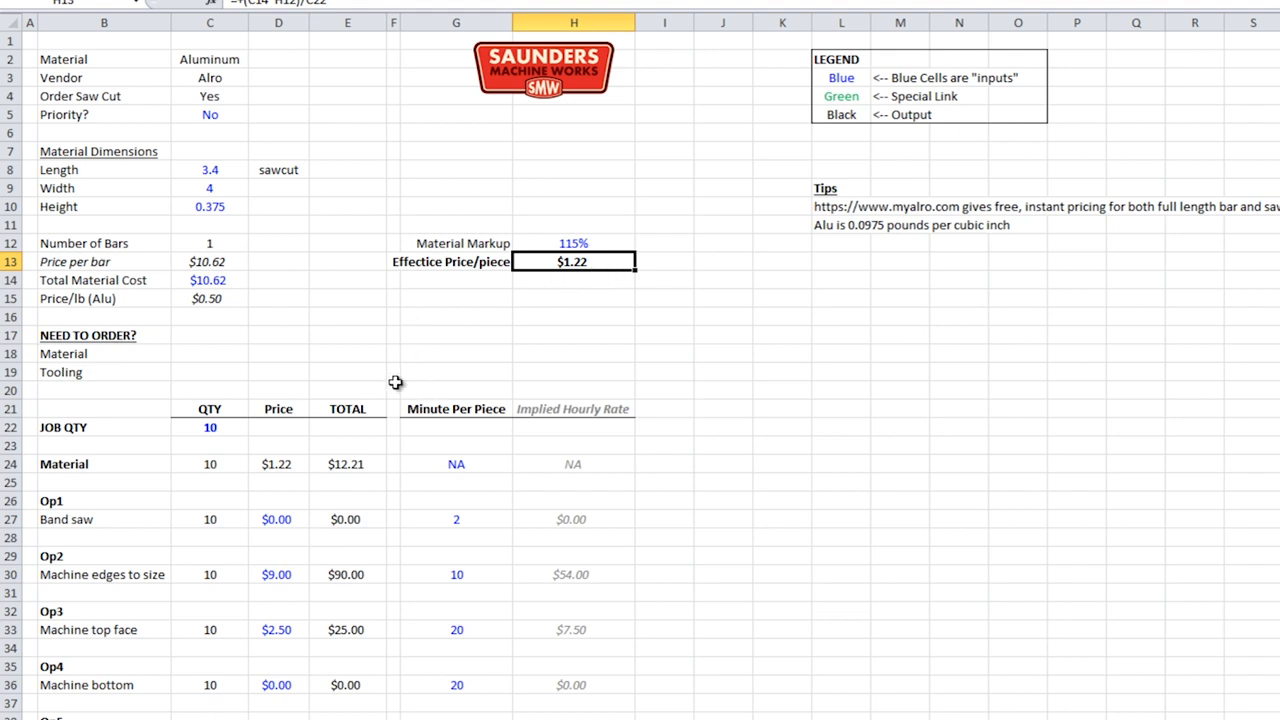
mouse_move(498, 472)
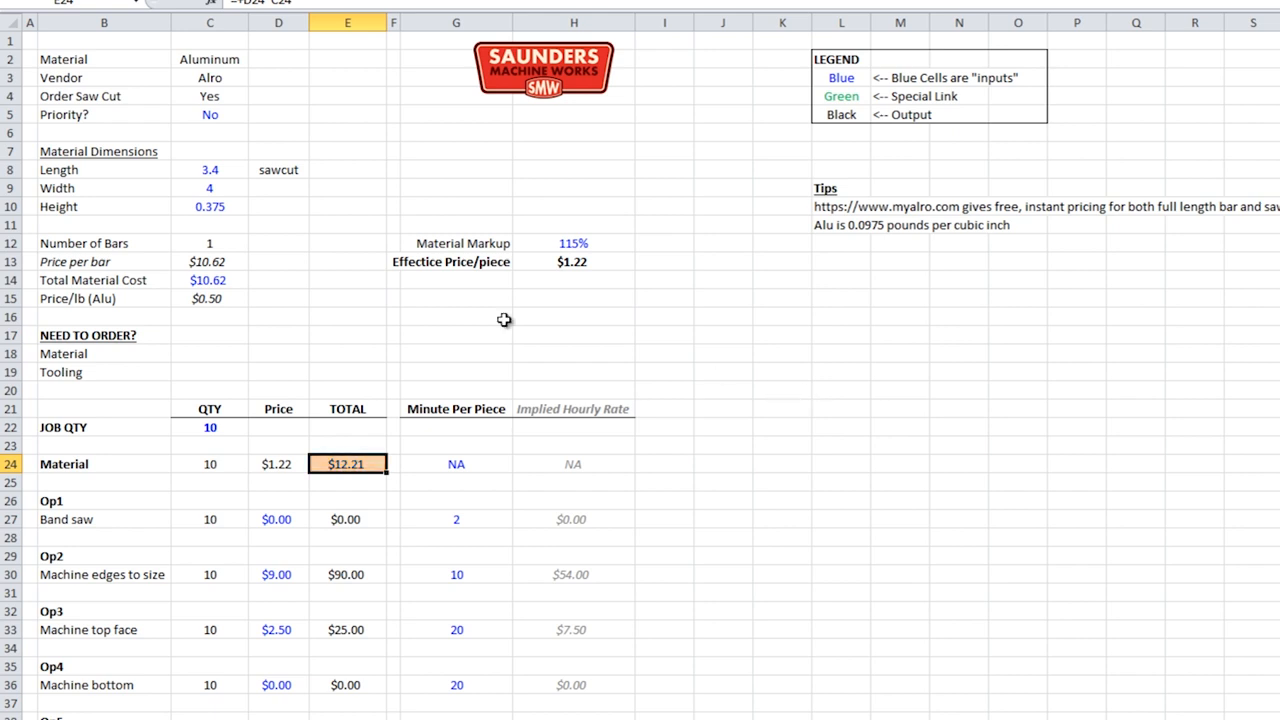
click(208, 280)
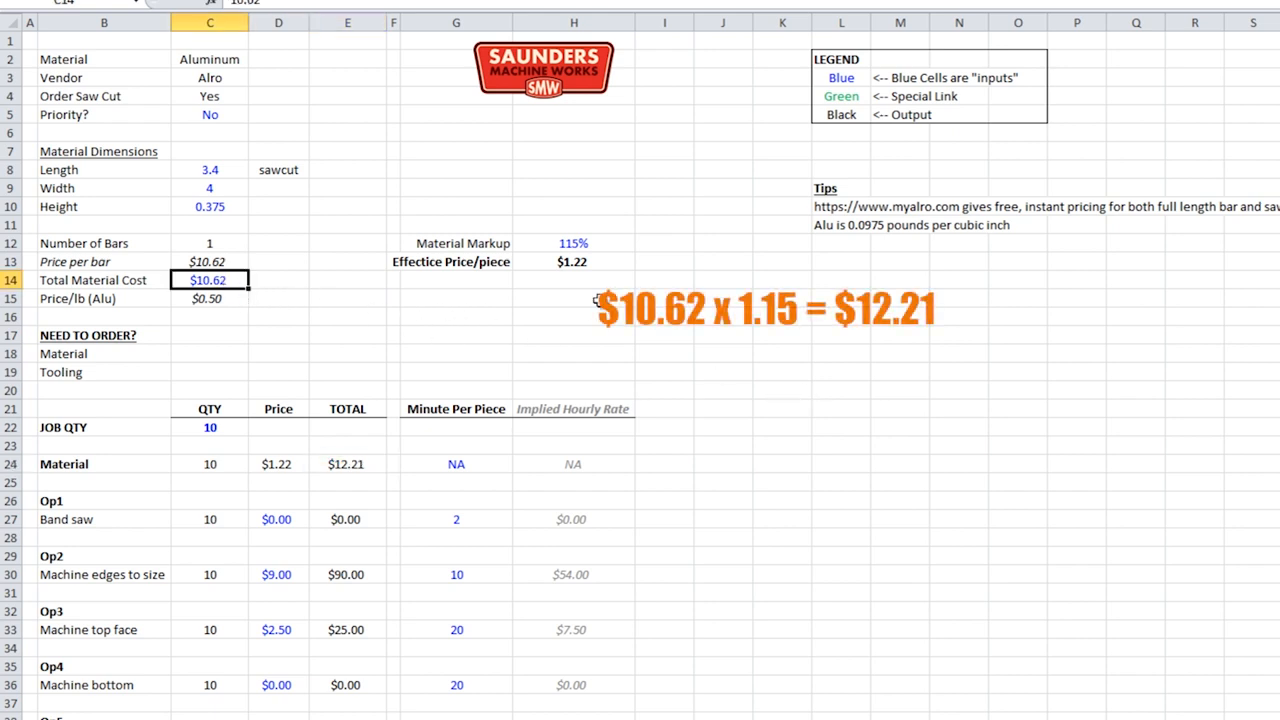
Review the operation rows, selecting the 'Machine edges to size' name cell.
click(104, 520)
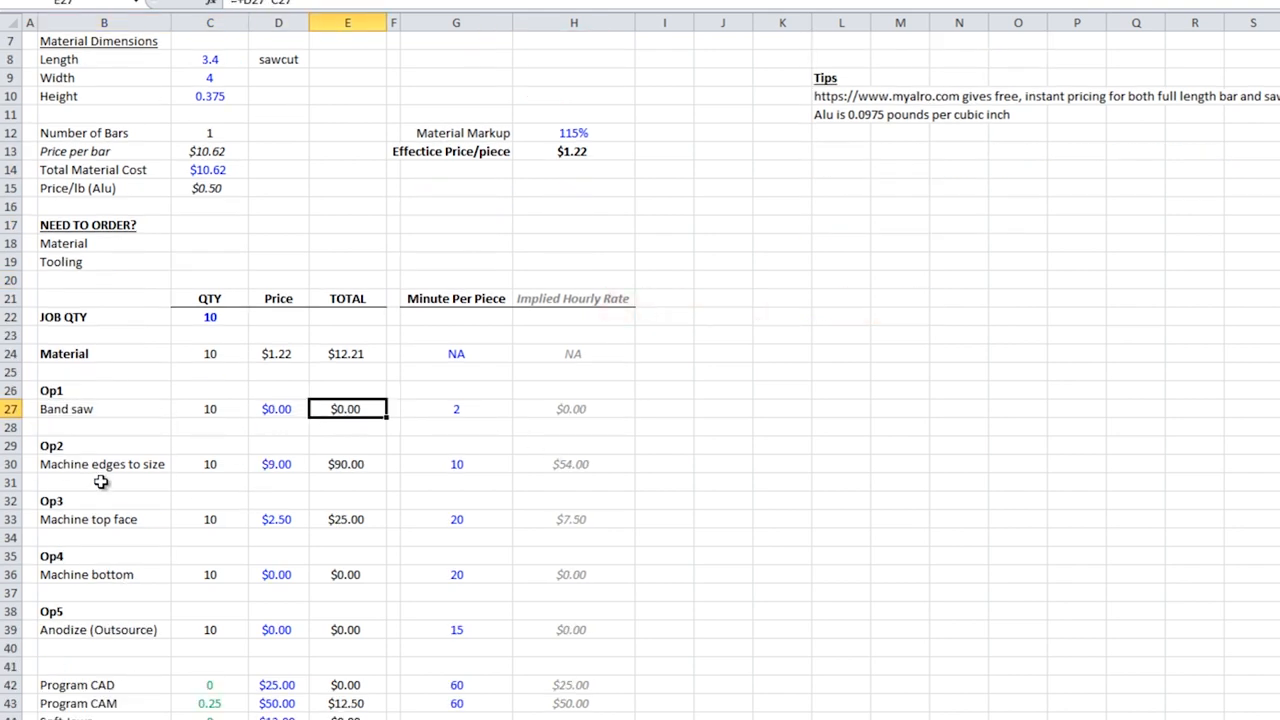
click(104, 464)
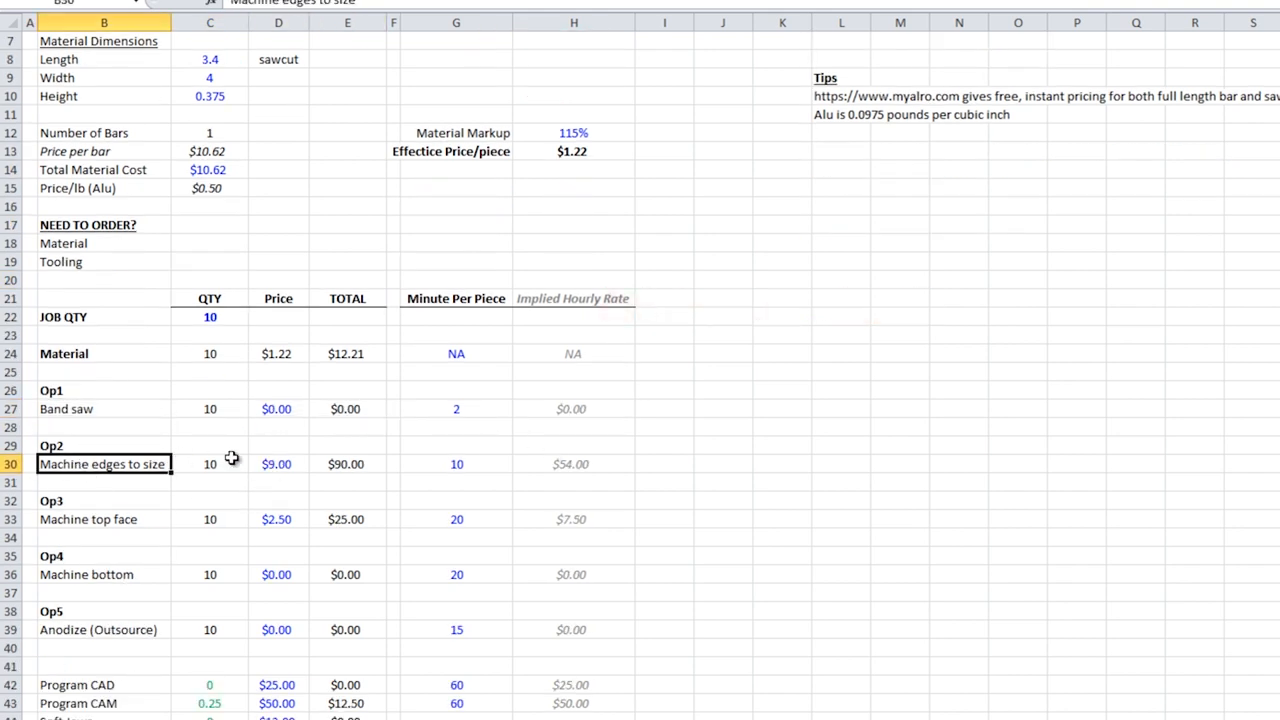
click(278, 464)
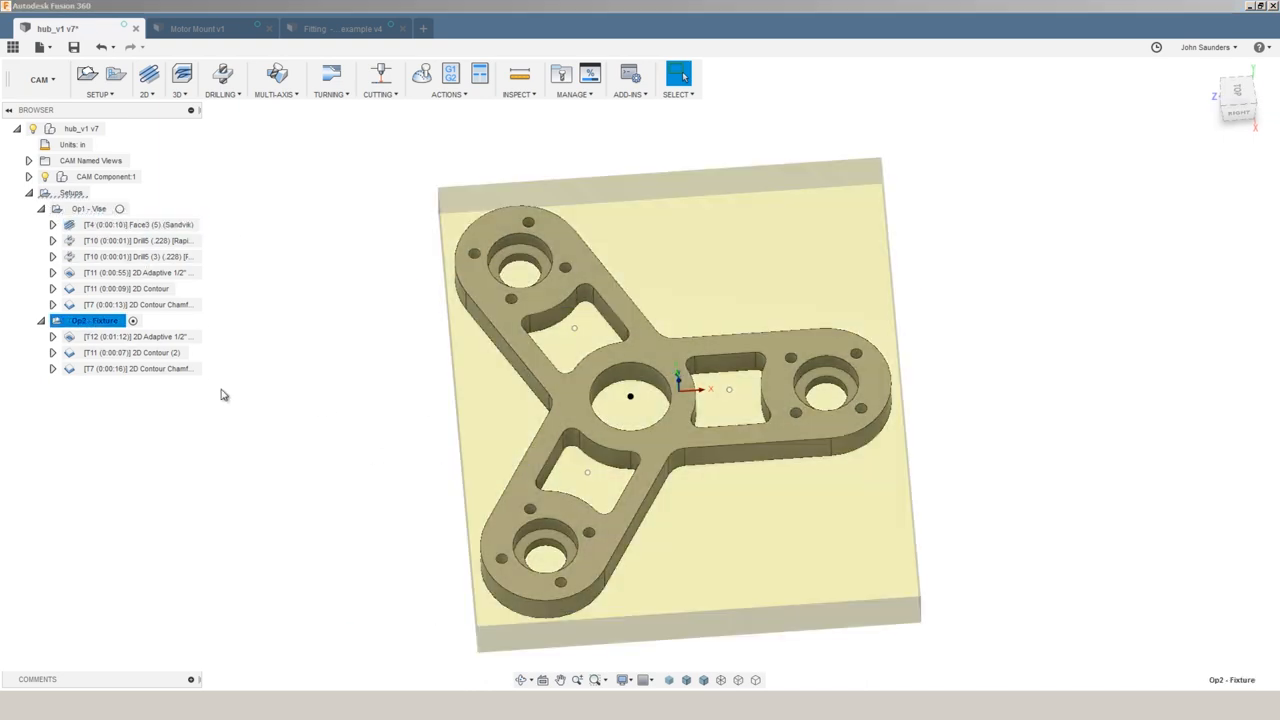
Orbit the hub and stock block back to an angled overview.
drag(630, 400, 344, 382)
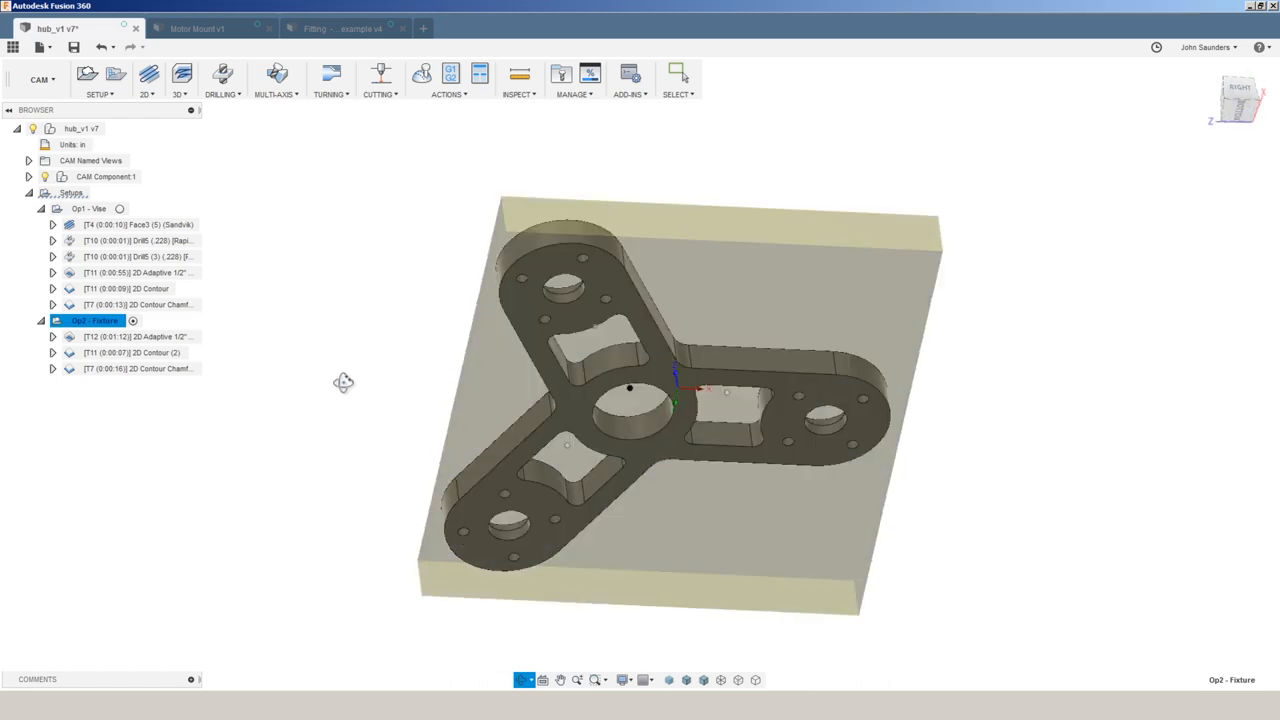
drag(344, 384, 432, 388)
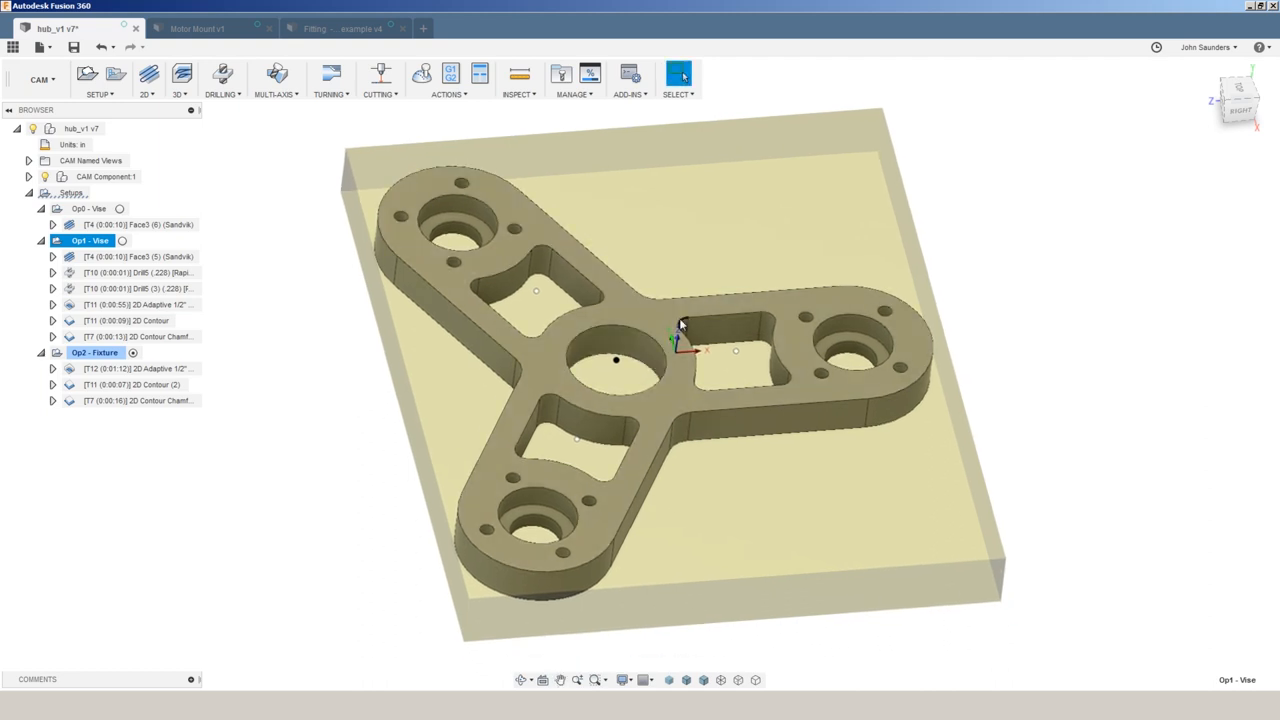
mouse_move(990, 380)
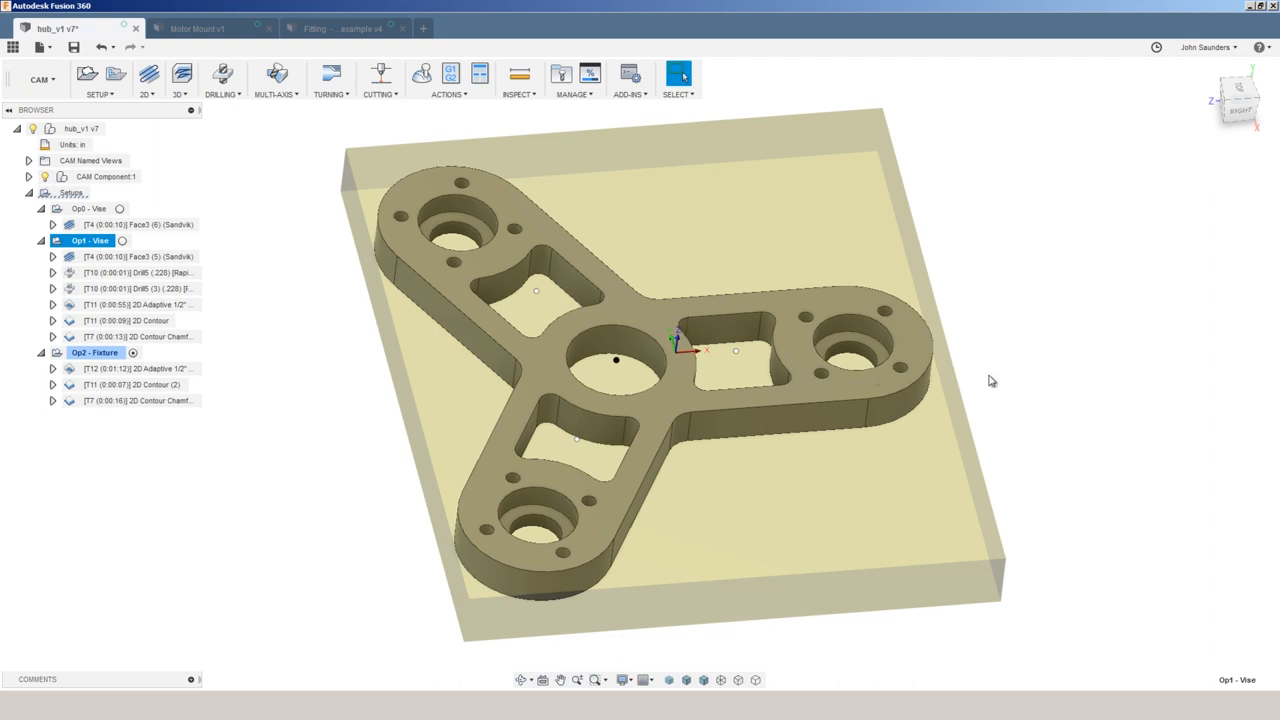
mouse_move(1028, 392)
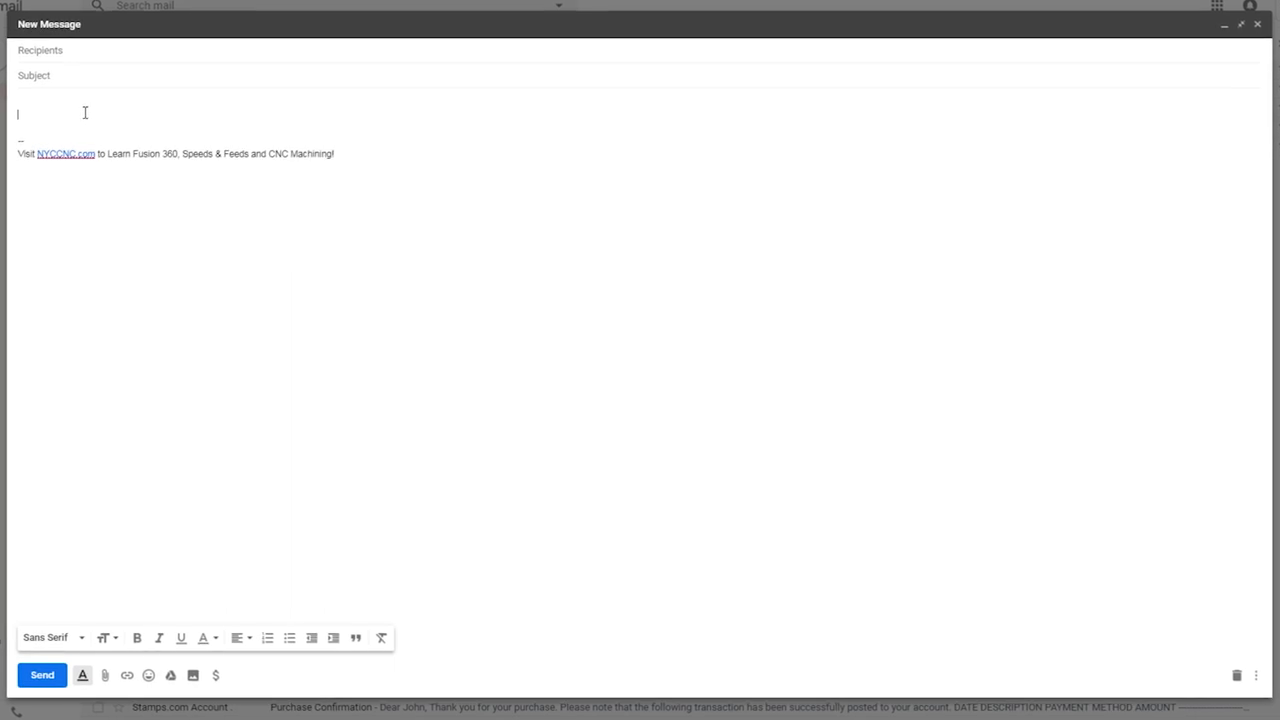
Draft the material lines starting with '6061-T6 aluminum' and review the dings-and-dents line.
text(6061-T6 aluminum)
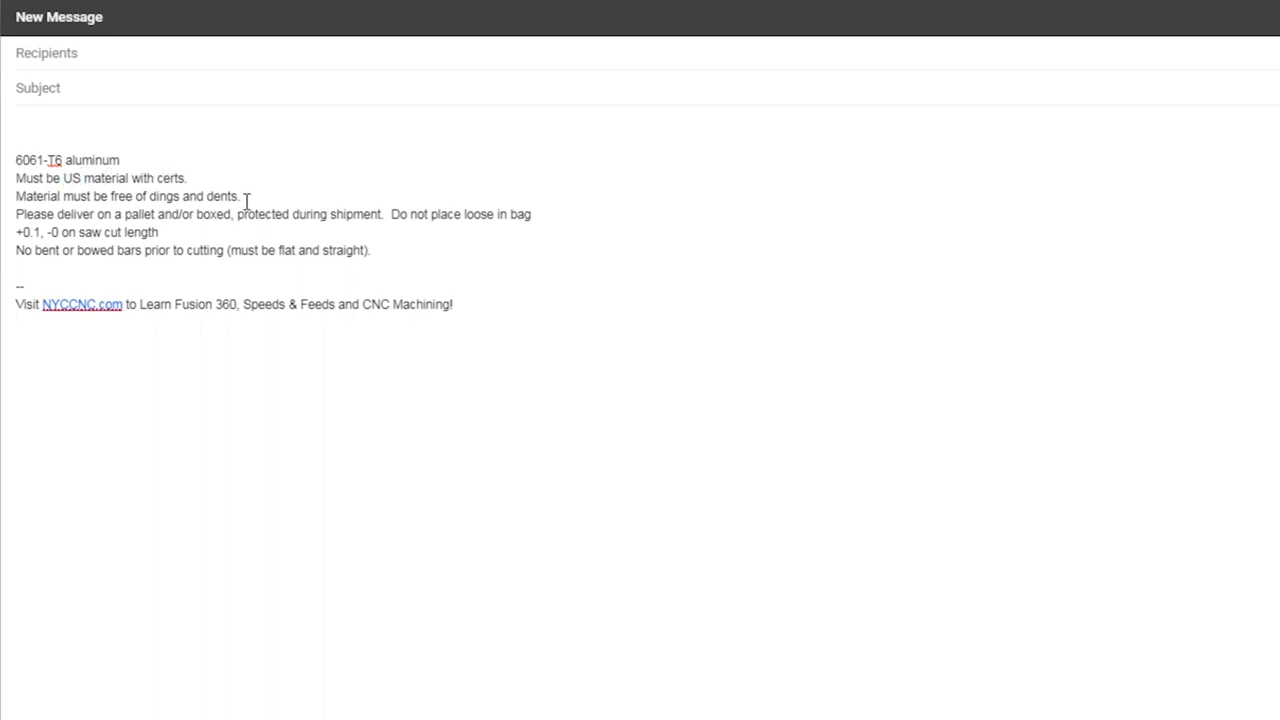
triple_click(100, 196)
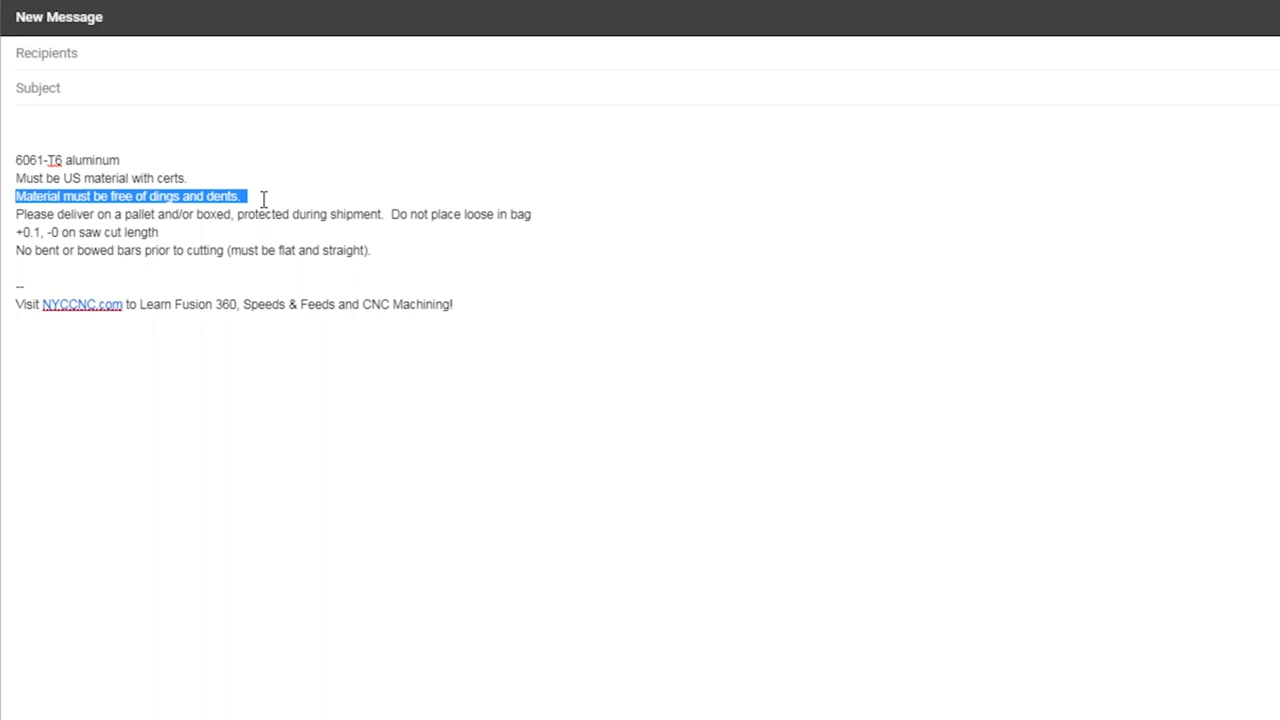
click(244, 196)
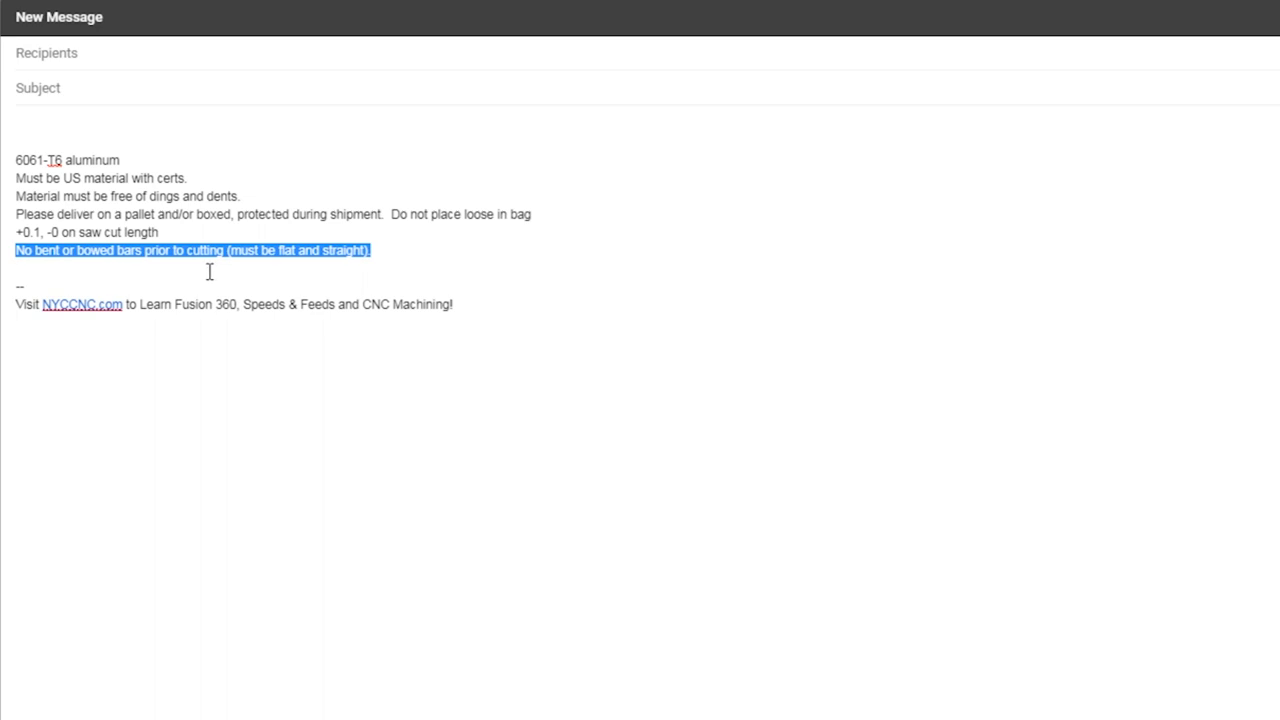
click(412, 260)
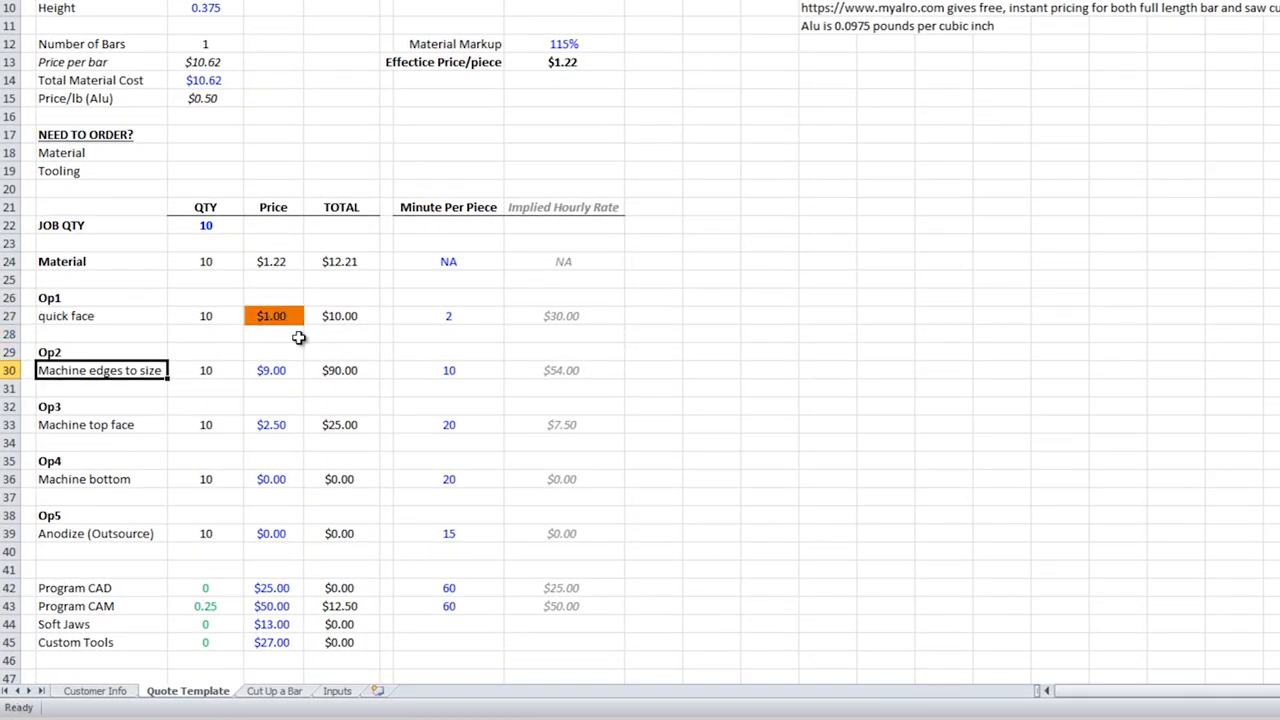
Rename Op2 to 'vise work' in the quote.
text(vise w)
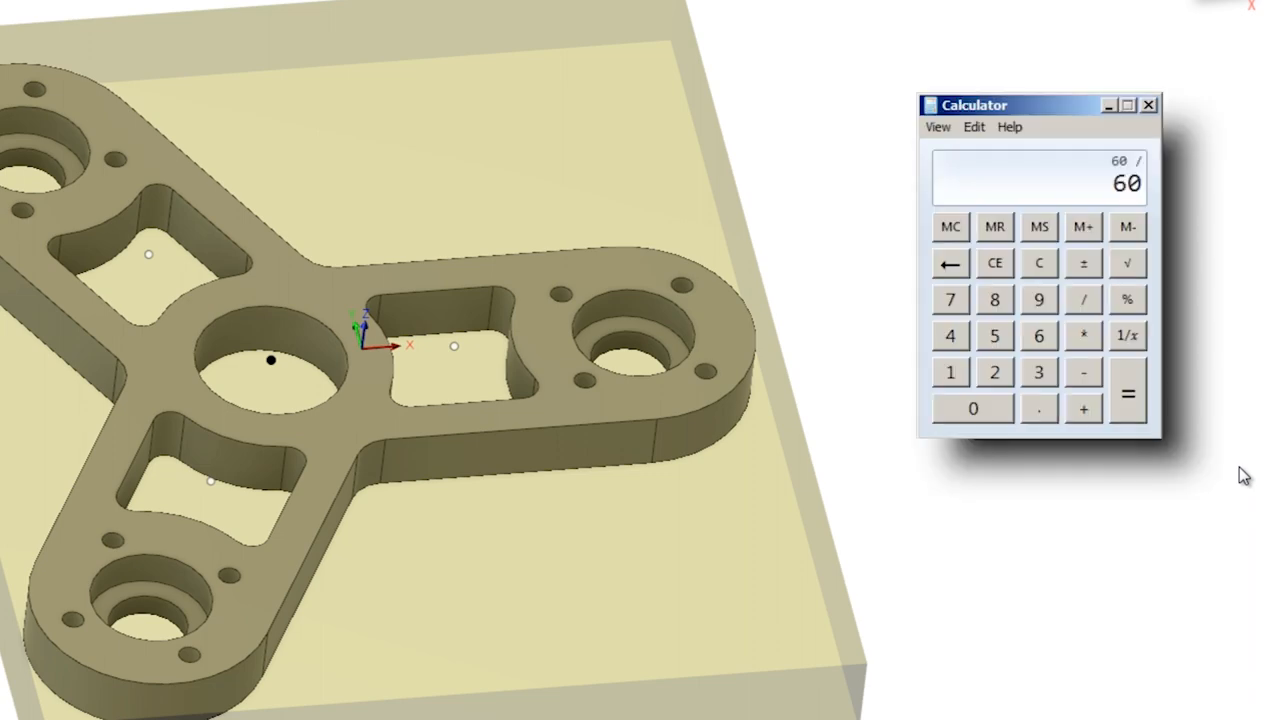
click(1128, 392)
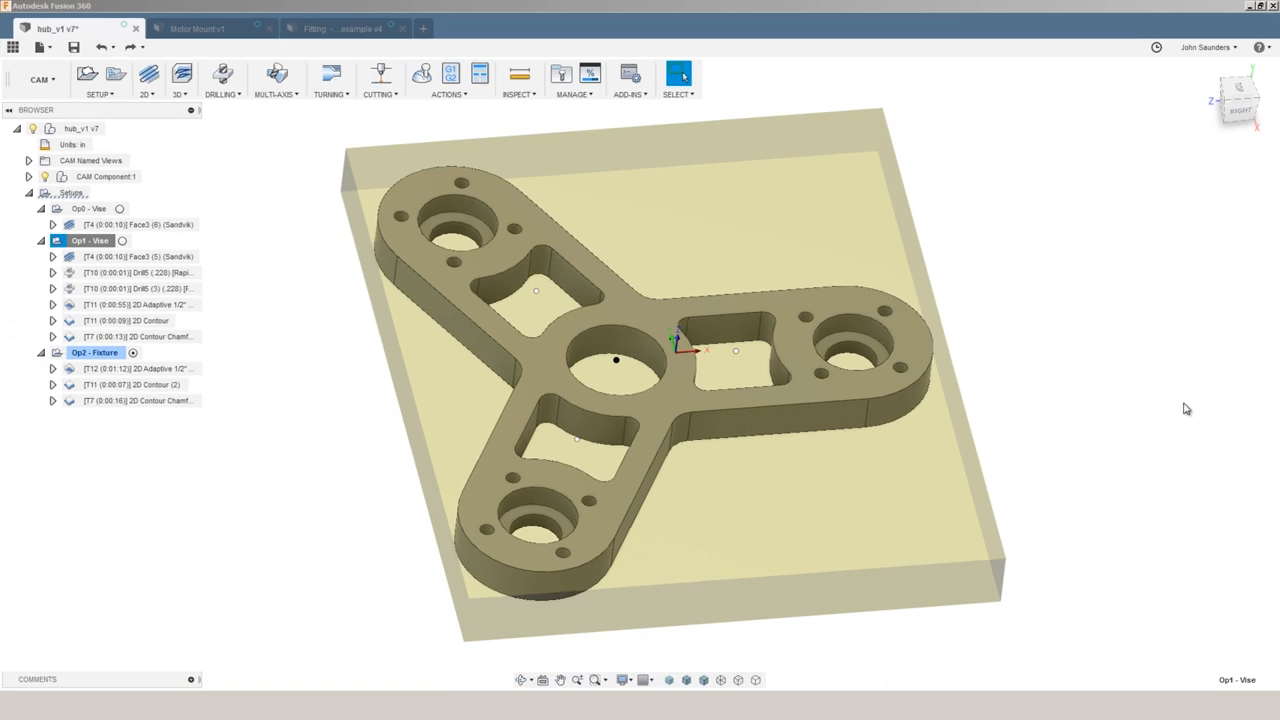
mouse_move(1178, 408)
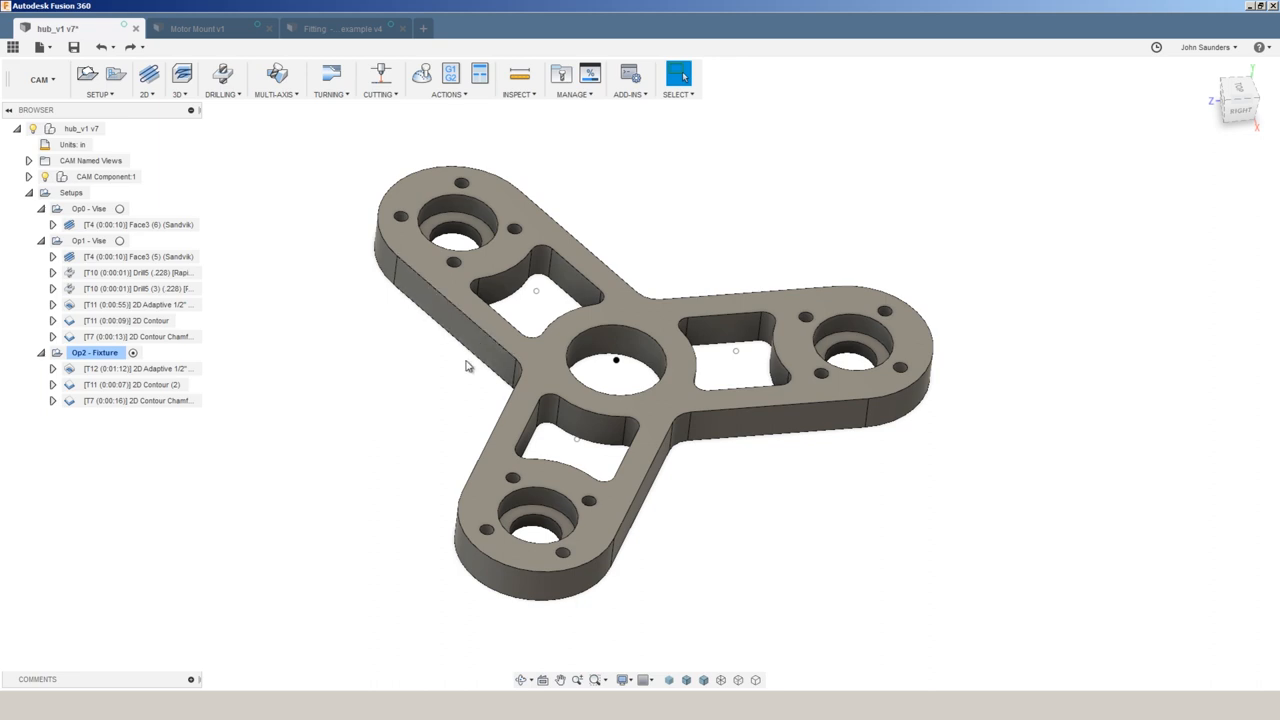
mouse_move(890, 632)
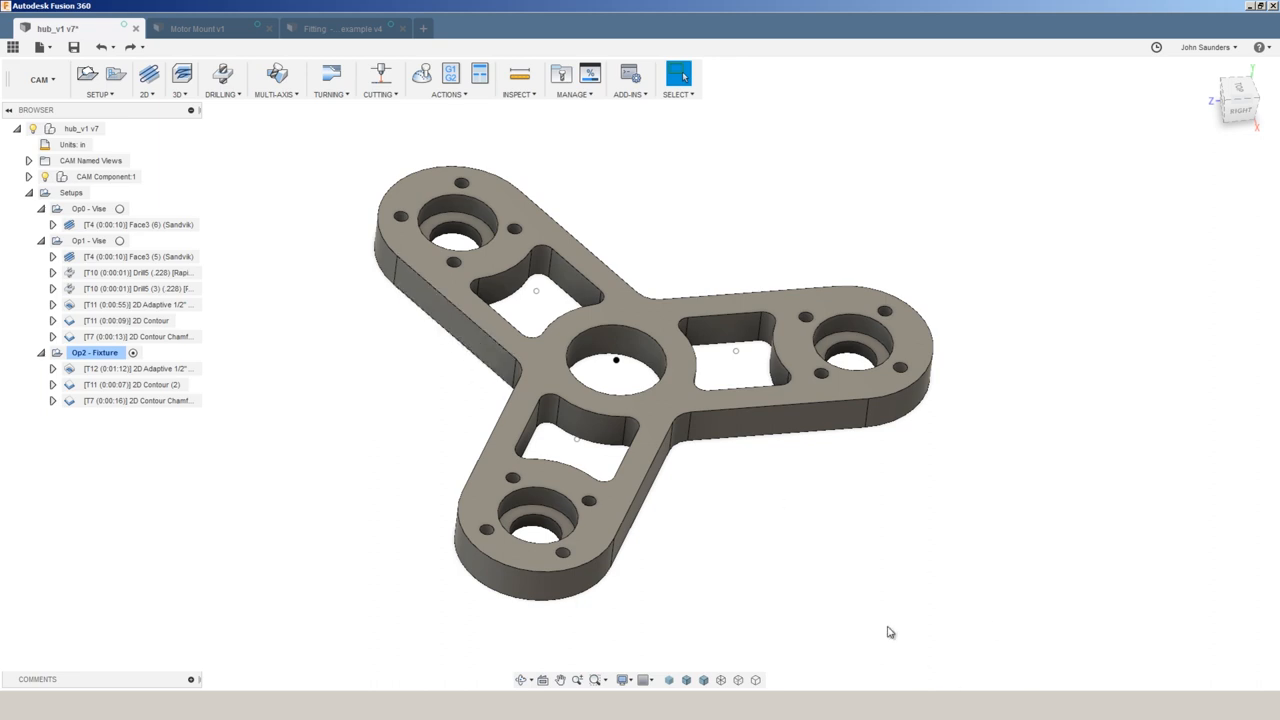
mouse_move(916, 604)
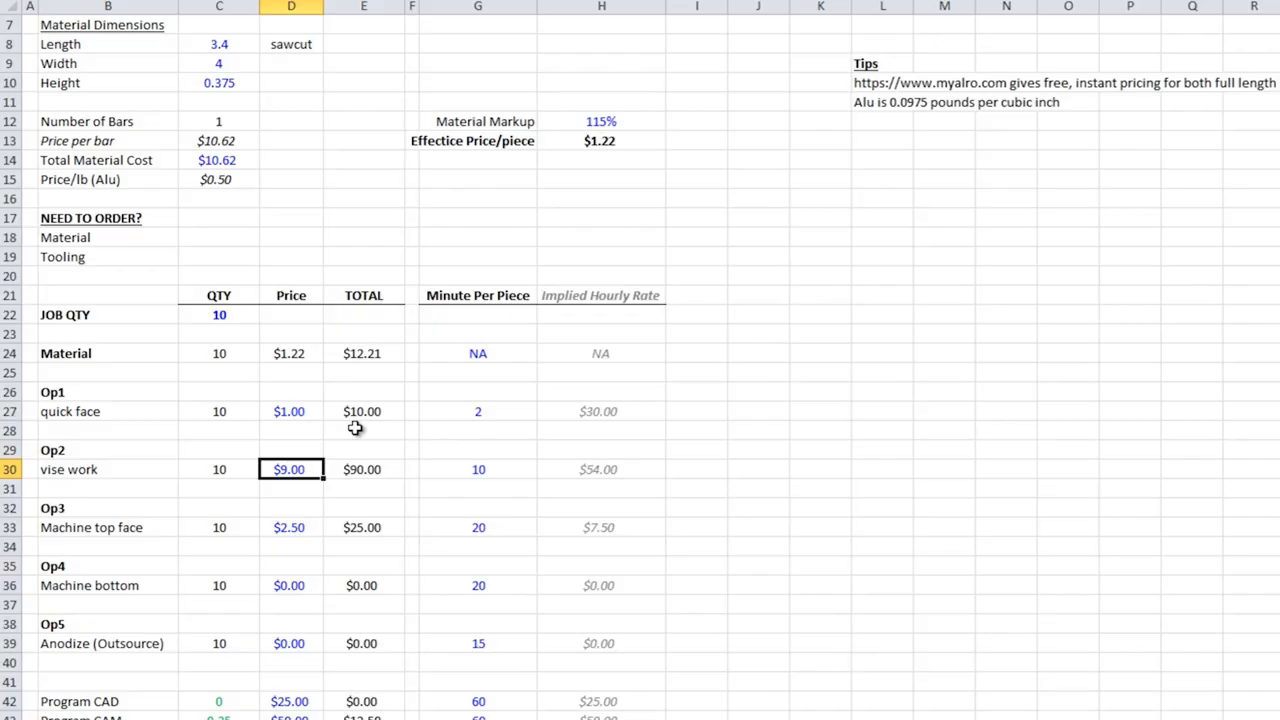
Enter $3.75 for vise work and close the machining time summary.
text(3.75)
click(106, 526)
text(fixture & finish)
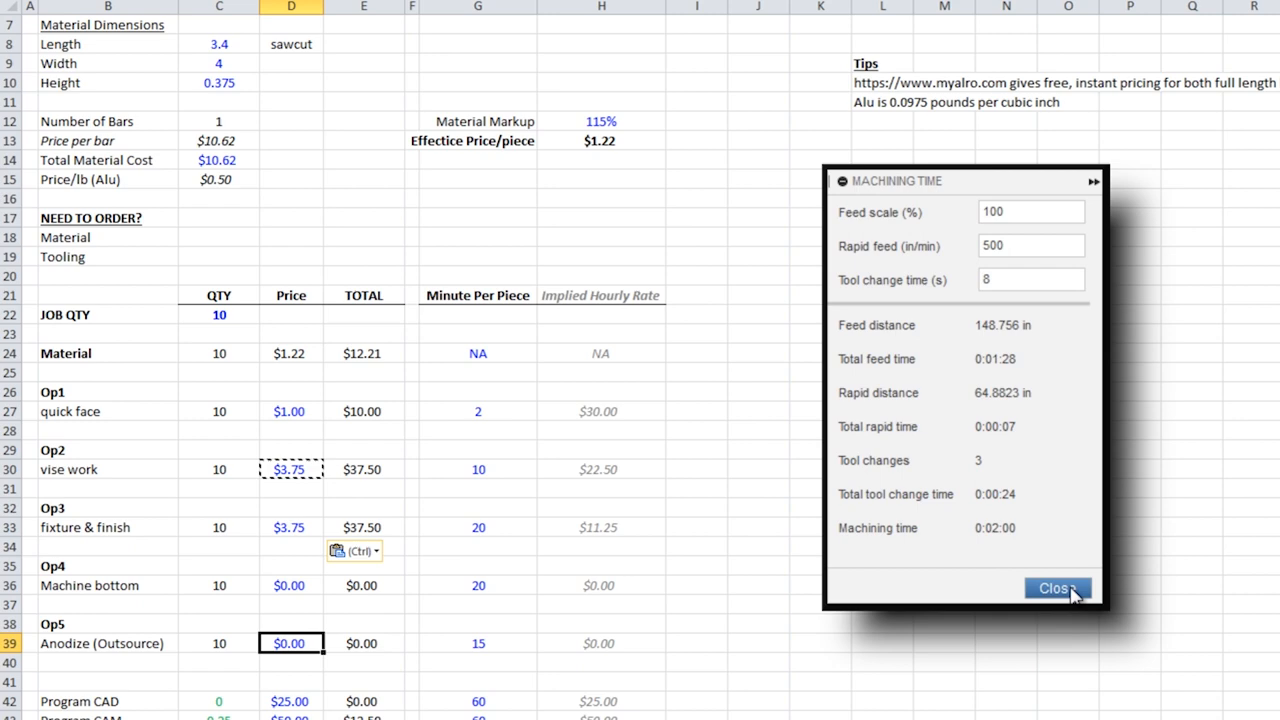
click(1056, 588)
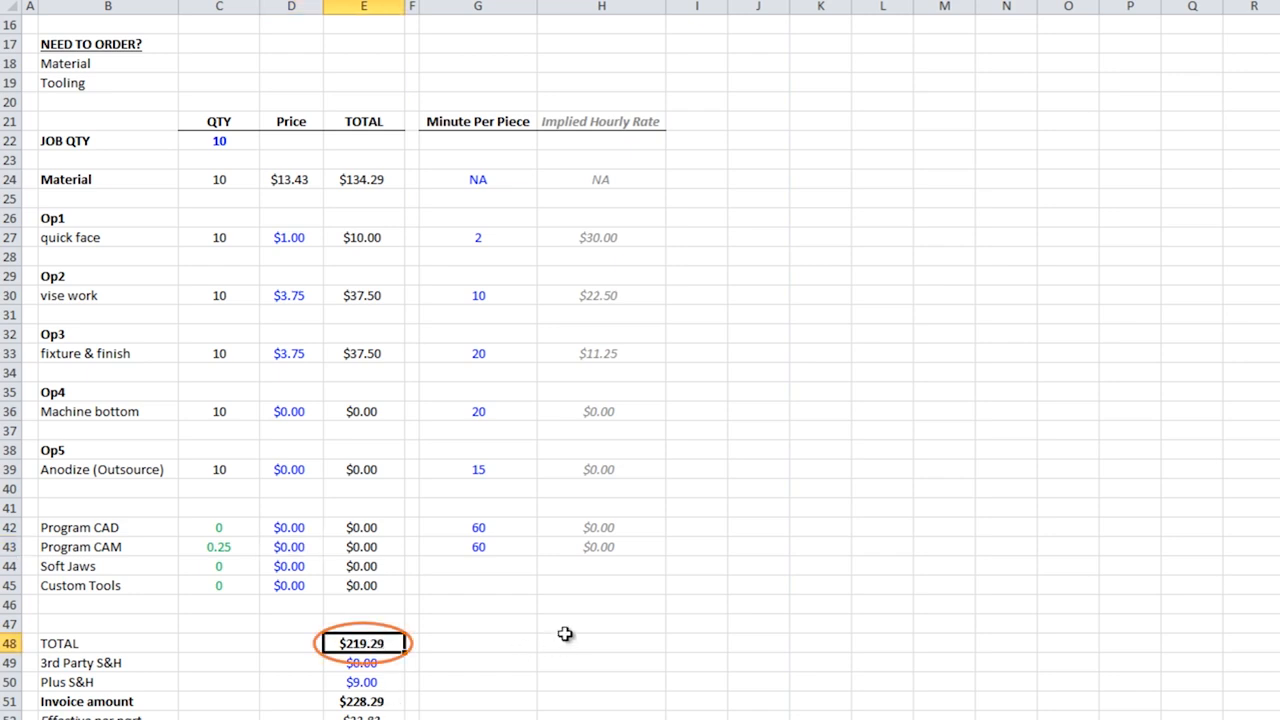
mouse_move(580, 632)
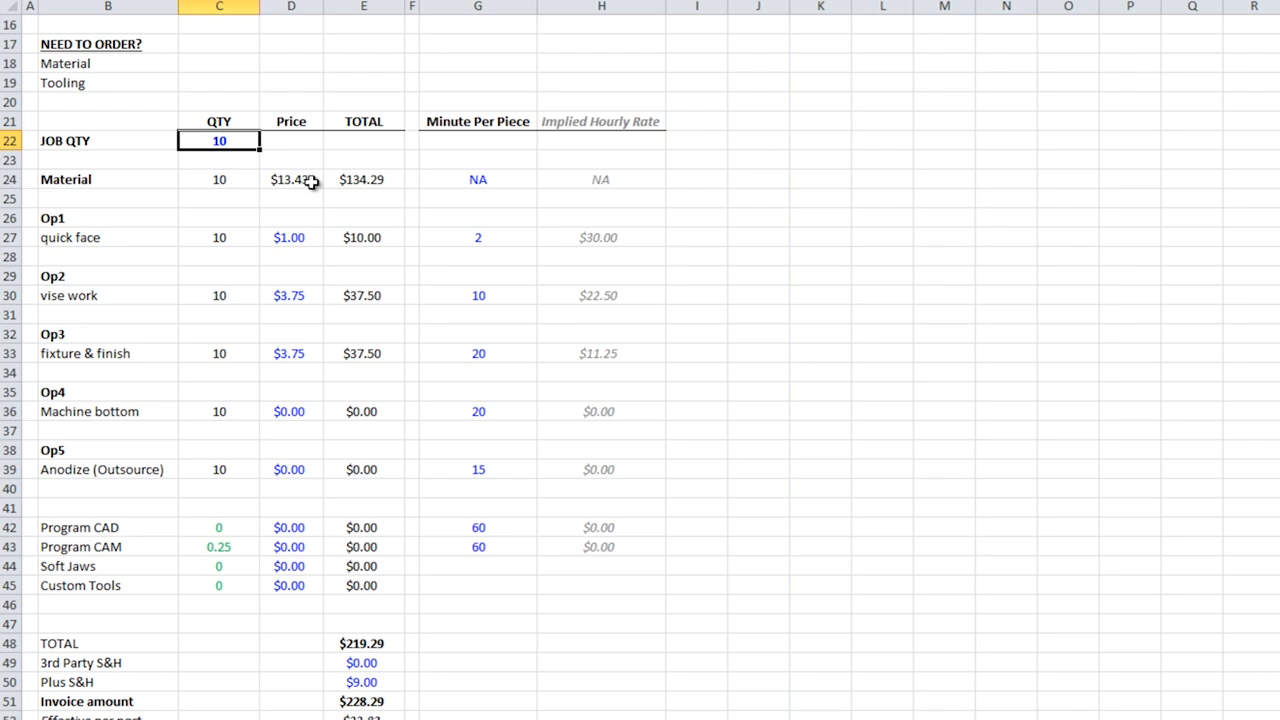
mouse_move(308, 528)
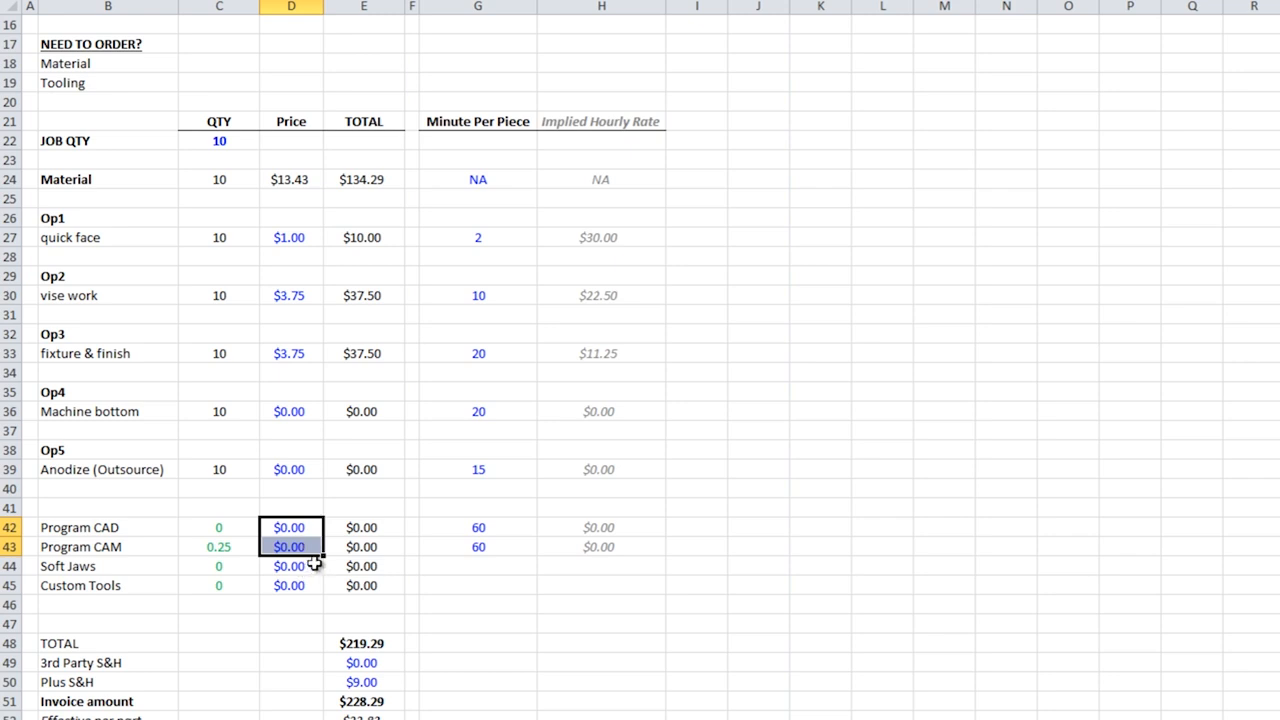
Enter $250 for Program CAM at qty 1 and $100 for Soft Jaws on the quote.
click(292, 566)
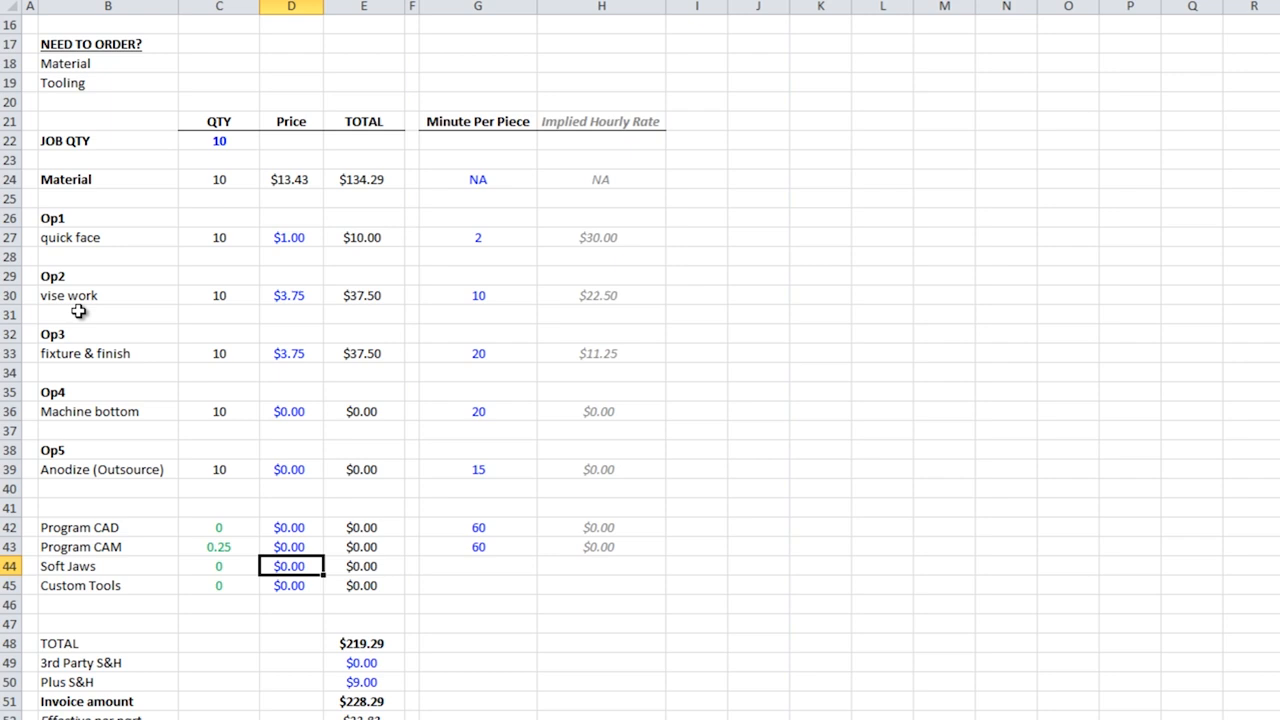
mouse_move(96, 528)
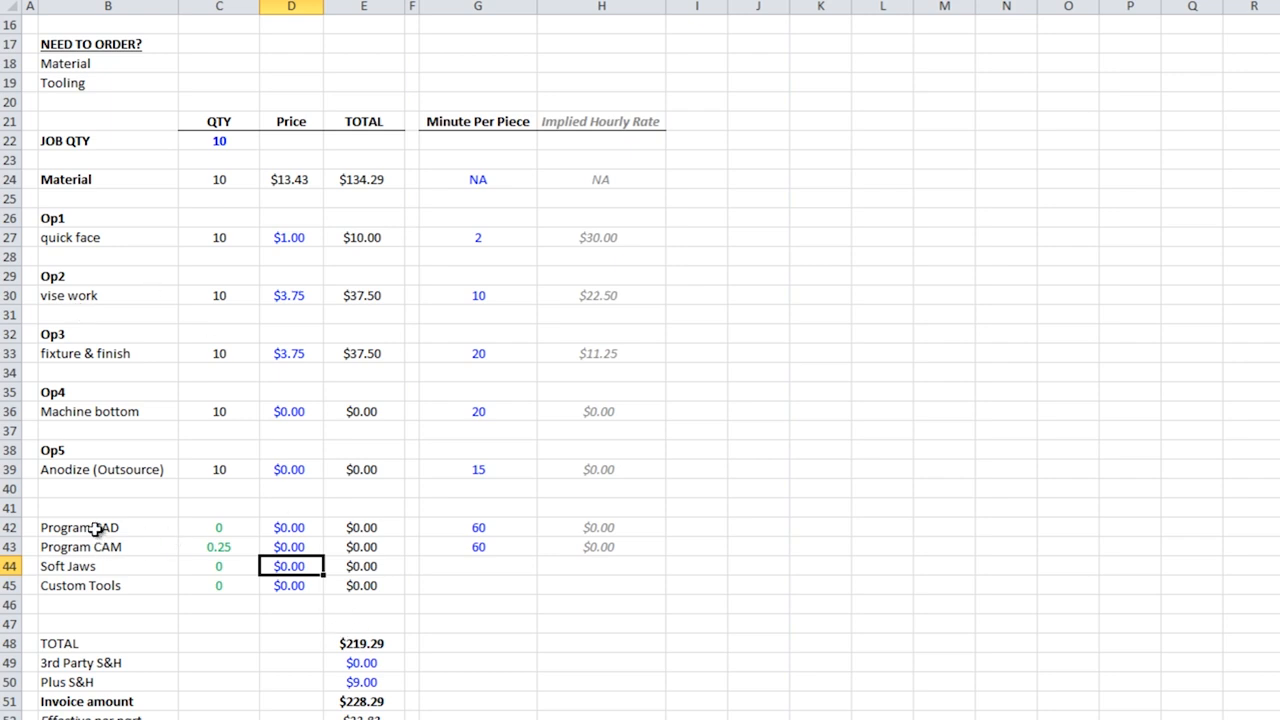
click(218, 528)
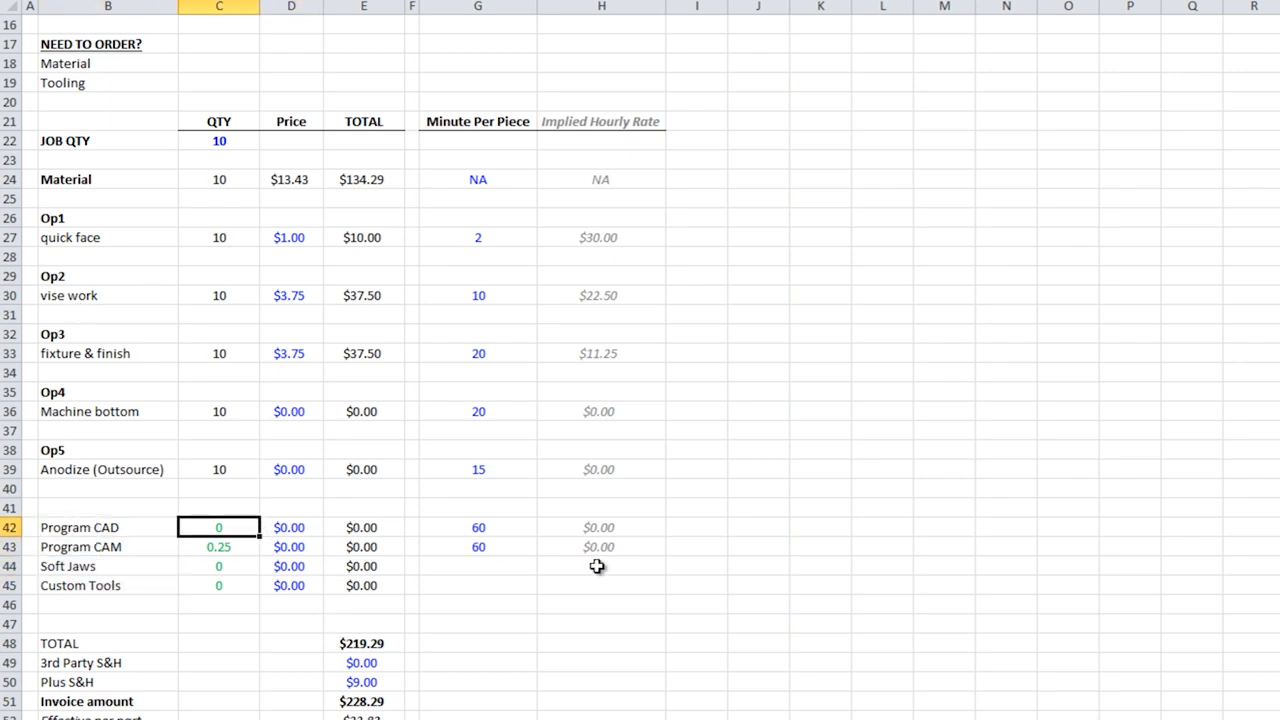
click(292, 528)
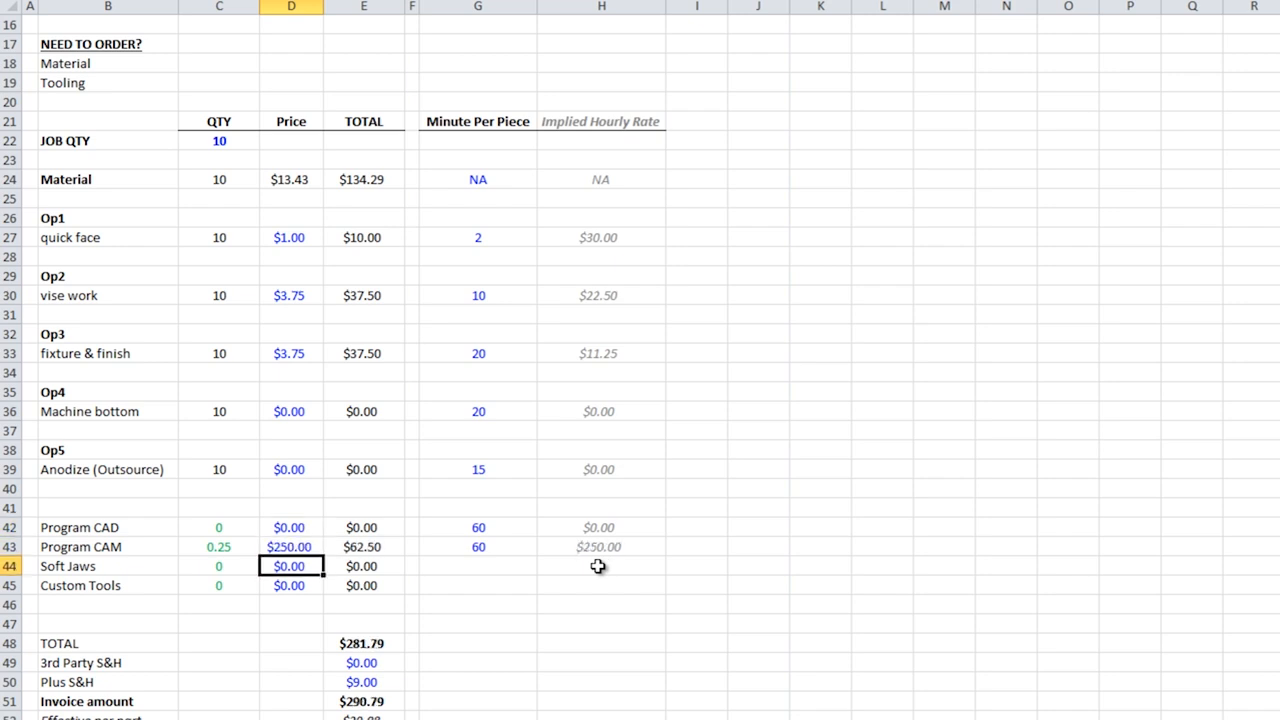
click(108, 566)
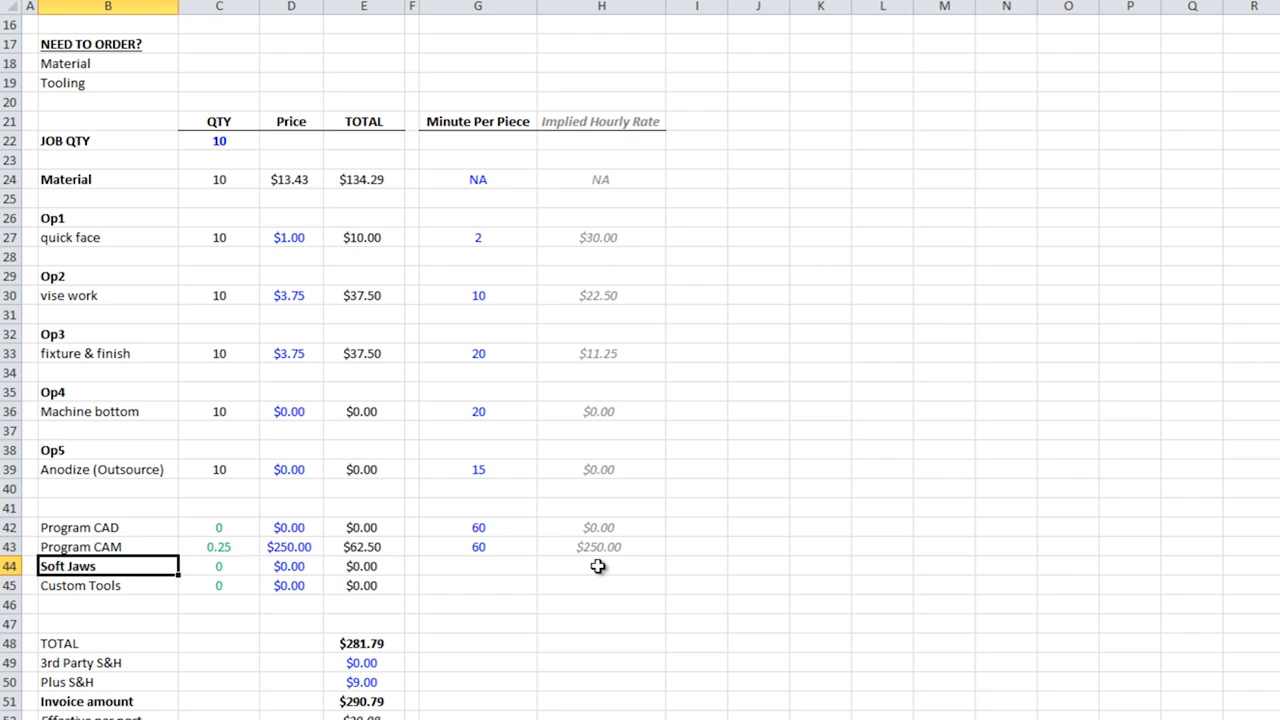
text(10)
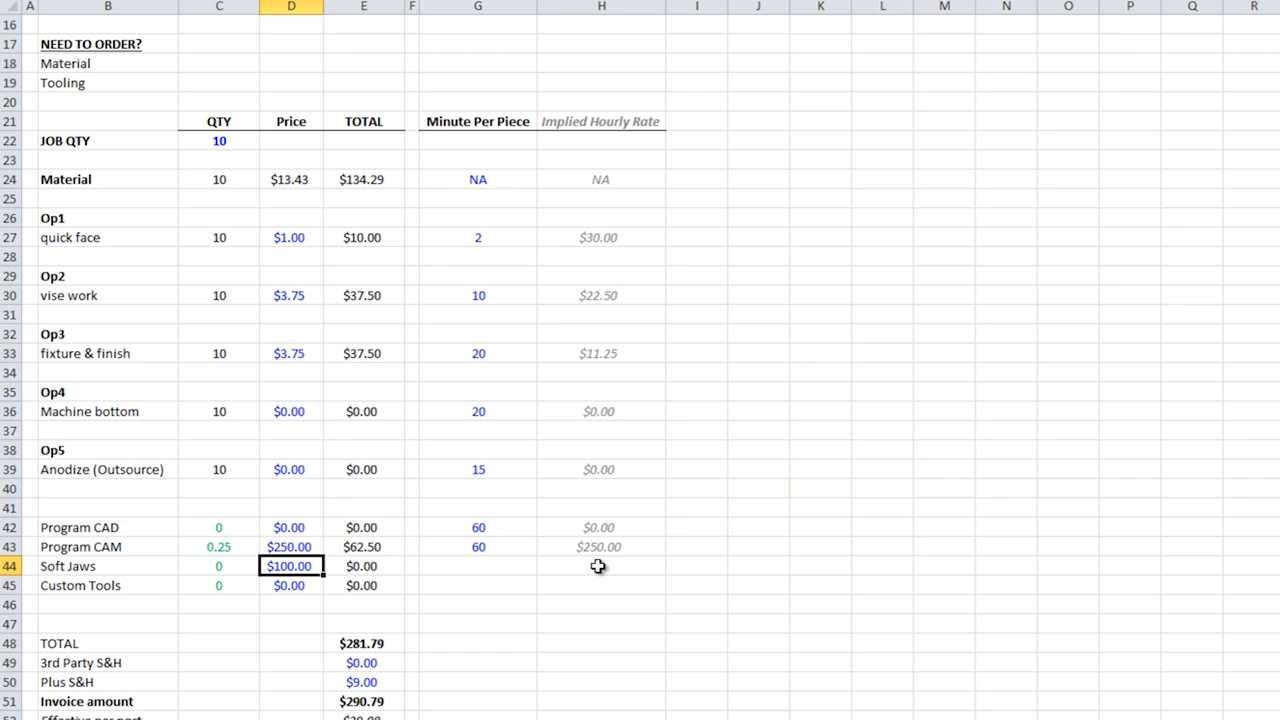
mouse_move(532, 656)
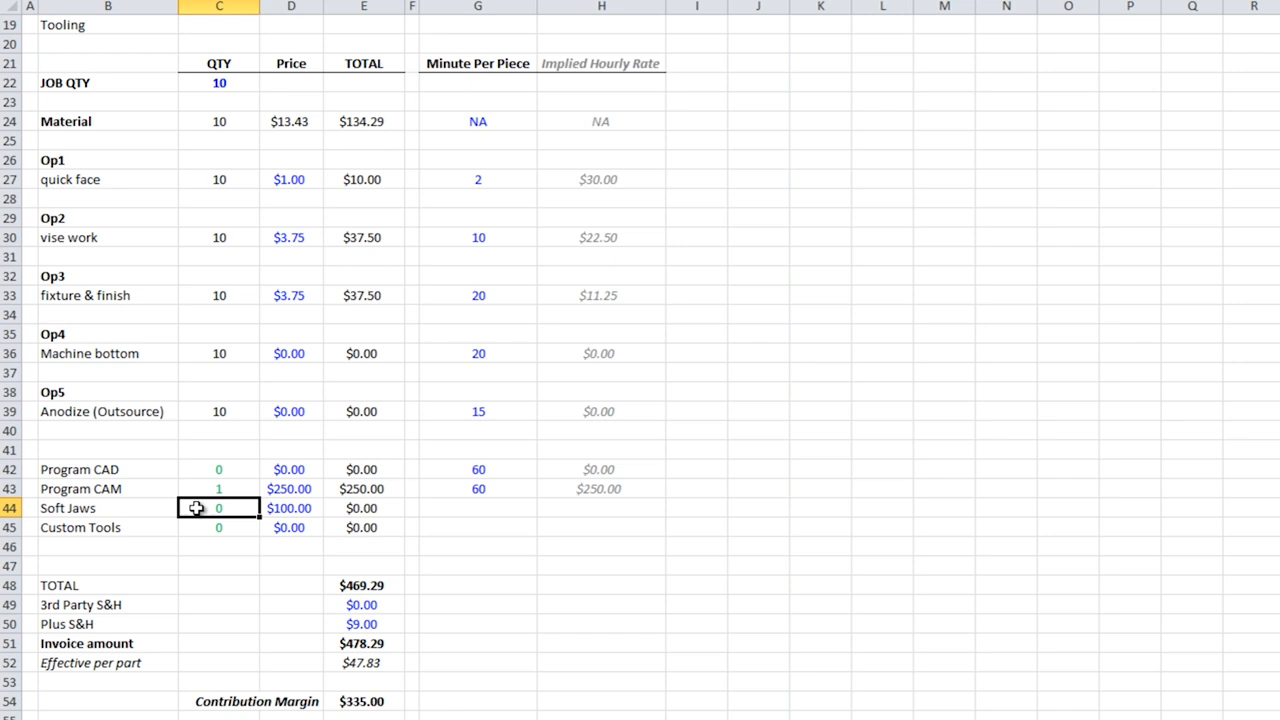
Try Soft Jaws qty 1, review cost per part and margin, then set it back to 0 for $47.83 per part.
text(1)
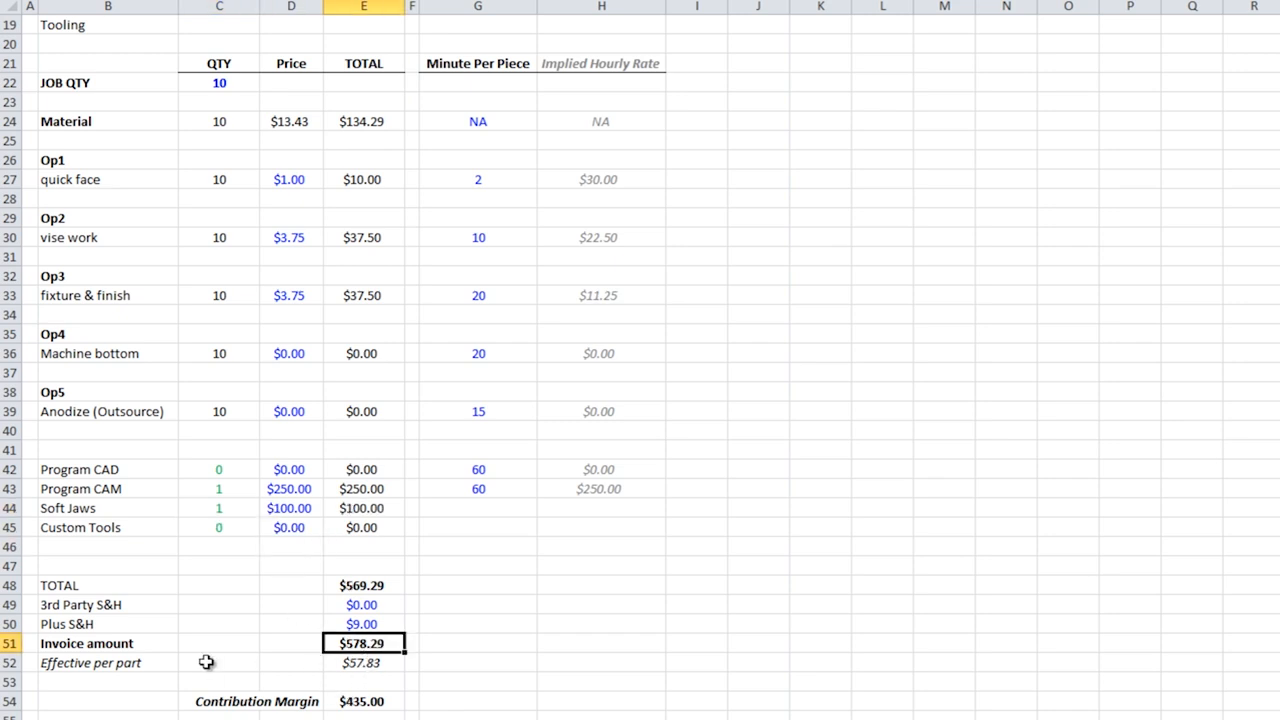
click(364, 662)
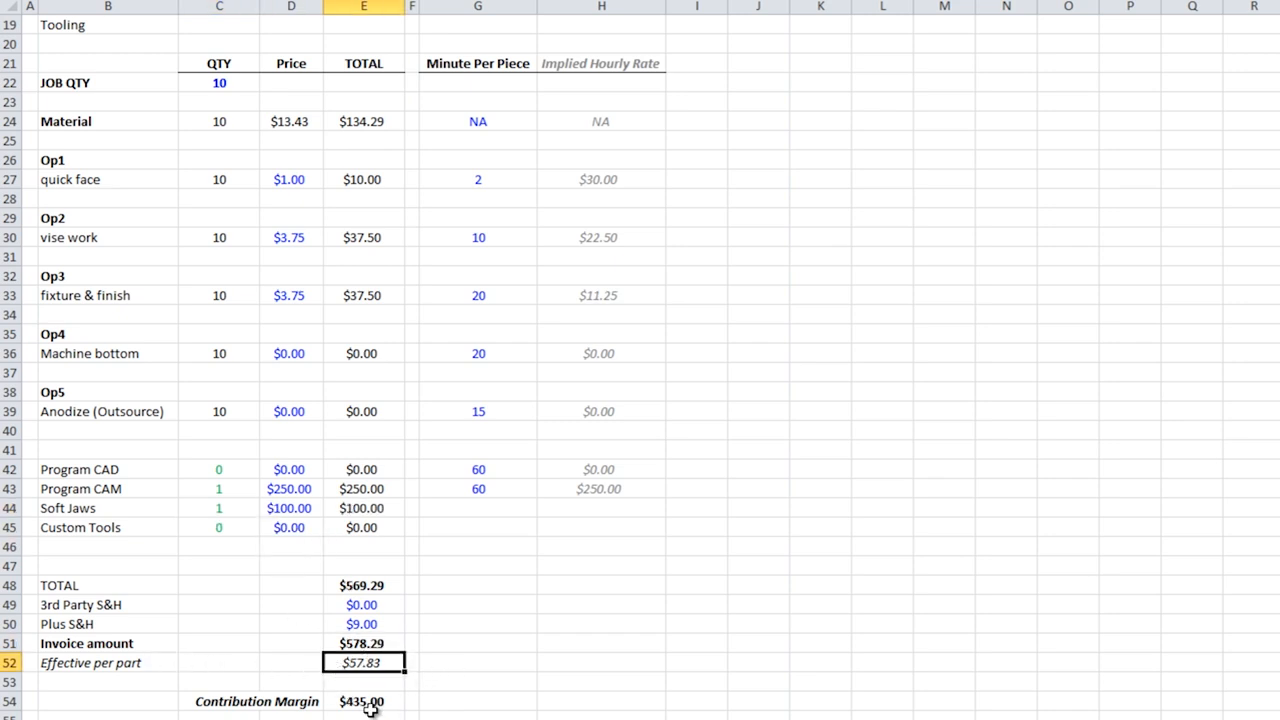
click(364, 700)
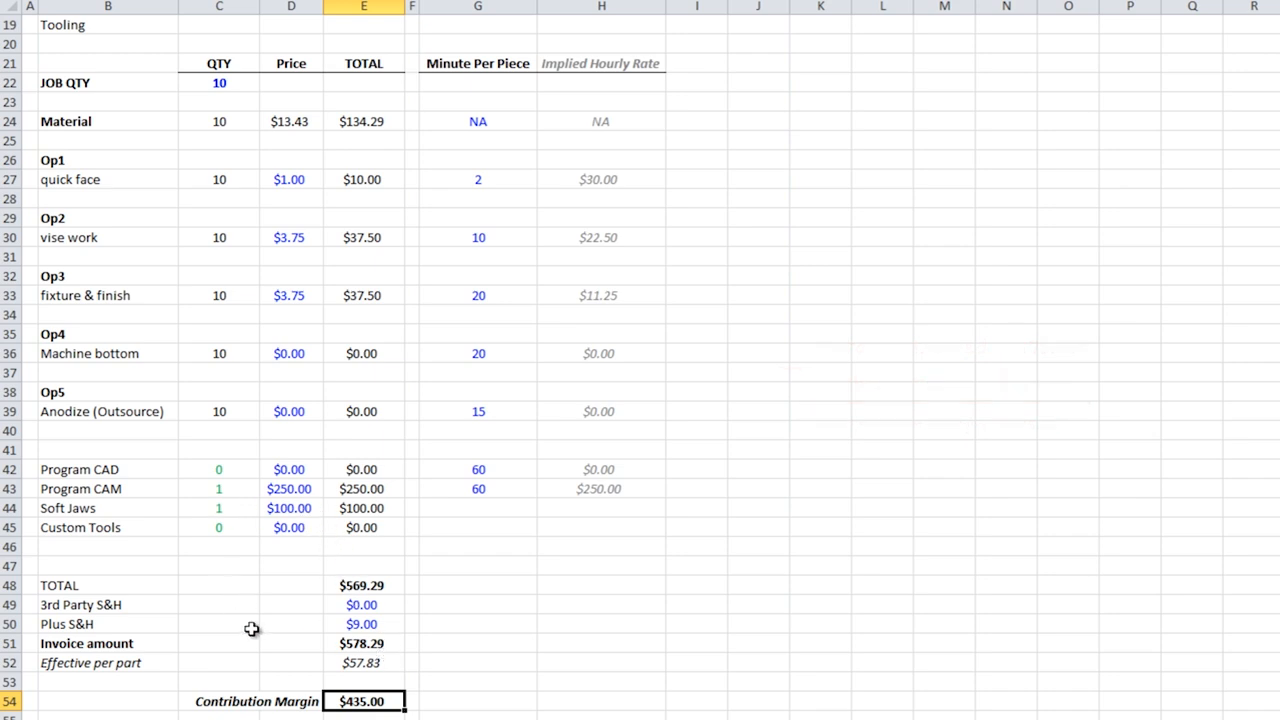
mouse_move(328, 696)
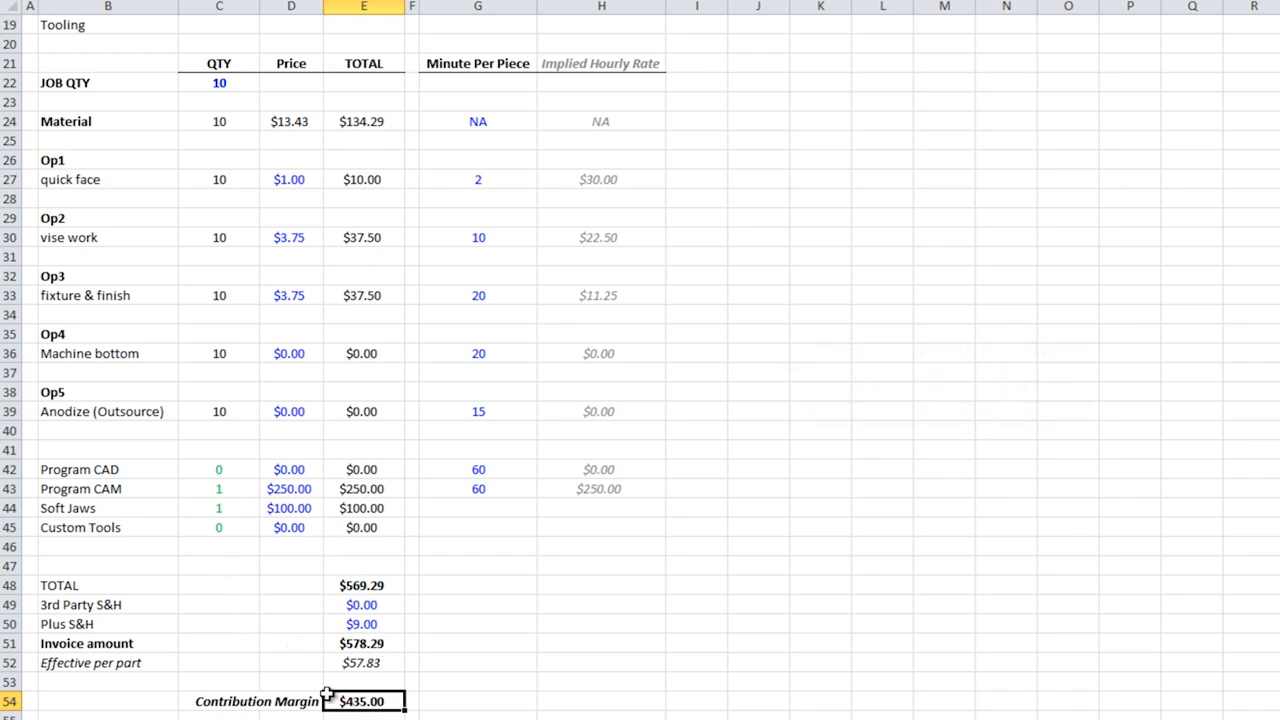
click(292, 508)
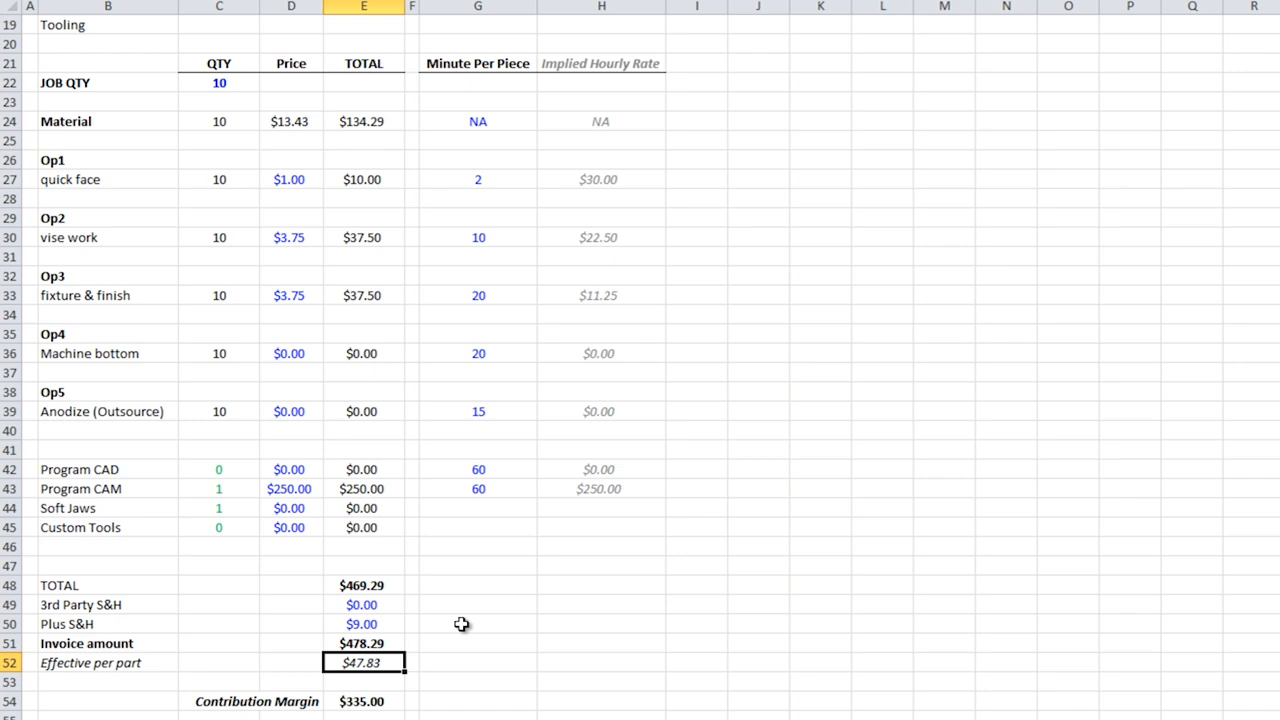
mouse_move(460, 616)
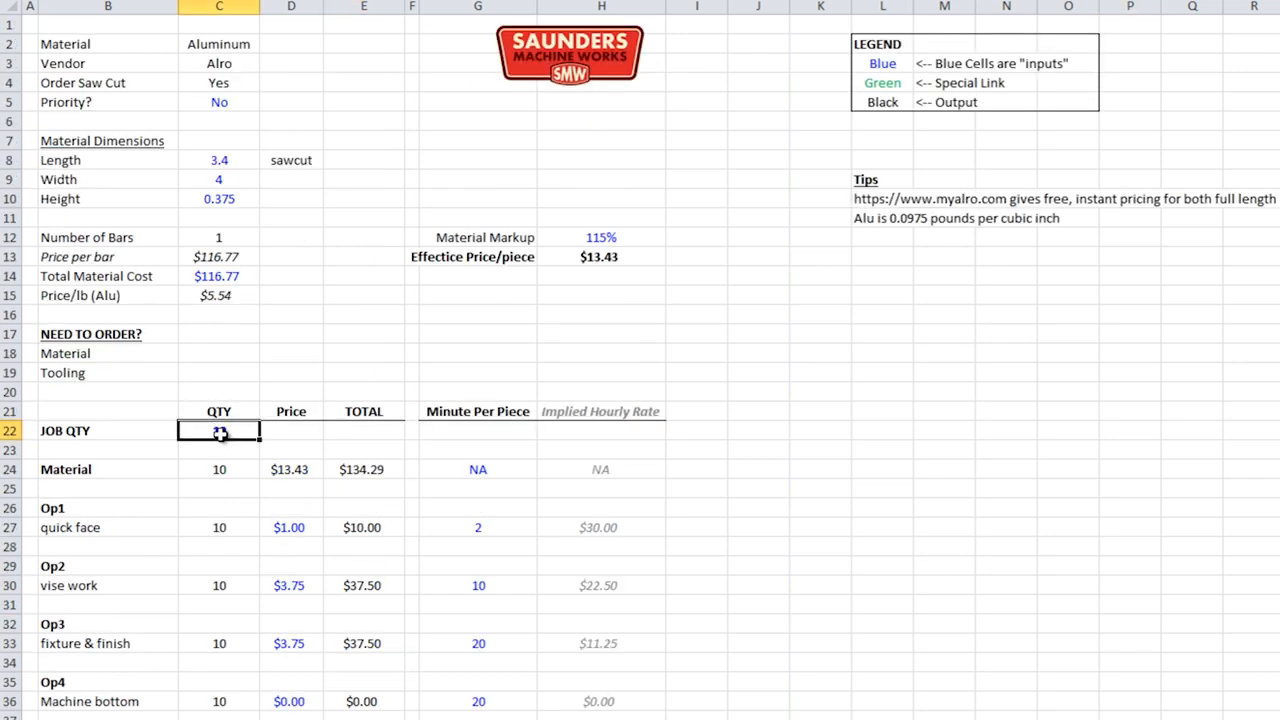
Set JOB QTY to 100, giving 3 bars at $4.68 material per piece, and return to the operations.
text(100)
click(218, 276)
text($406.53)
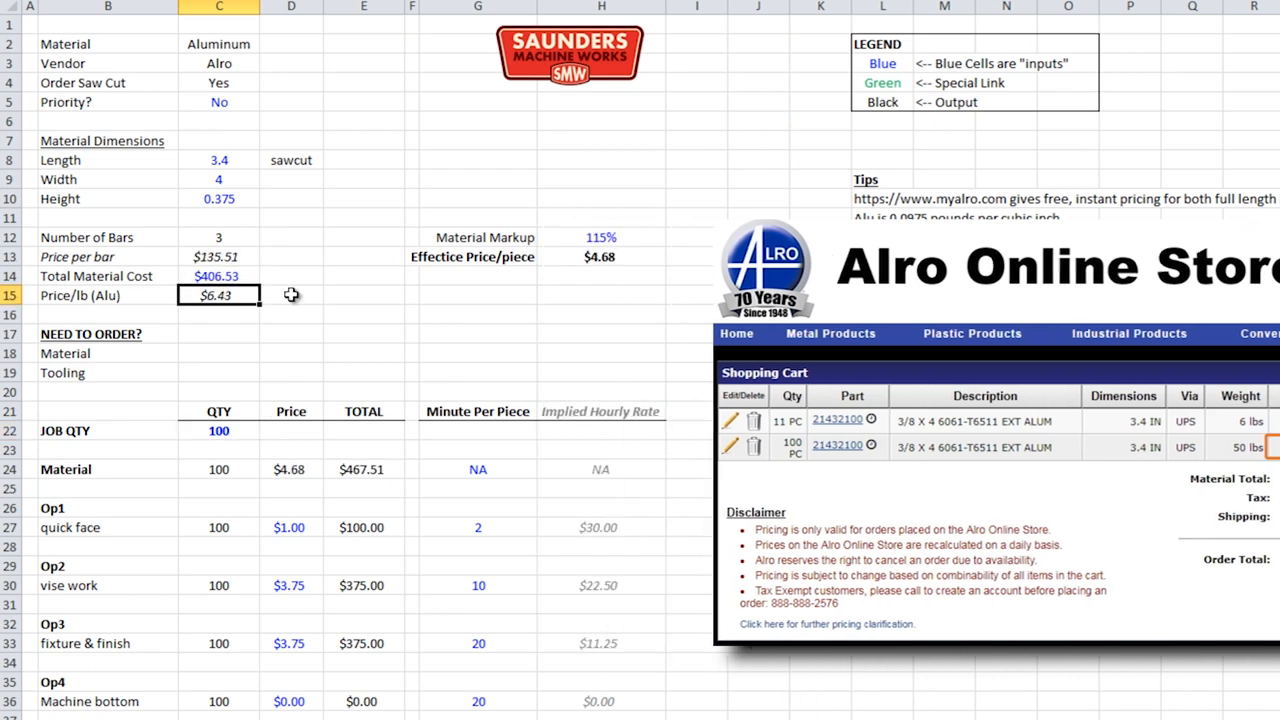
scroll(down, 3)
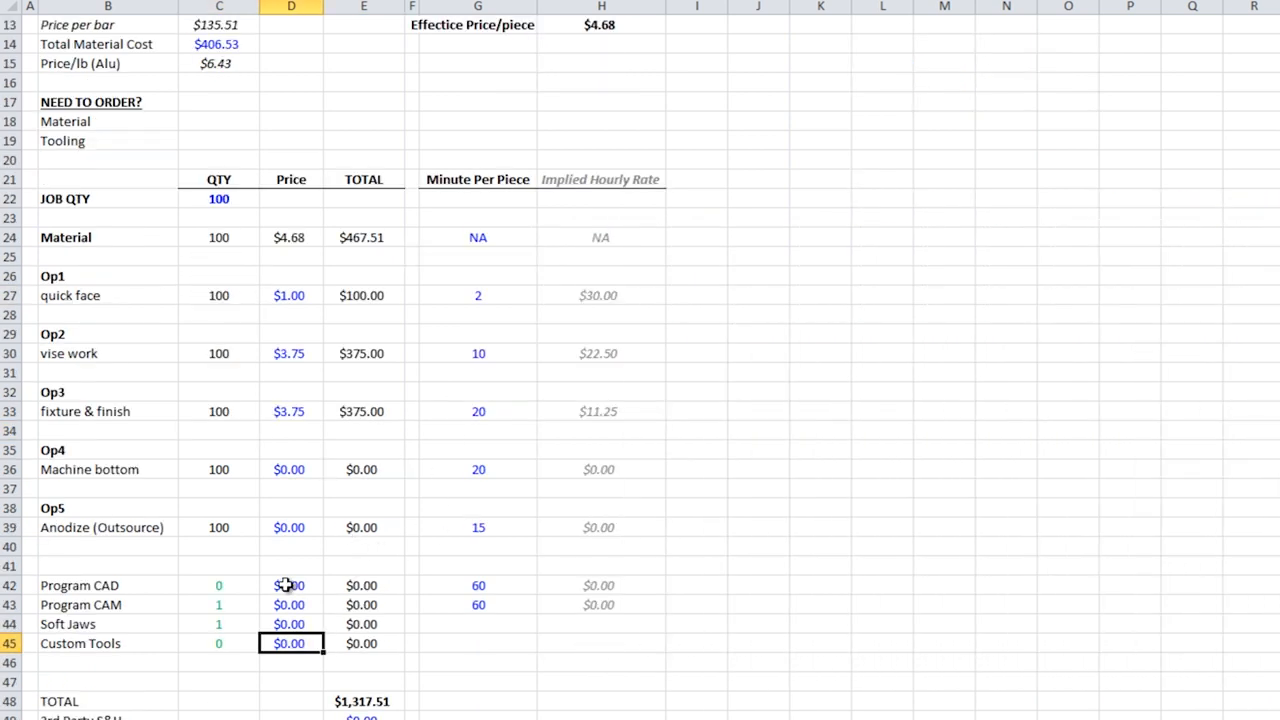
click(292, 604)
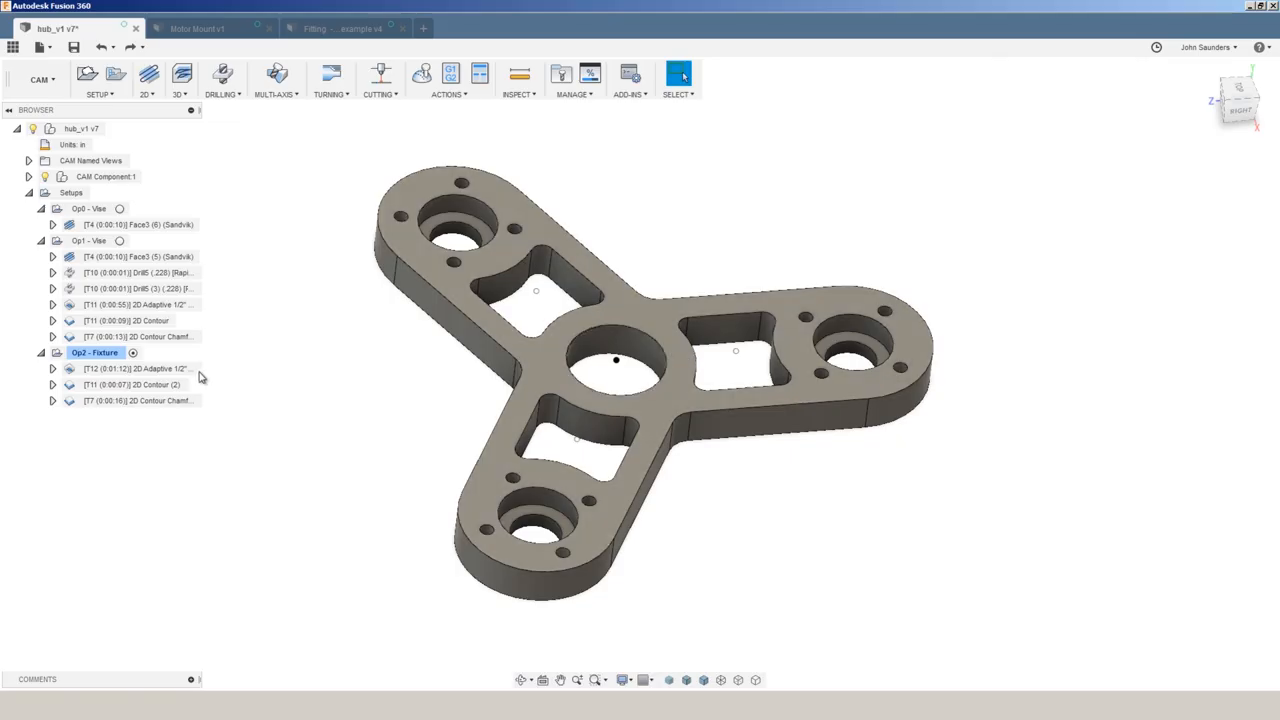
Show the Op2 Fixture setup's 2D Adaptive clearing toolpath on the hub.
click(94, 352)
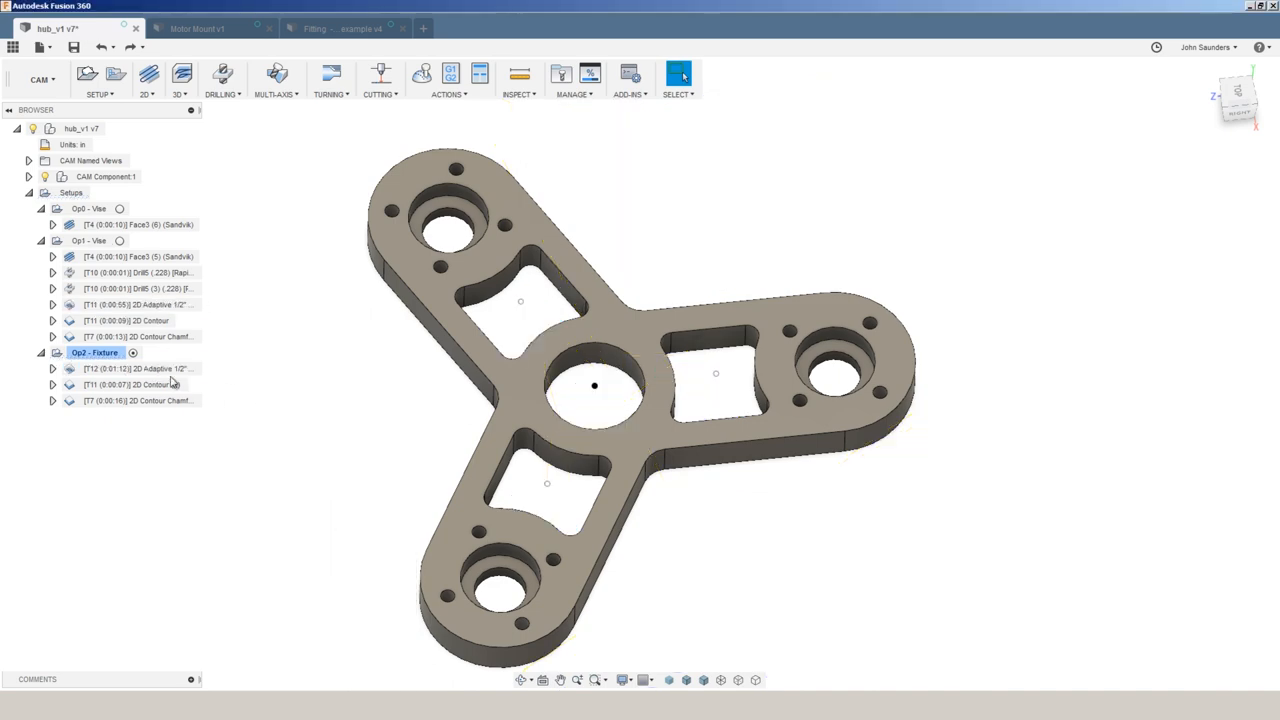
click(136, 368)
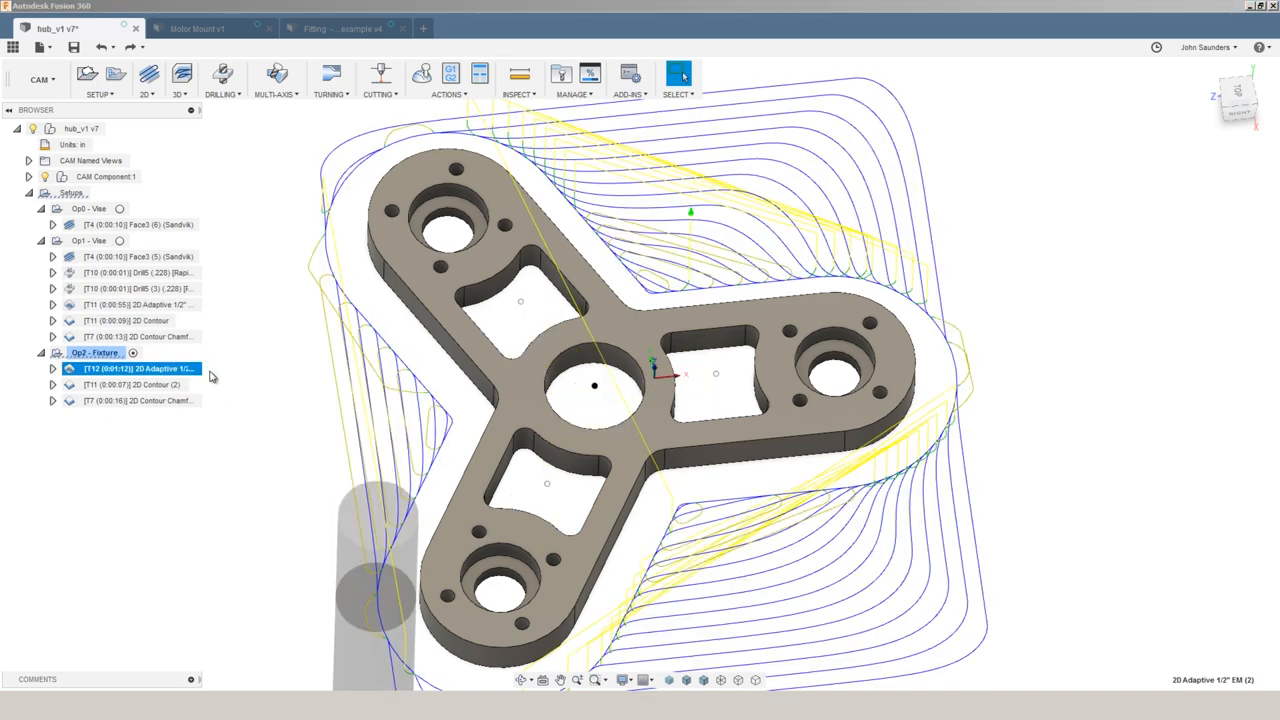
mouse_move(252, 388)
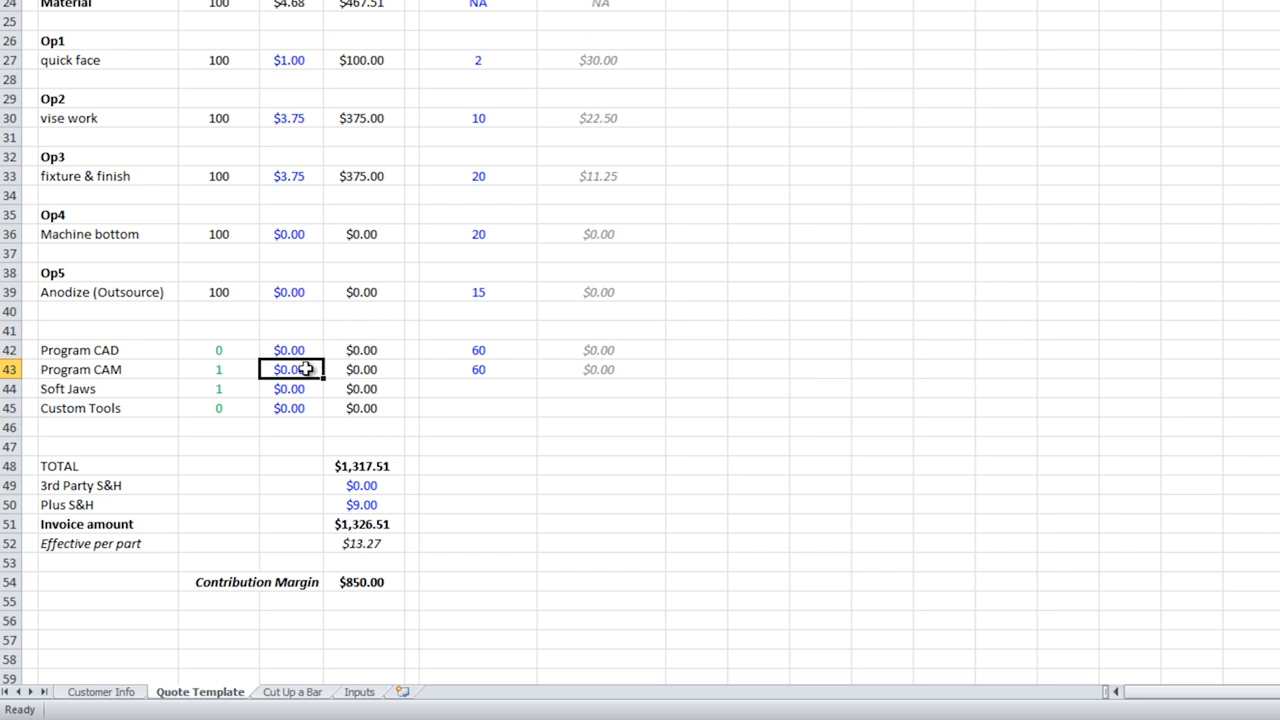
Enter the new Program CAM charge for the 100-piece quote, giving $13.27 per part.
text(10)
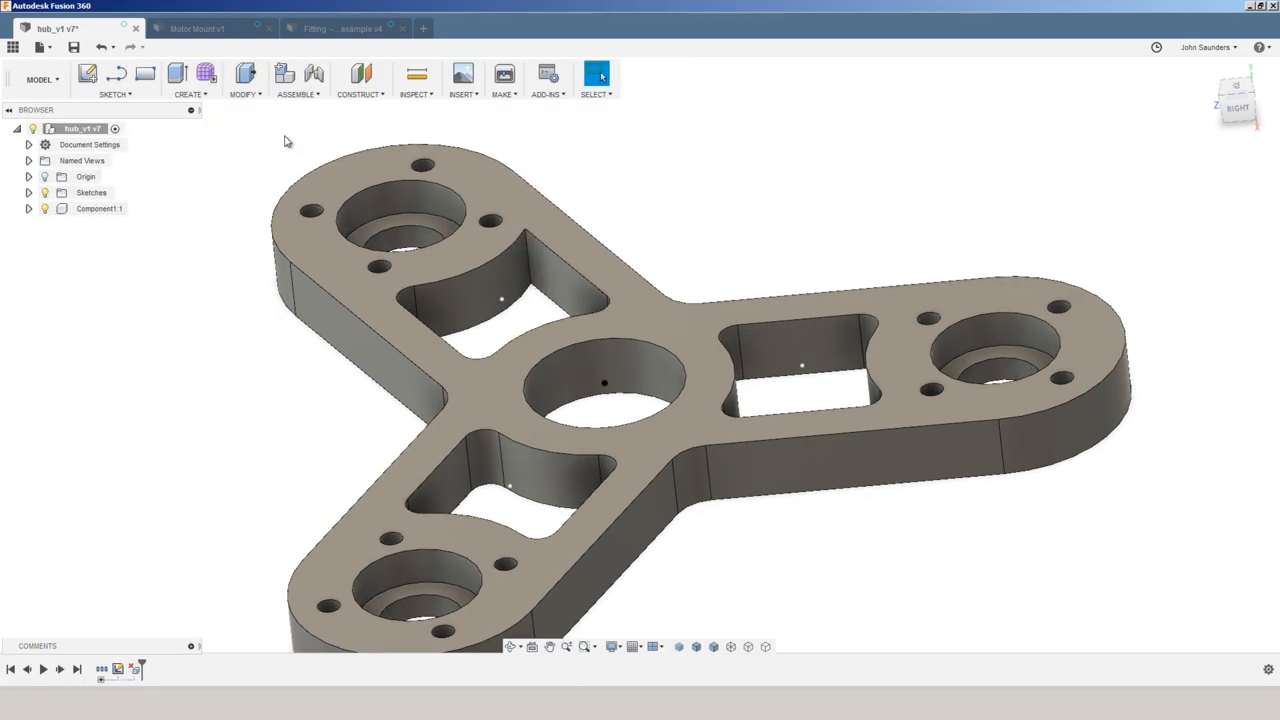
click(244, 80)
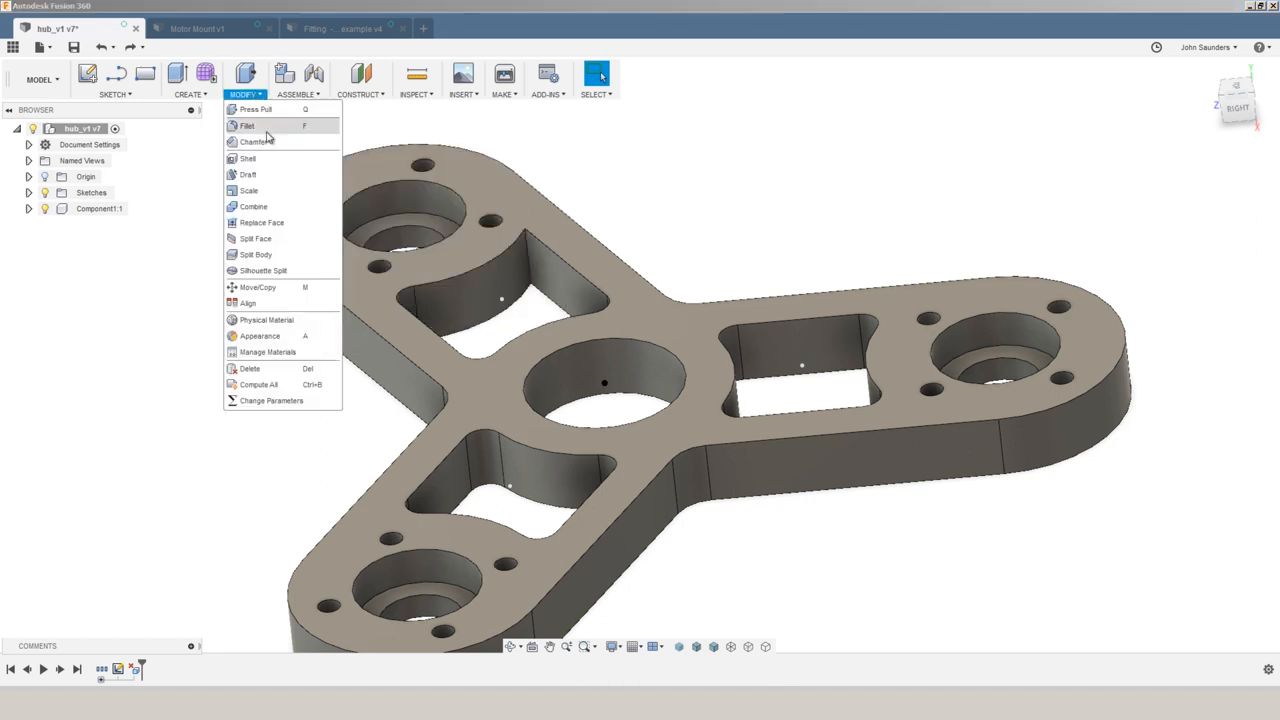
click(248, 124)
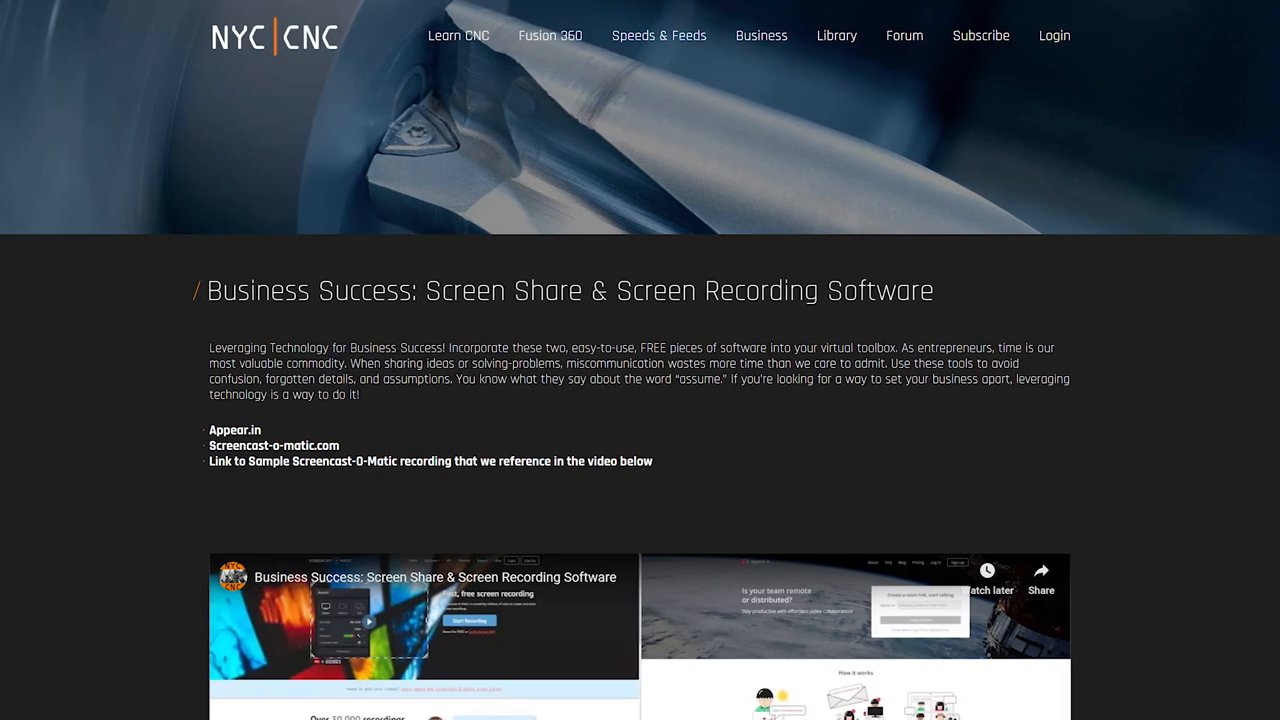
Scroll down the NYC CNC article to the embedded videos.
scroll(down, 3)
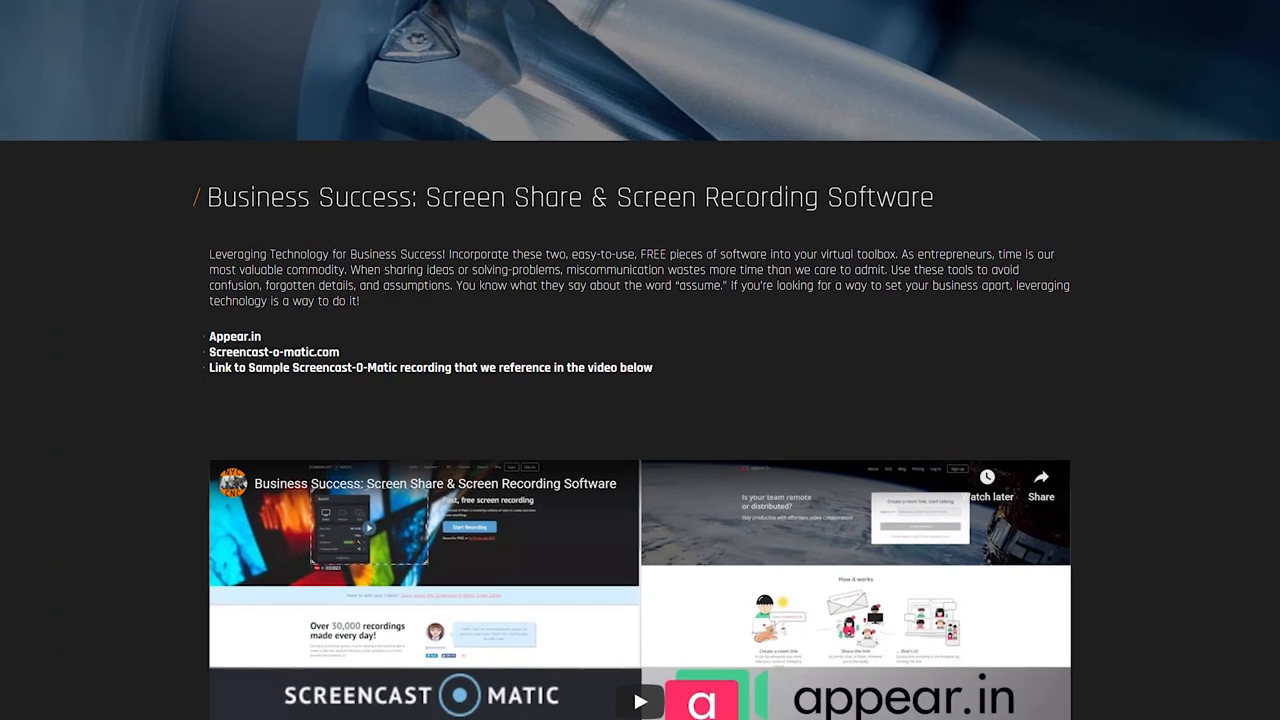
scroll(down, 3)
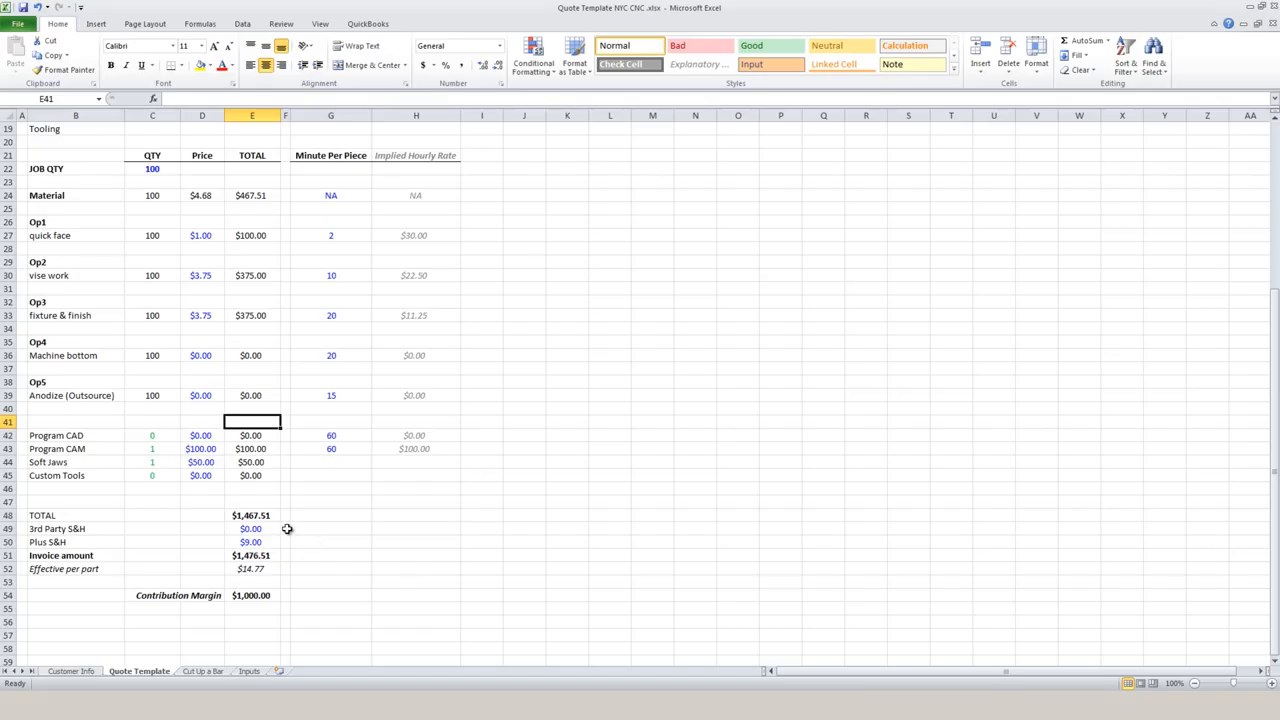
mouse_move(272, 514)
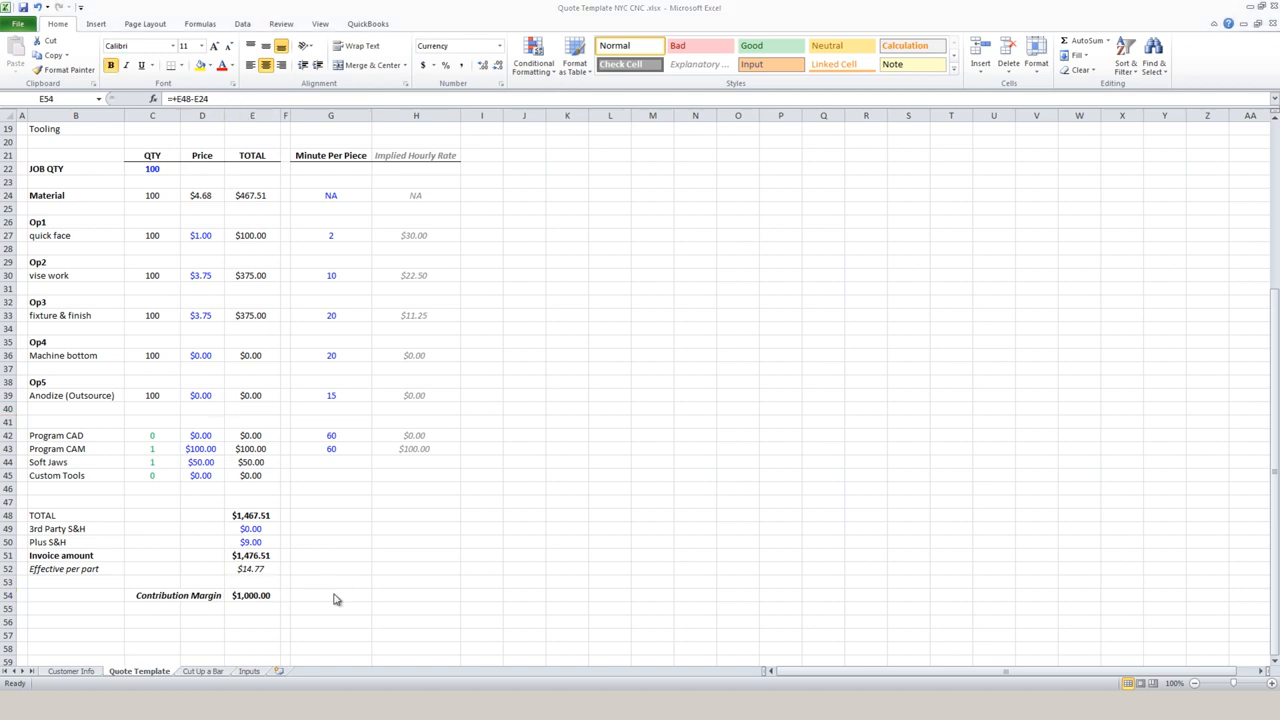
mouse_move(372, 556)
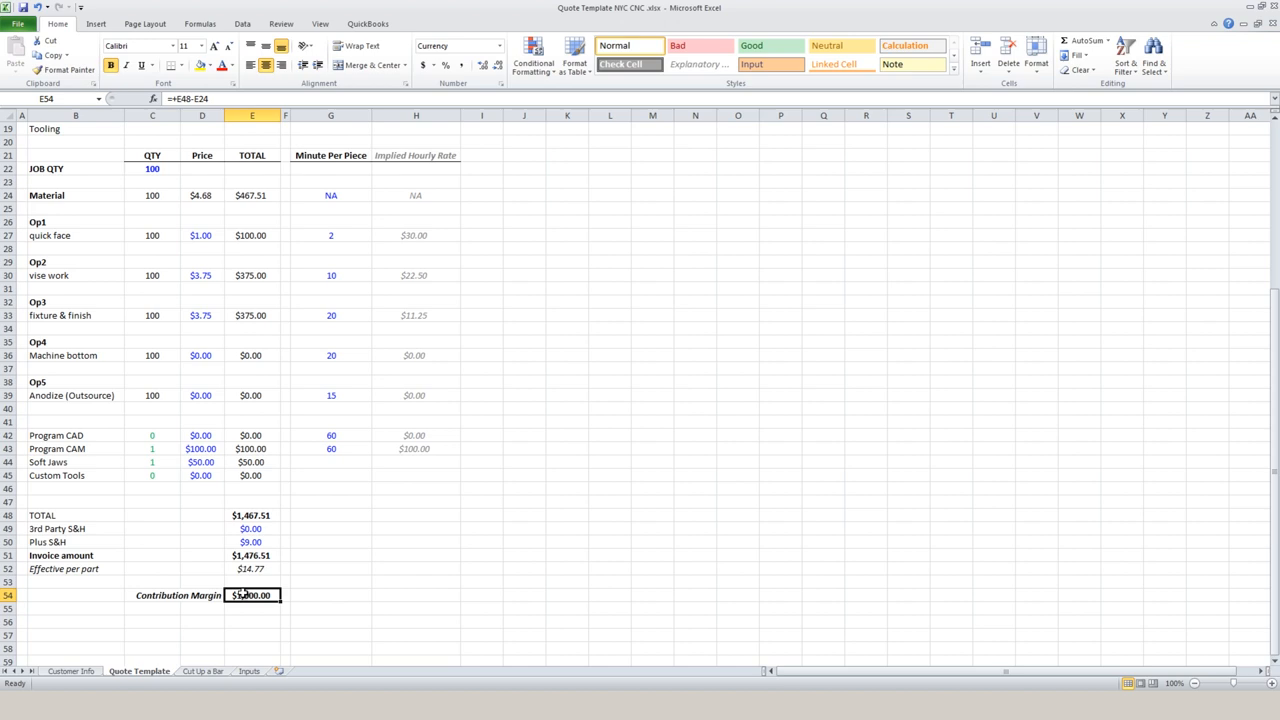
mouse_move(308, 616)
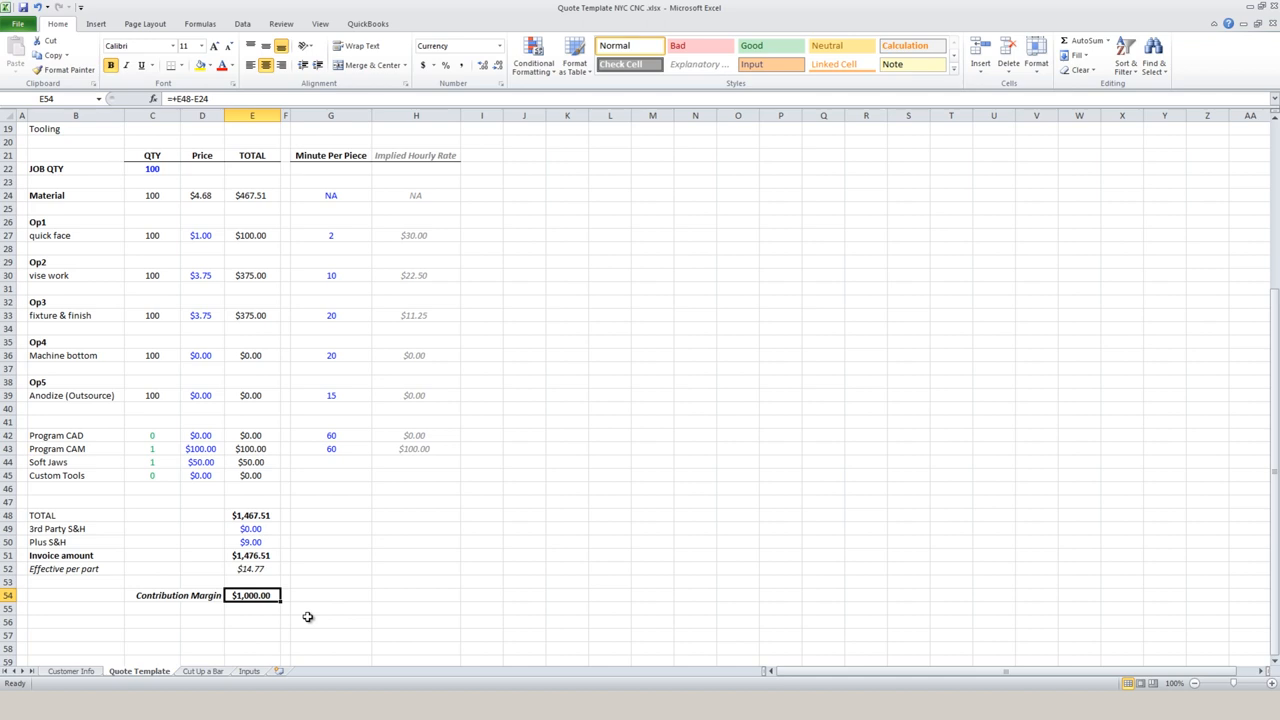
Set Soft Jaws to $100 for a $1,526.51 invoice, then start a Custom Tools entry.
text(10)
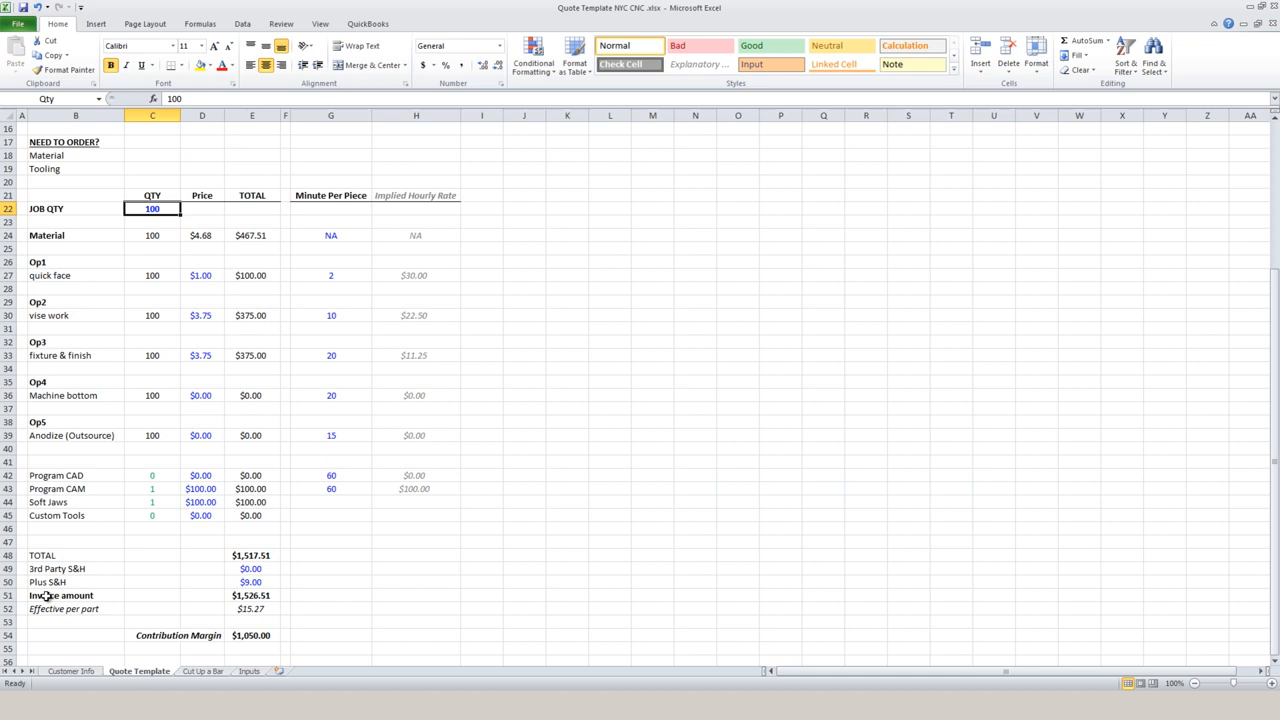
click(76, 516)
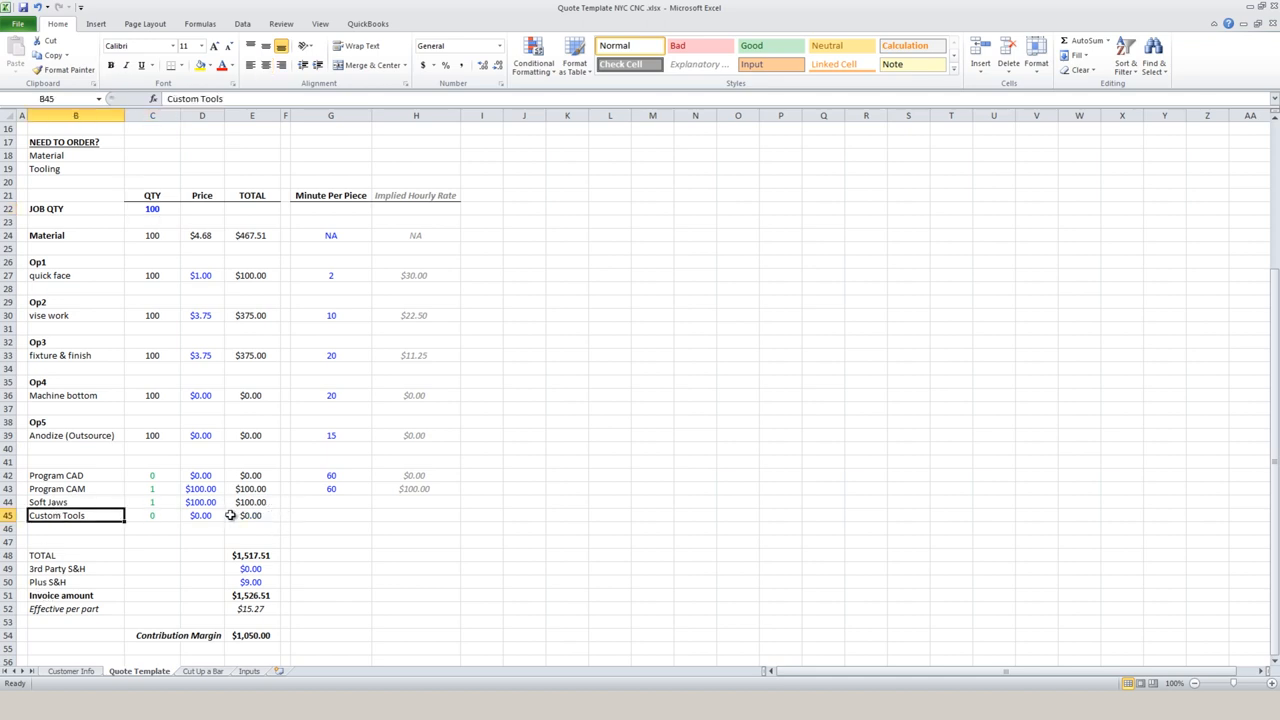
click(200, 516)
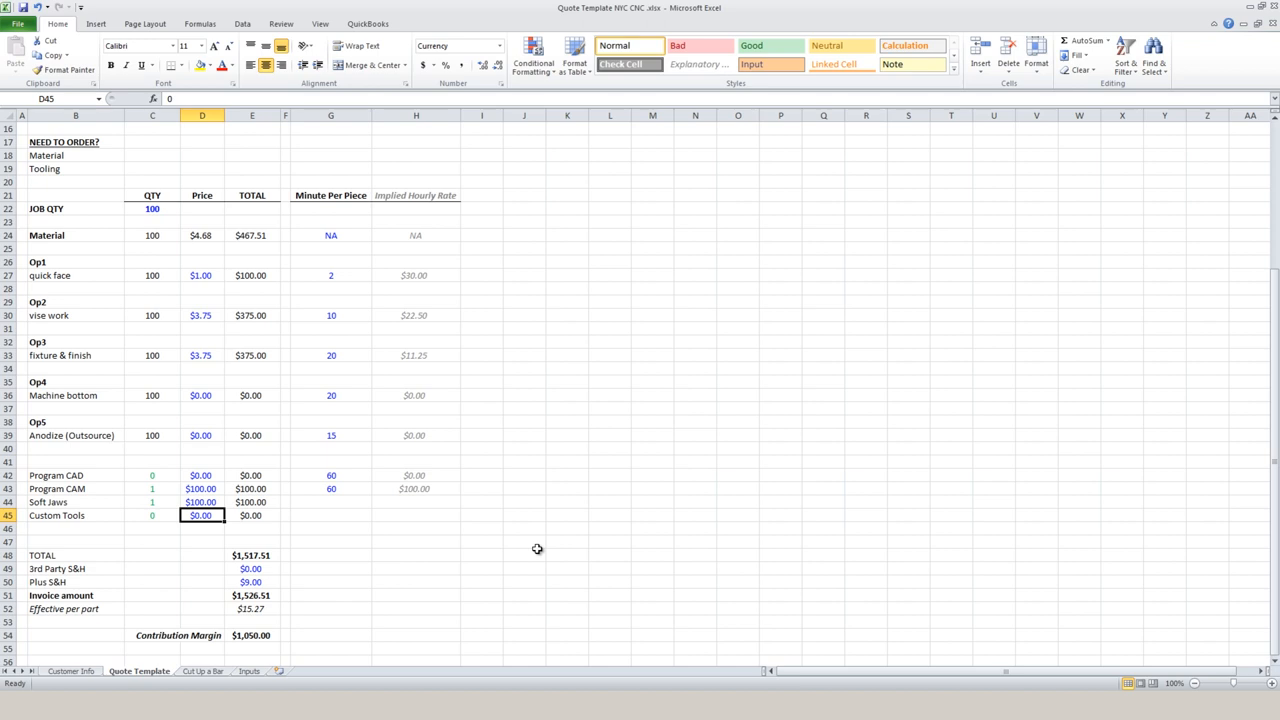
text(1)
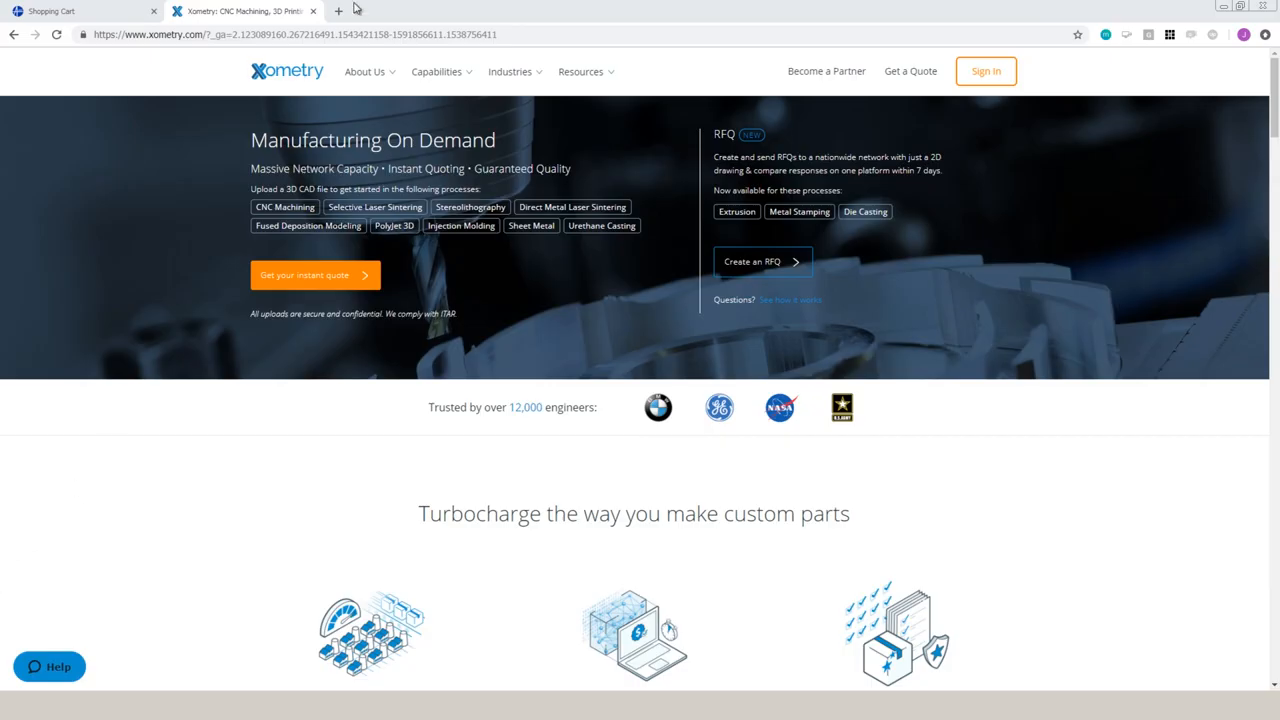
mouse_move(984, 72)
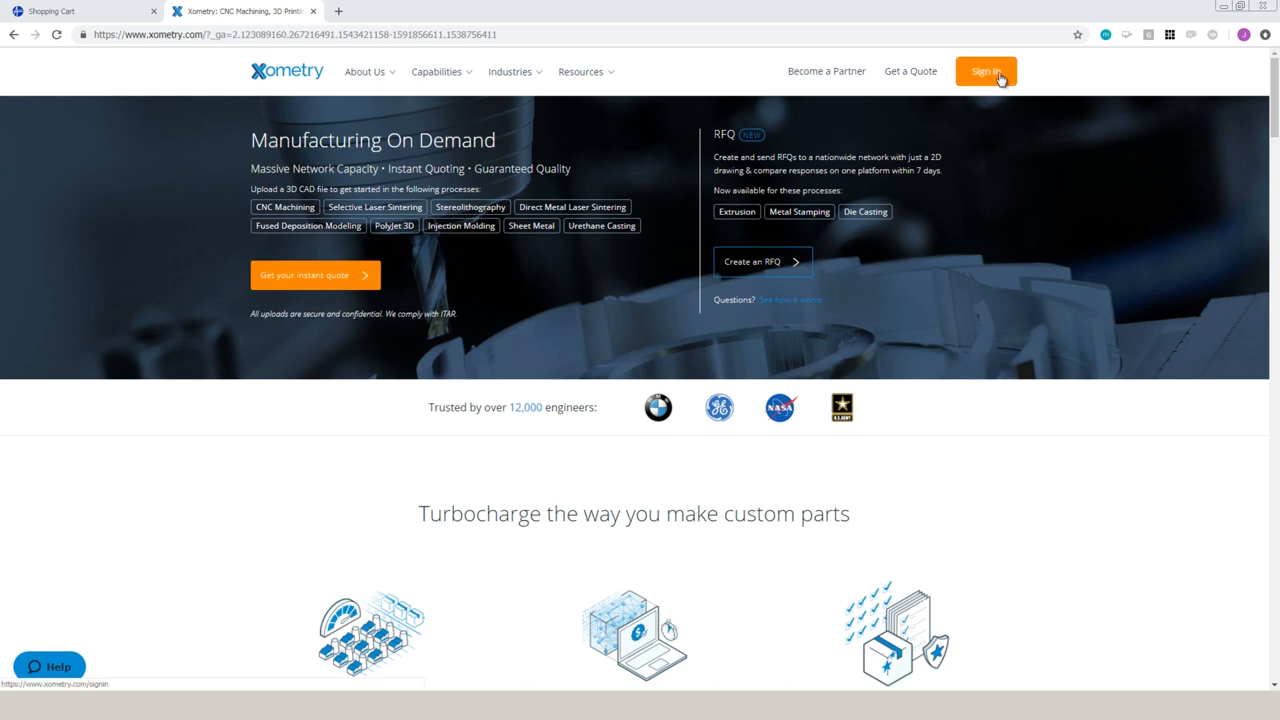
Modify the hub_v1.STEP part's properties to the CNC Machining process.
click(986, 72)
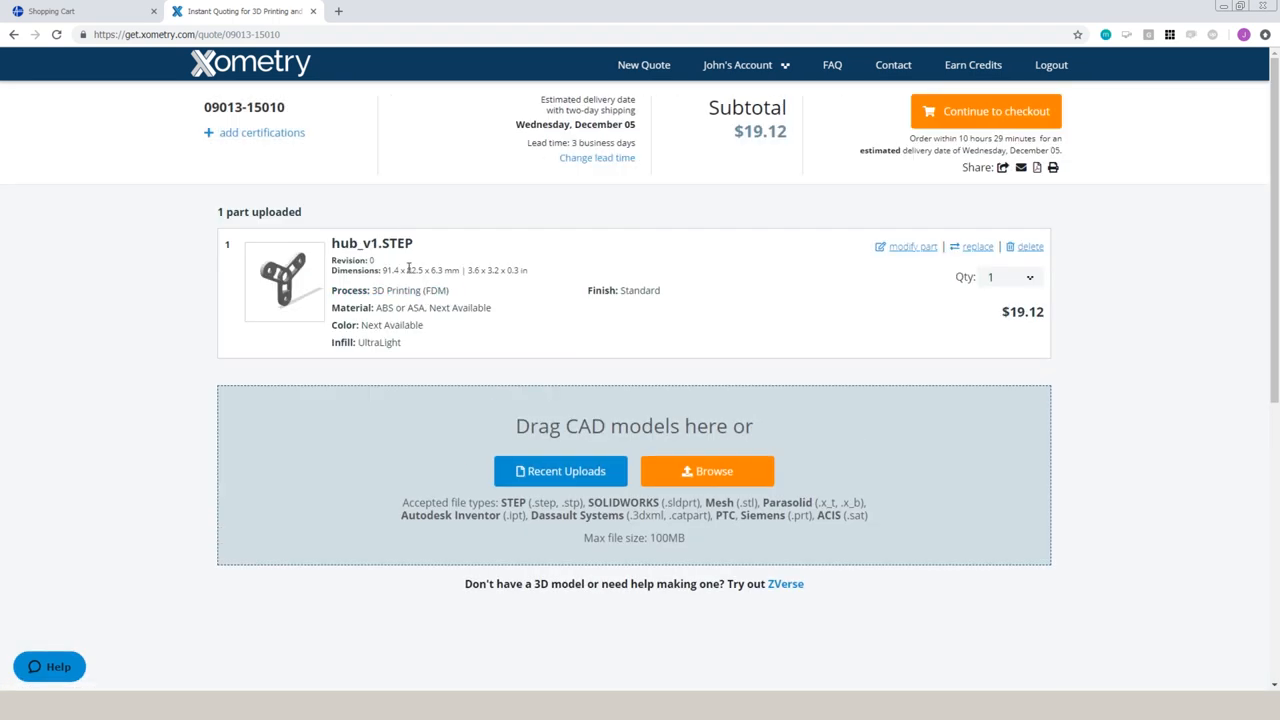
mouse_move(904, 252)
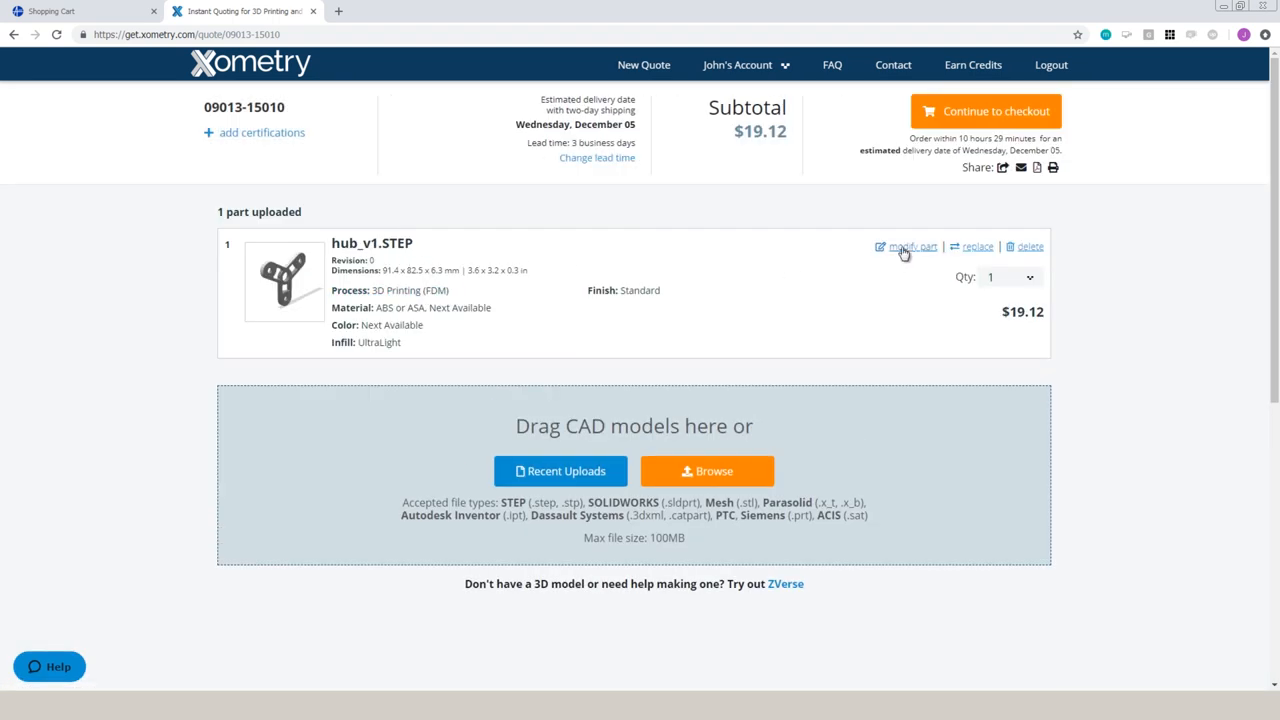
click(908, 246)
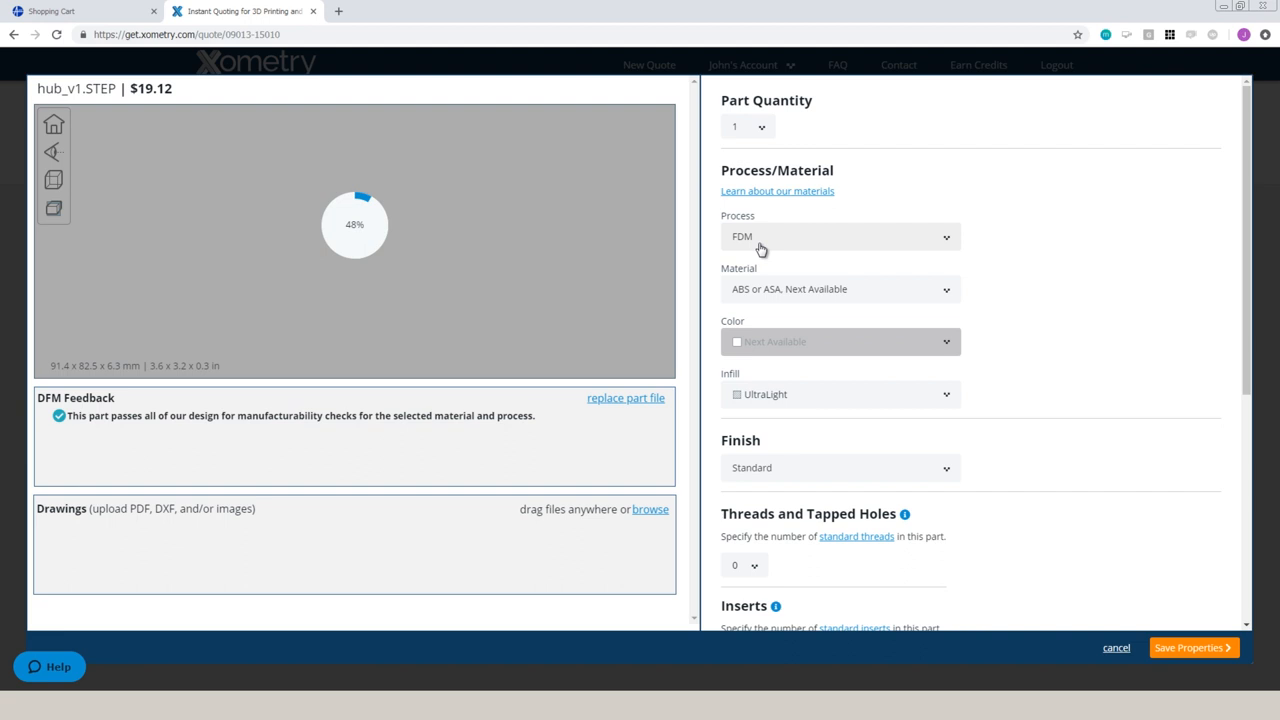
click(840, 236)
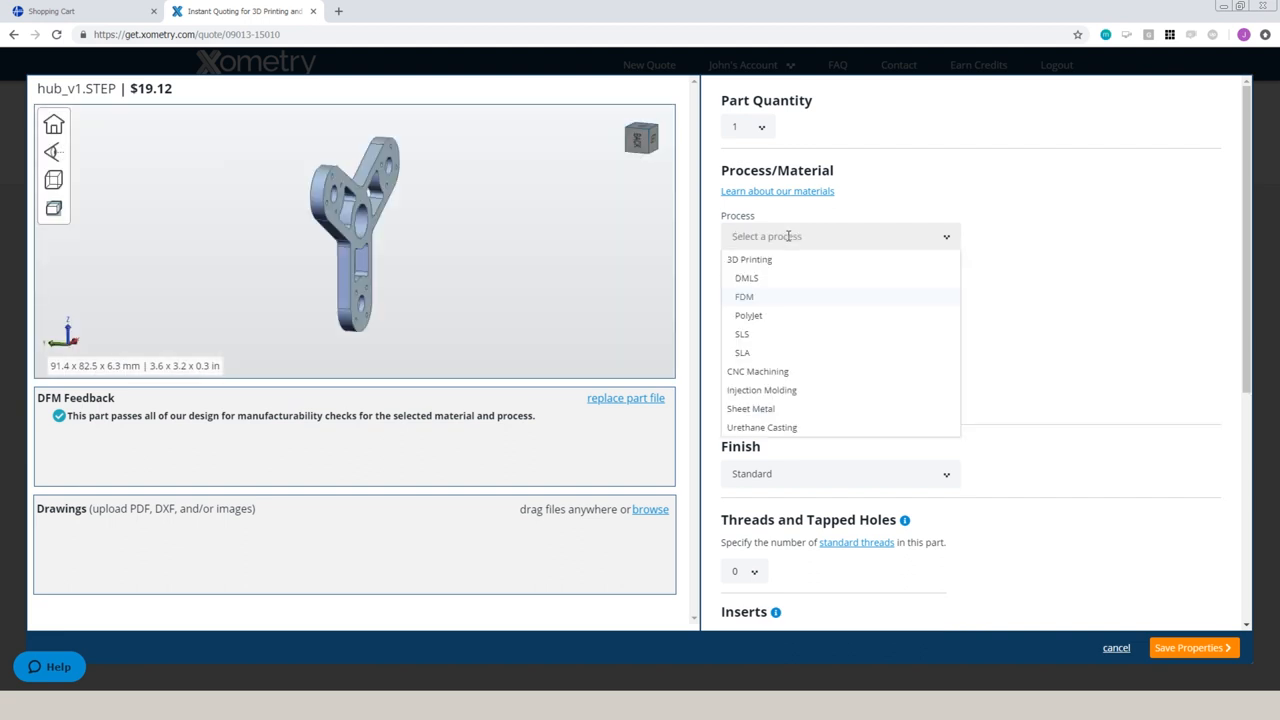
click(756, 370)
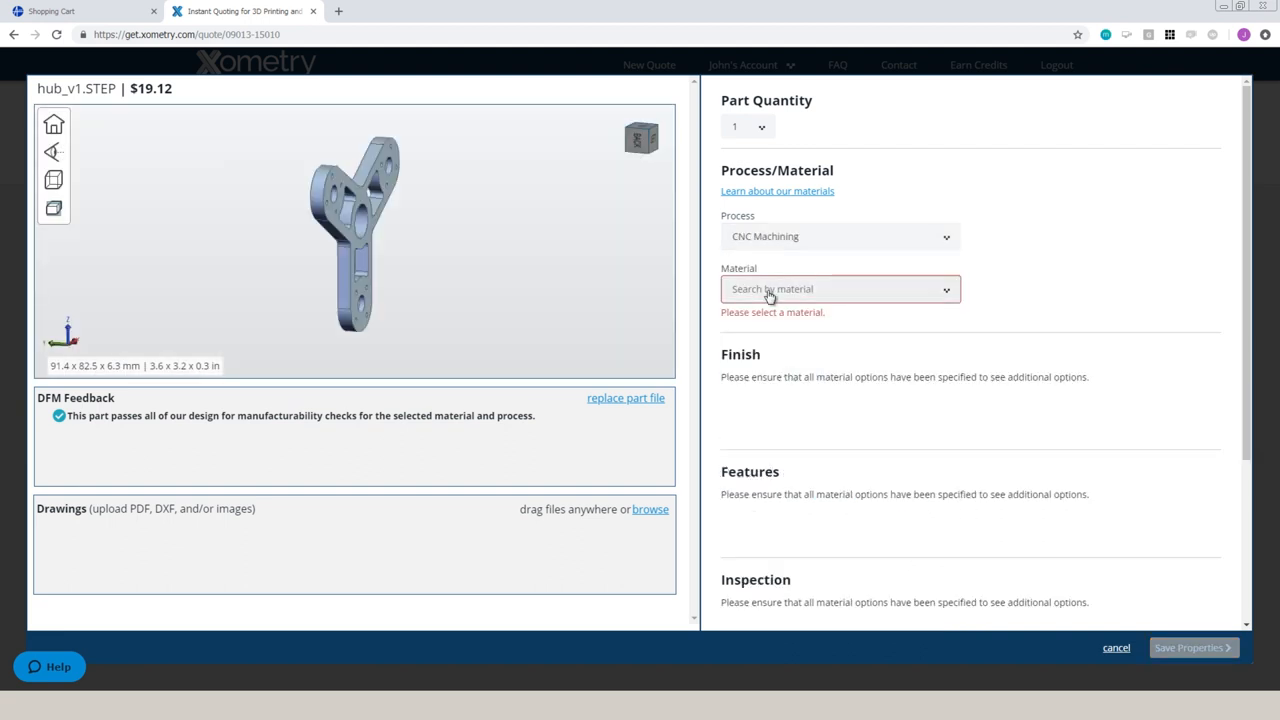
Choose Aluminum 6061-T6 and save the properties for a $274.64 subtotal.
click(840, 288)
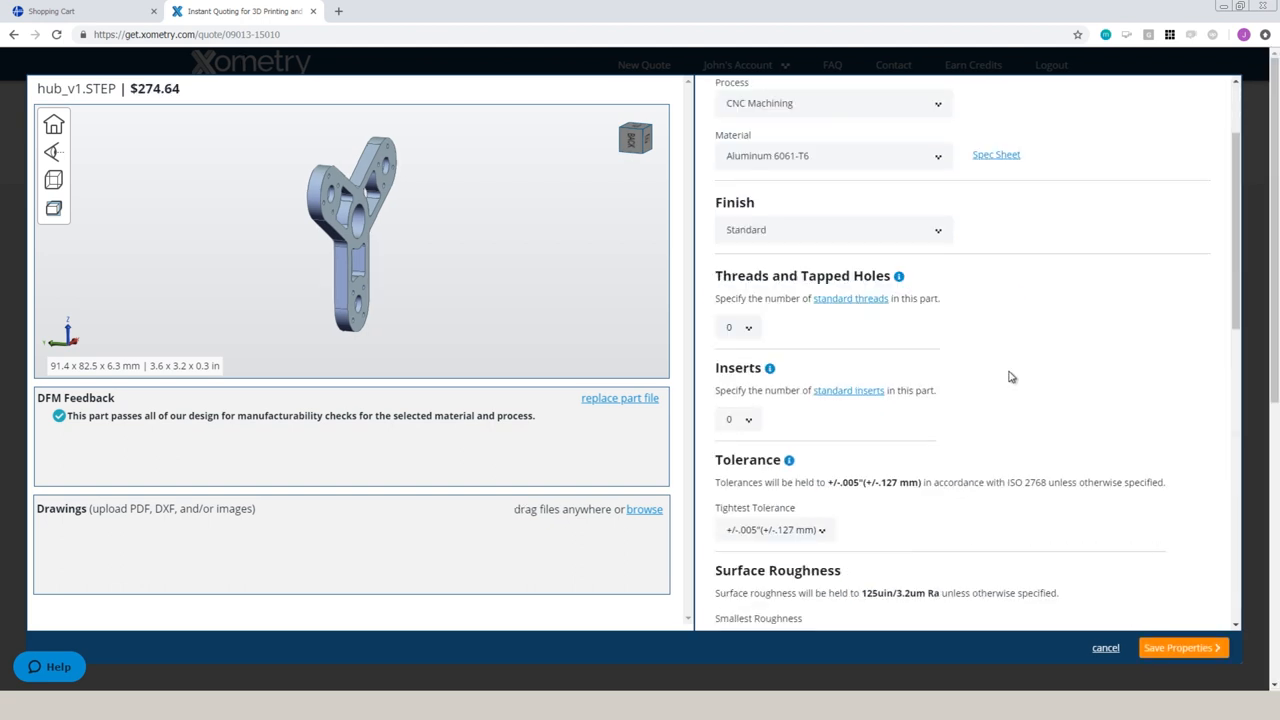
scroll(down, 3)
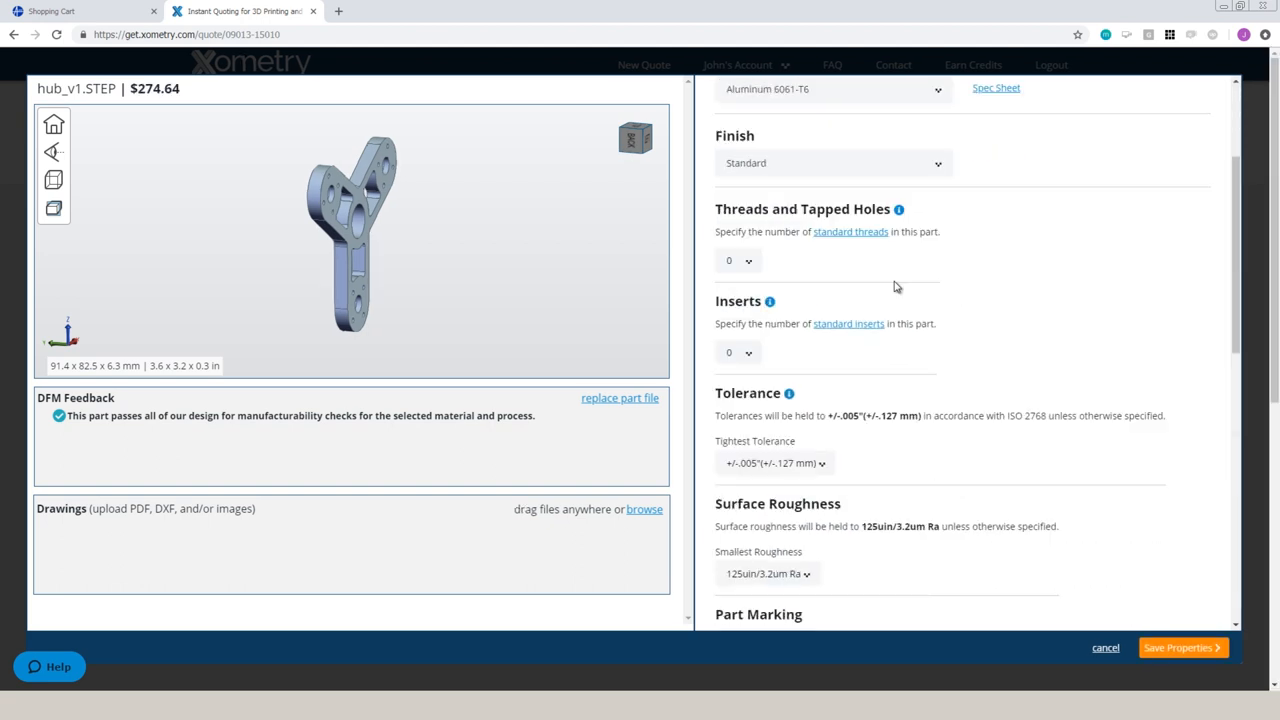
scroll(down, 3)
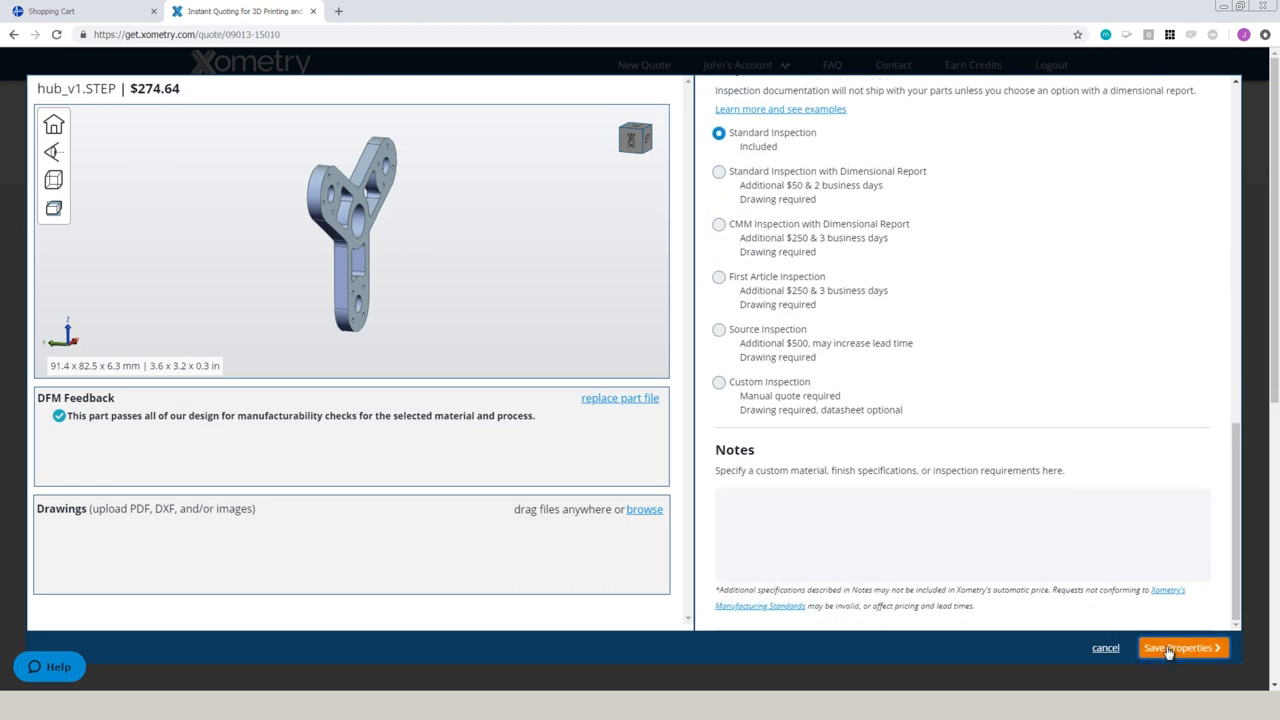
click(1184, 648)
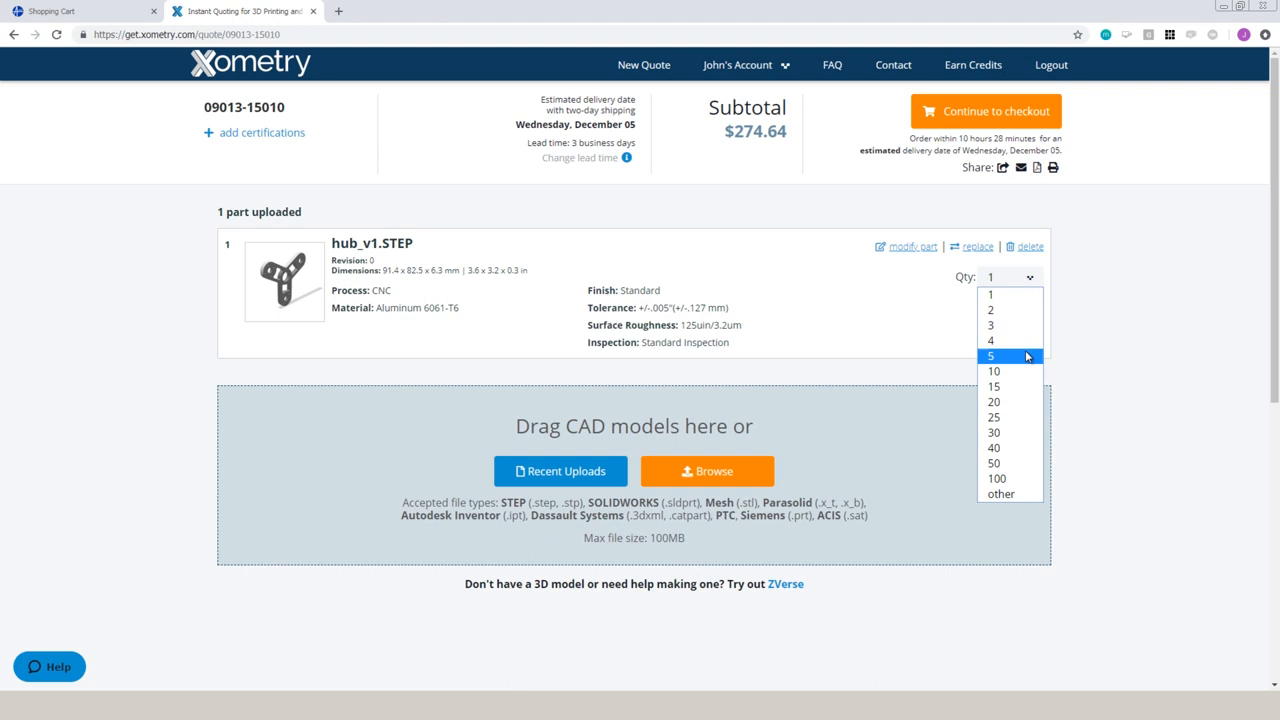
Price the hub at quantity 10 ($58.34 each, $583.40), then at quantity 100.
click(992, 370)
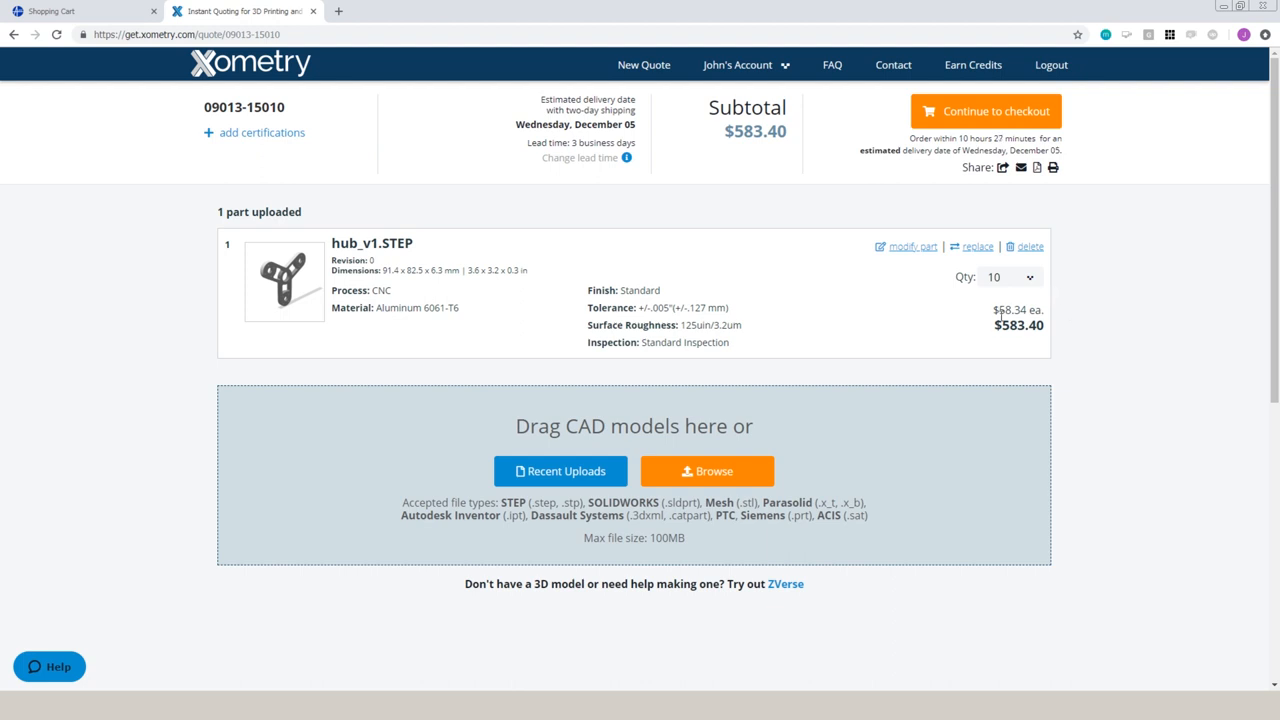
mouse_move(1048, 292)
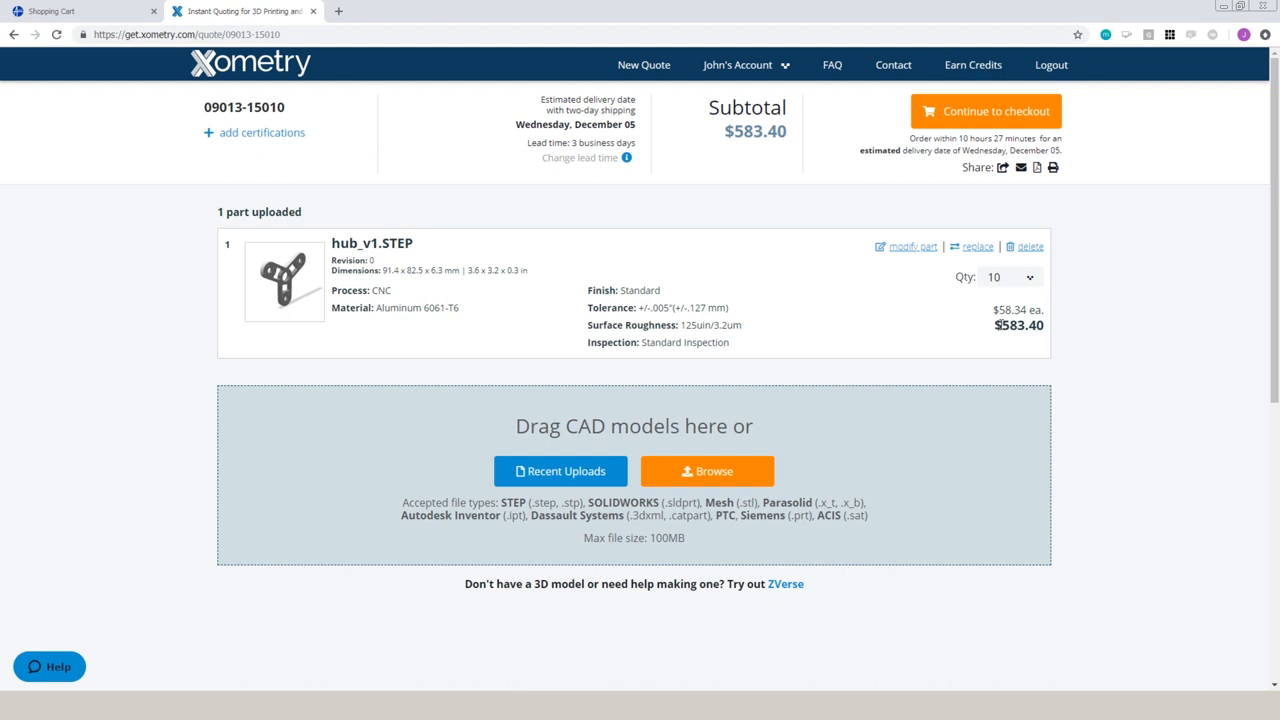
mouse_move(1000, 324)
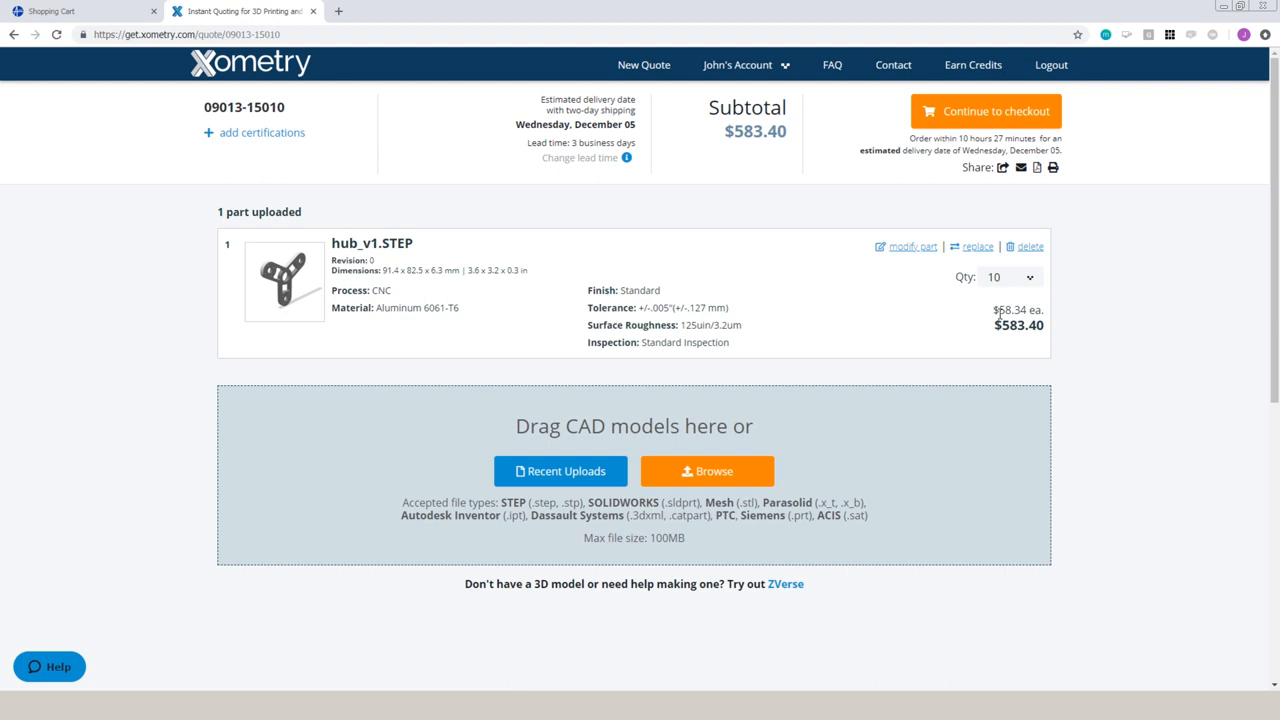
click(1008, 276)
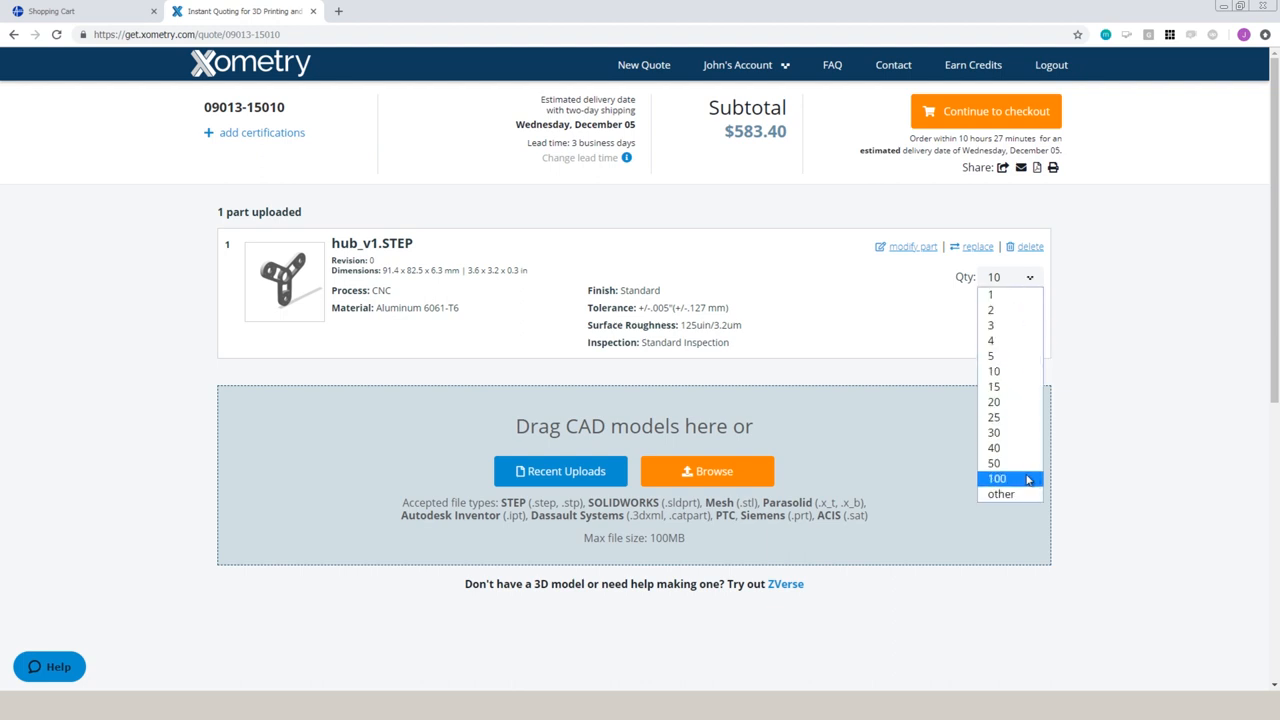
click(996, 478)
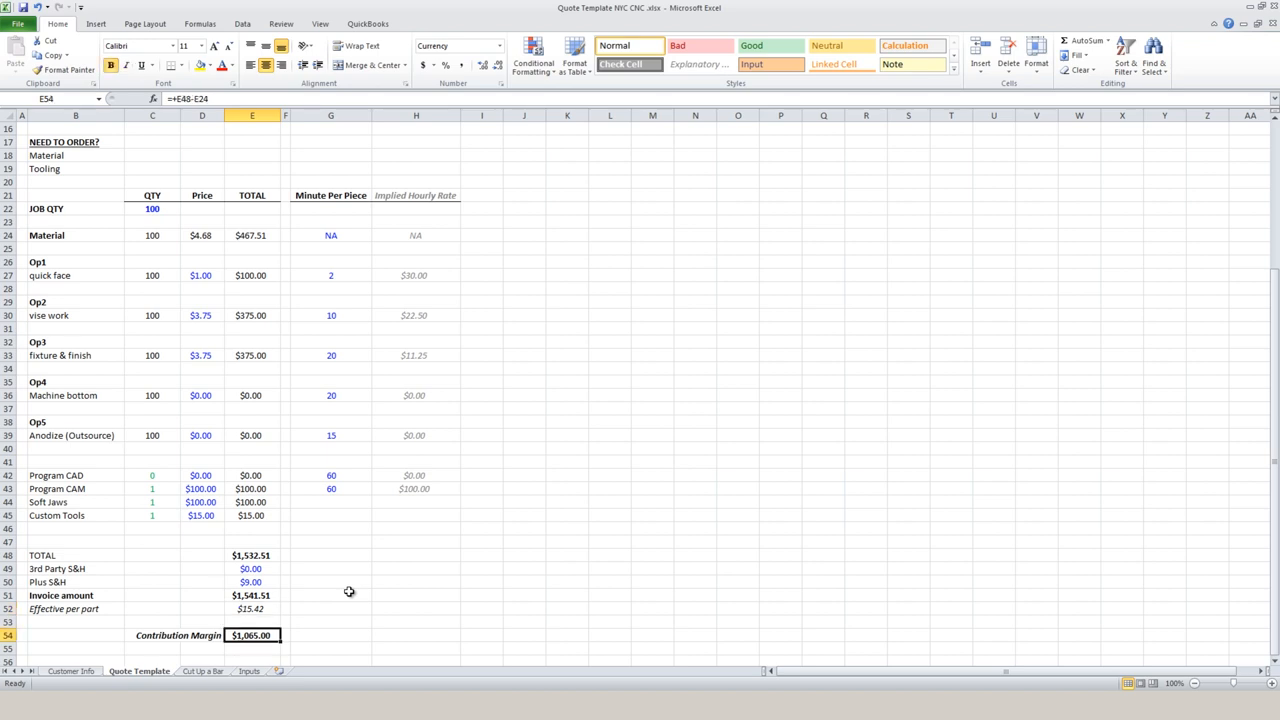
click(252, 568)
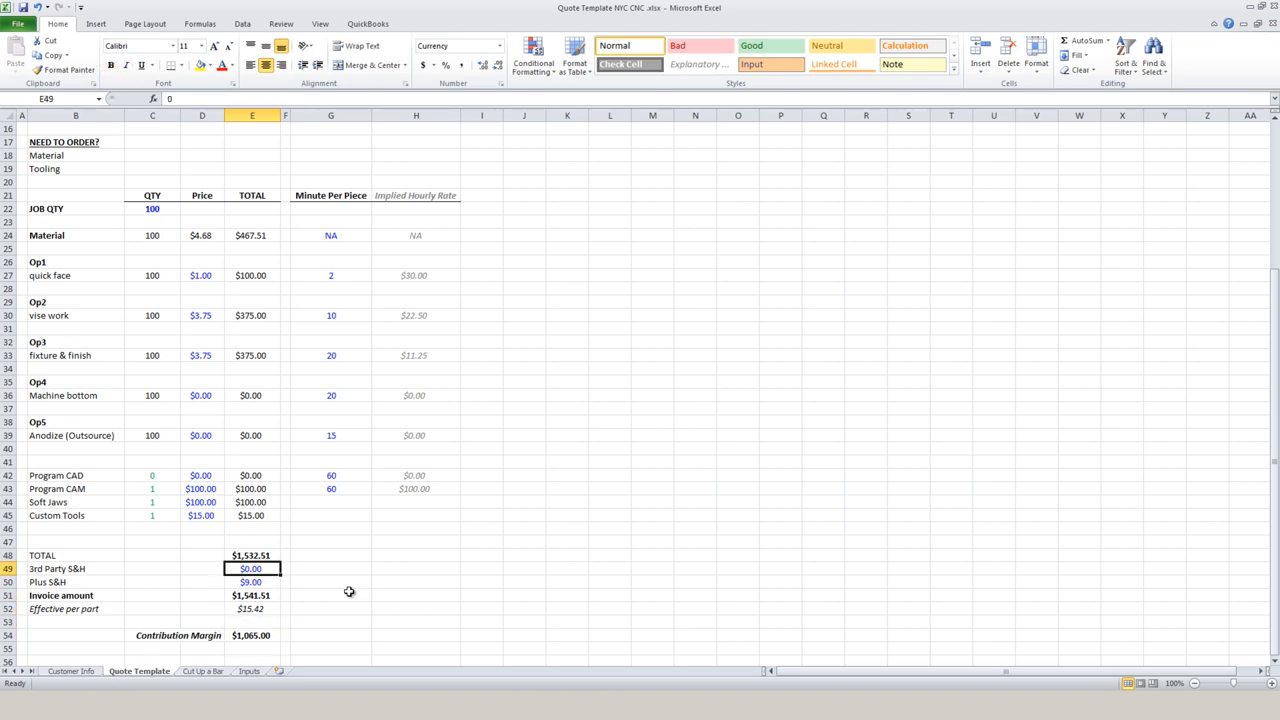
click(252, 556)
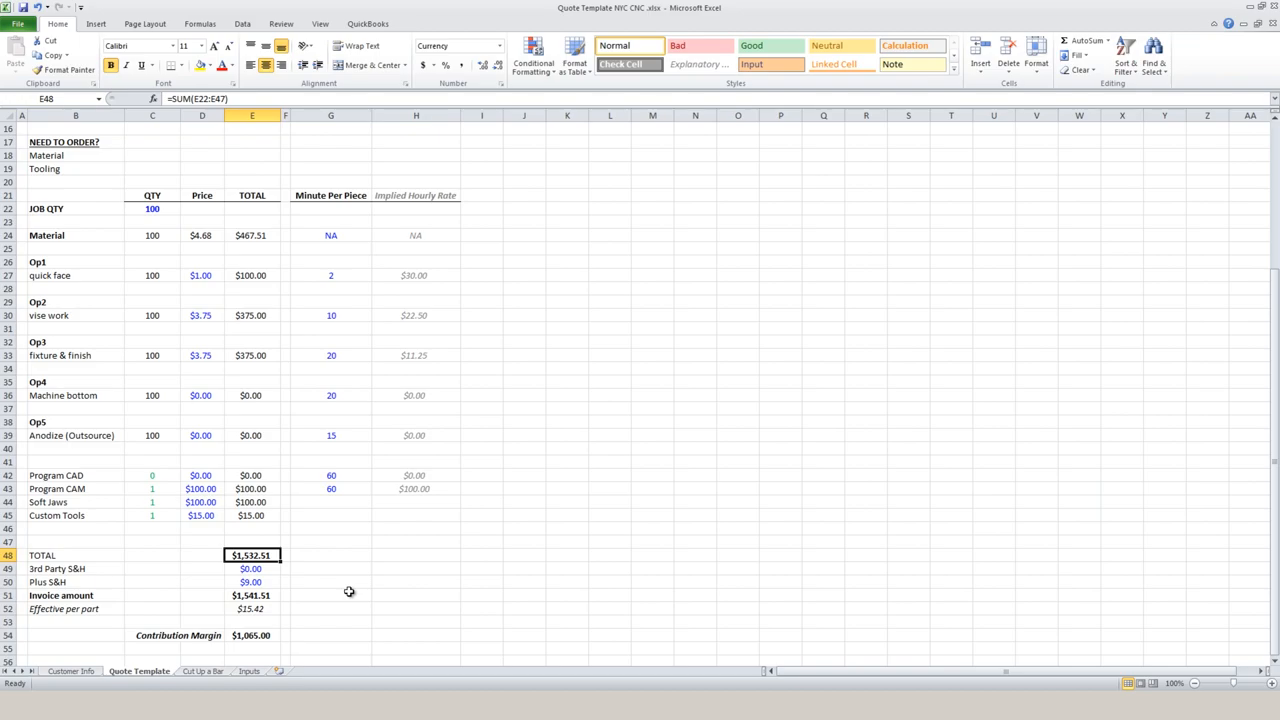
click(244, 12)
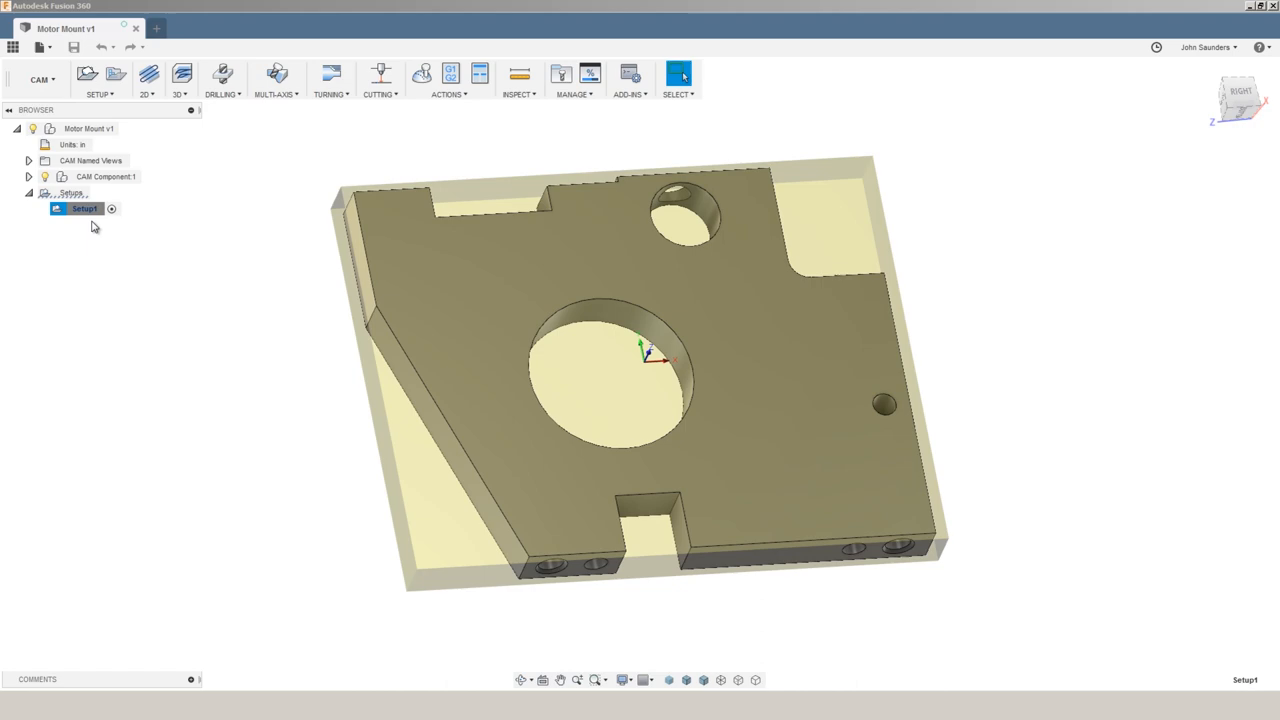
Open Setup1 of the Motor Mount v1 model for editing in the CAM workspace.
double_click(84, 208)
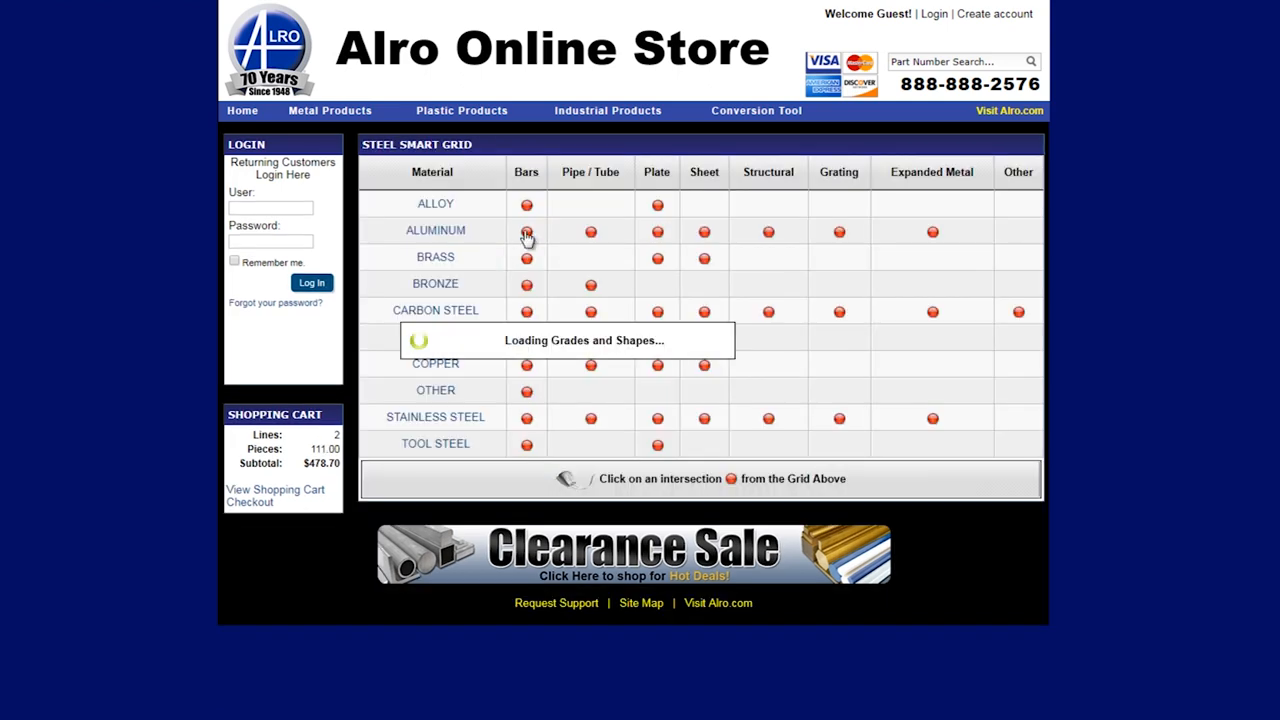
Choose a 6061 extruded flat bar, 1/2 × 4-1/2, cut to a custom length.
click(526, 232)
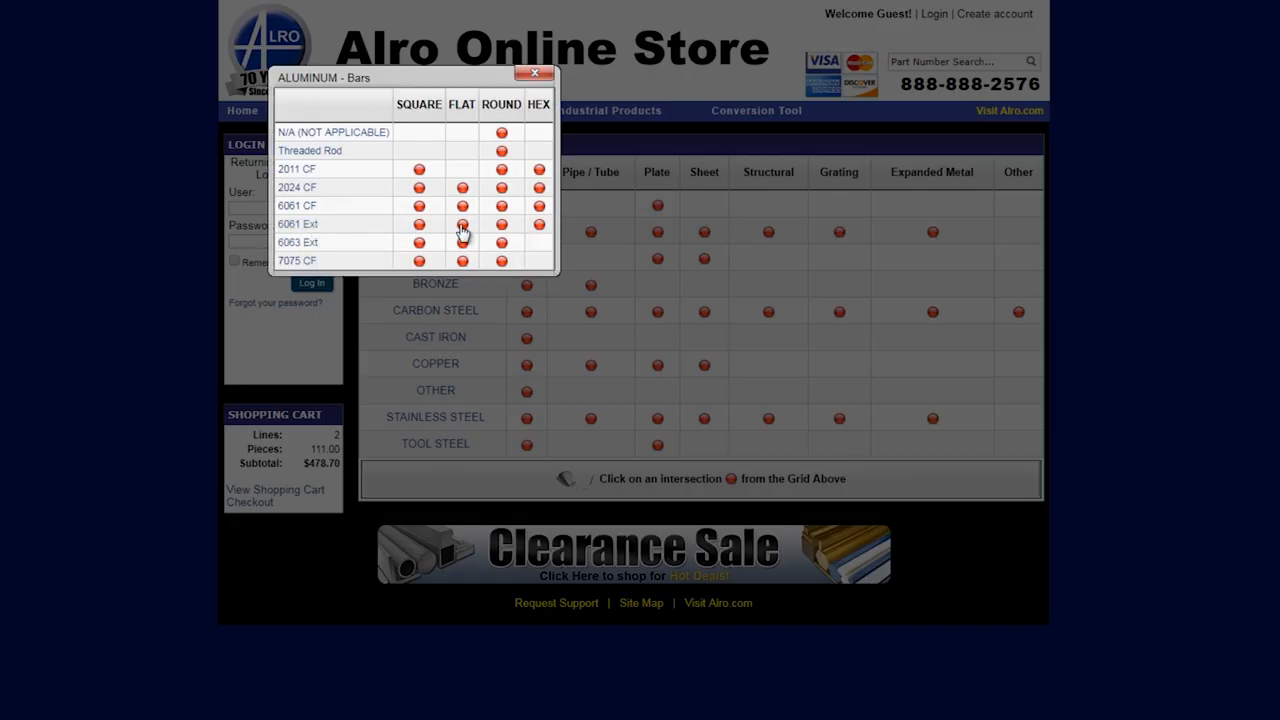
click(462, 224)
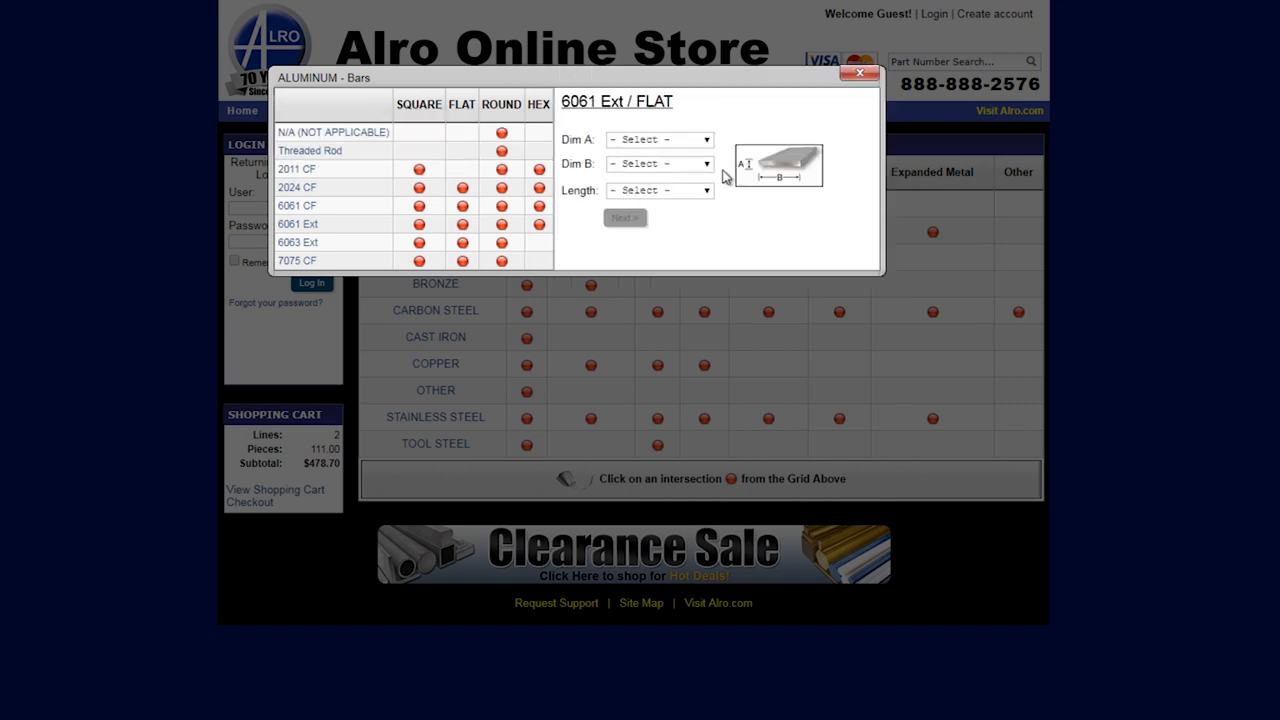
click(658, 140)
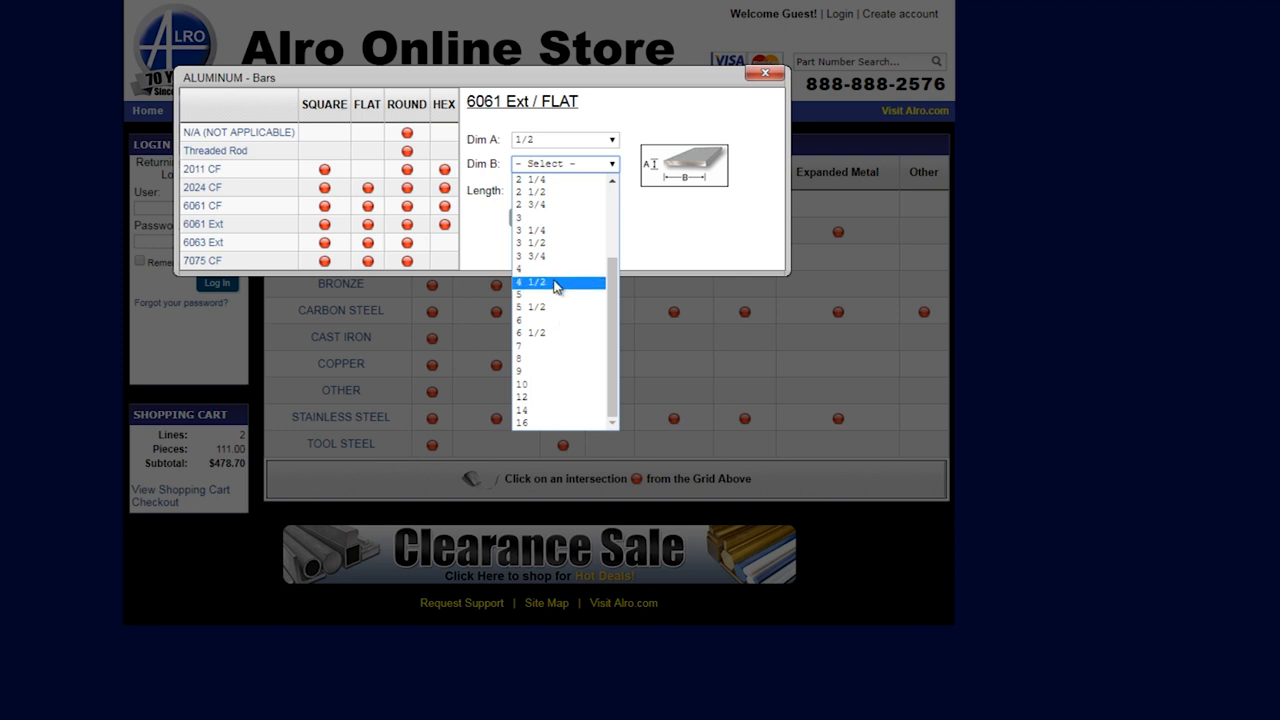
click(532, 282)
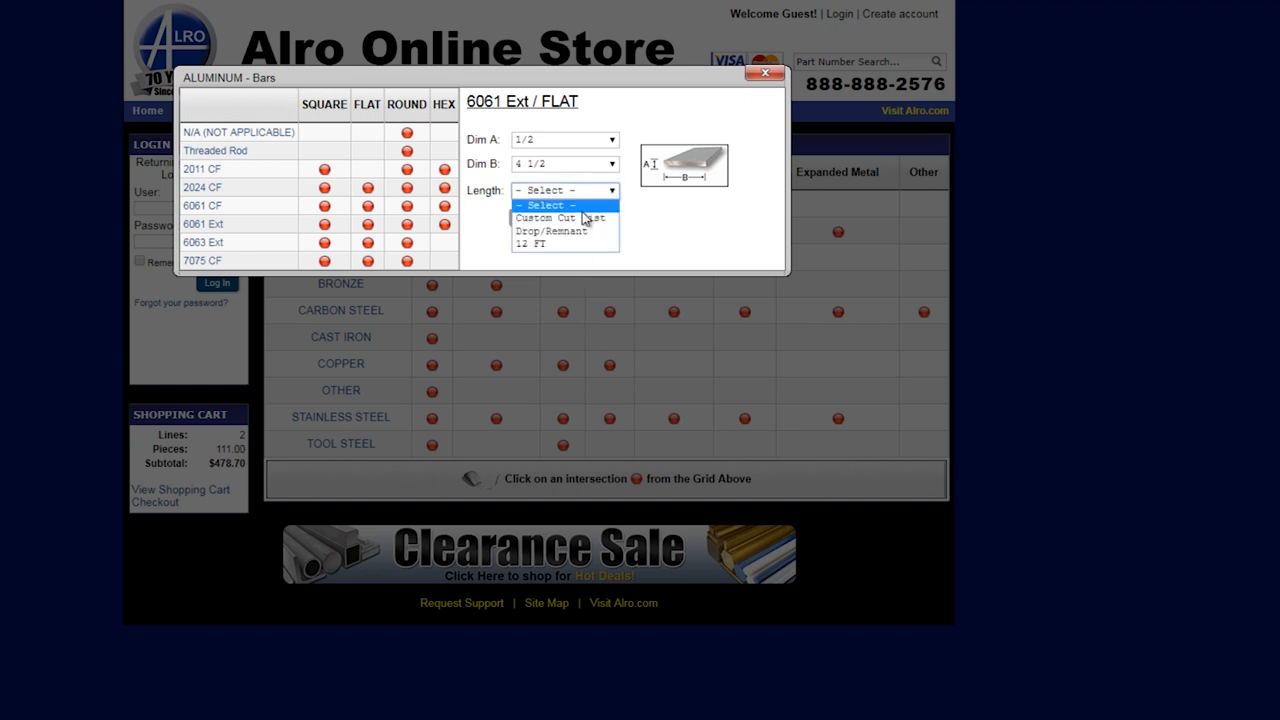
click(544, 216)
text(11)
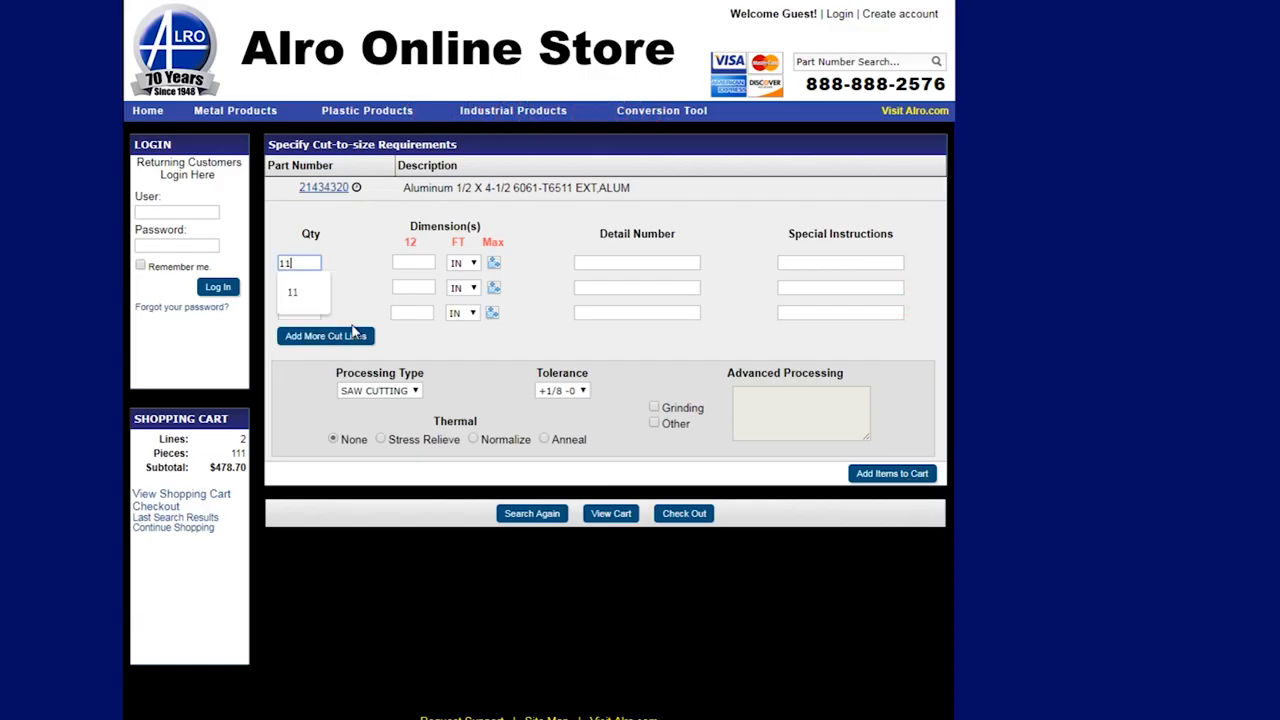
Add 11 cut pieces at 5.75 in length of the 1/2 X 4-1/2 6061 bar to the cart.
text(5.75)
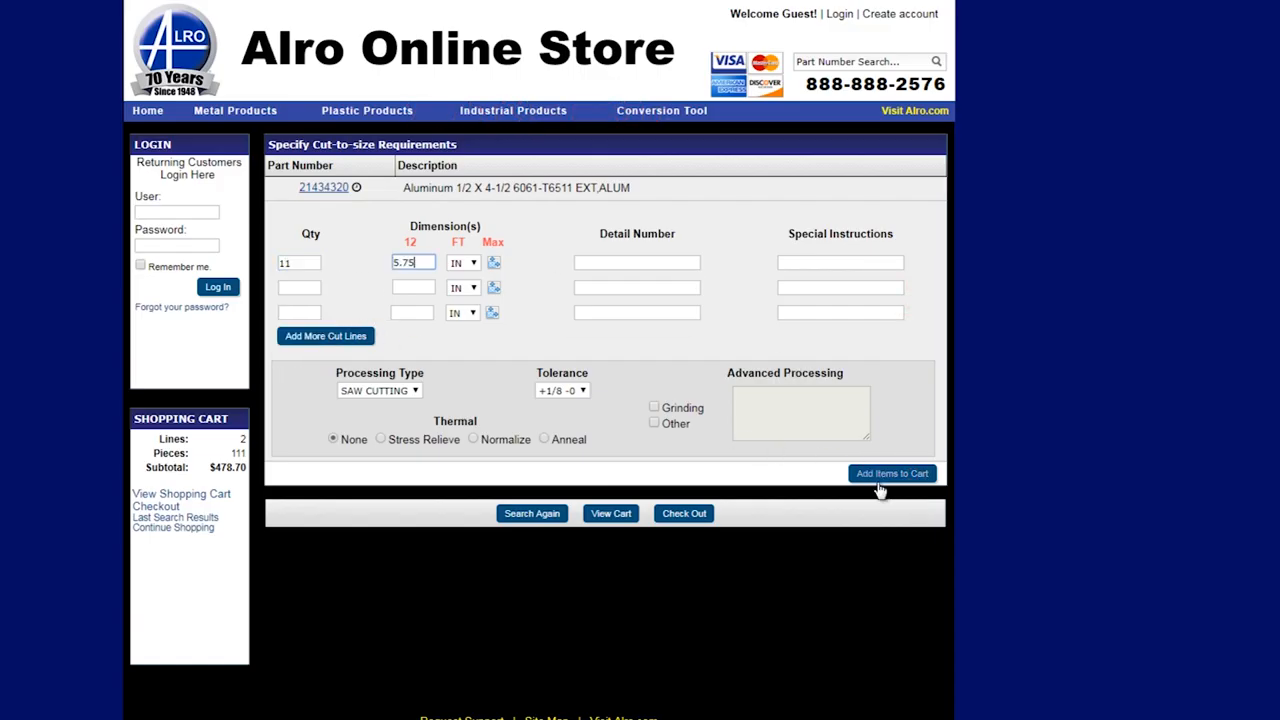
click(890, 472)
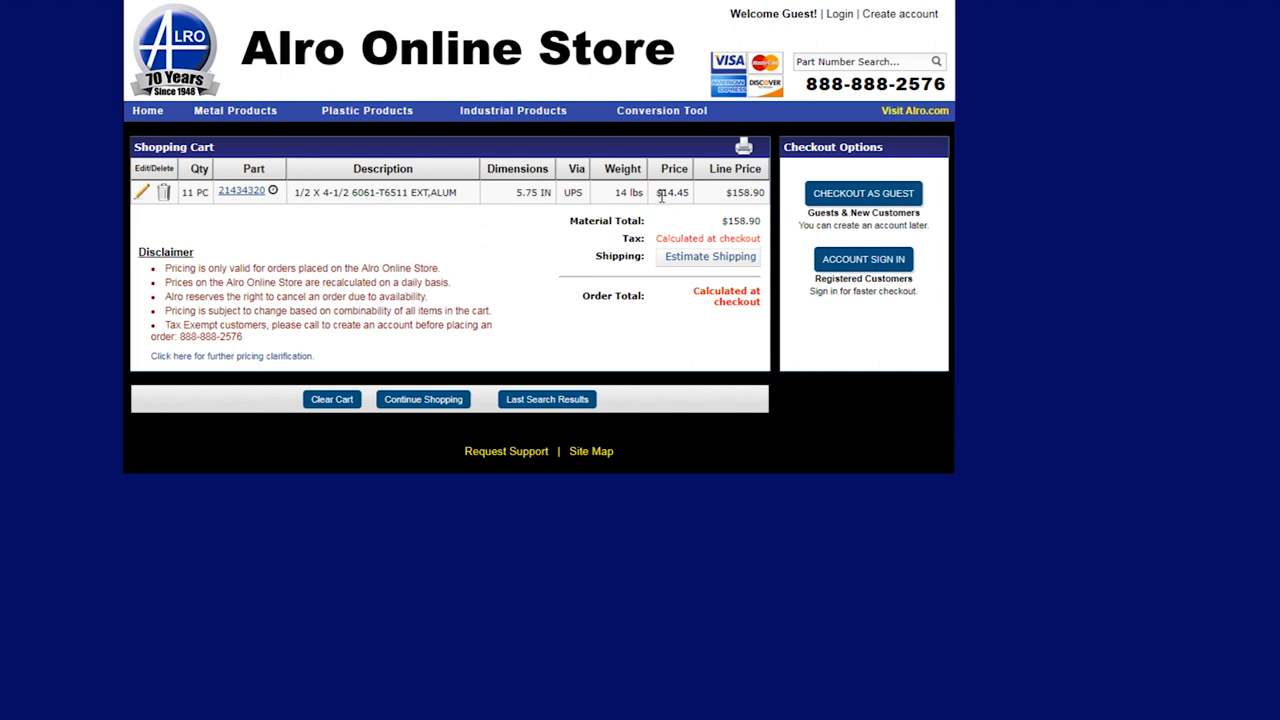
mouse_move(620, 220)
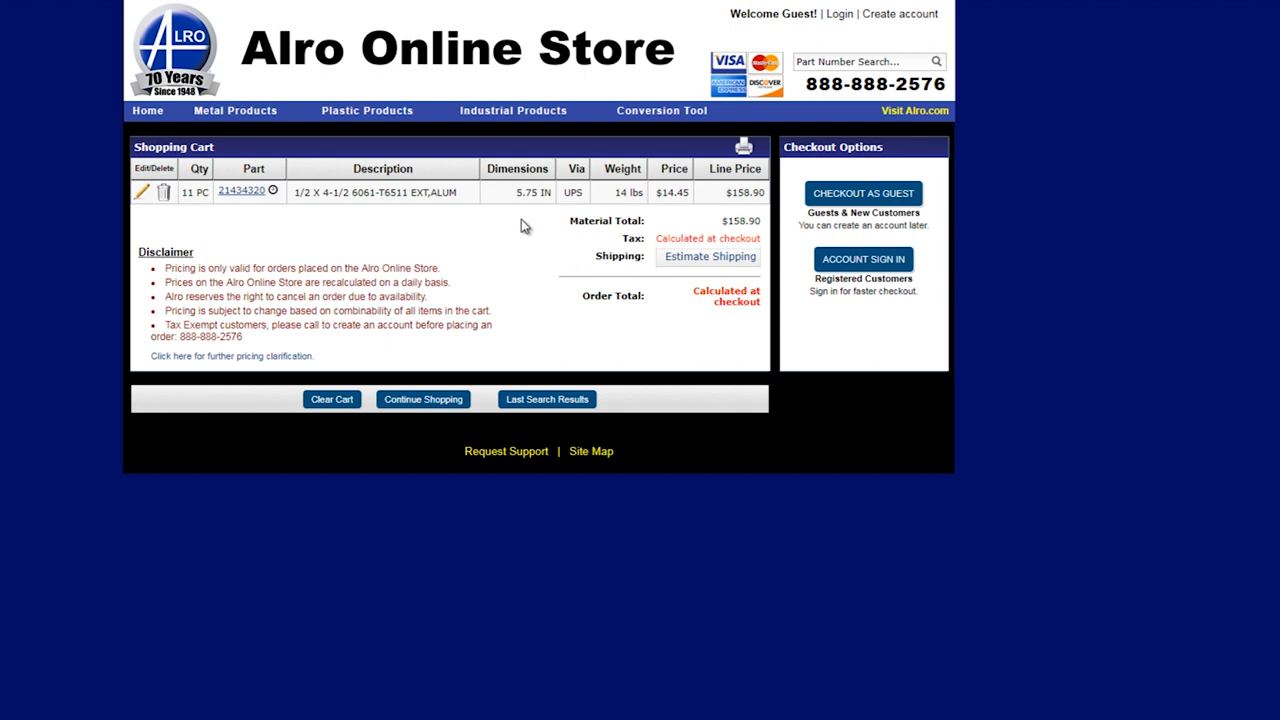
mouse_move(660, 204)
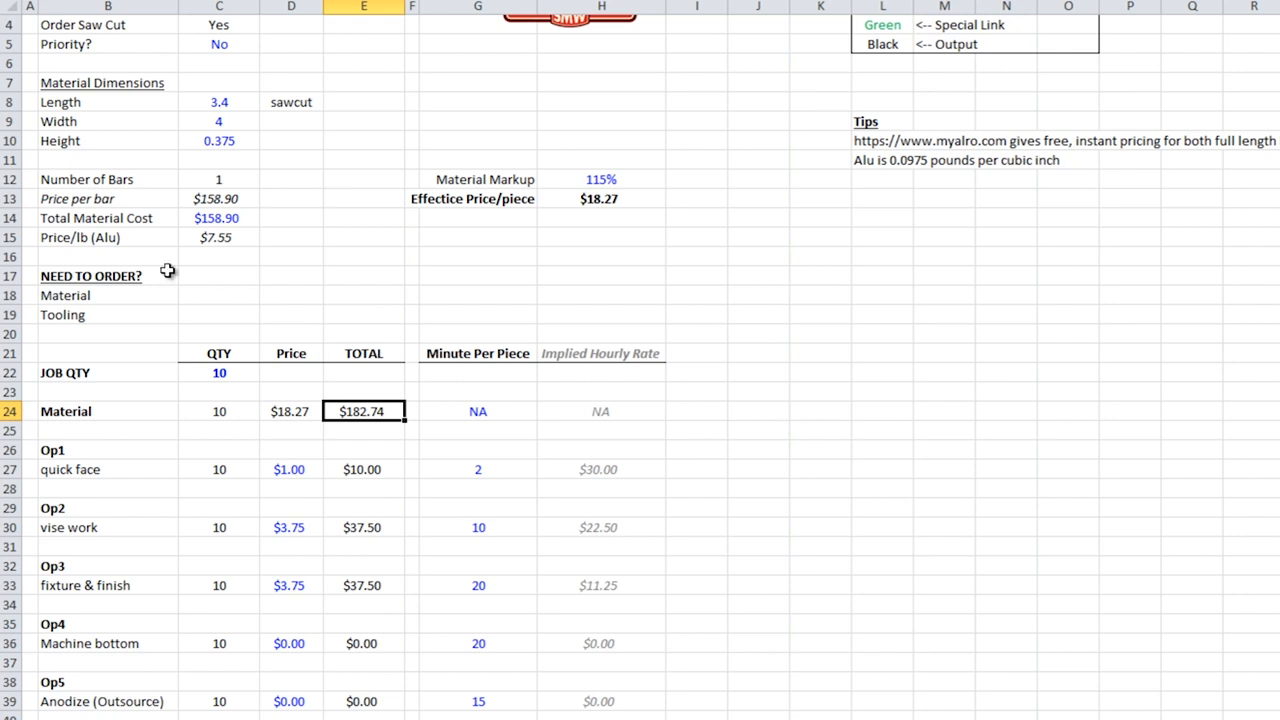
mouse_move(328, 268)
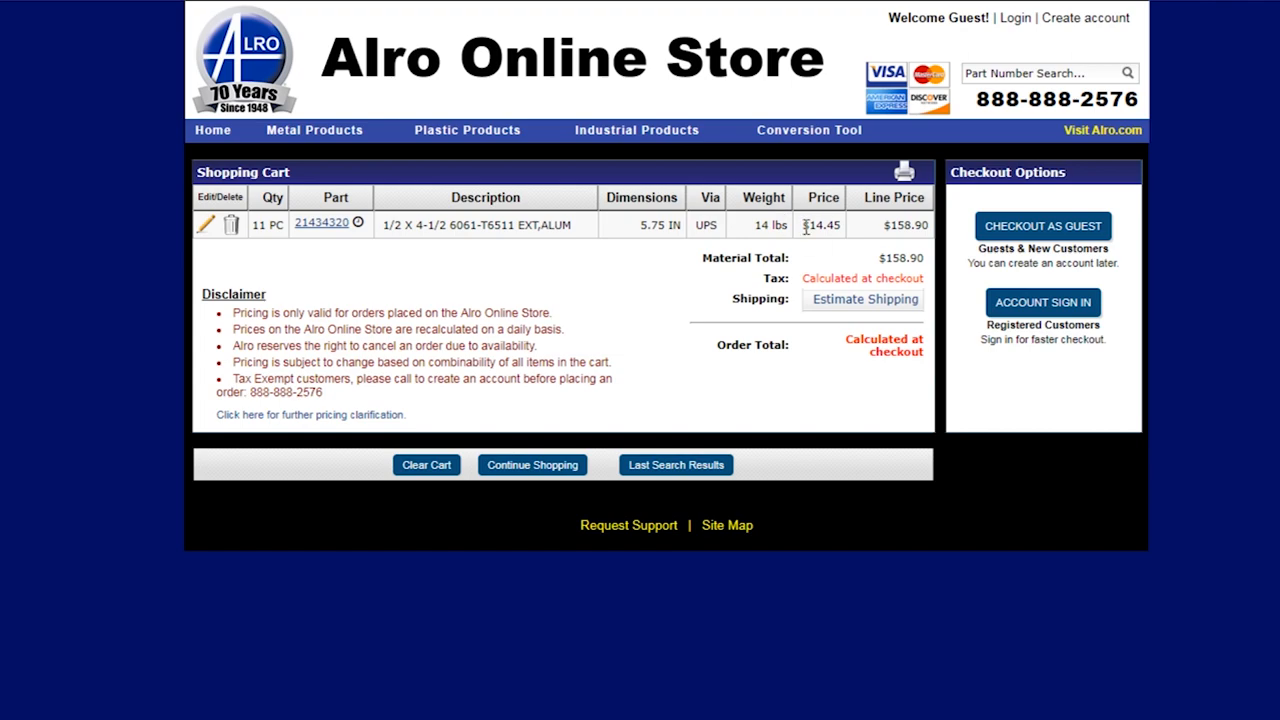
Edit the cart item for part 21434320 and select its quantity value of 11.
click(204, 220)
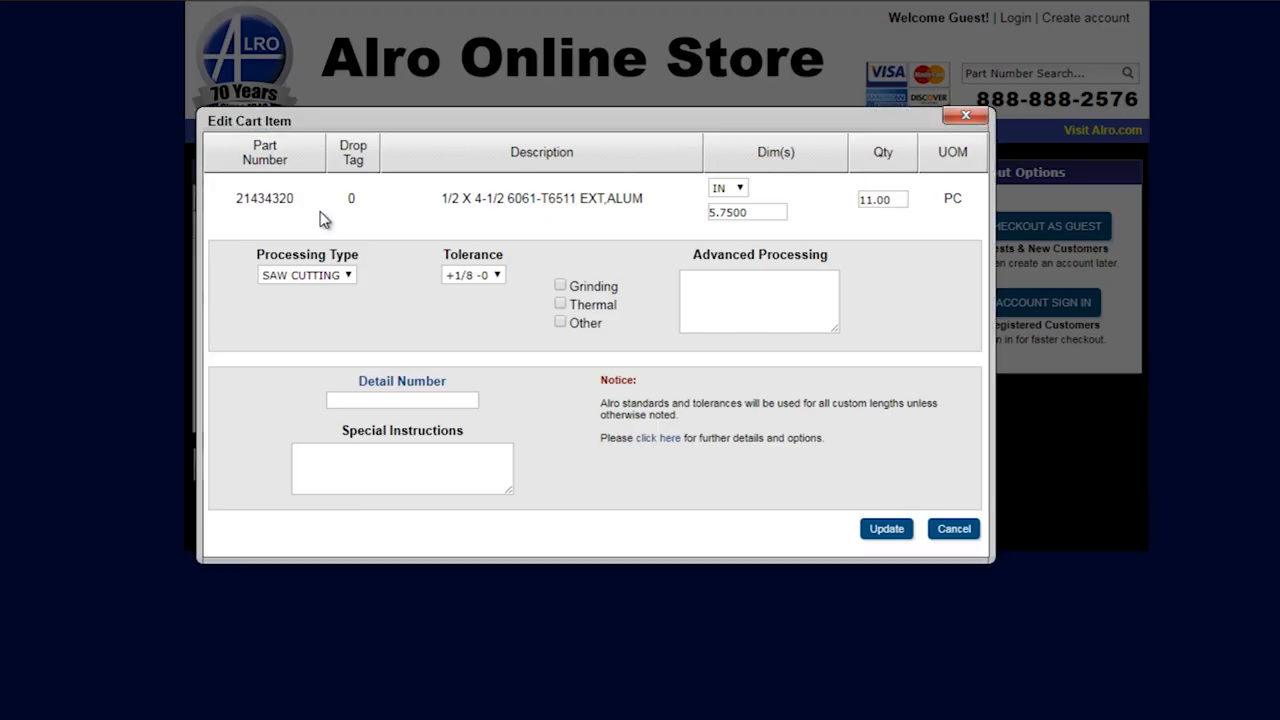
click(882, 200)
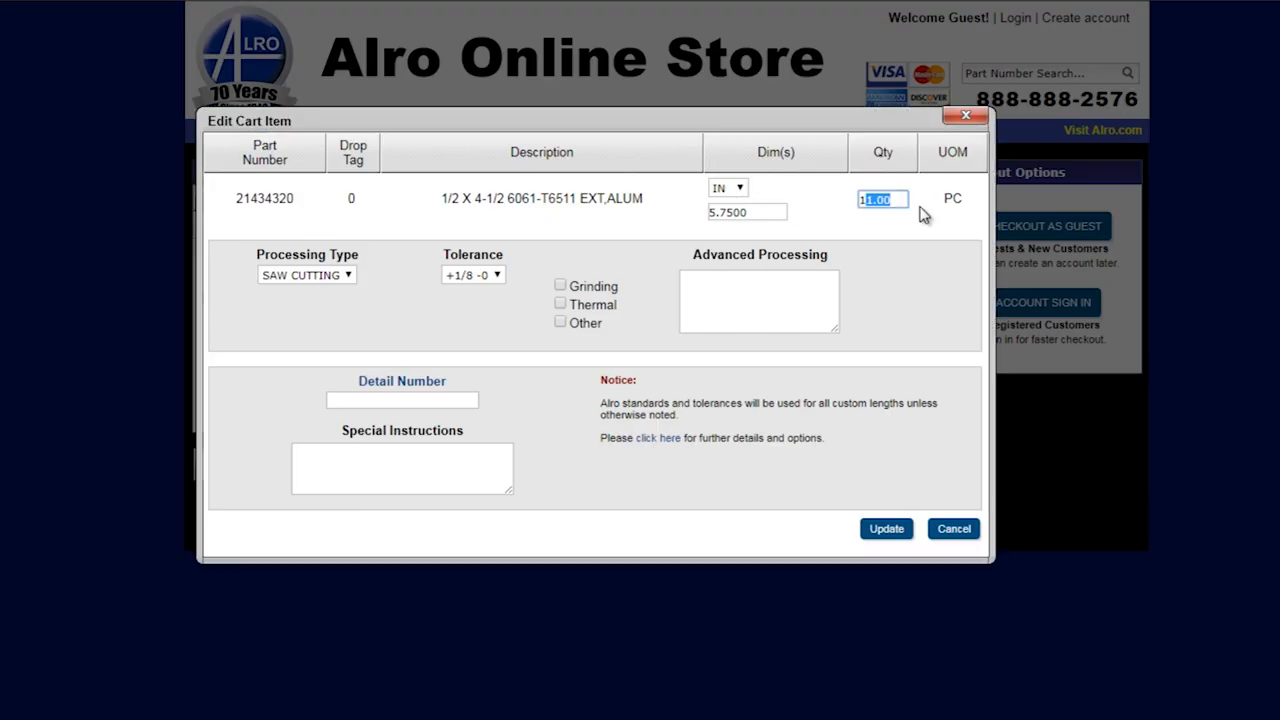
click(884, 528)
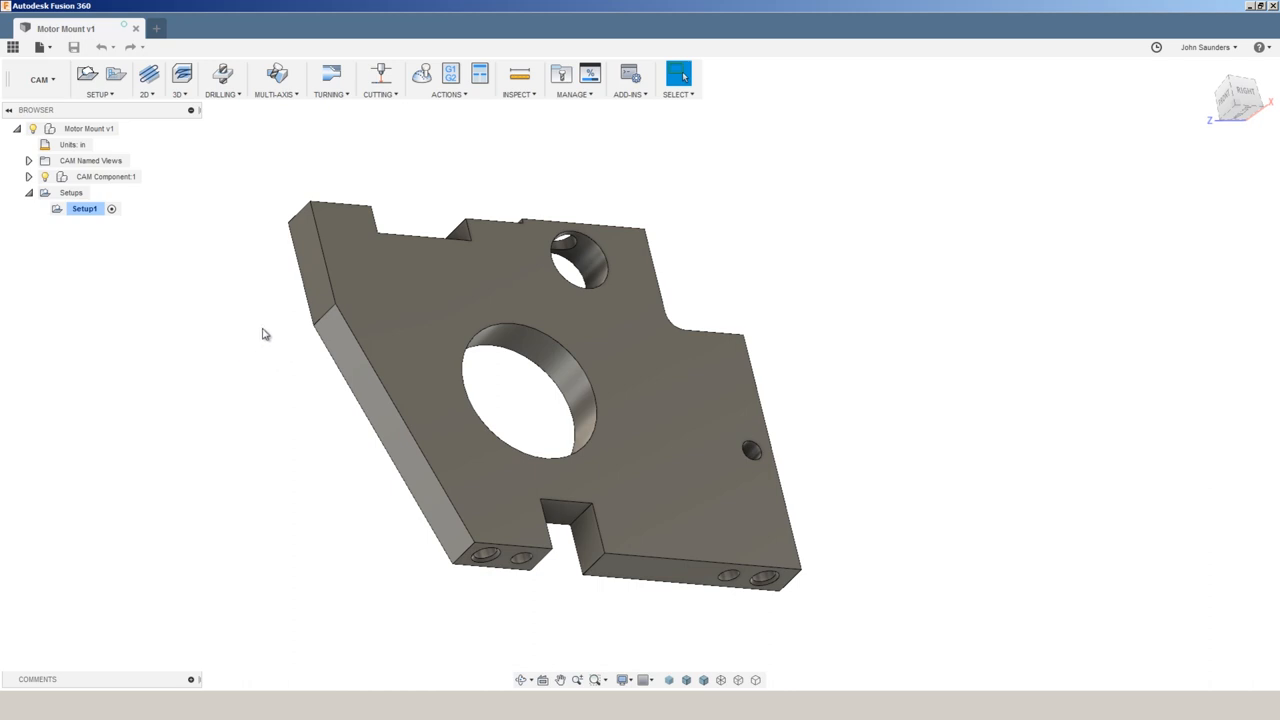
click(1236, 100)
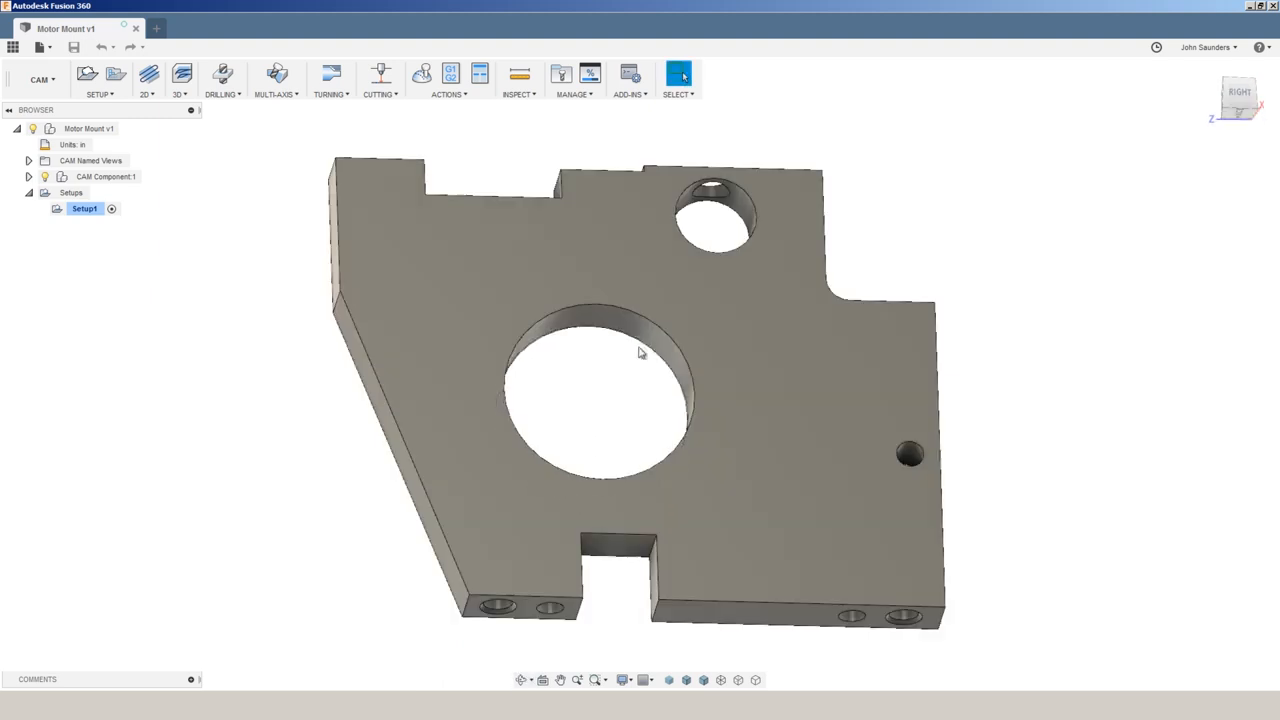
click(730, 210)
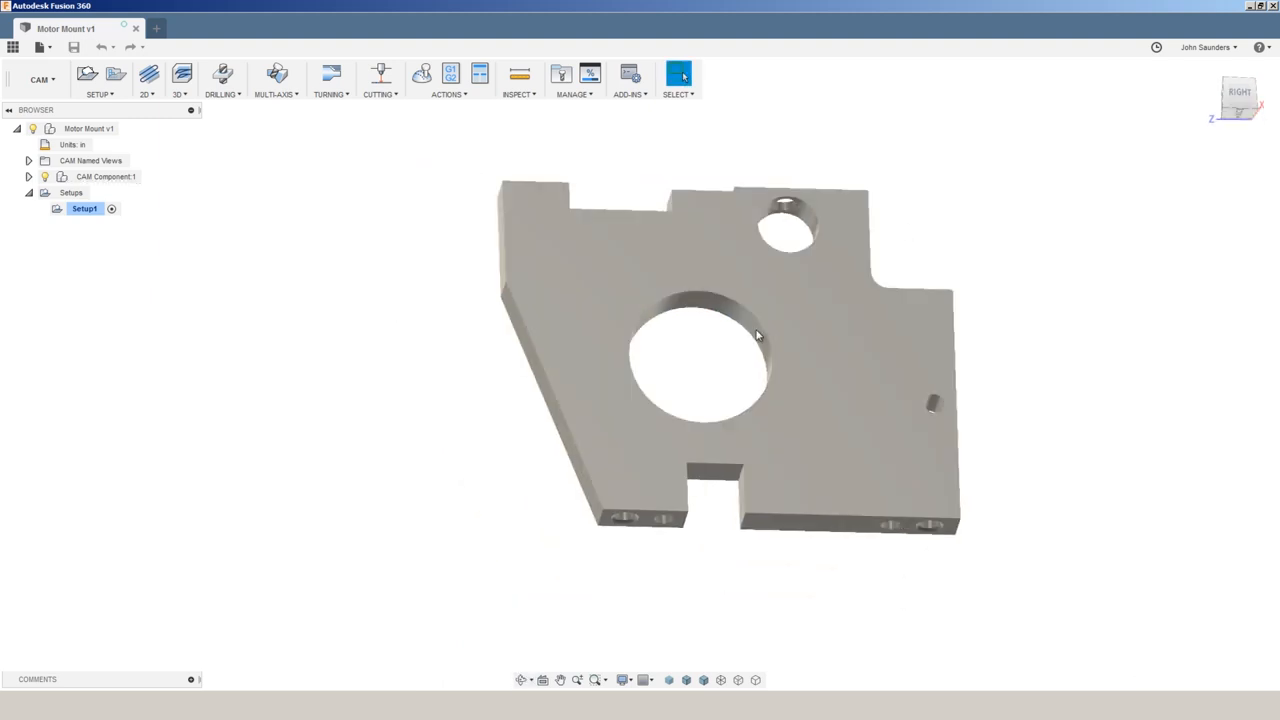
drag(756, 336, 744, 340)
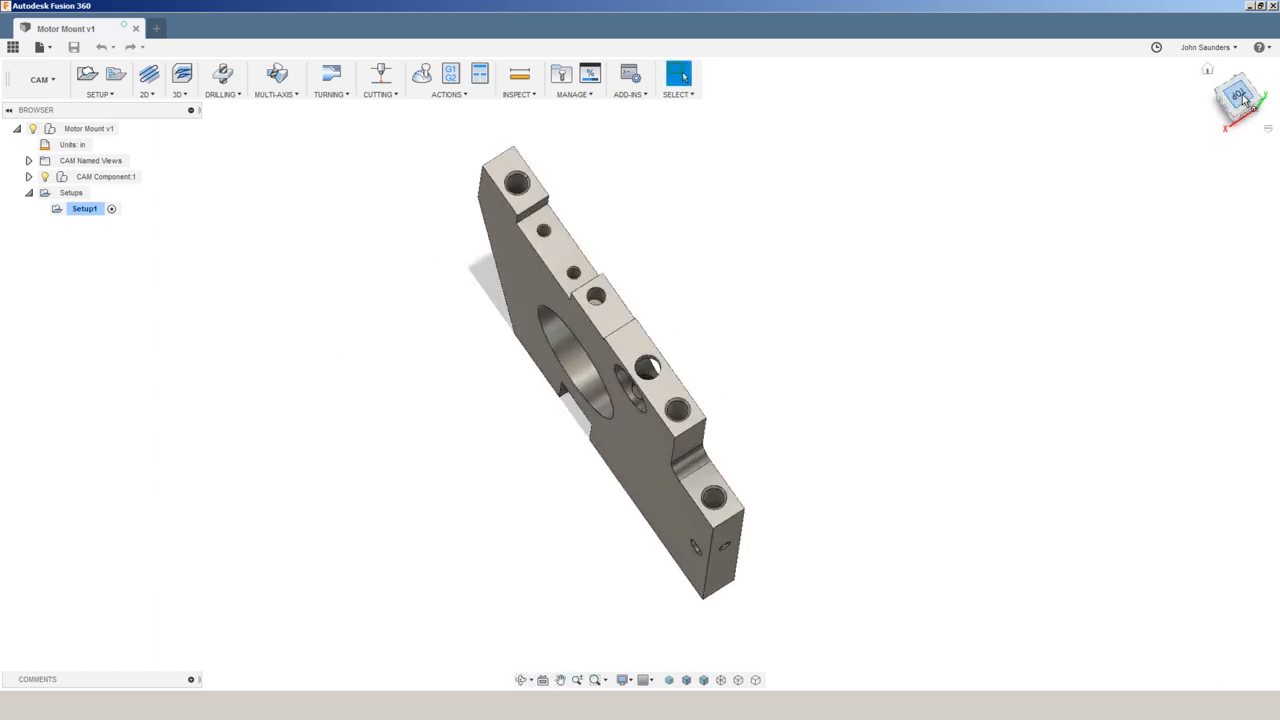
click(1238, 98)
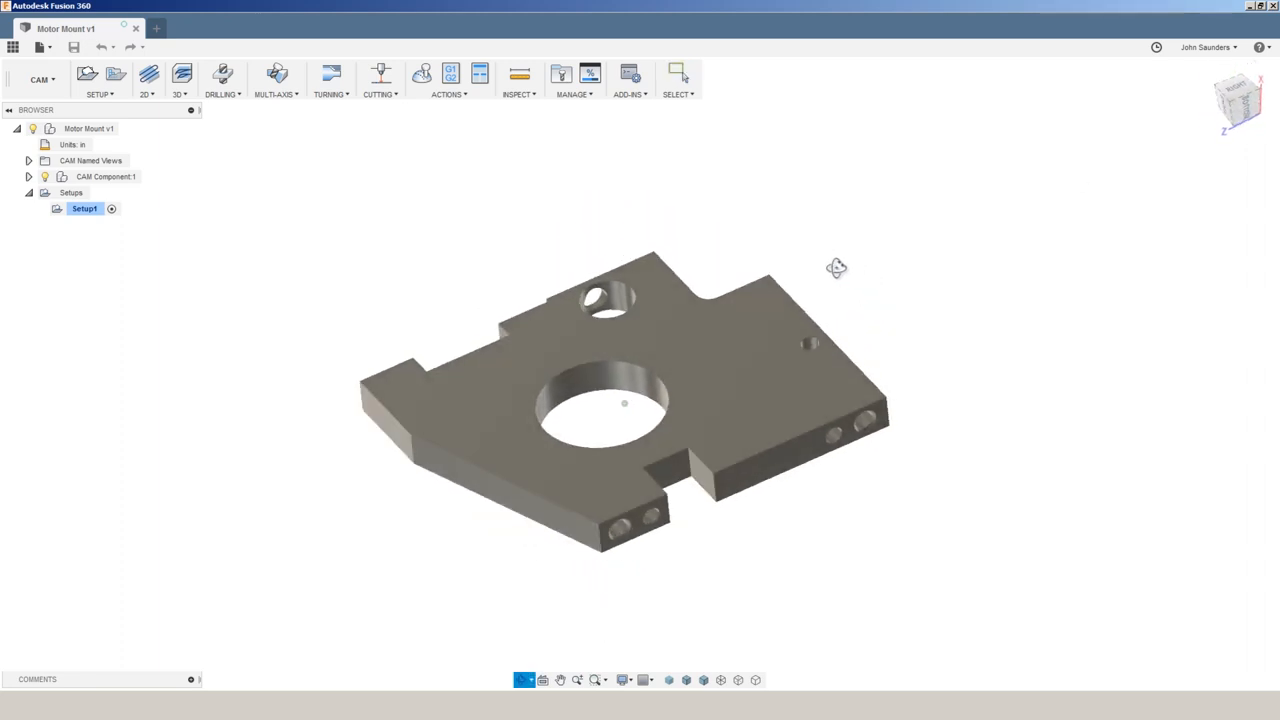
drag(836, 268, 856, 328)
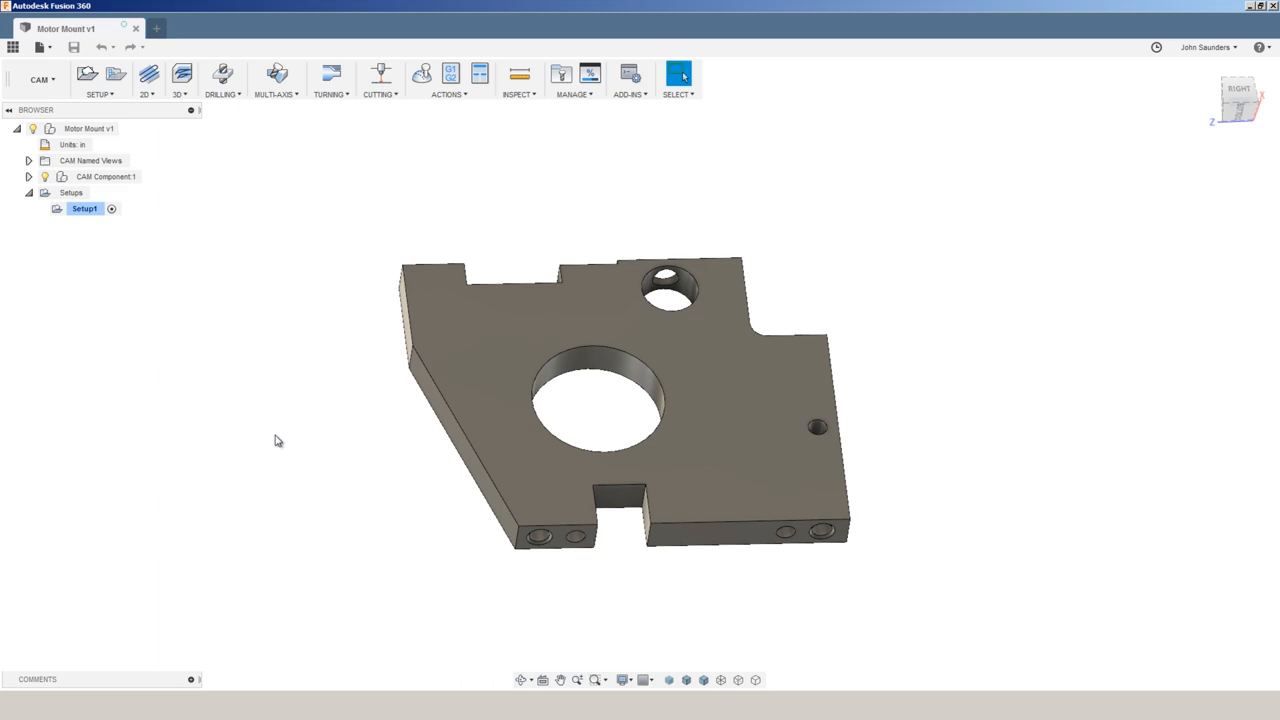
mouse_move(358, 444)
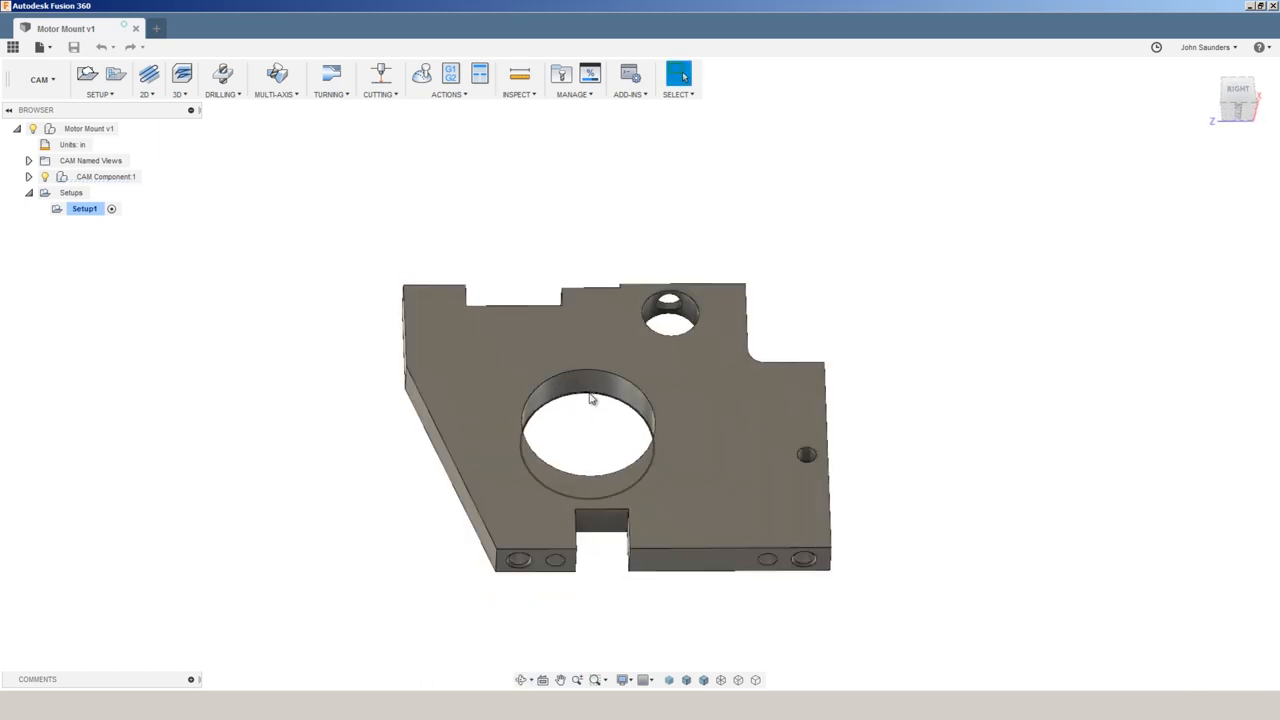
click(590, 400)
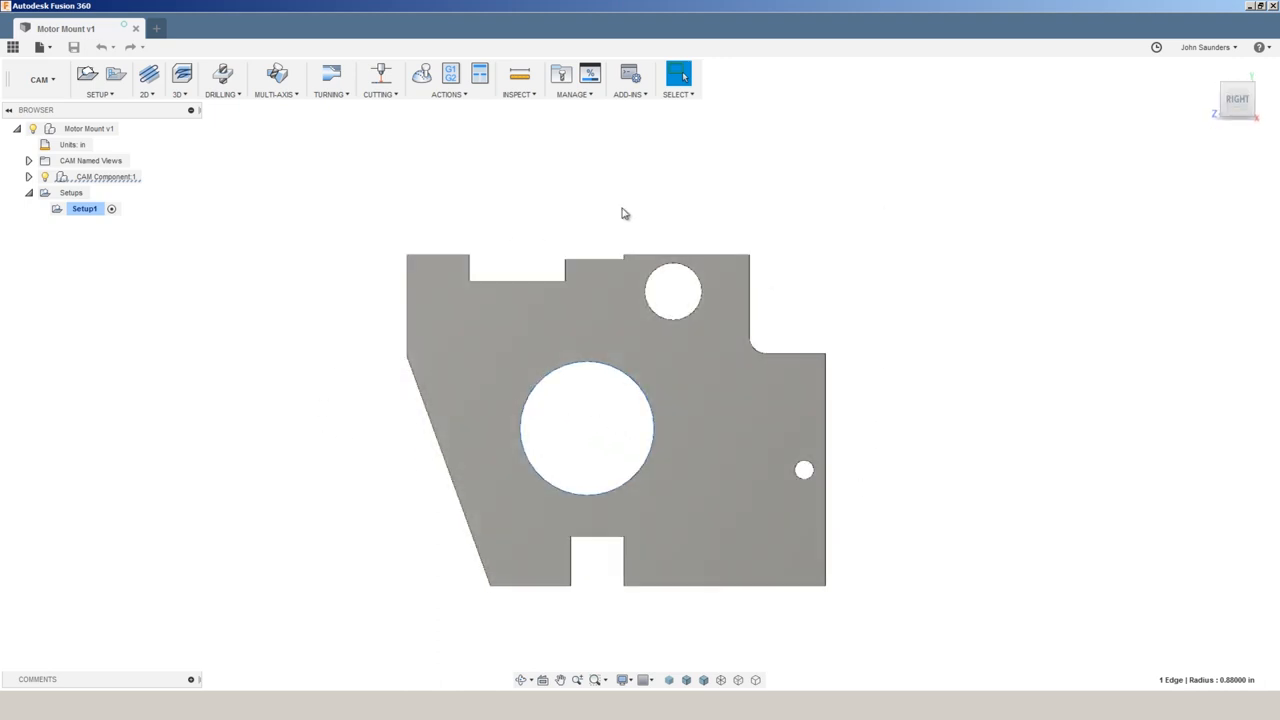
mouse_move(366, 544)
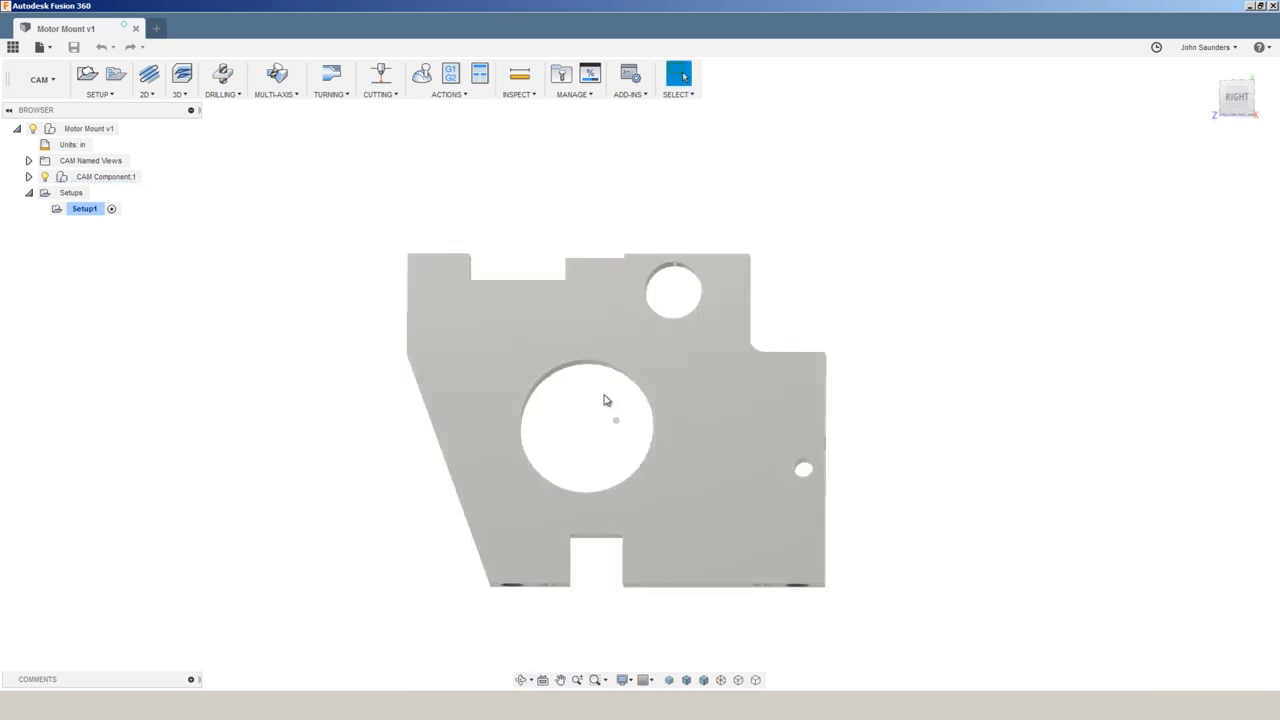
drag(604, 400, 744, 332)
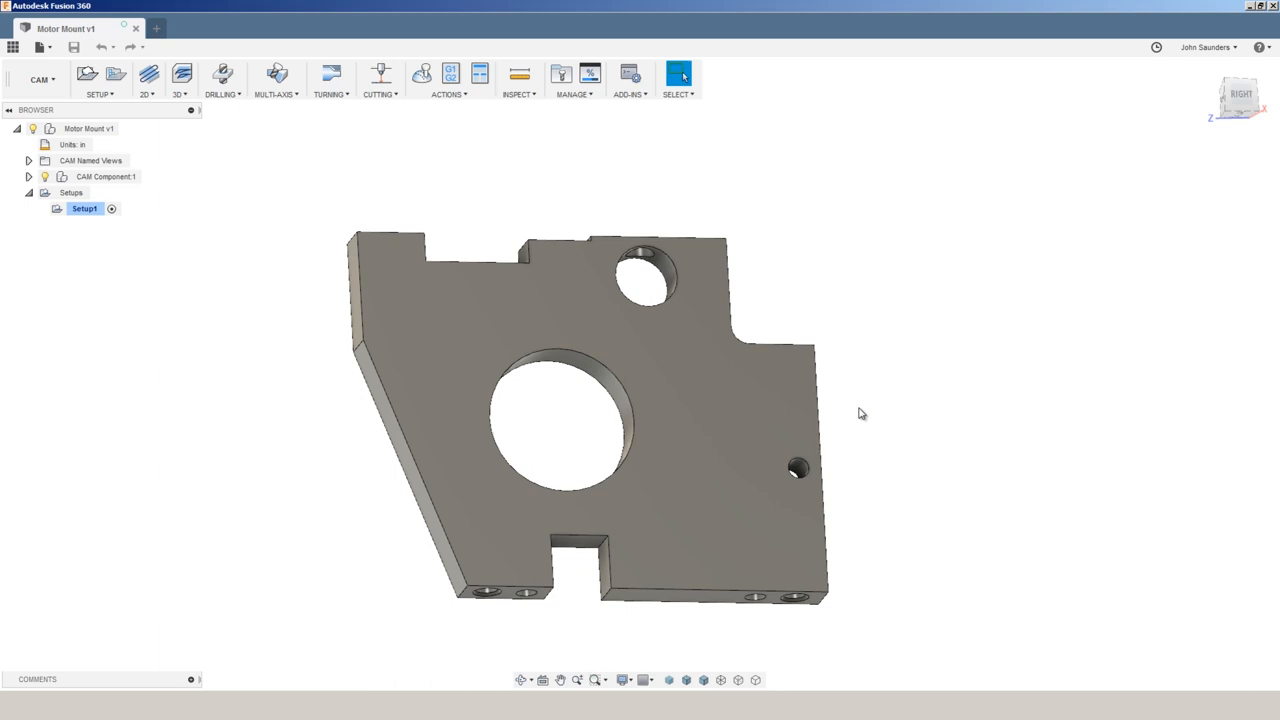
mouse_move(872, 428)
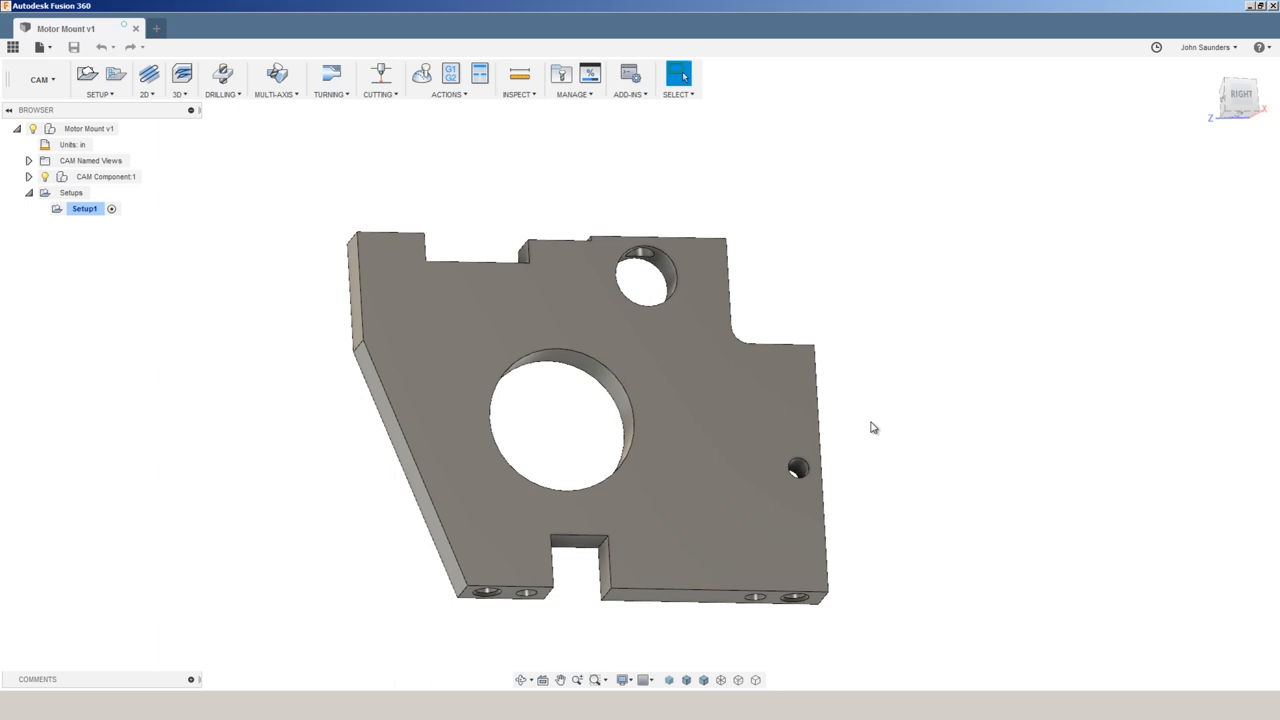
mouse_move(884, 468)
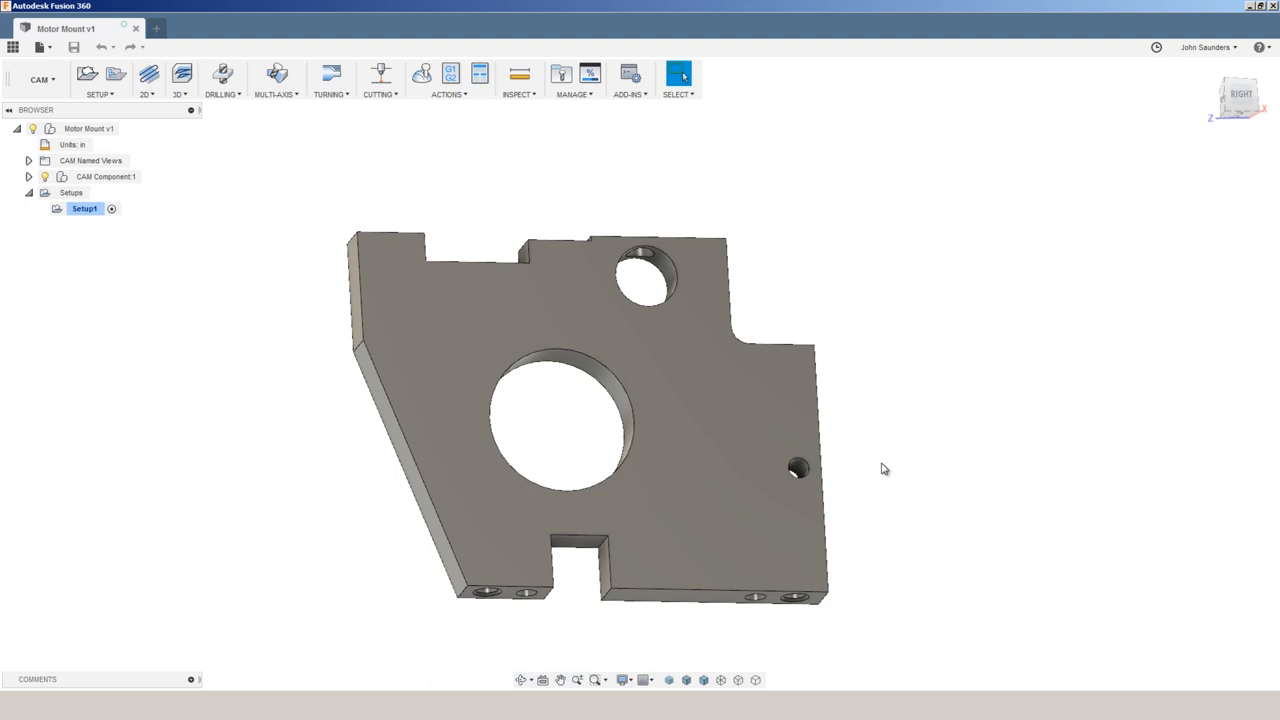
mouse_move(194, 454)
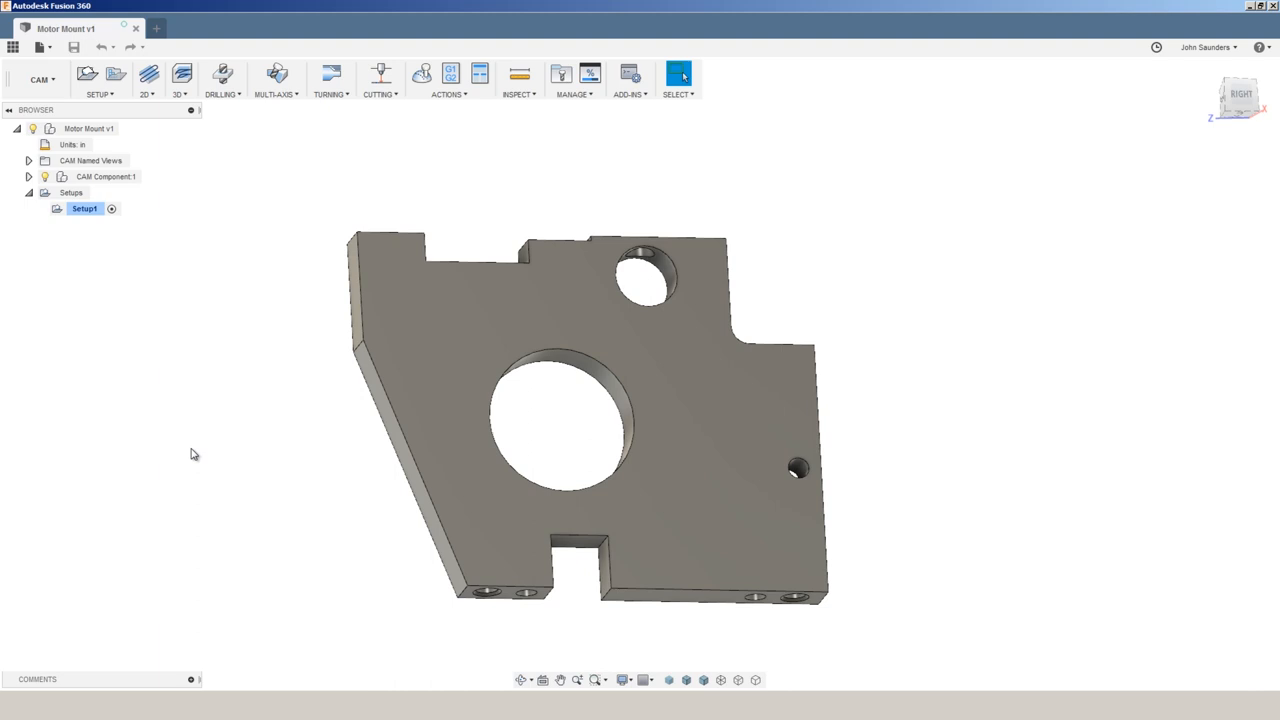
mouse_move(222, 484)
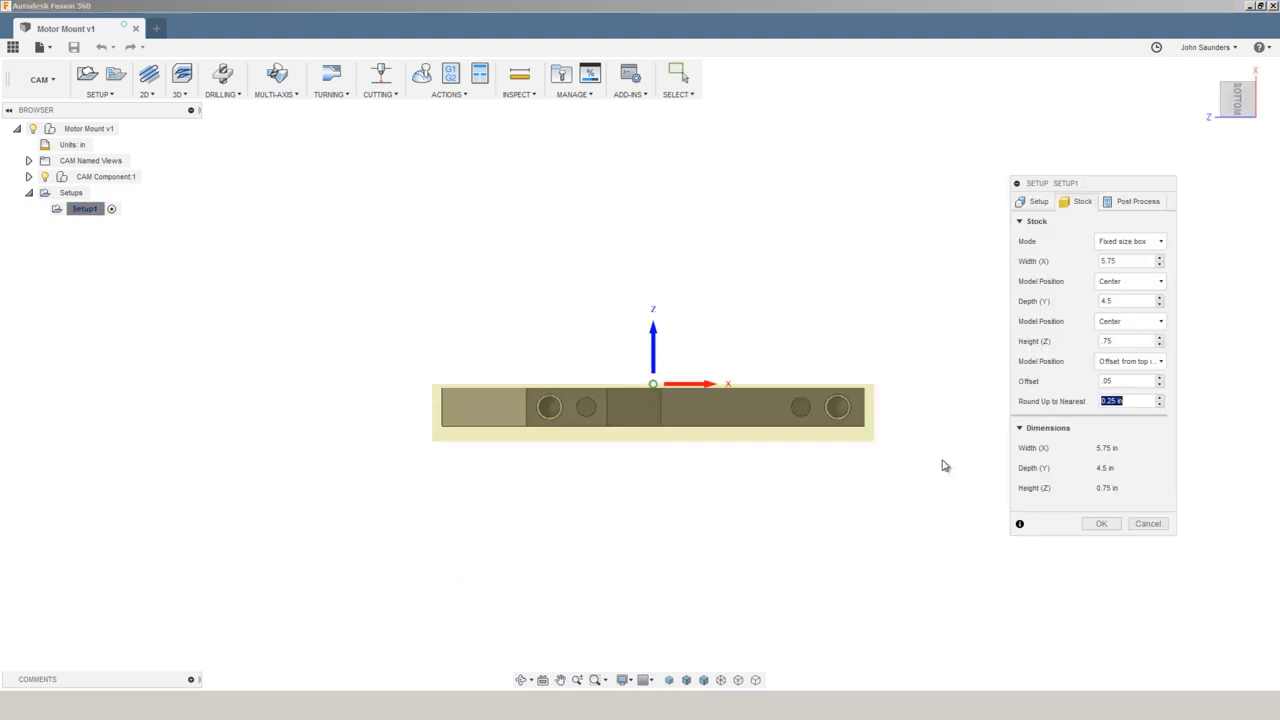
mouse_move(336, 400)
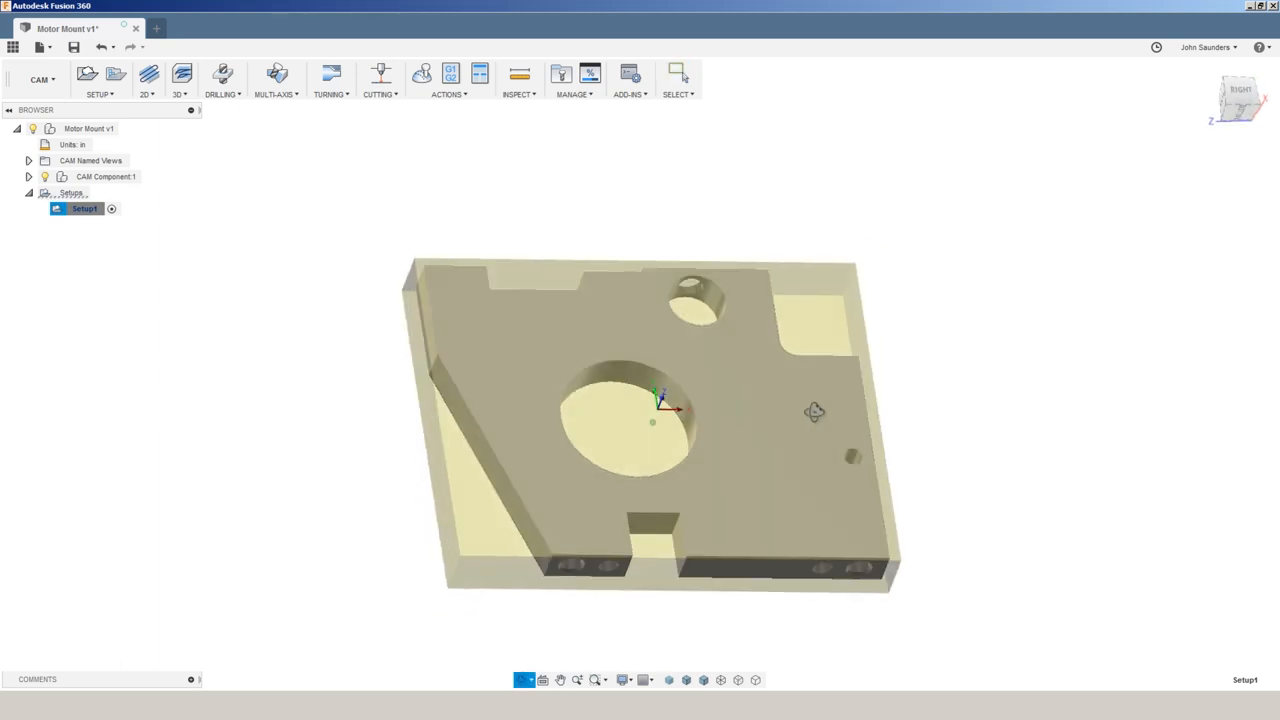
Confirm Setup1's fixed-size stock box of 5.75 x 4.5 x 0.75 in.
click(660, 420)
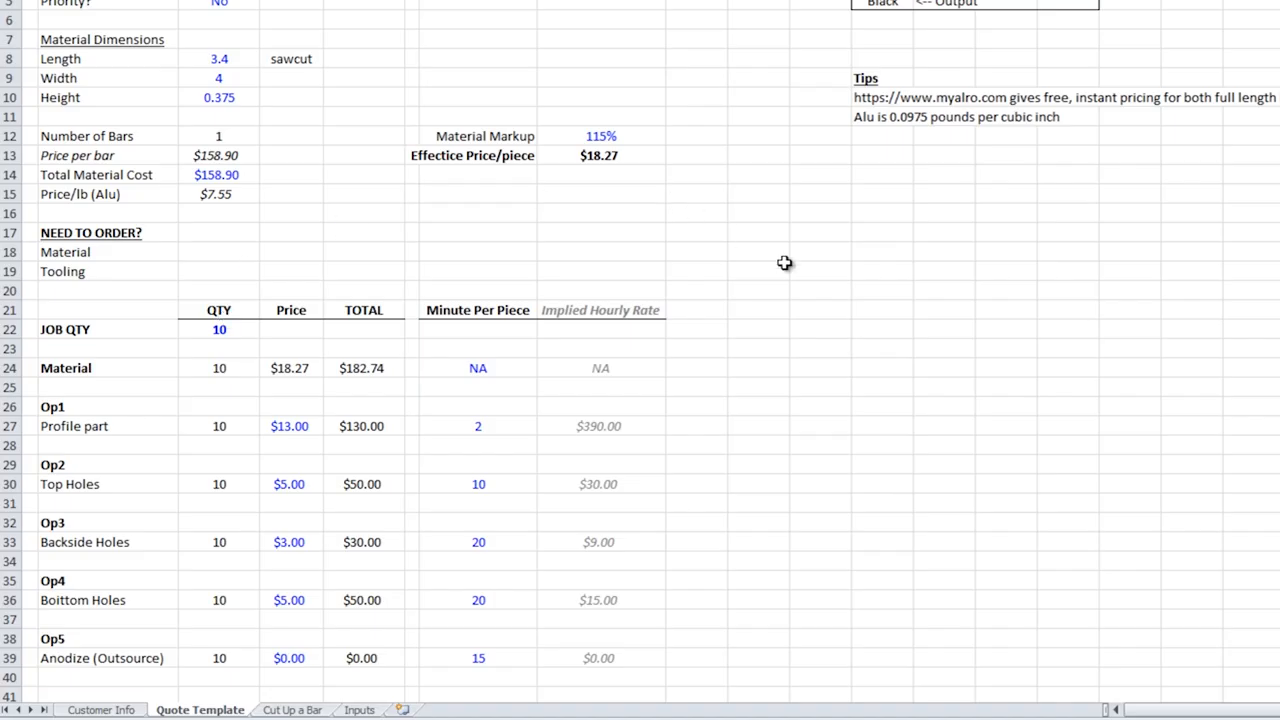
Review the quantity-10 quote: invoice $753.74 and $75.17 effective per part.
scroll(down, 3)
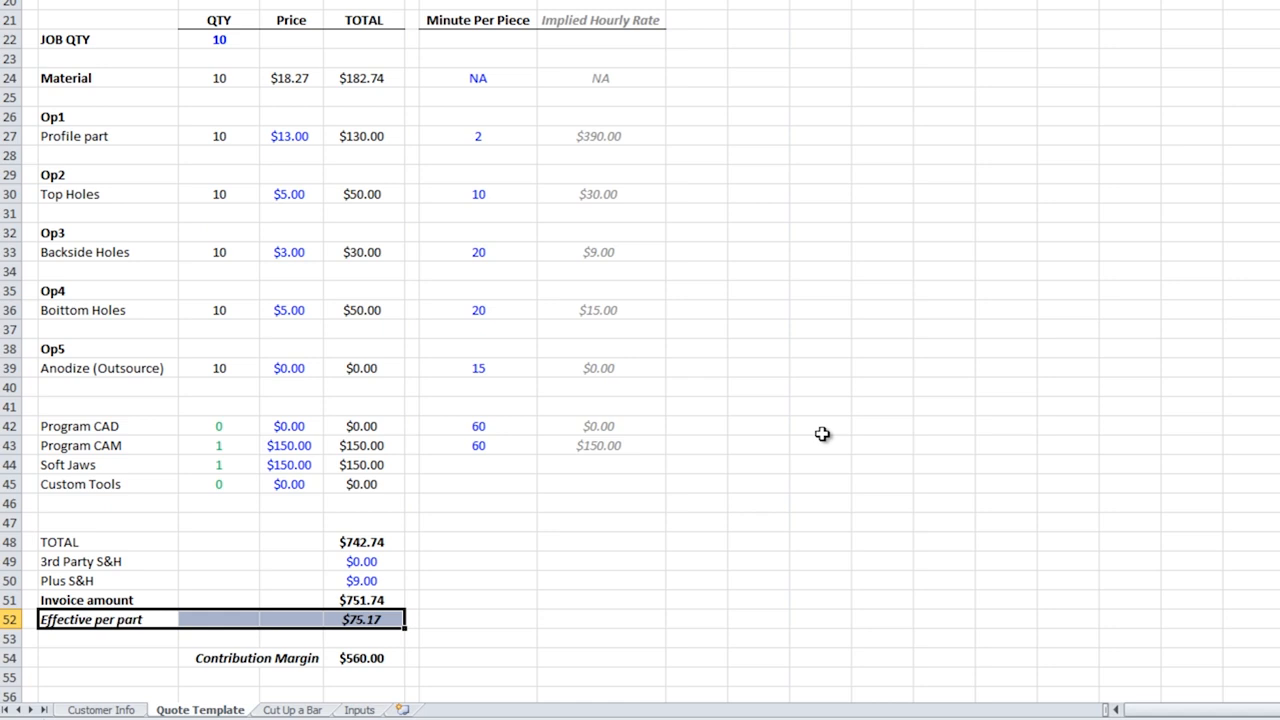
click(360, 656)
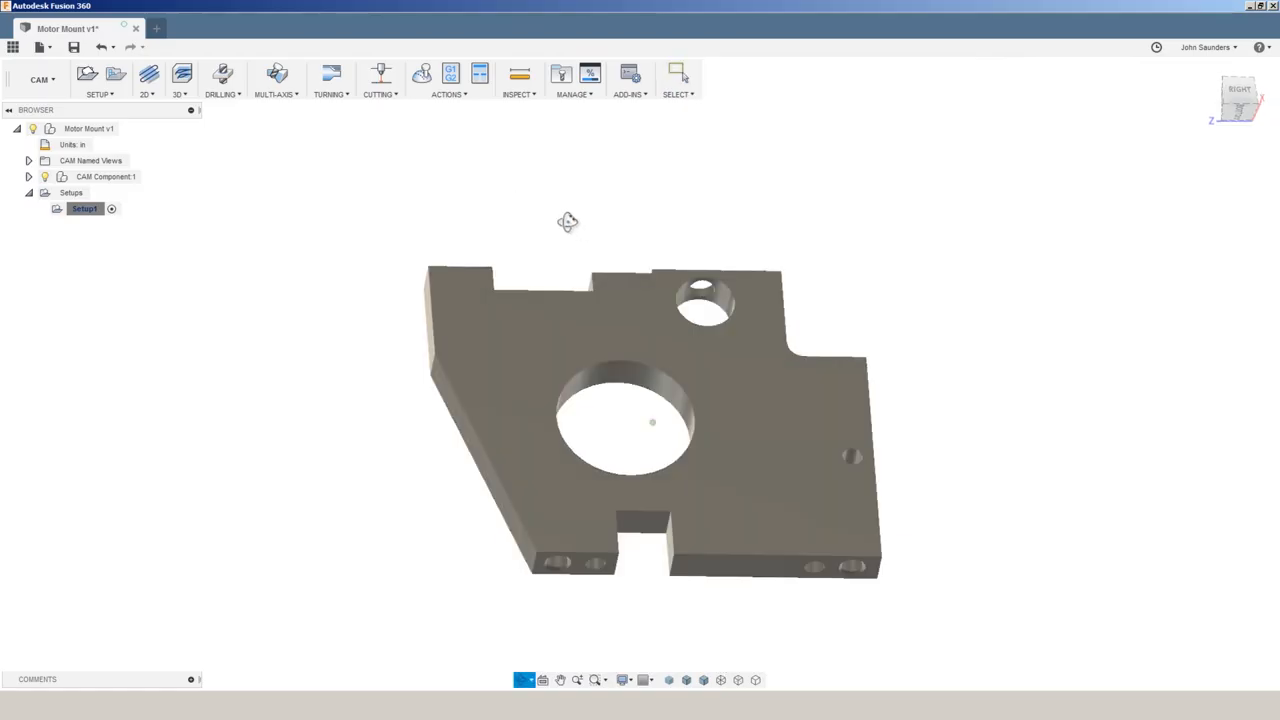
Orbit the Motor Mount plate to view it at an angle.
drag(568, 220, 898, 496)
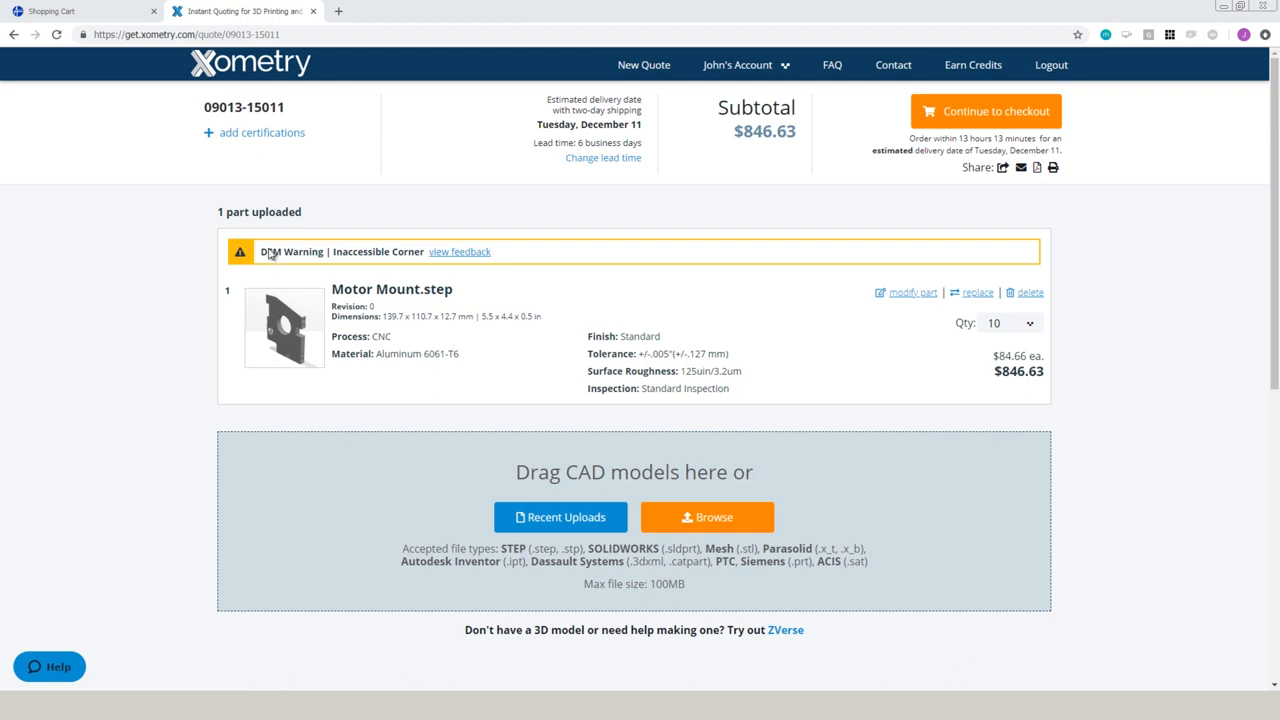
mouse_move(316, 328)
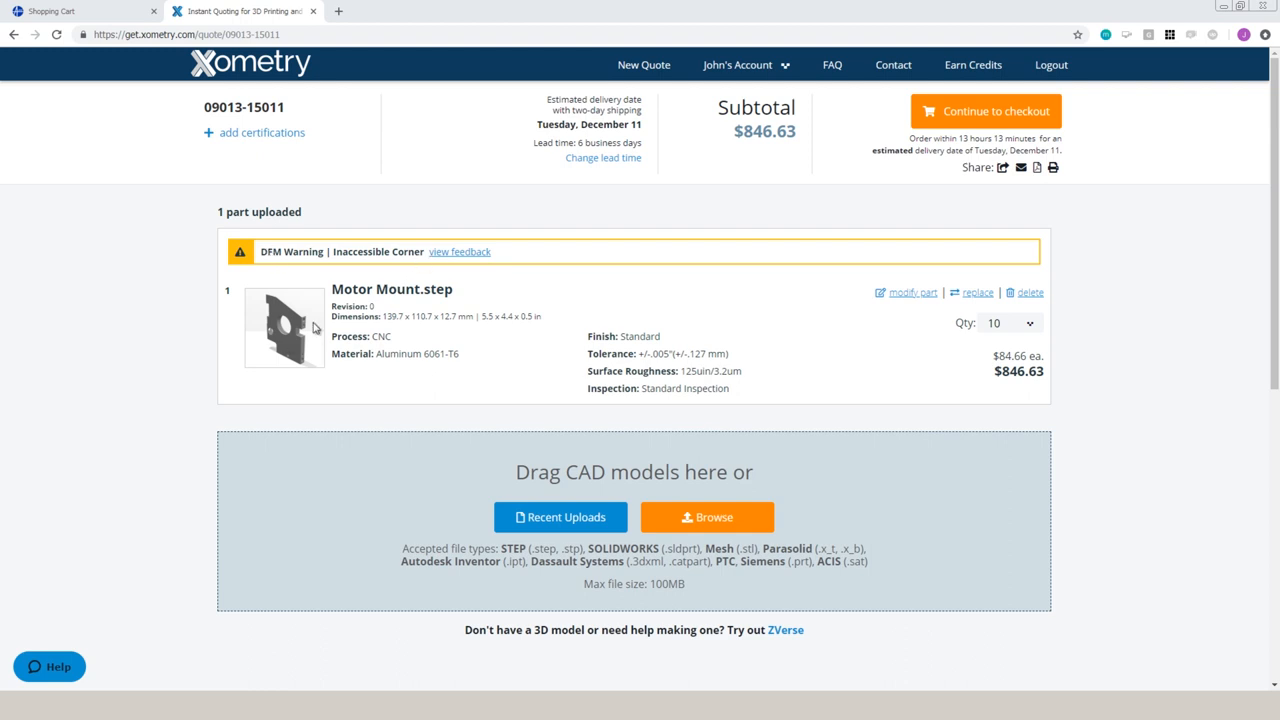
mouse_move(312, 336)
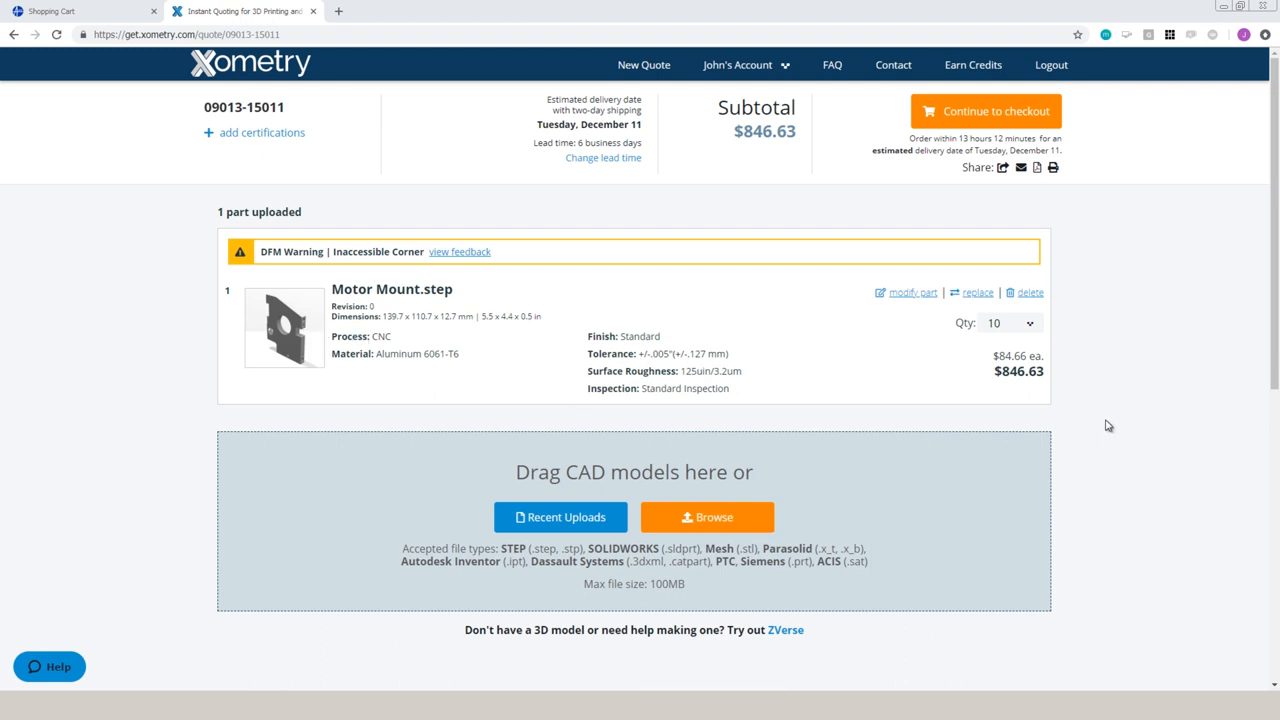
mouse_move(1104, 420)
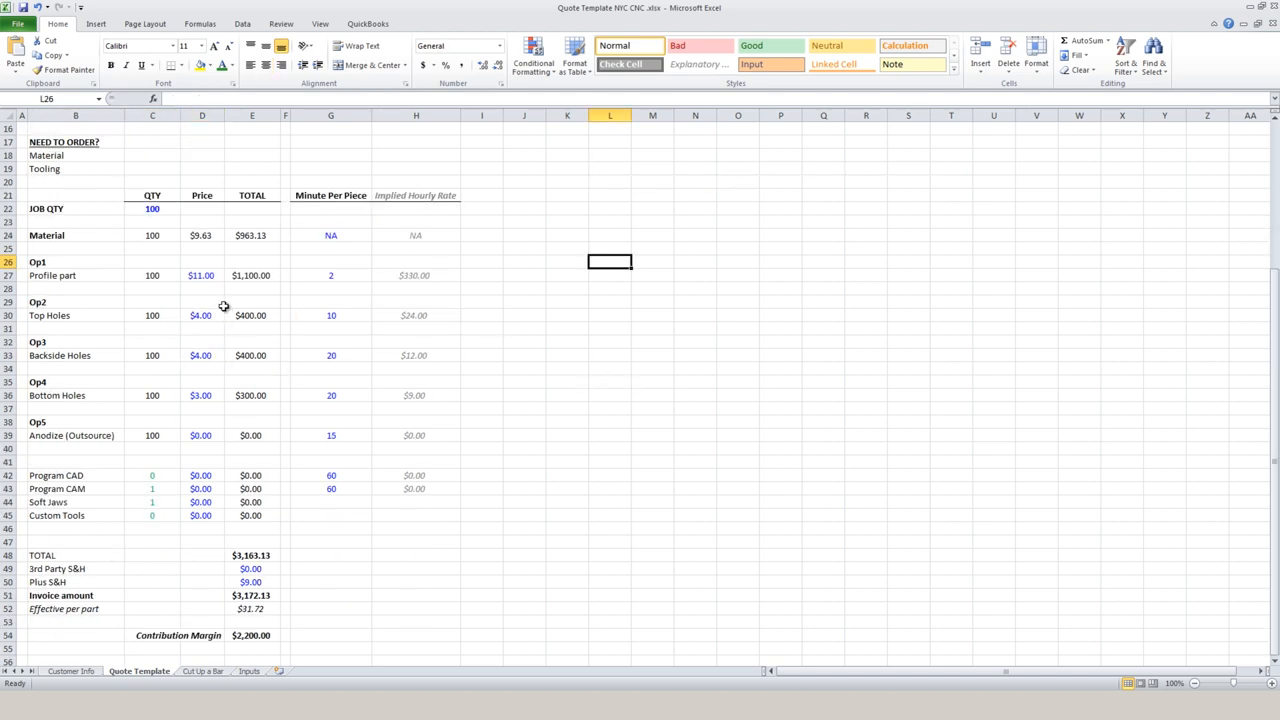
click(200, 356)
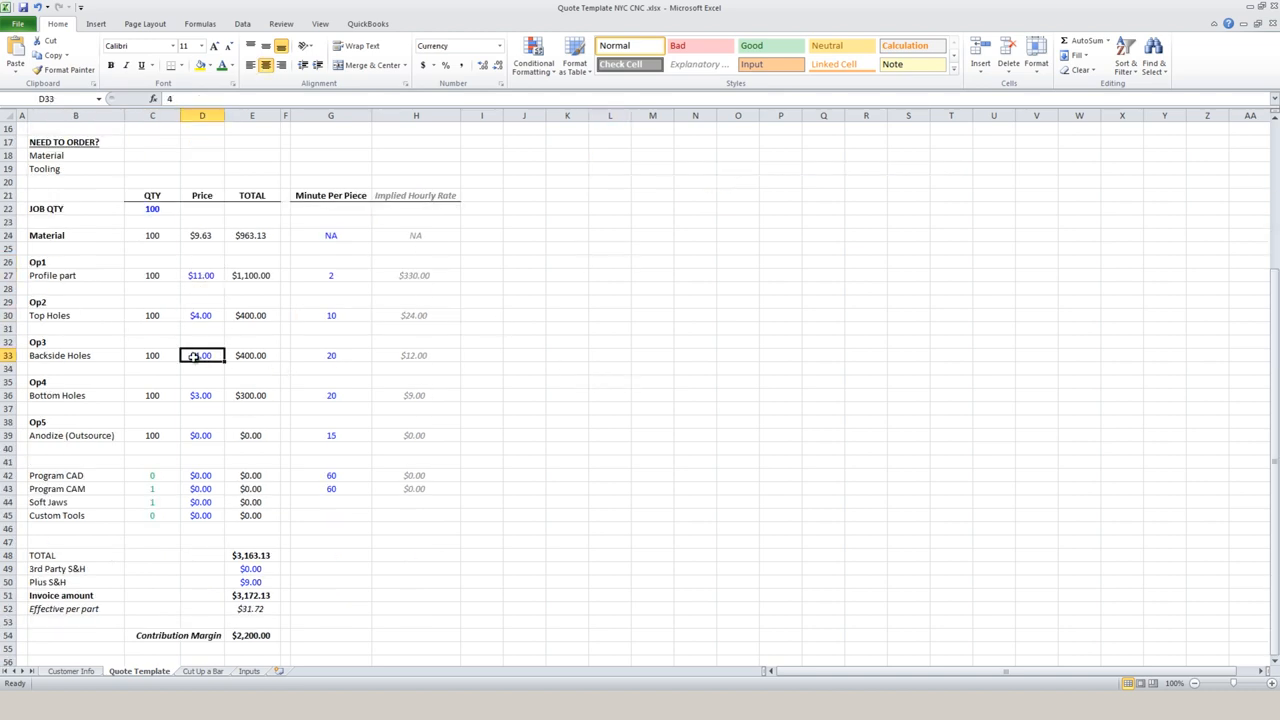
click(200, 488)
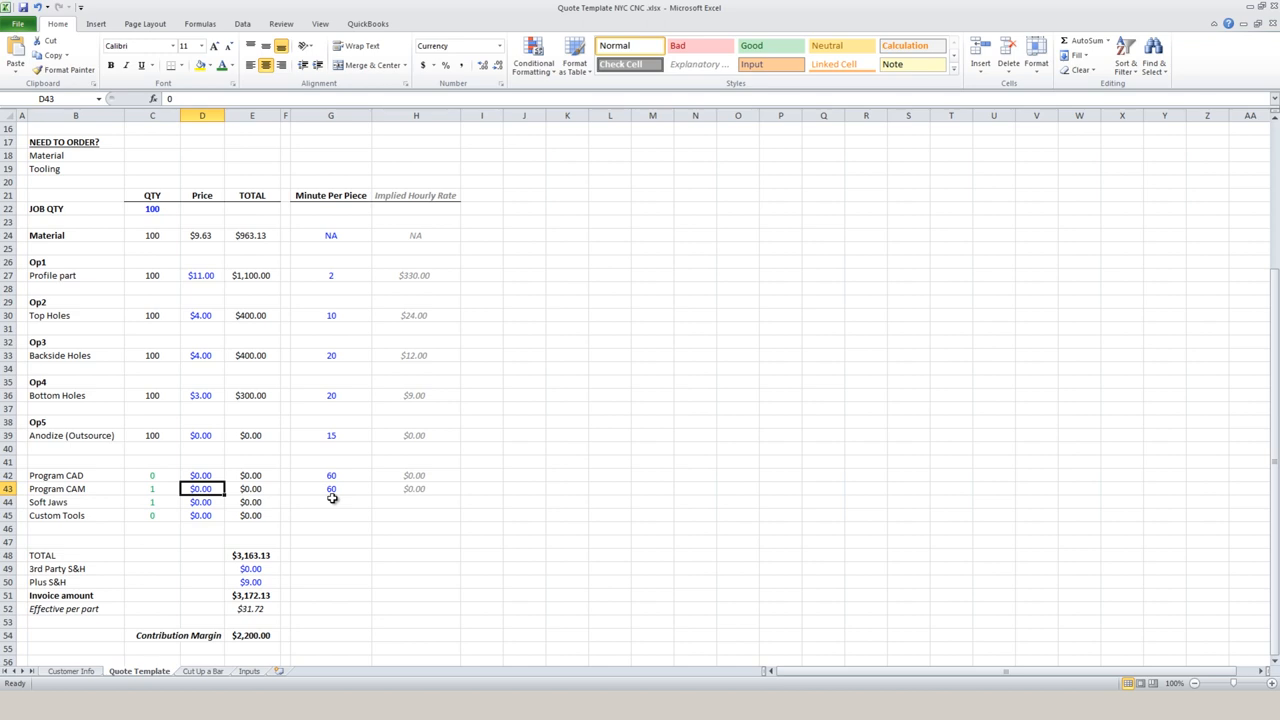
text(10)
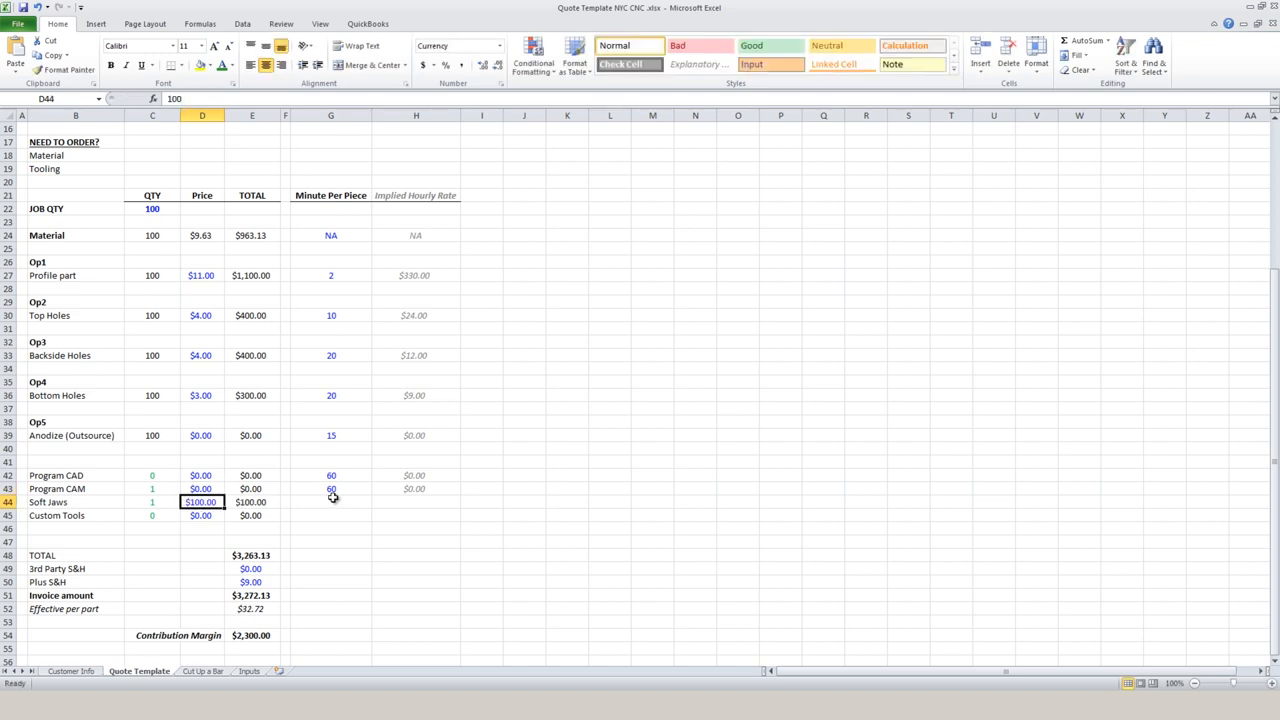
mouse_move(348, 488)
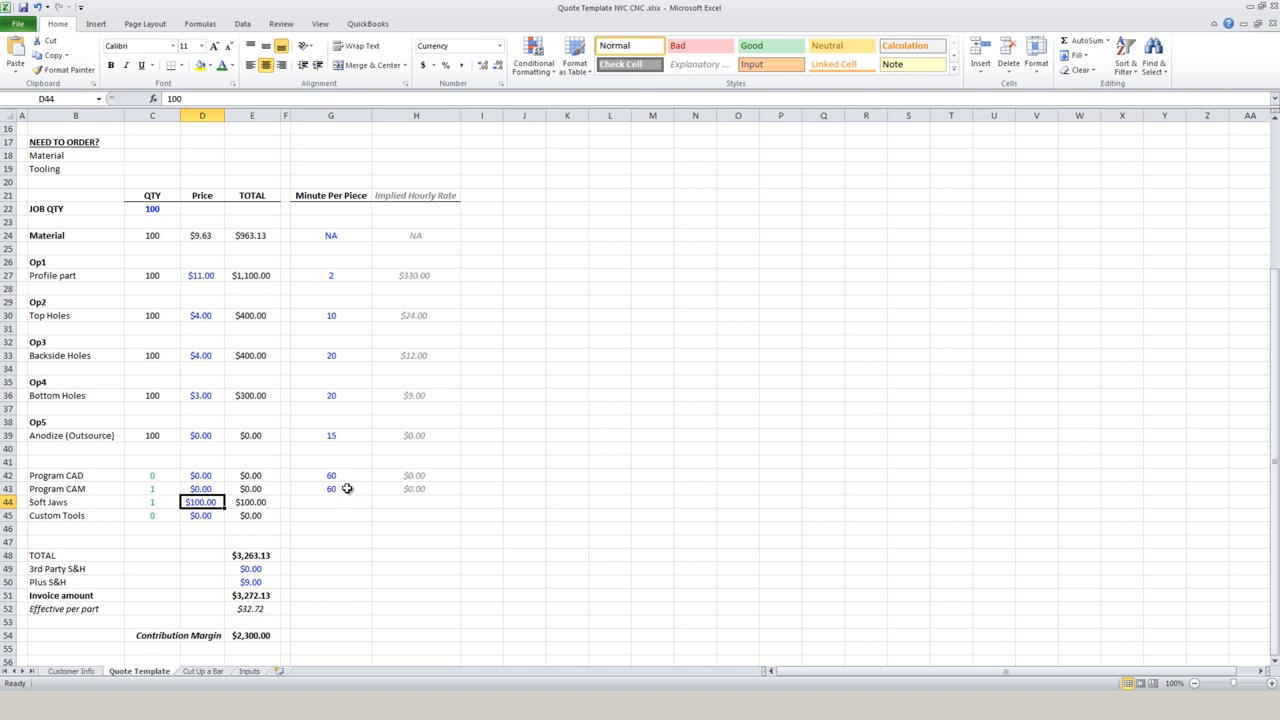
click(252, 608)
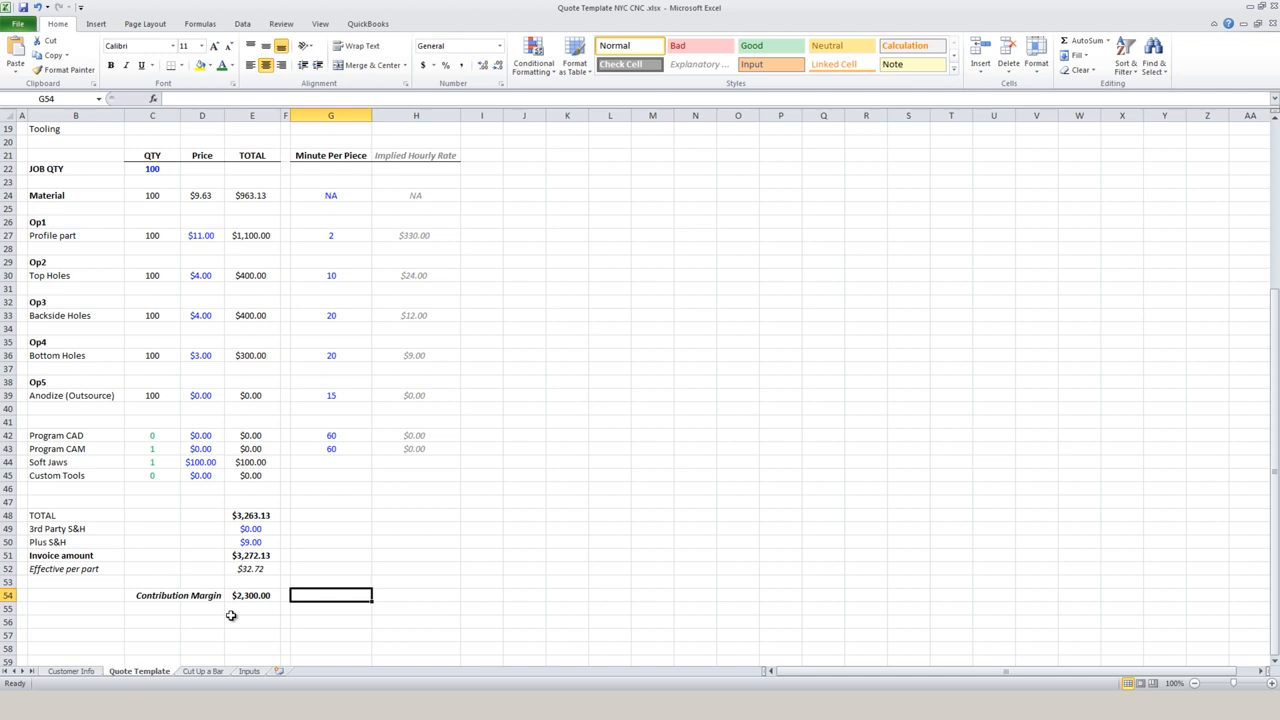
click(252, 620)
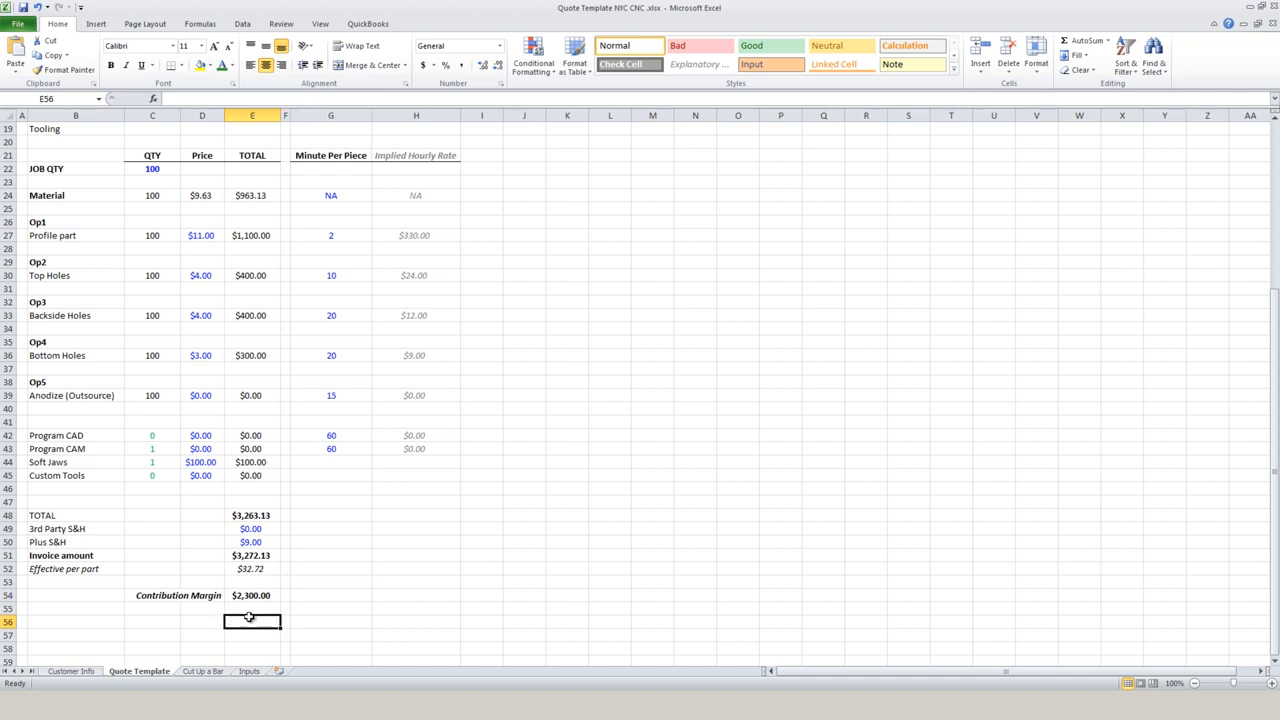
click(252, 596)
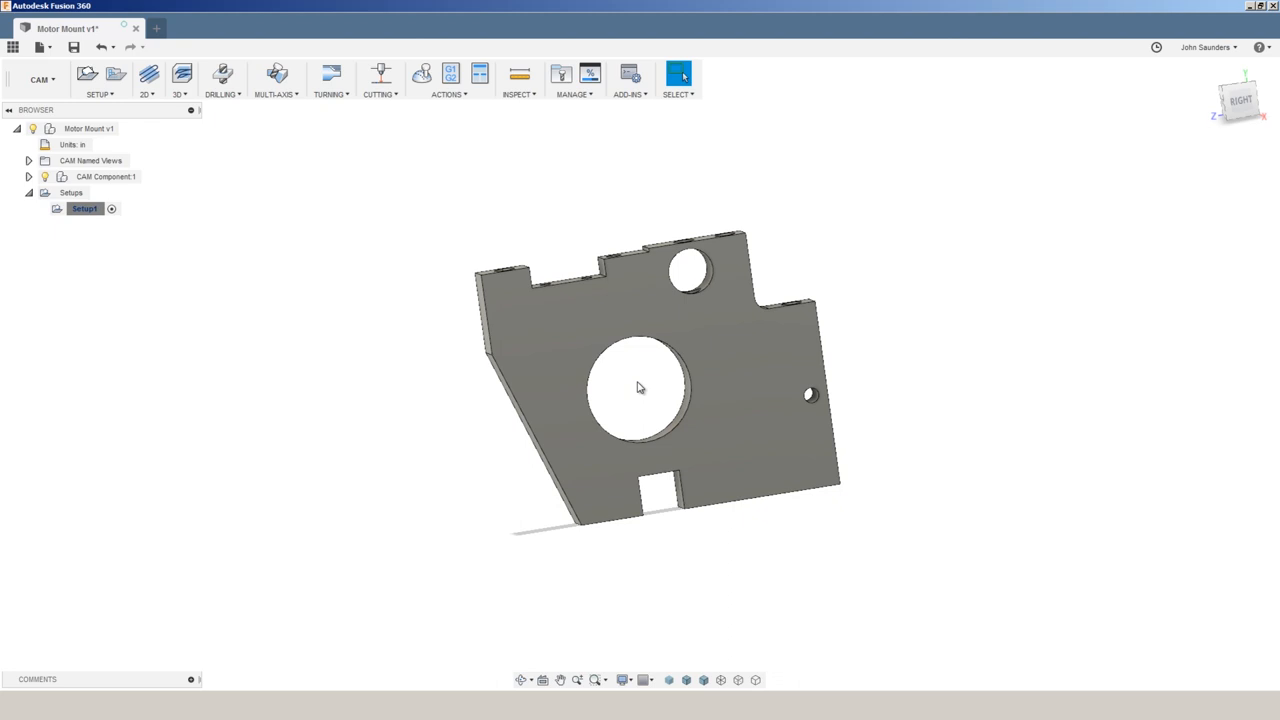
mouse_move(782, 362)
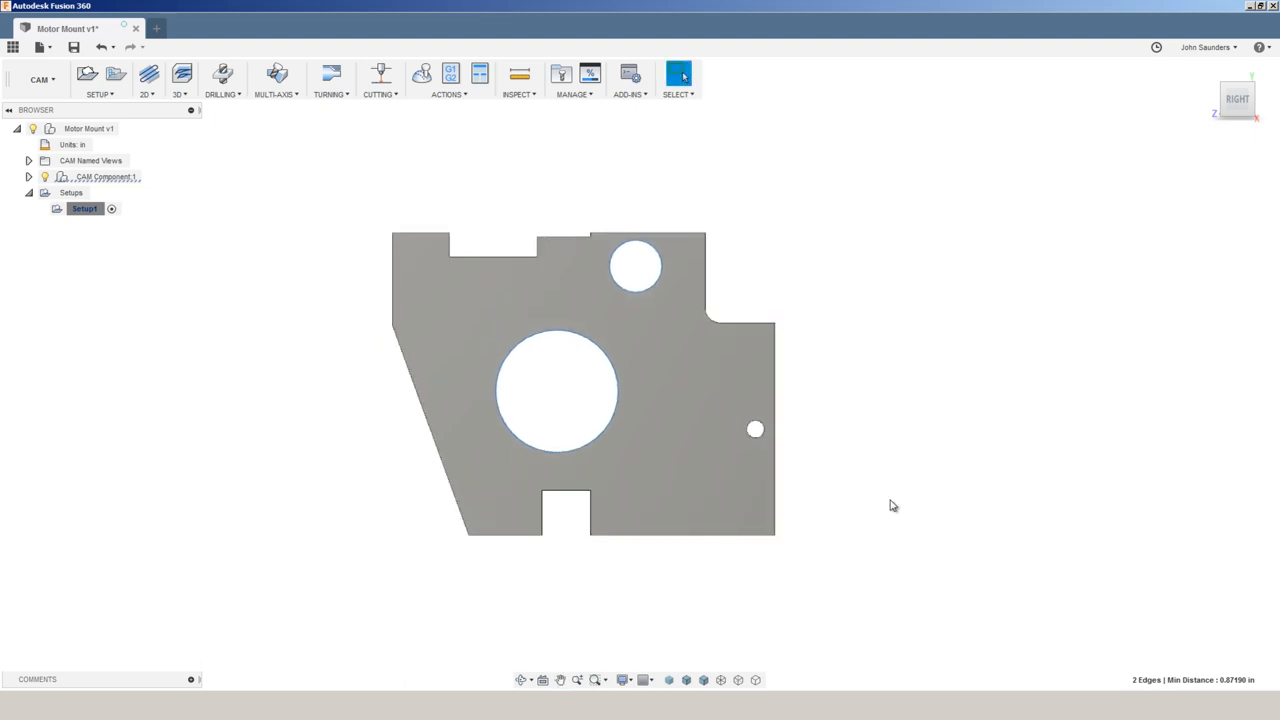
mouse_move(892, 504)
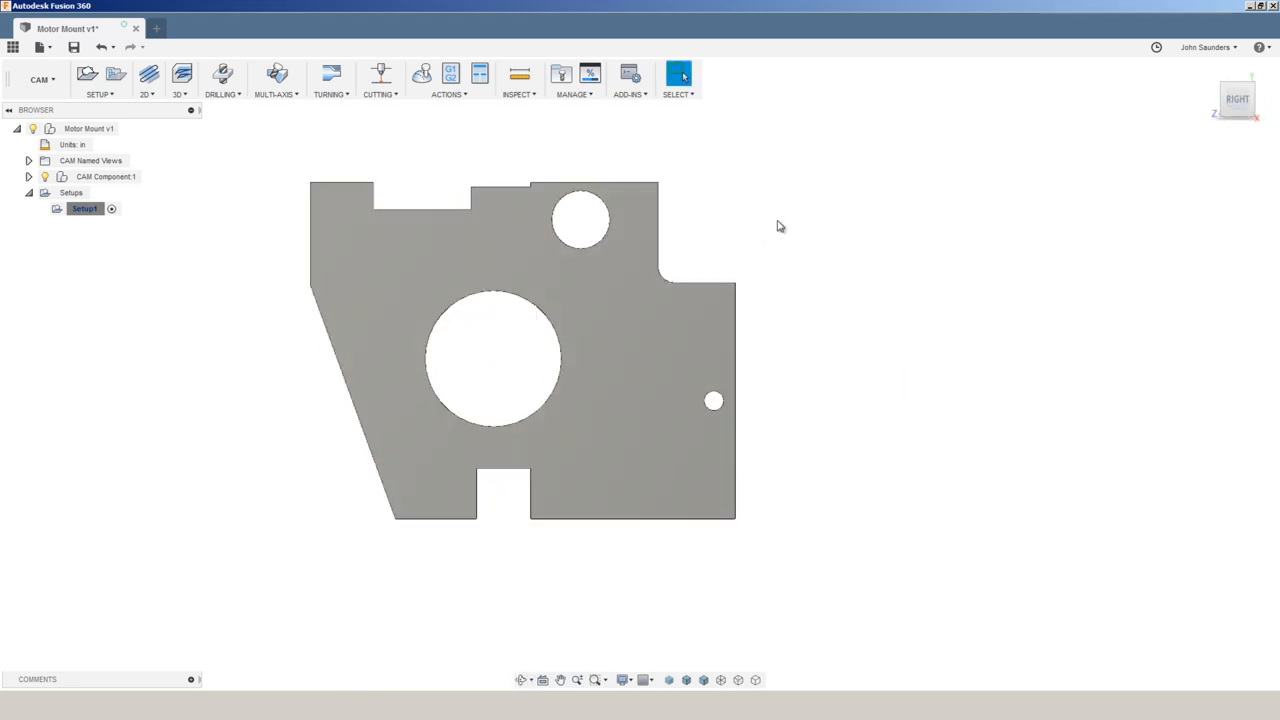
mouse_move(824, 224)
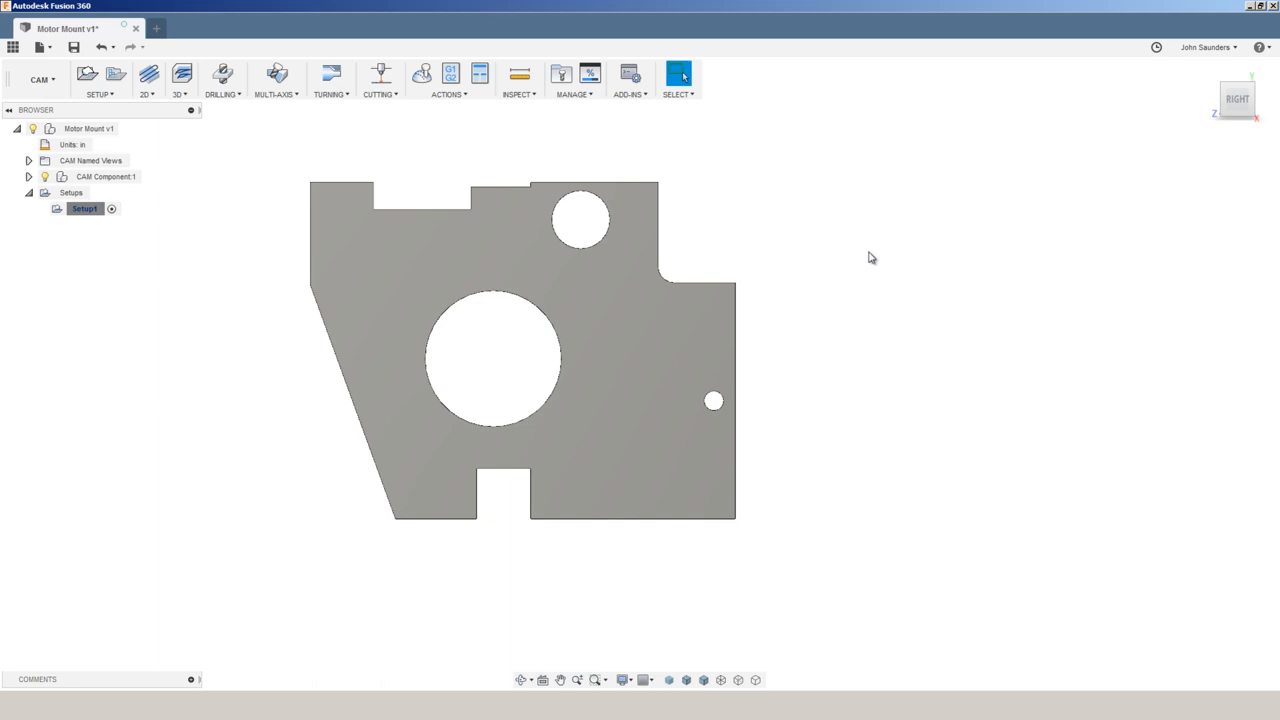
mouse_move(850, 270)
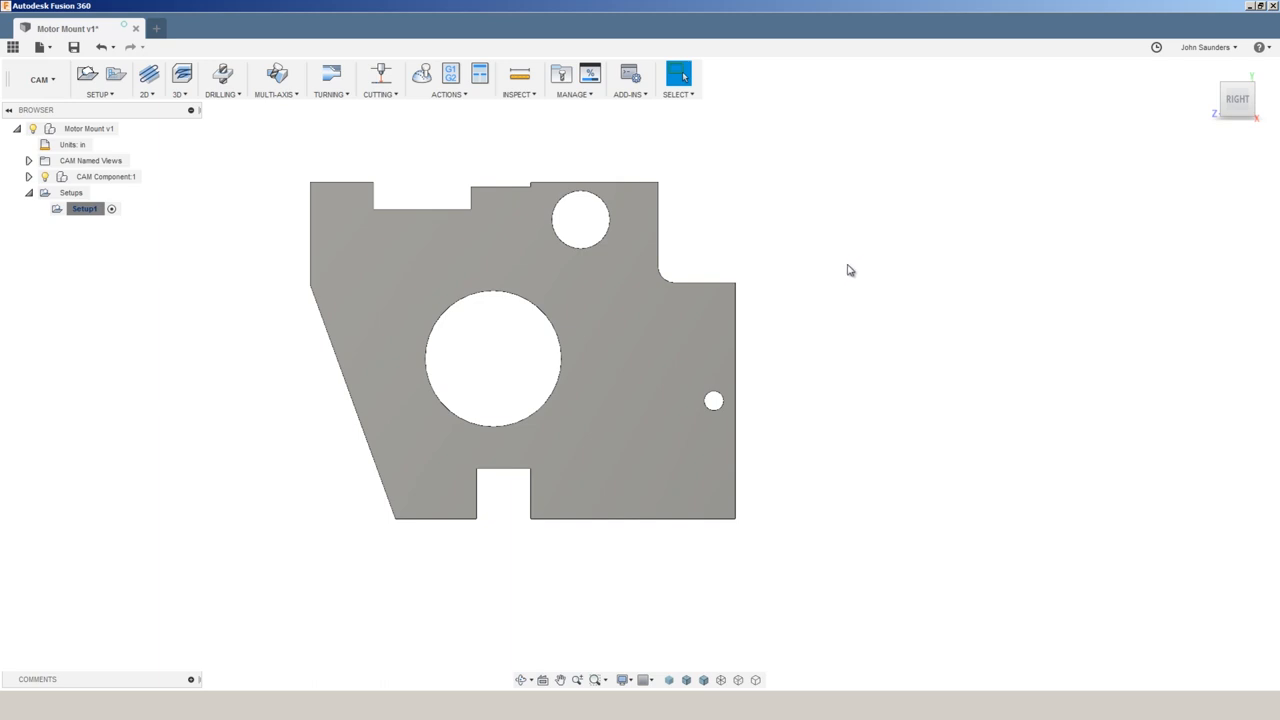
mouse_move(844, 216)
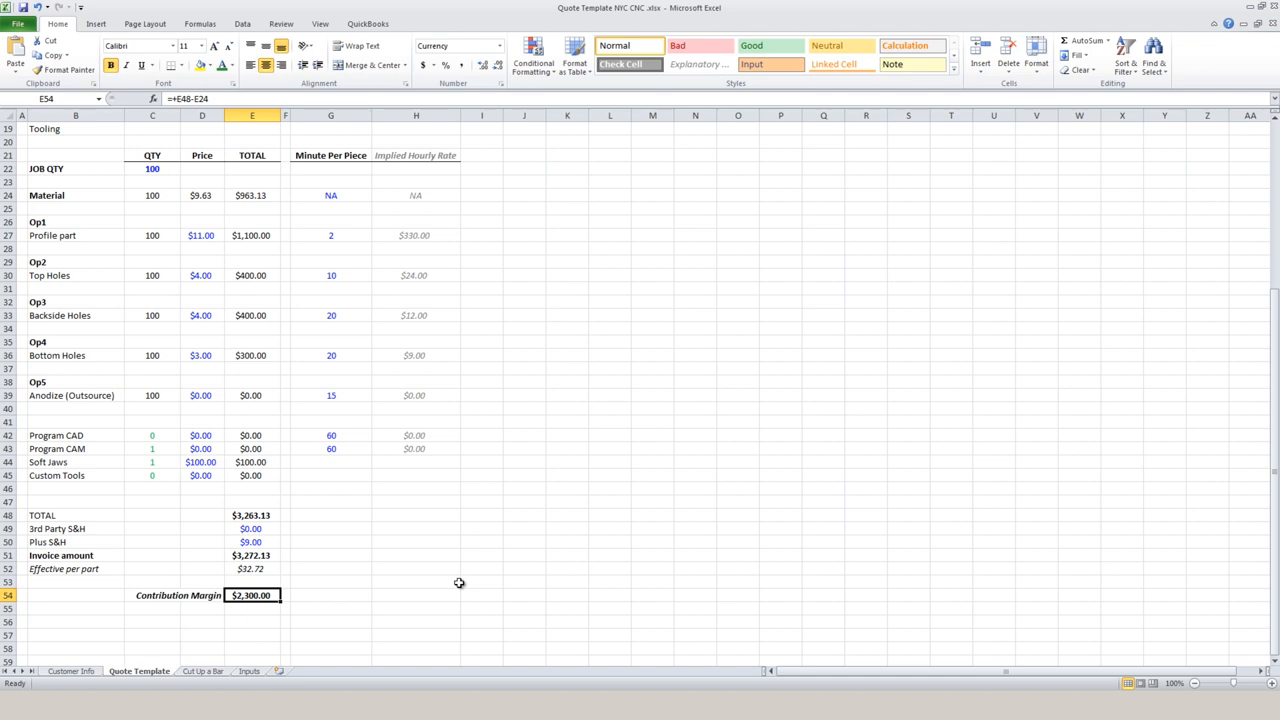
mouse_move(484, 560)
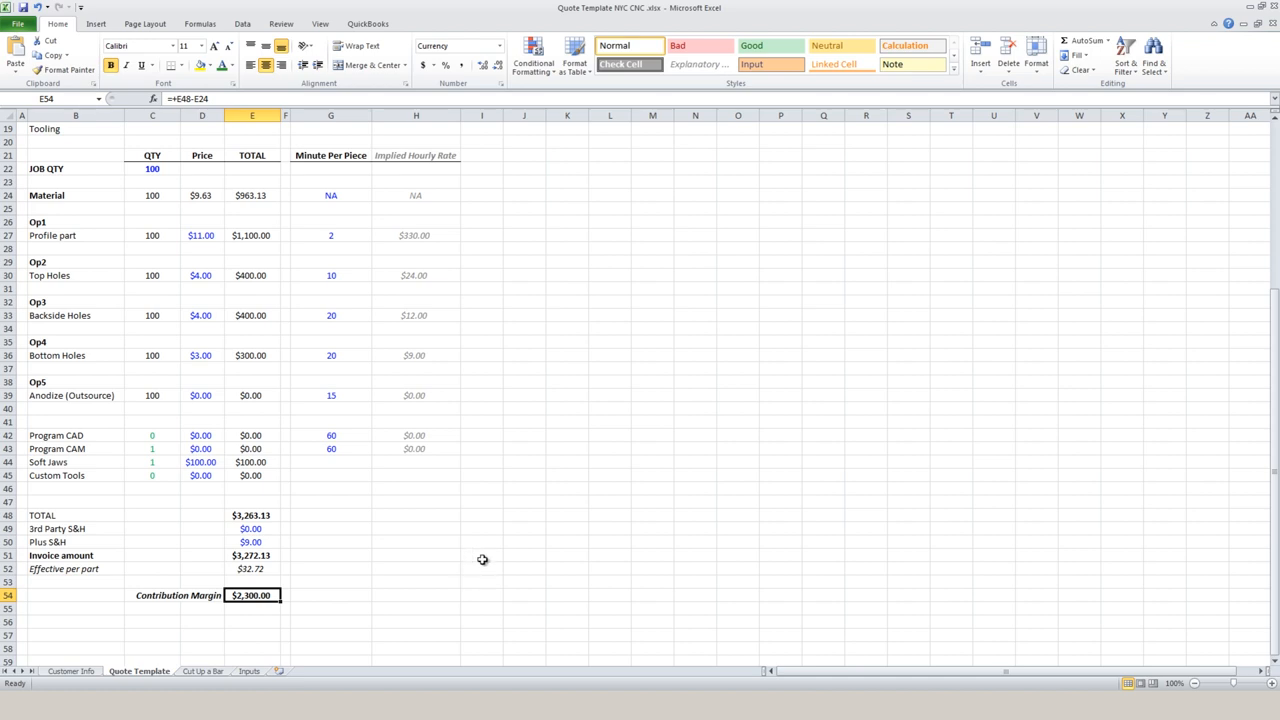
Change the Xometry Motor Mount.step quote quantity from 10 to 100.
click(240, 12)
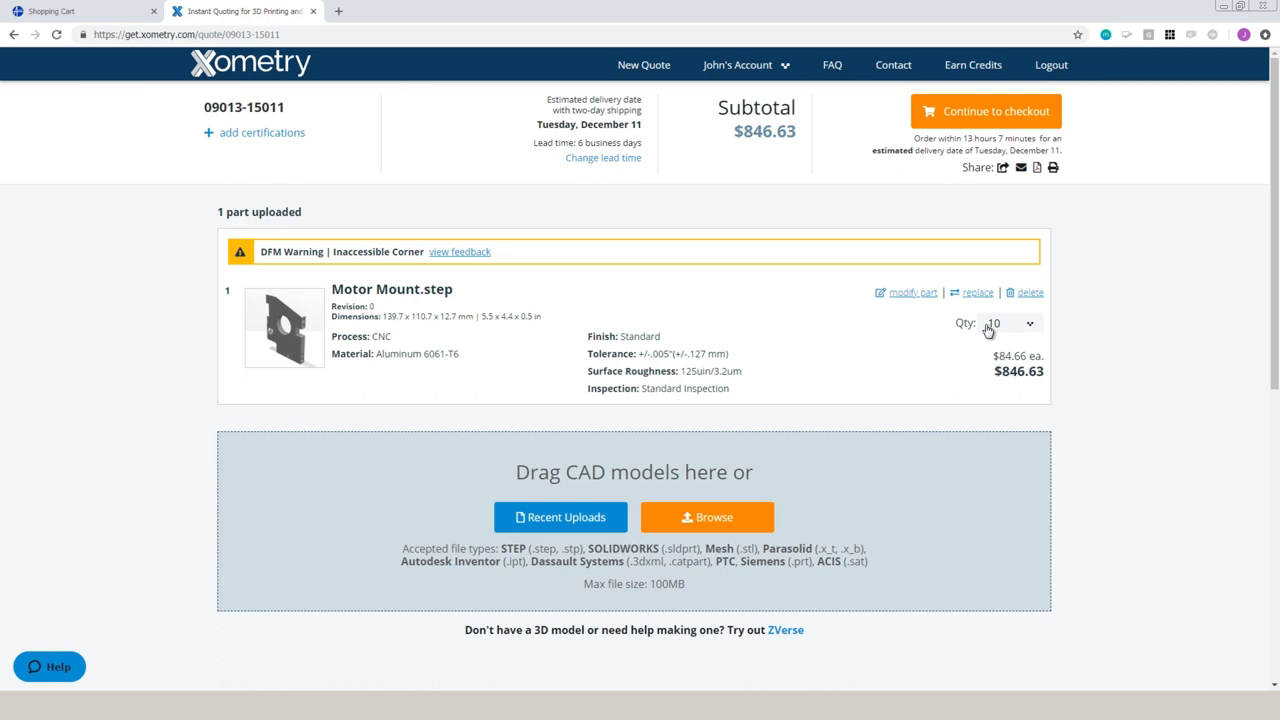
click(1010, 322)
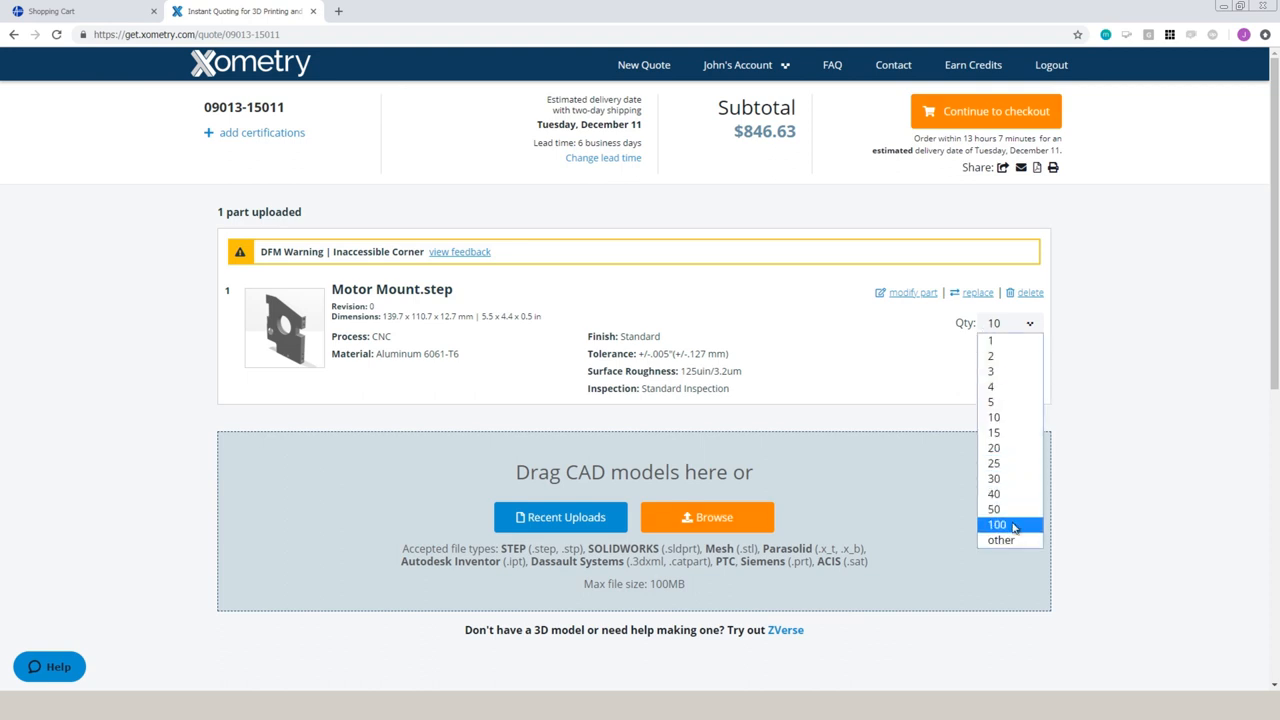
click(996, 524)
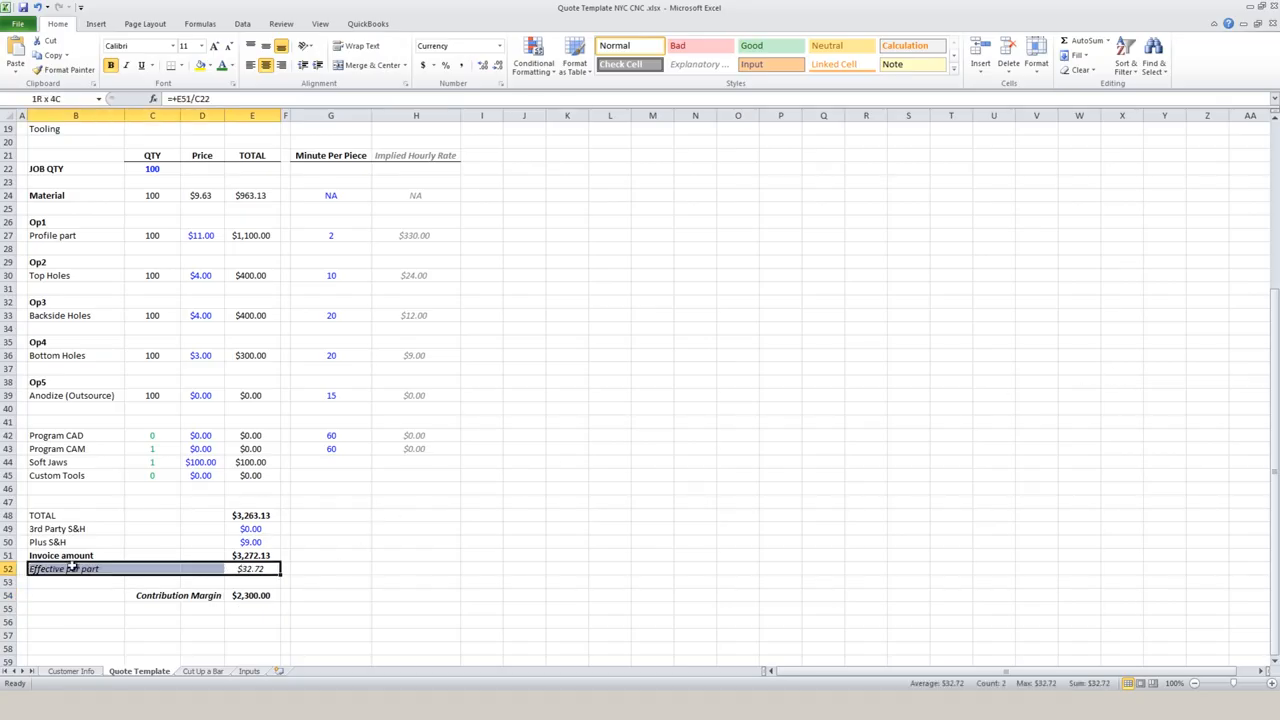
click(330, 580)
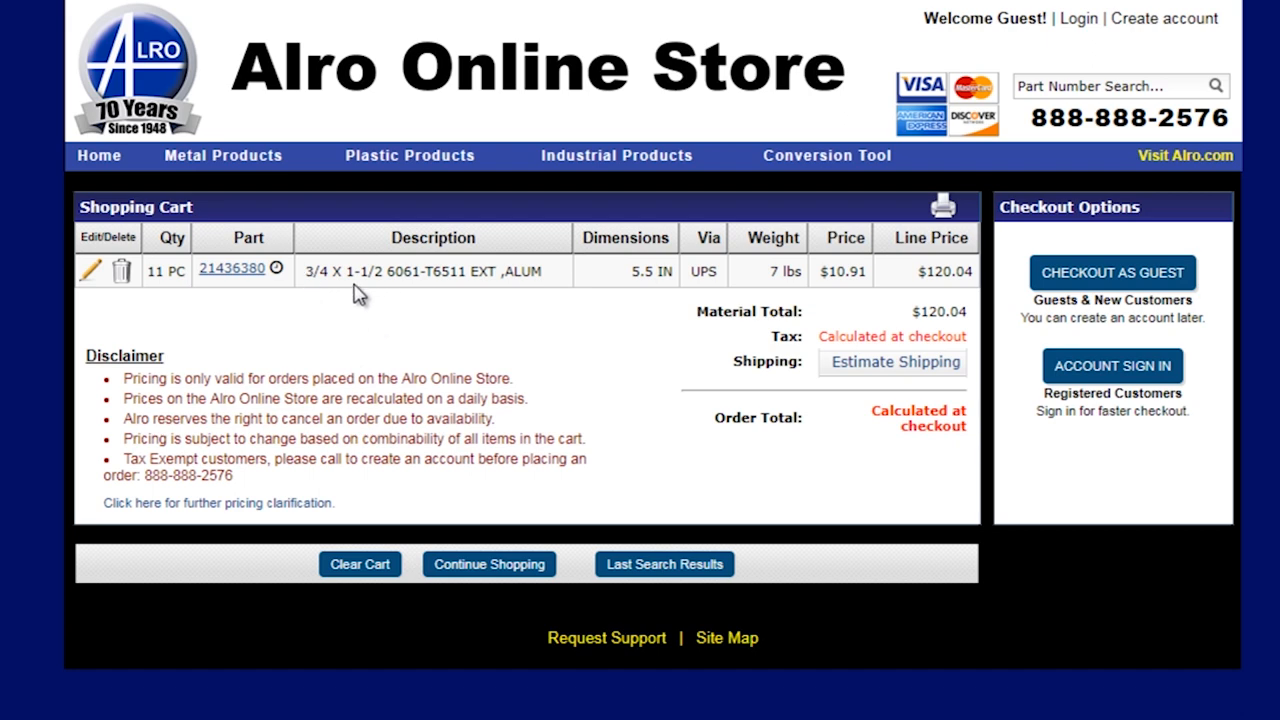
mouse_move(536, 364)
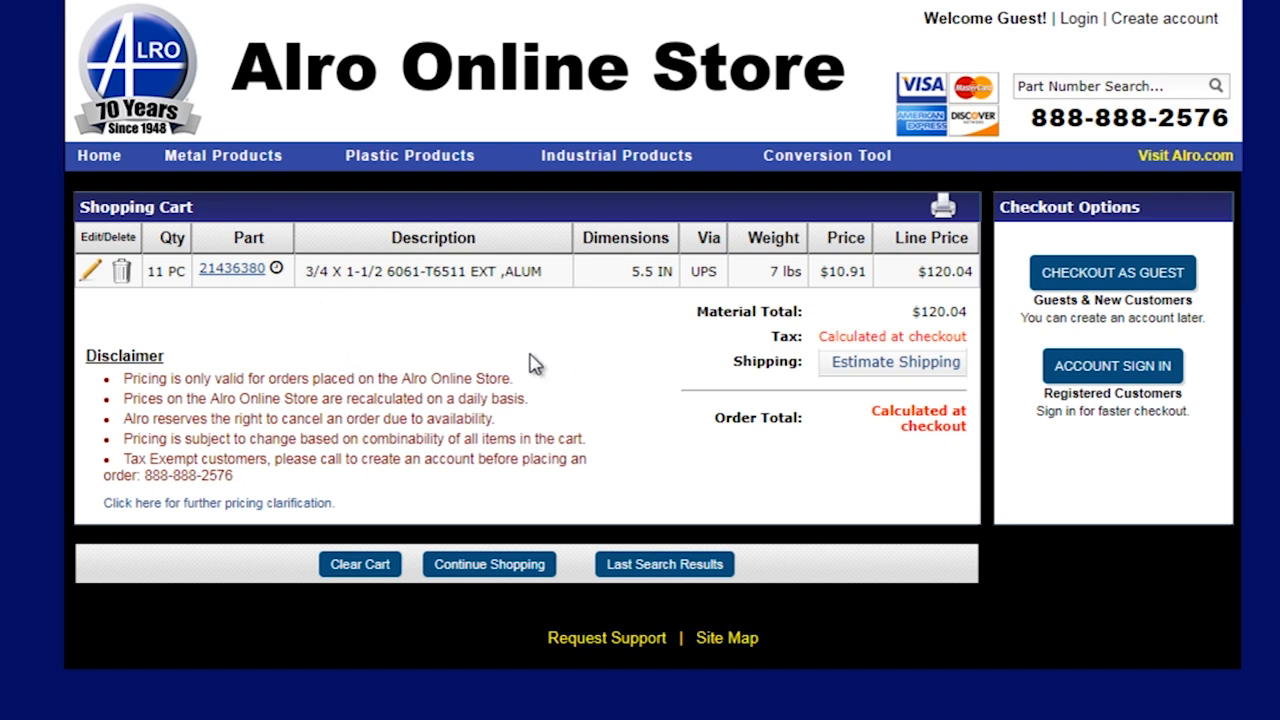
mouse_move(530, 358)
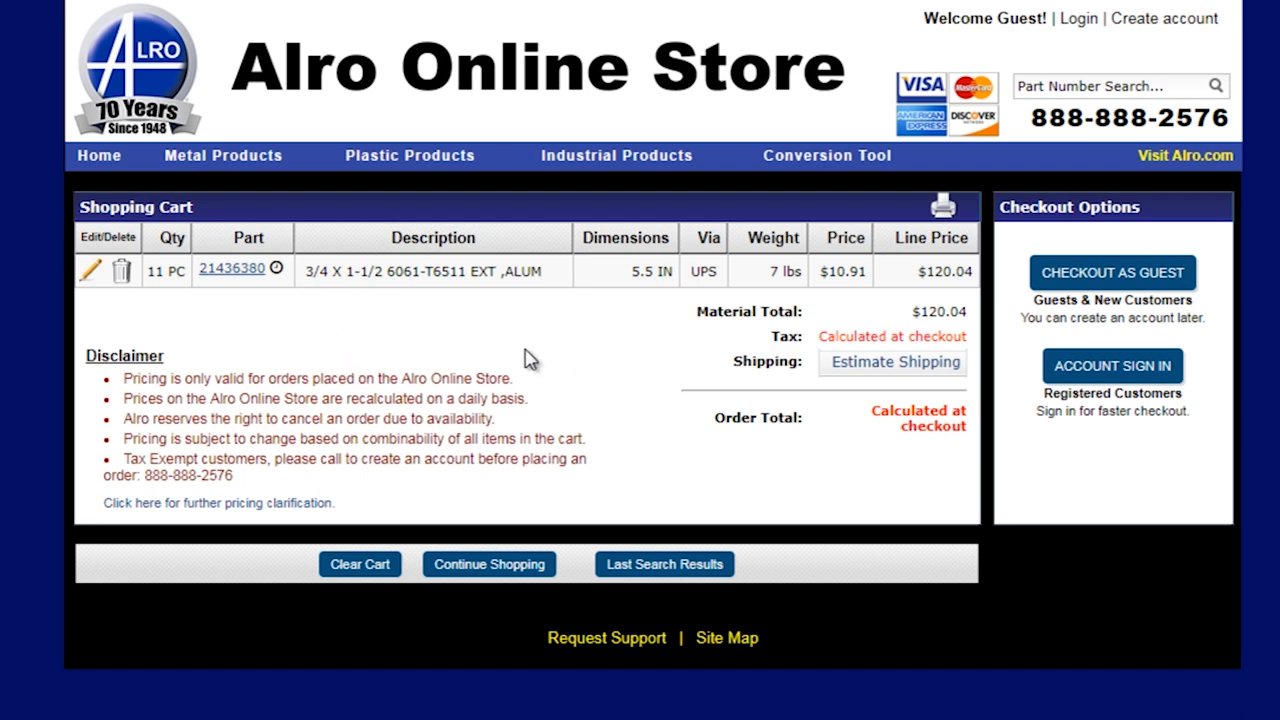
mouse_move(588, 380)
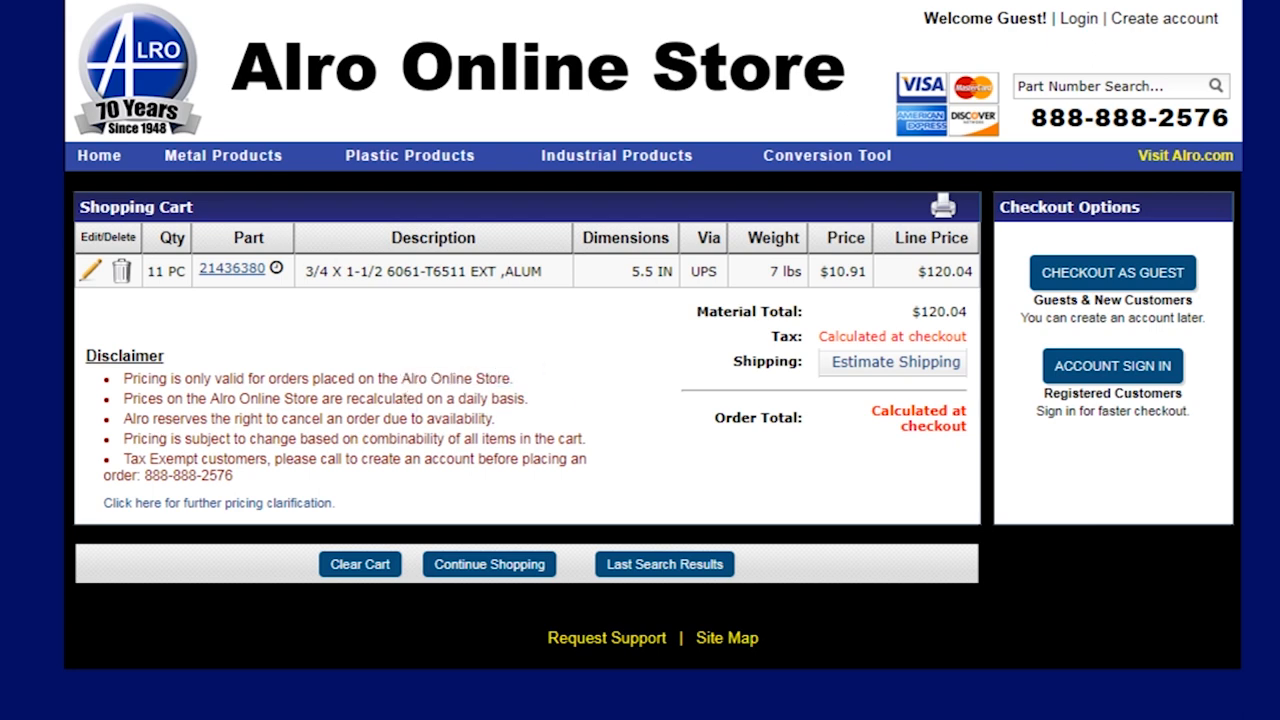
click(240, 12)
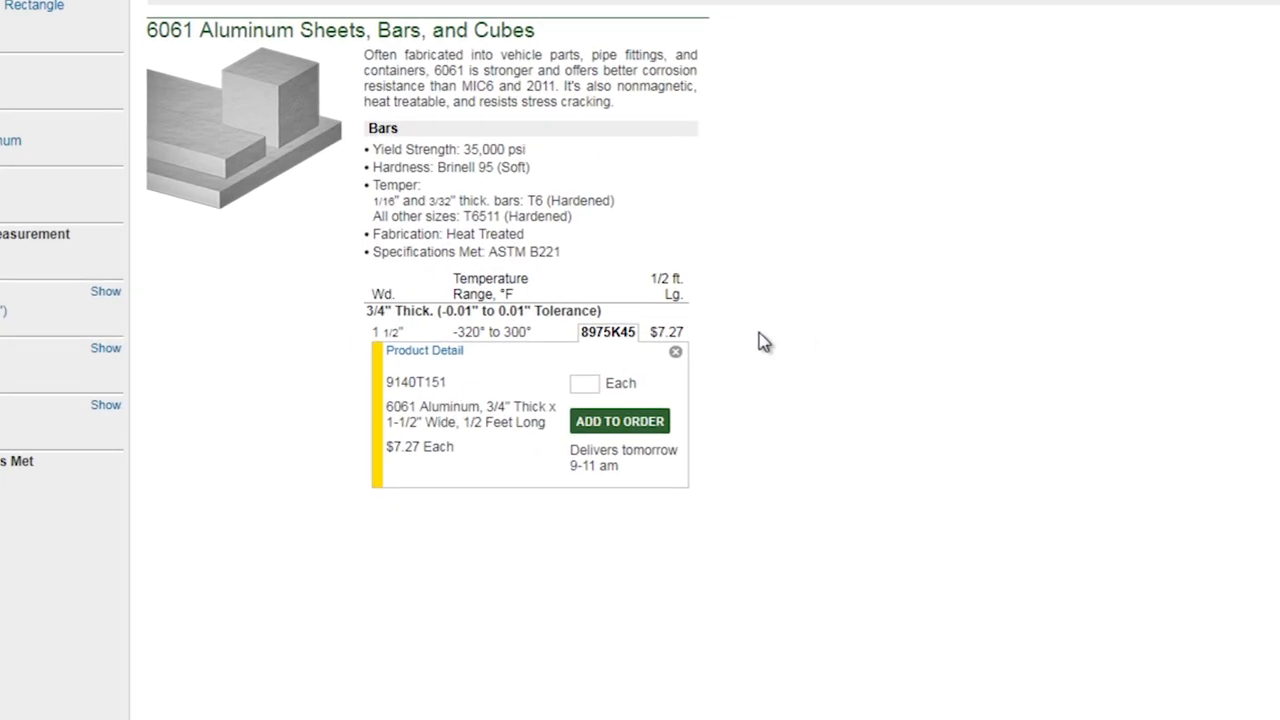
View the McMaster-Carr detail for 6061 bar part 9140T151, 3/4" x 1-1/2", at $7.27 each.
click(620, 420)
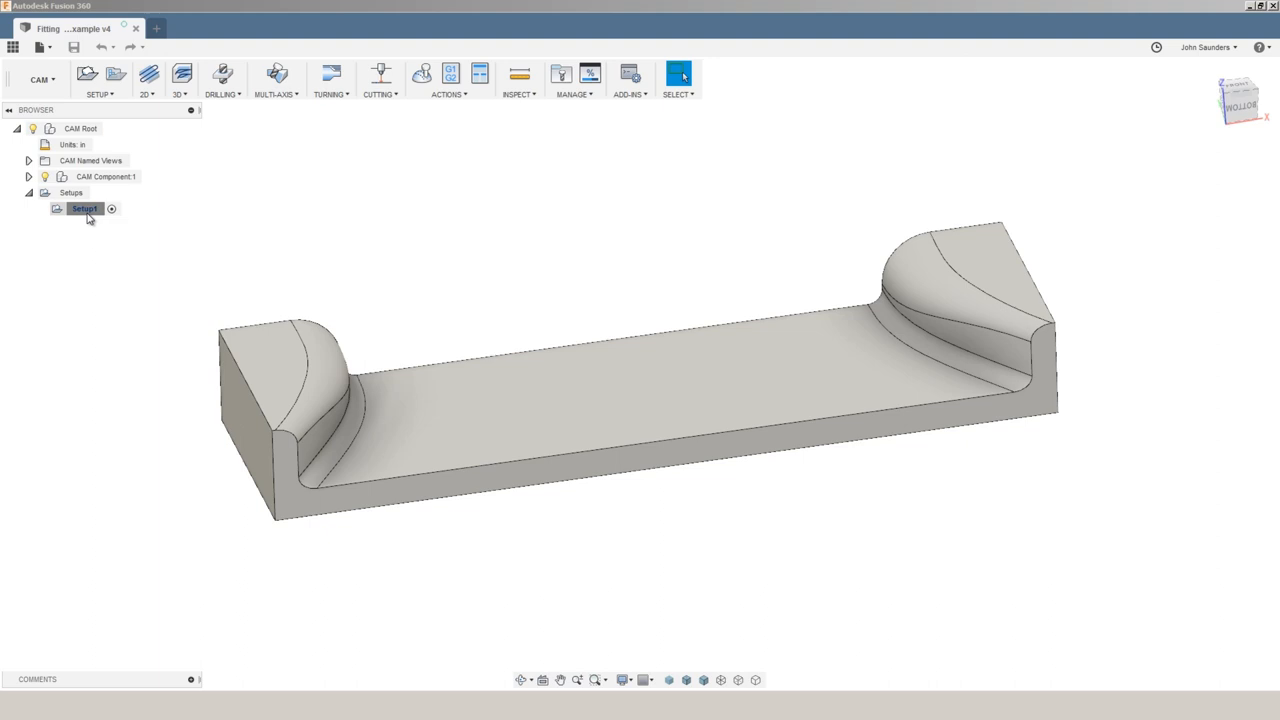
Delete the extra operations from Setup1, leaving facing, adaptive, horizontal and scallop.
right_click(84, 208)
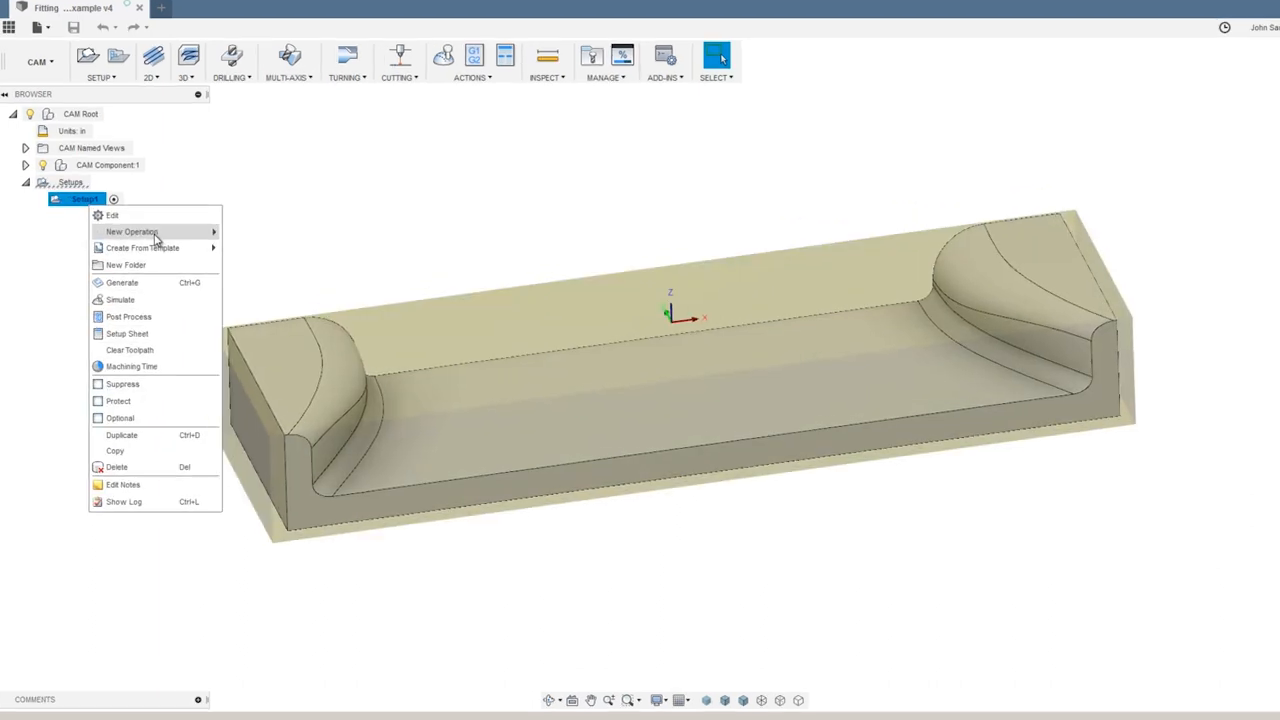
click(142, 248)
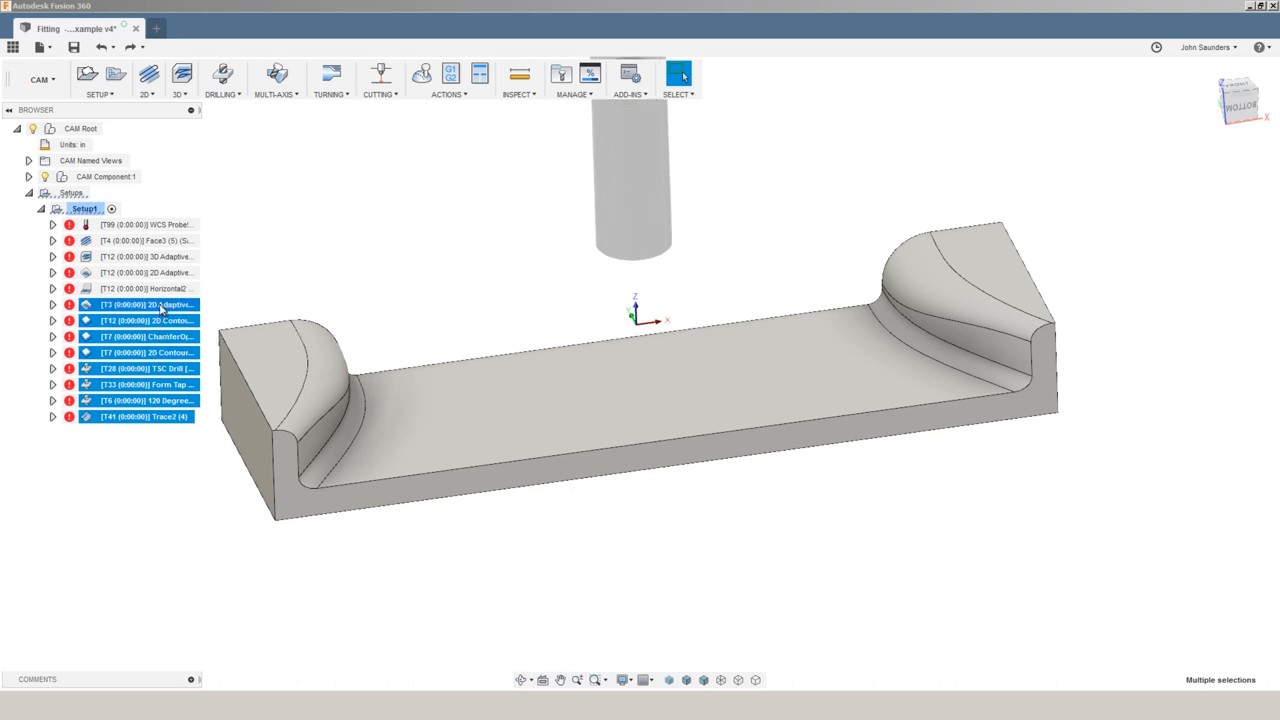
click(180, 80)
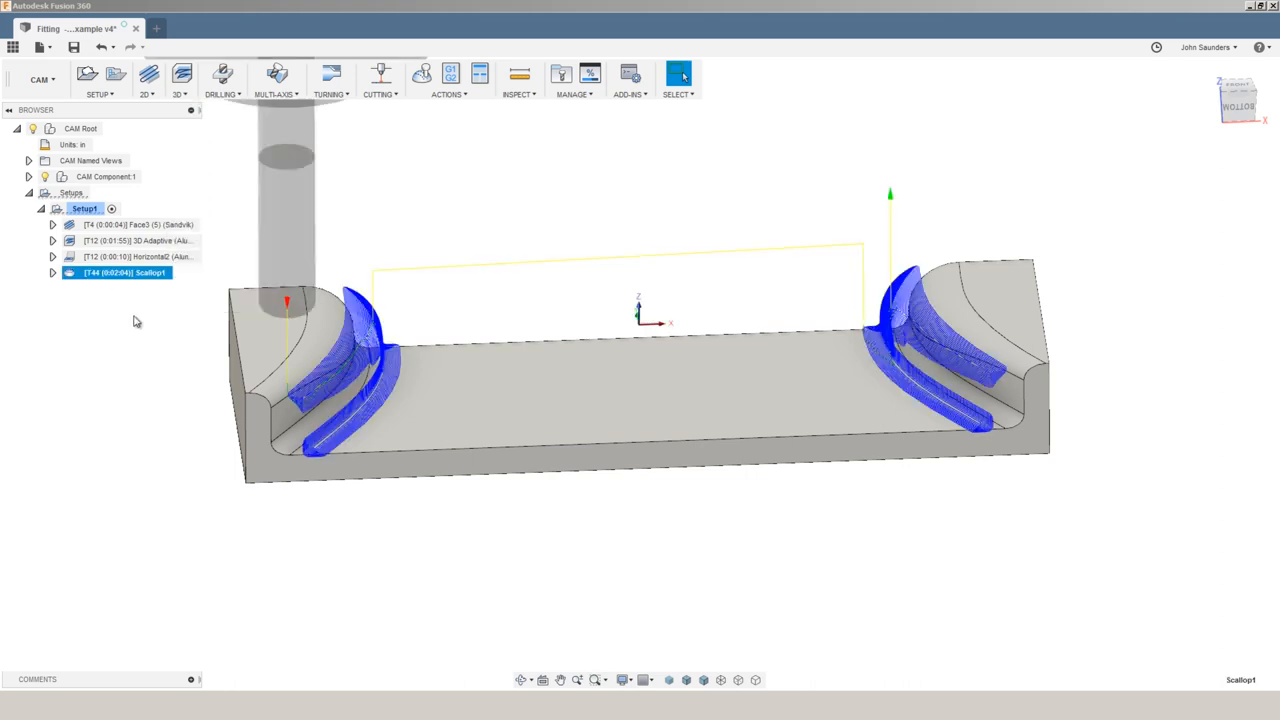
click(1180, 12)
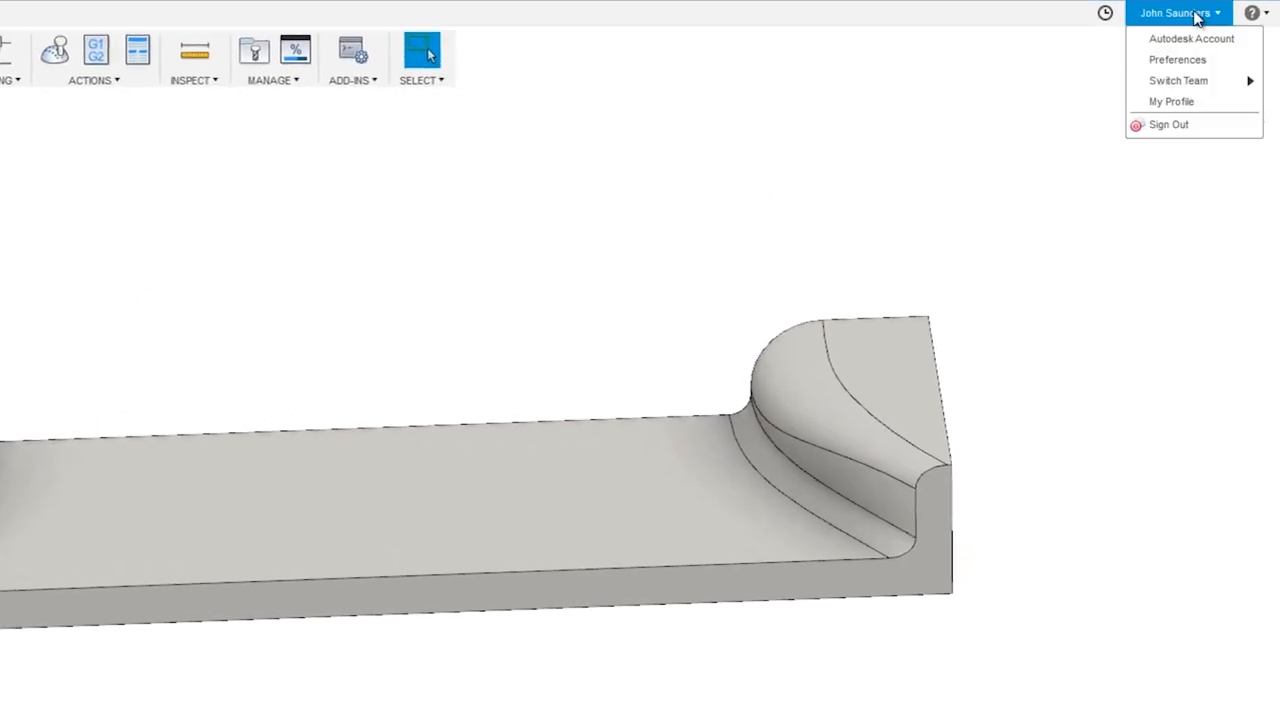
Enable Show operation machining time in the CAM preferences and select Scallop1.
click(1176, 60)
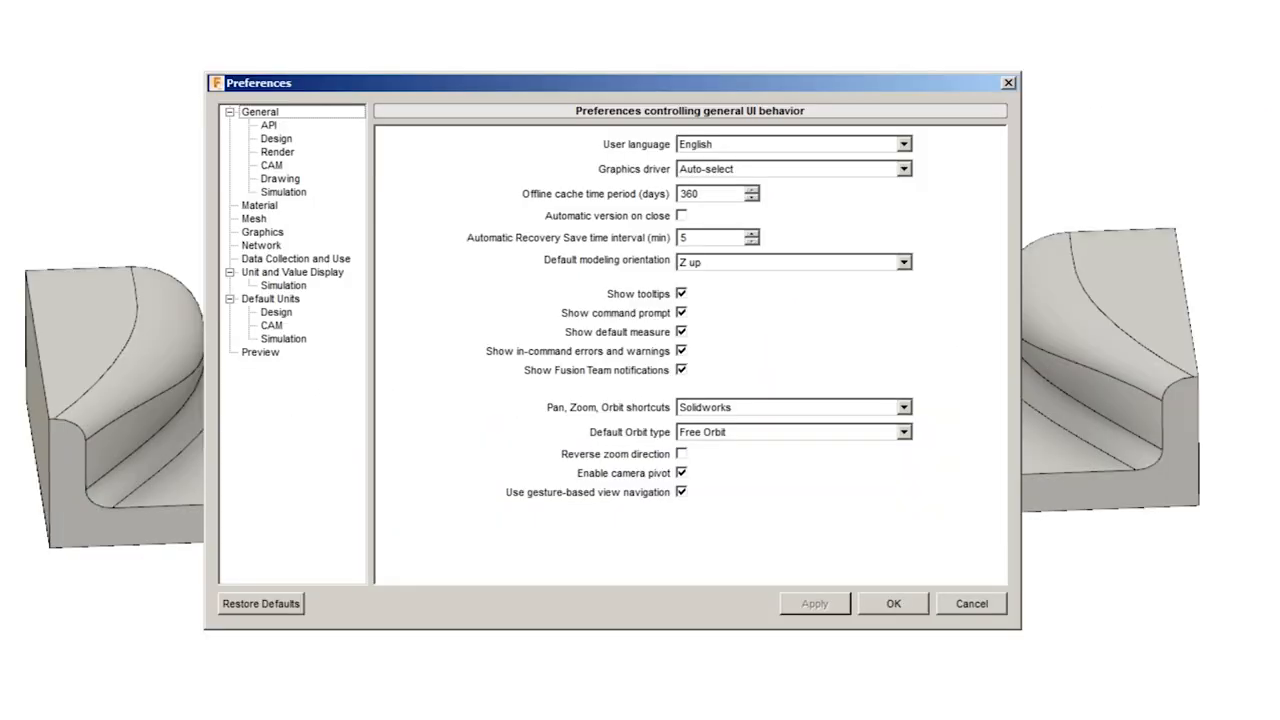
click(272, 164)
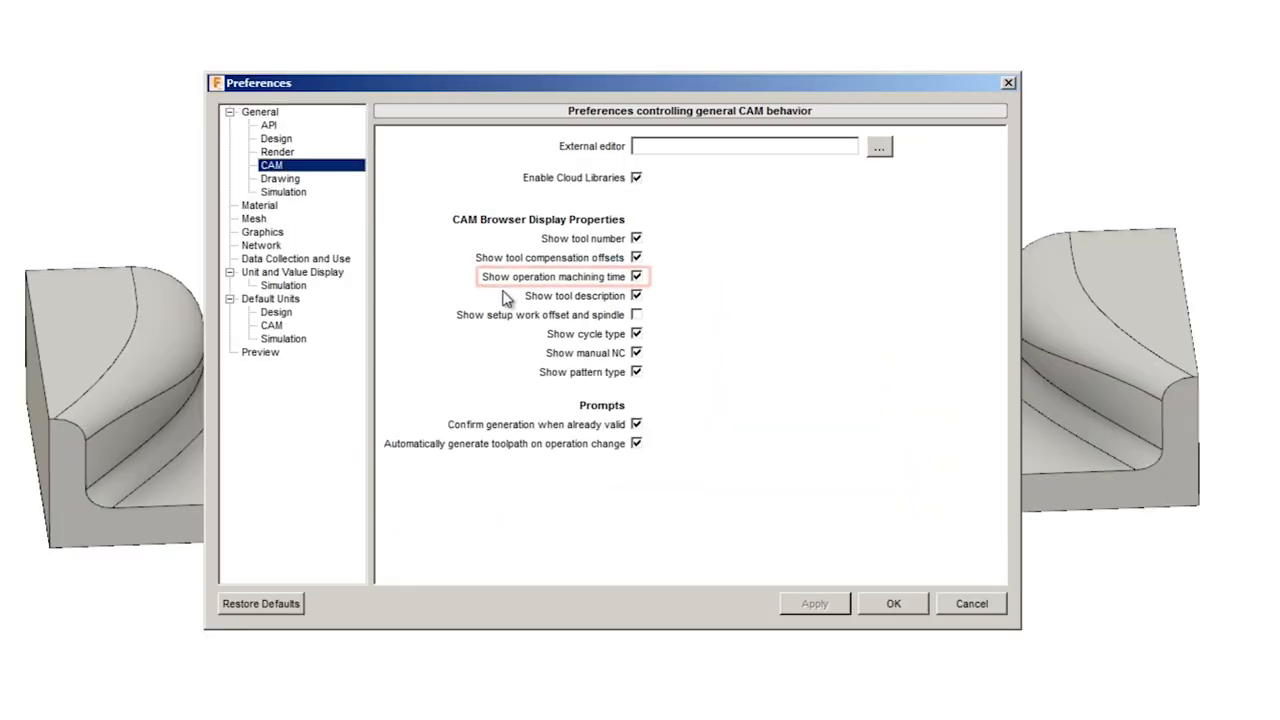
click(636, 276)
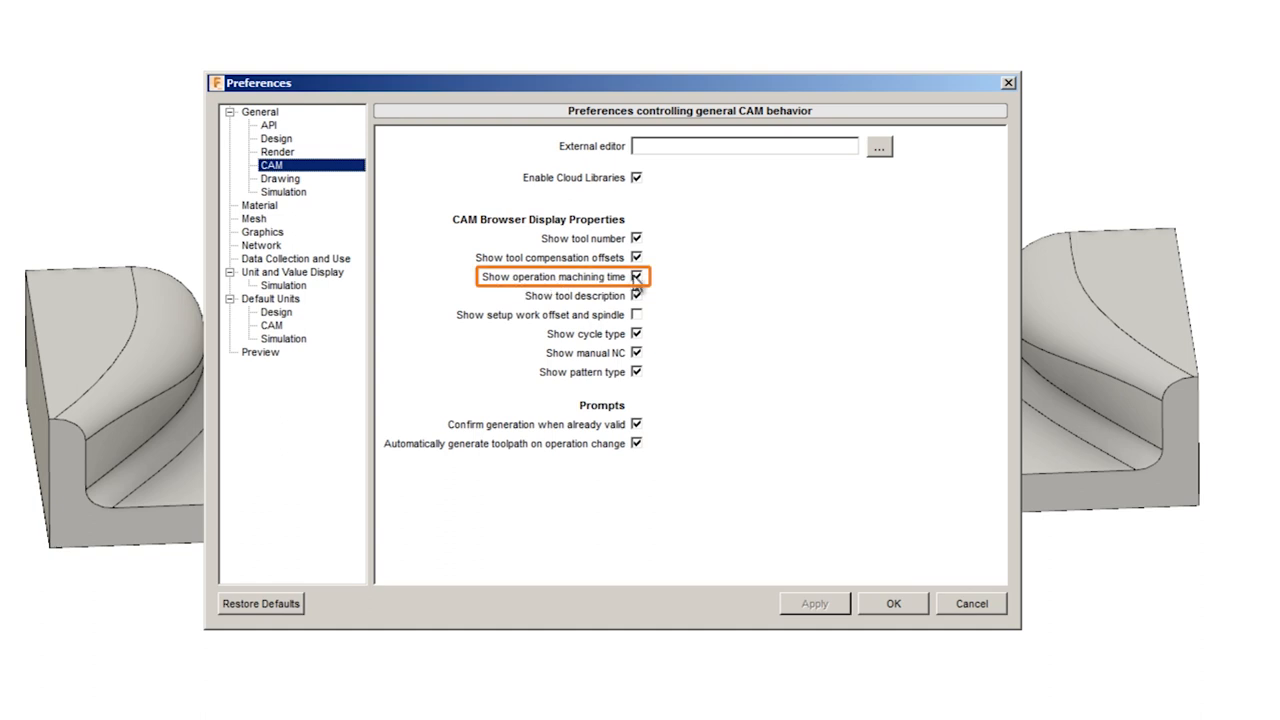
click(892, 604)
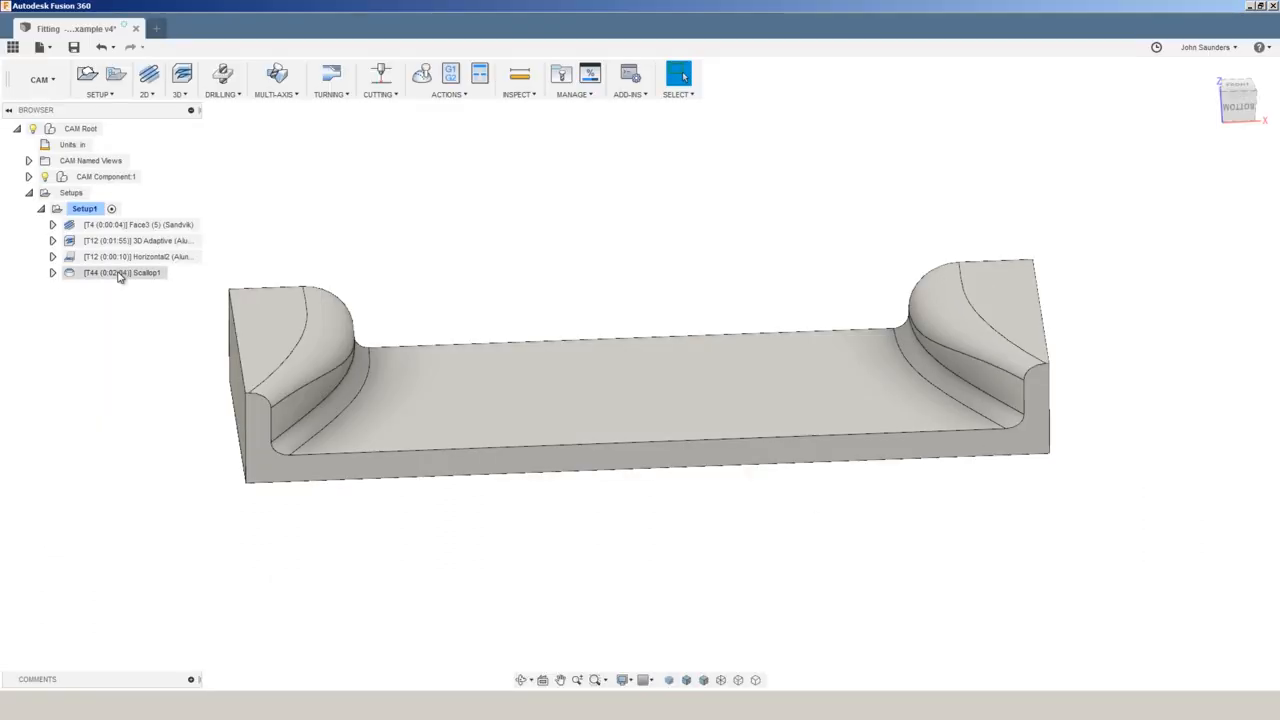
click(122, 272)
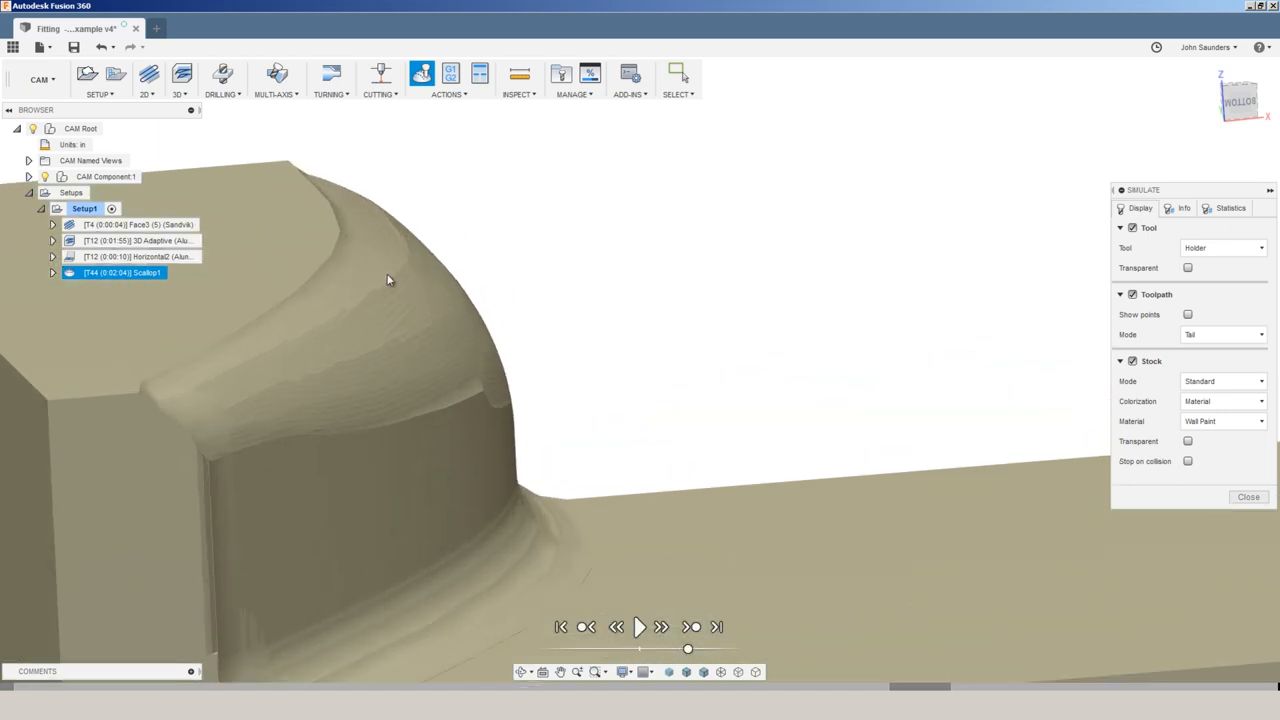
Close the simulation and edit the Scallop1 operation to reach its cutting tool.
click(640, 628)
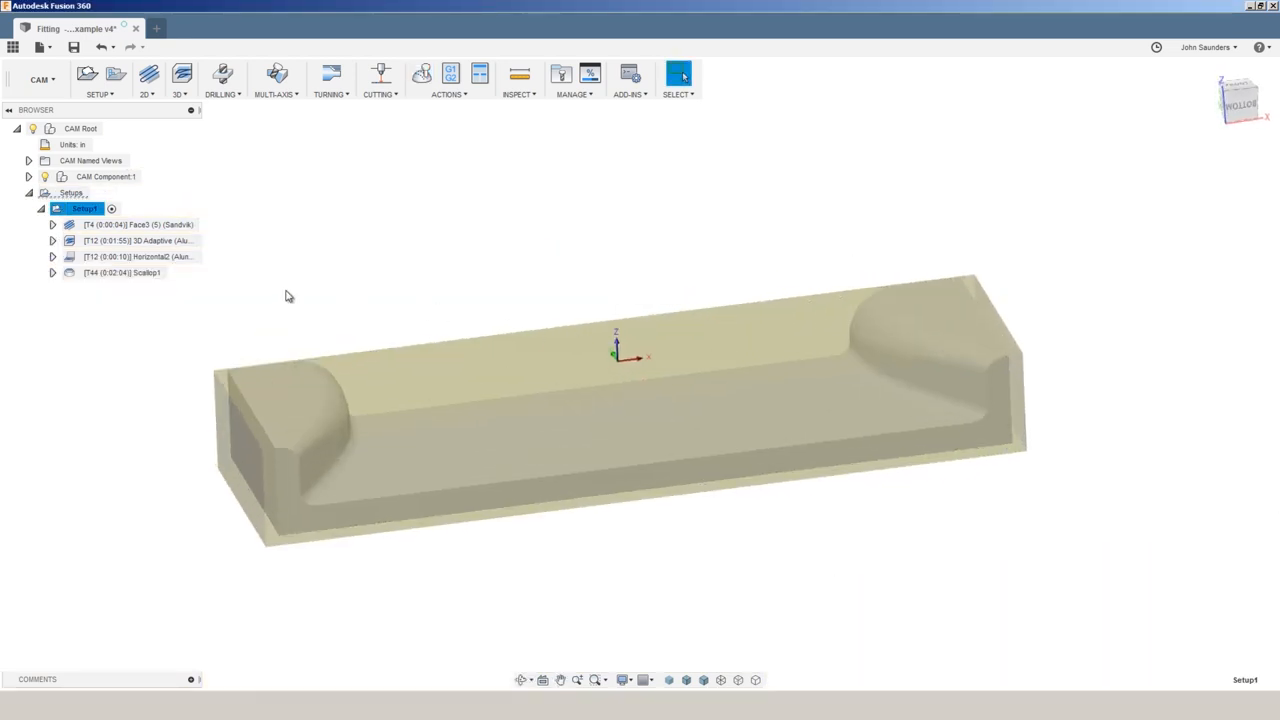
click(122, 272)
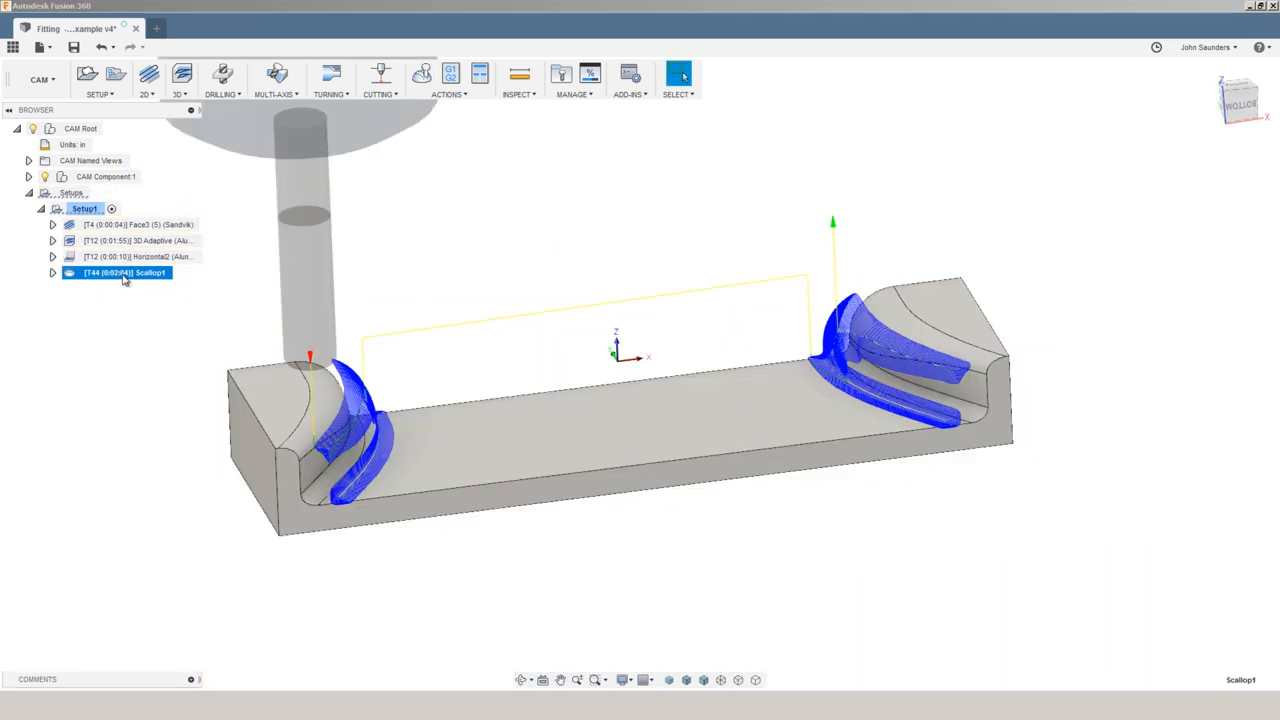
double_click(120, 272)
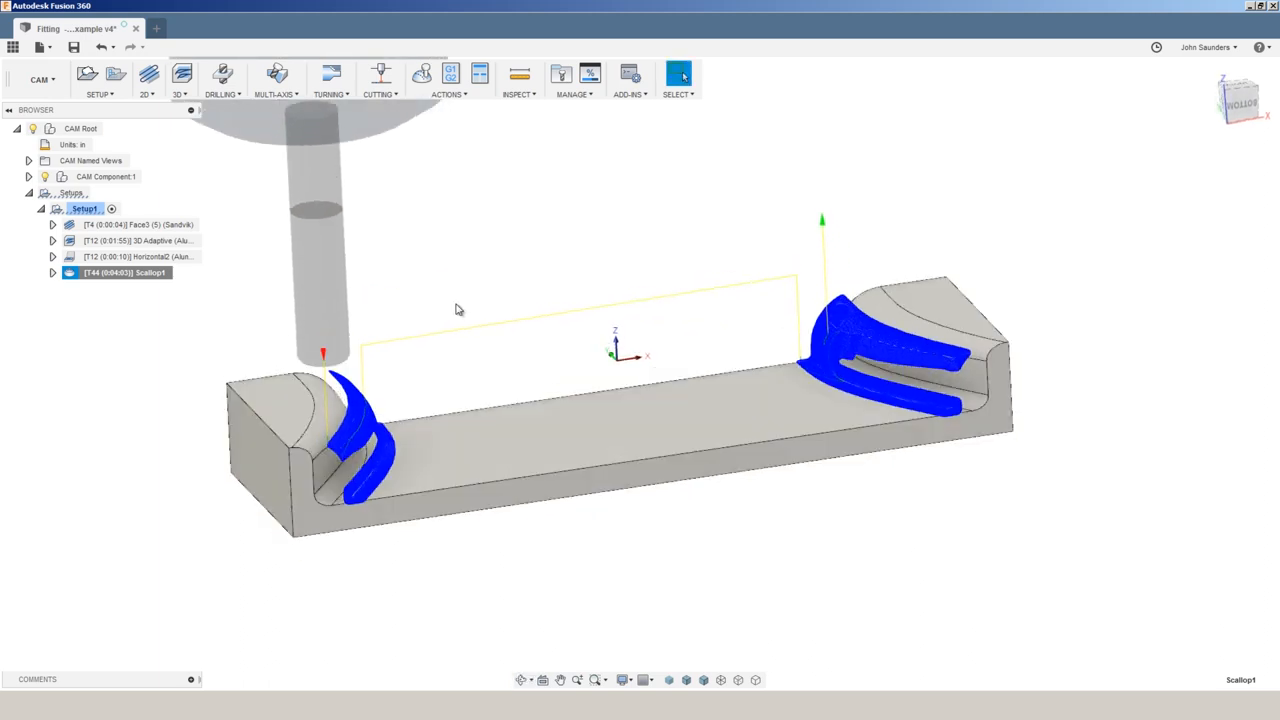
mouse_move(458, 300)
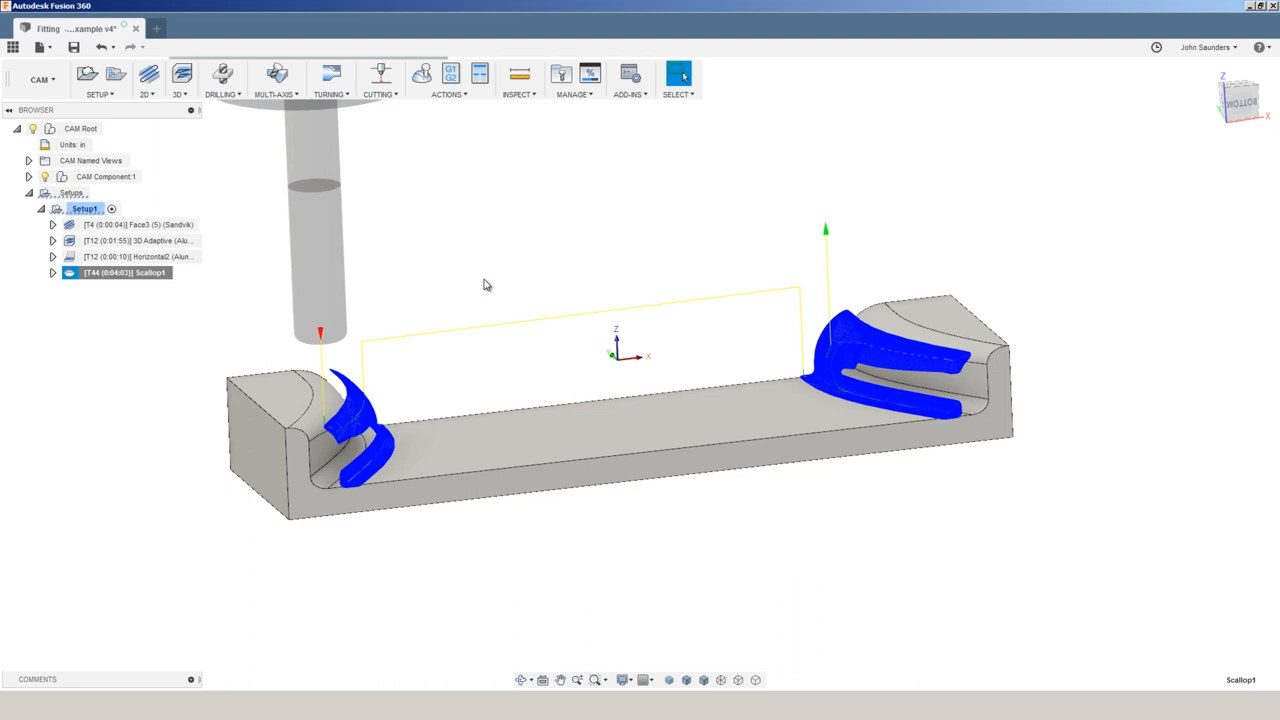
mouse_move(450, 276)
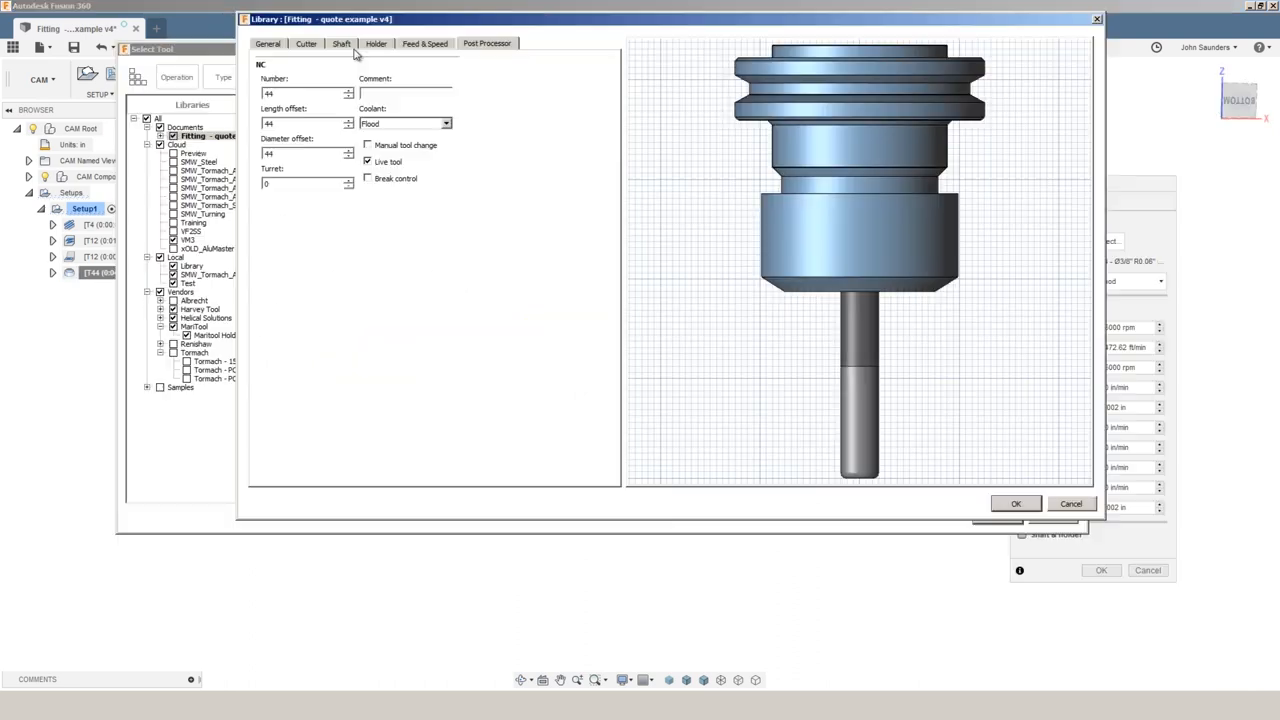
Check the bull-nose end mill's cutter geometry, then close the tool details and deselect the scallop operation.
click(306, 44)
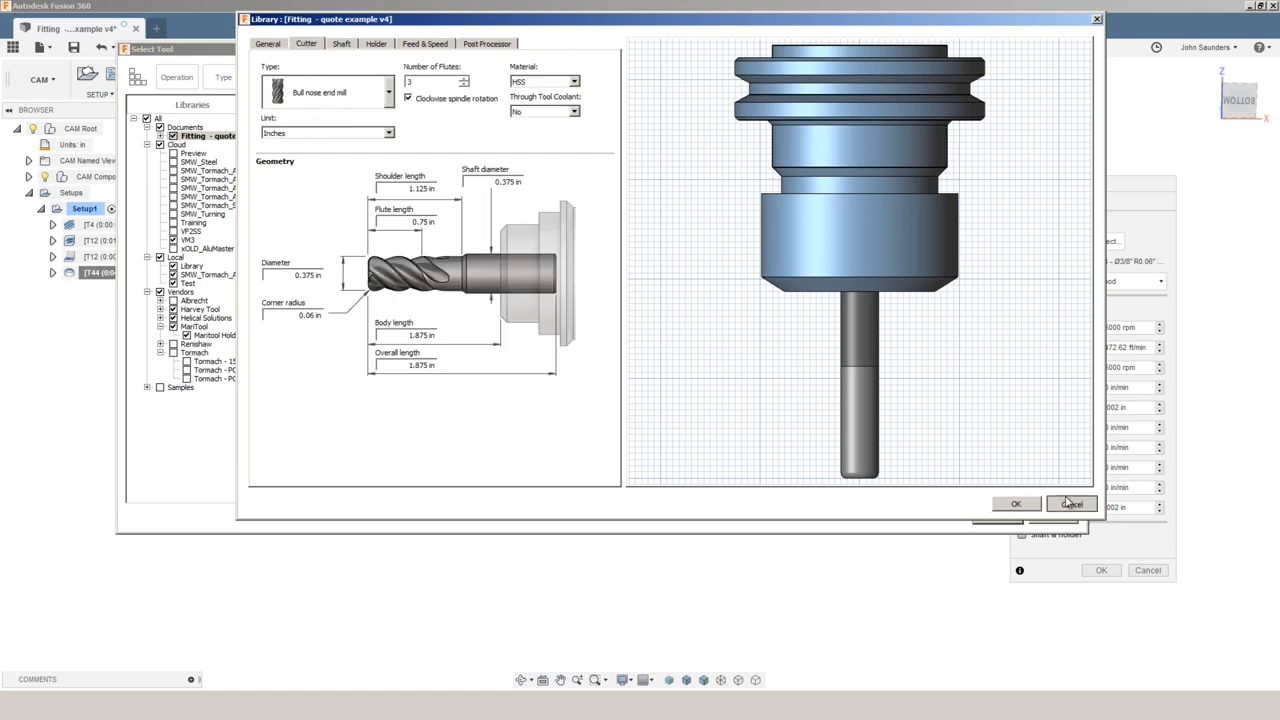
click(1072, 504)
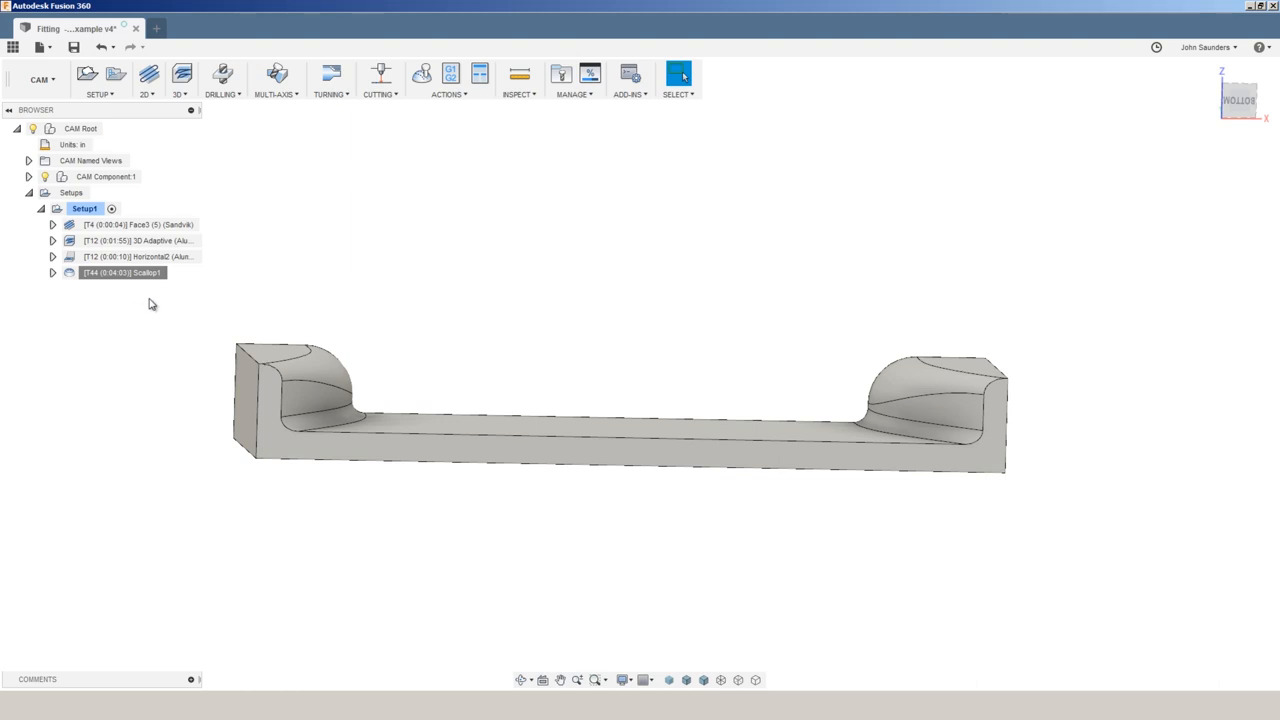
click(320, 364)
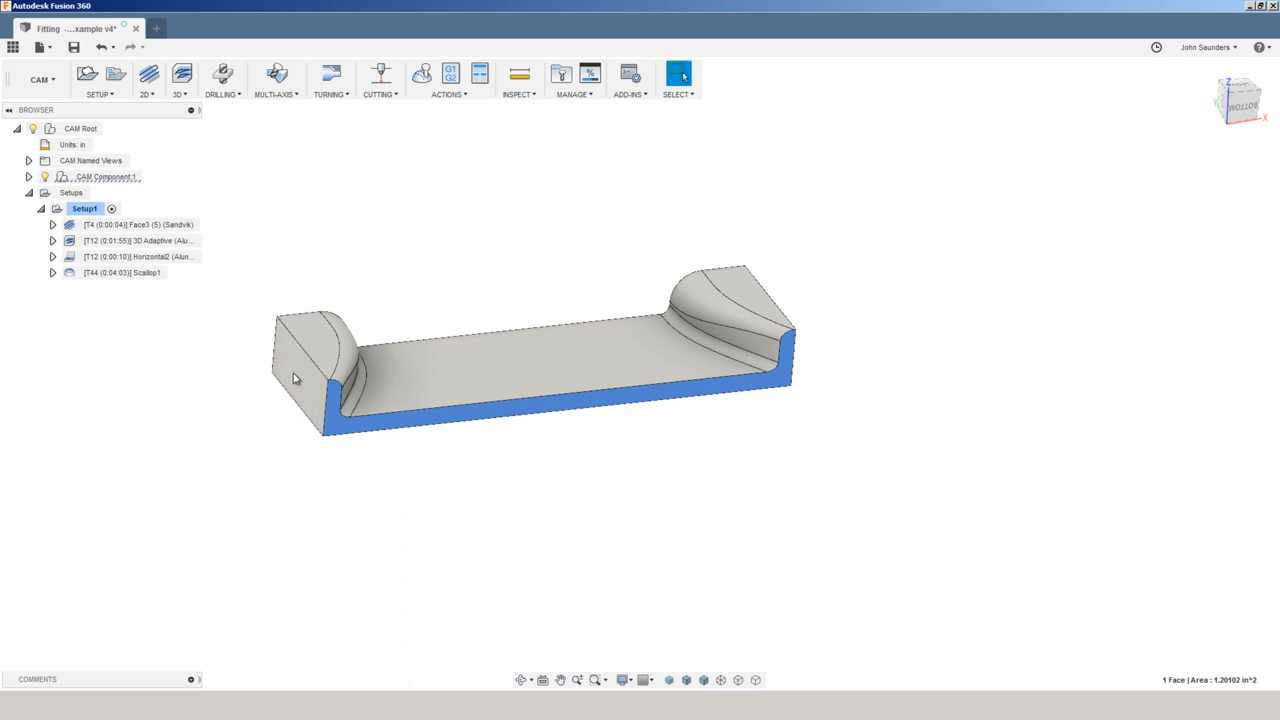
Review Setup1's machining time of 6:37 with three tool changes, then close the summary.
click(516, 464)
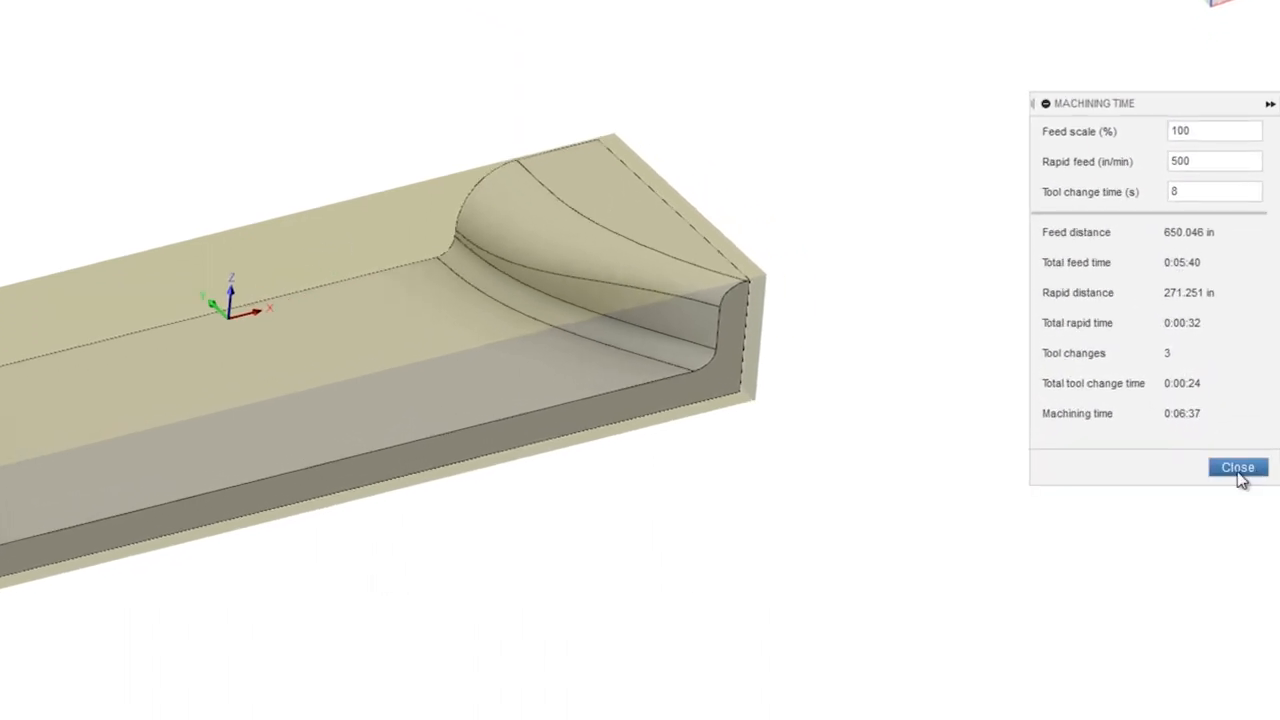
click(1238, 468)
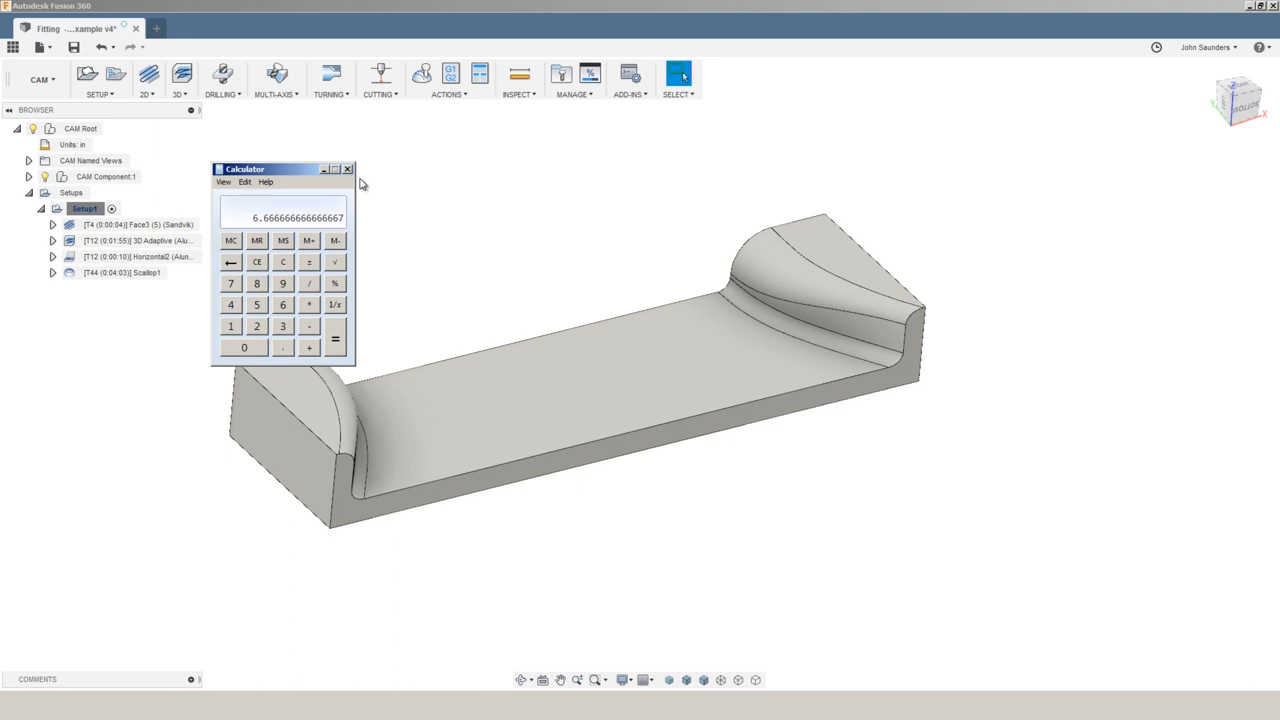
Start the machining price in D27 as =100/ and scroll down to the deck and CAM rows.
click(348, 168)
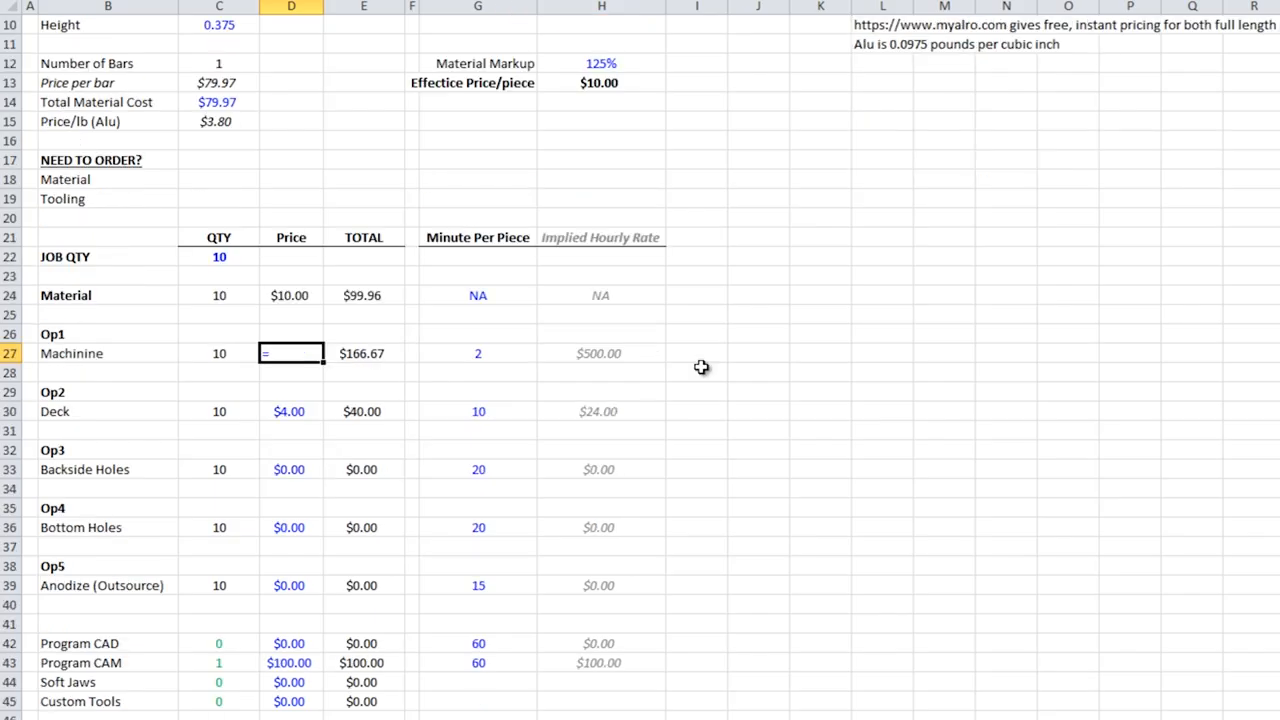
text(100)
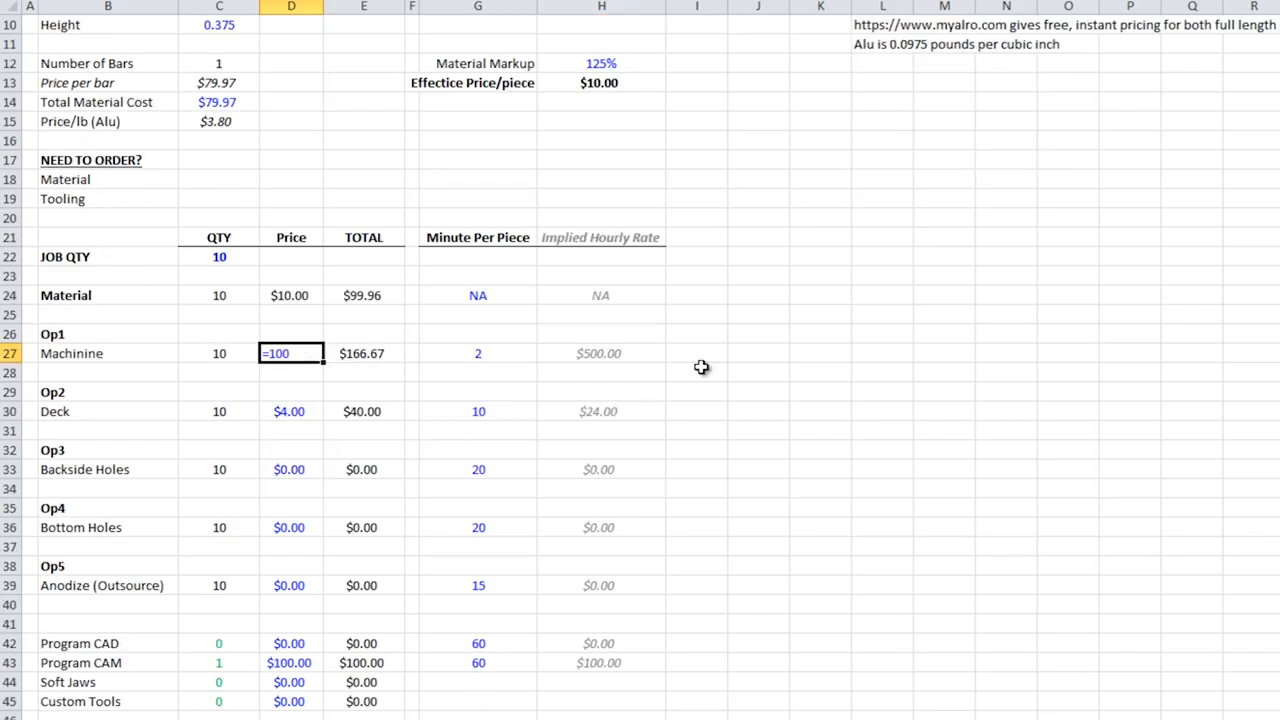
text(/)
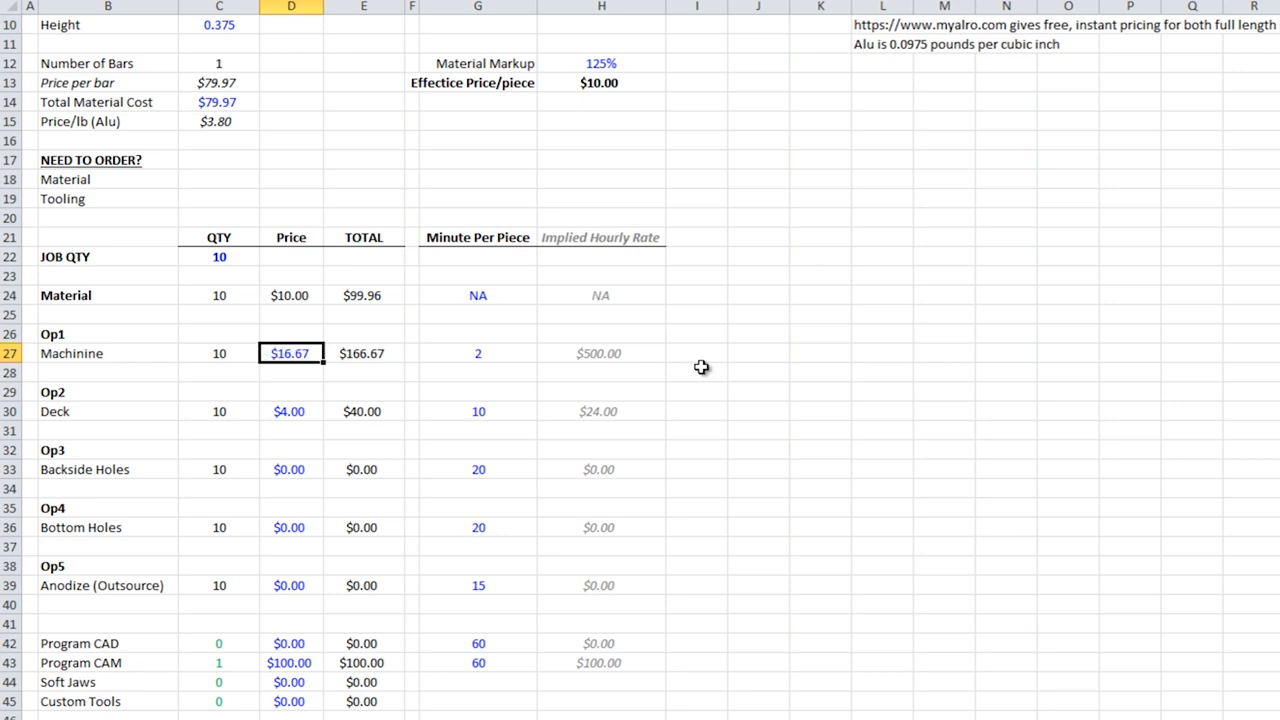
scroll(down, 3)
text(3)
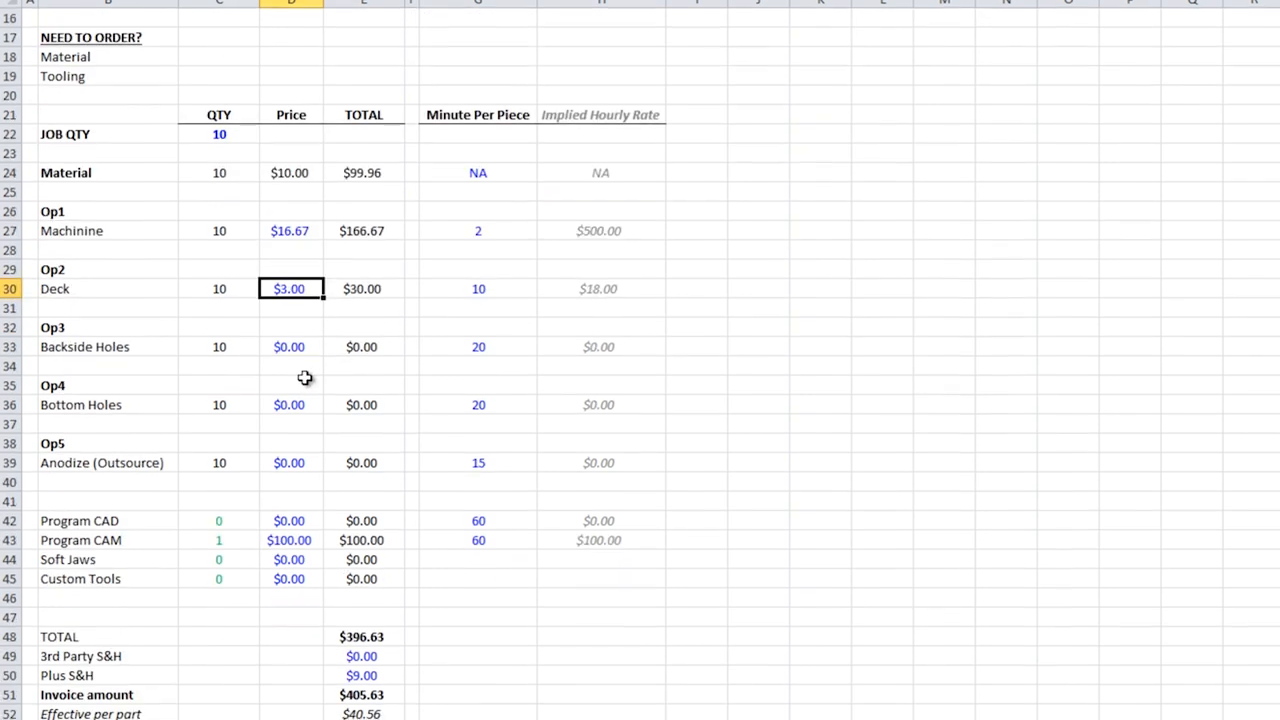
scroll(down, 3)
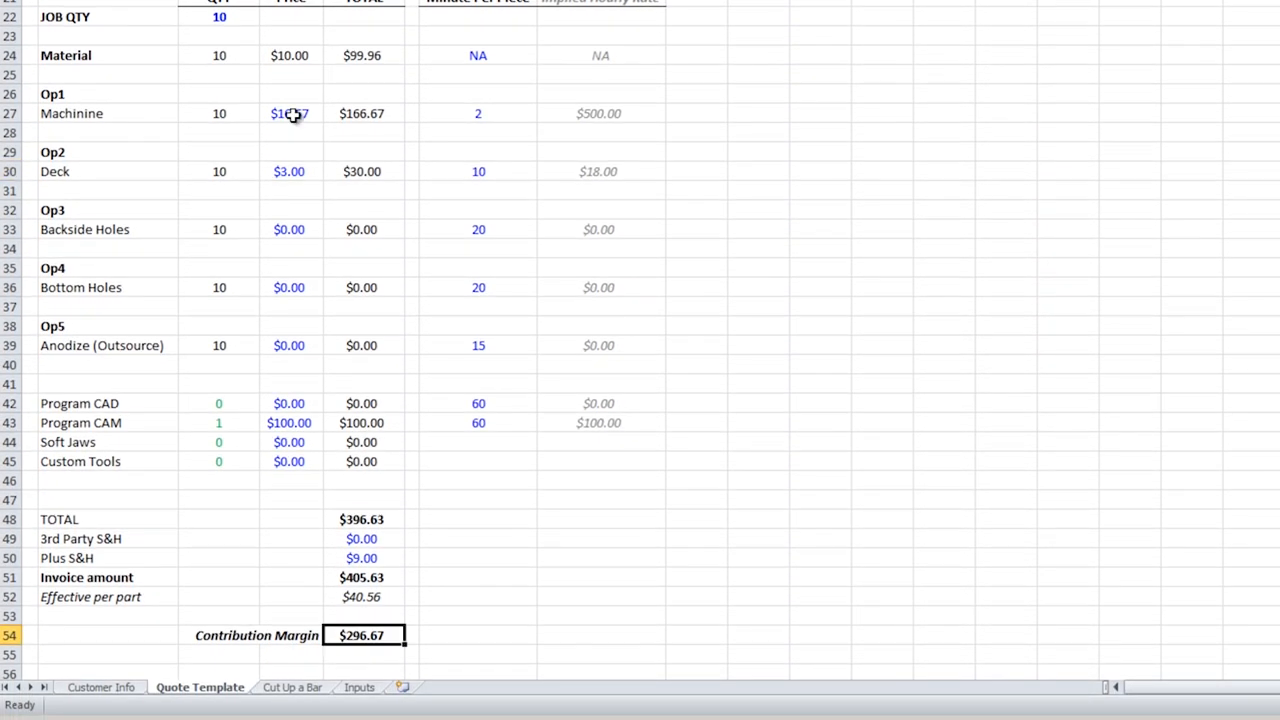
Overwrite the machining price in D27 with 20.00 and revisit the Program CAM price at $150.
click(288, 112)
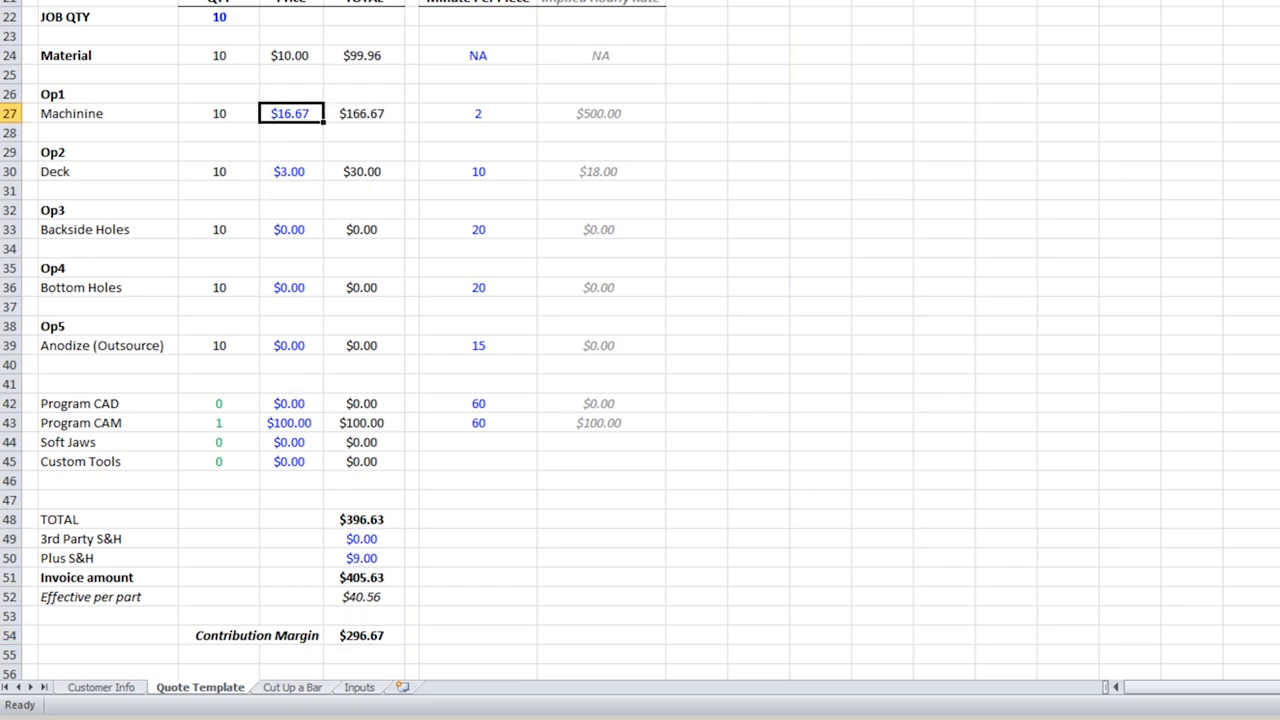
mouse_move(524, 196)
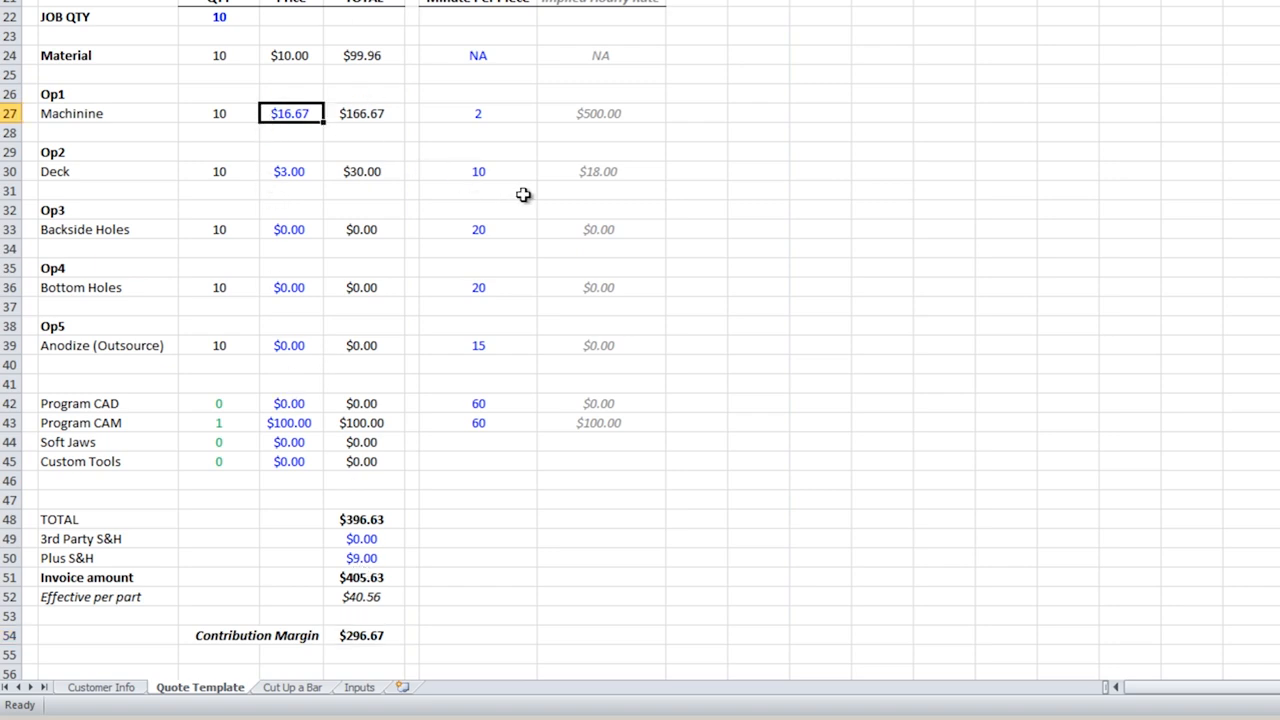
text(20.00)
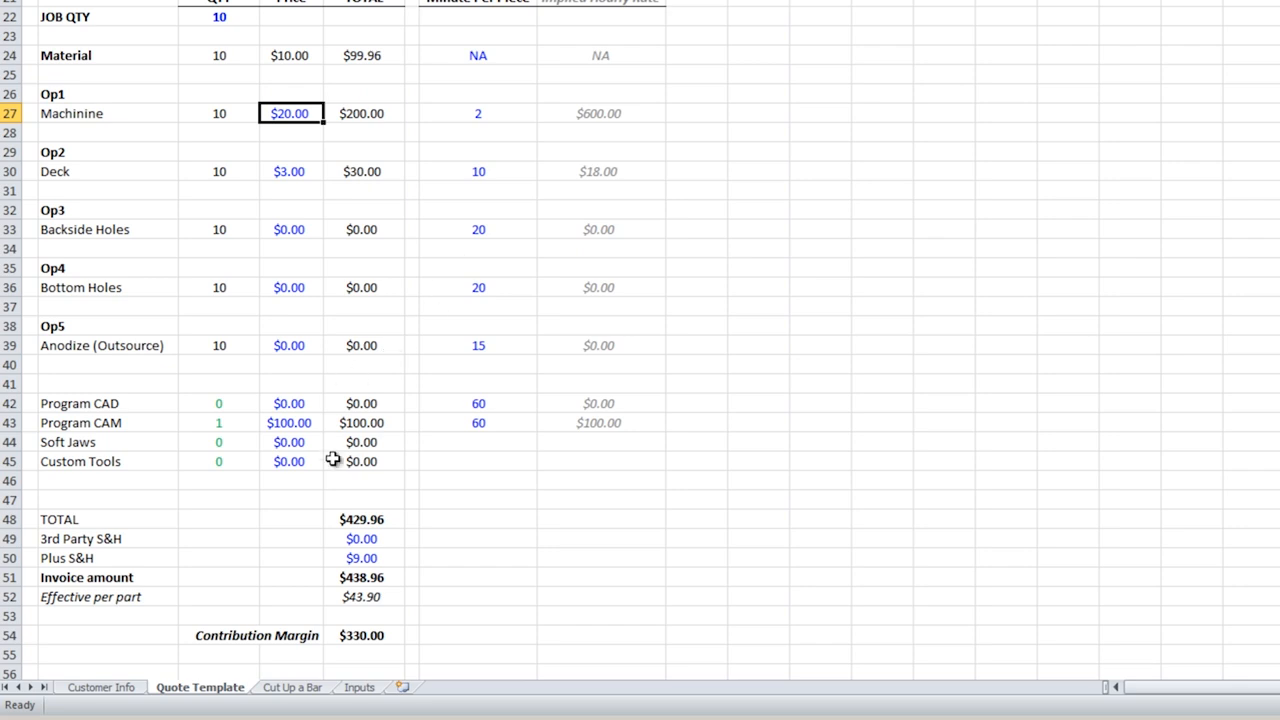
click(288, 442)
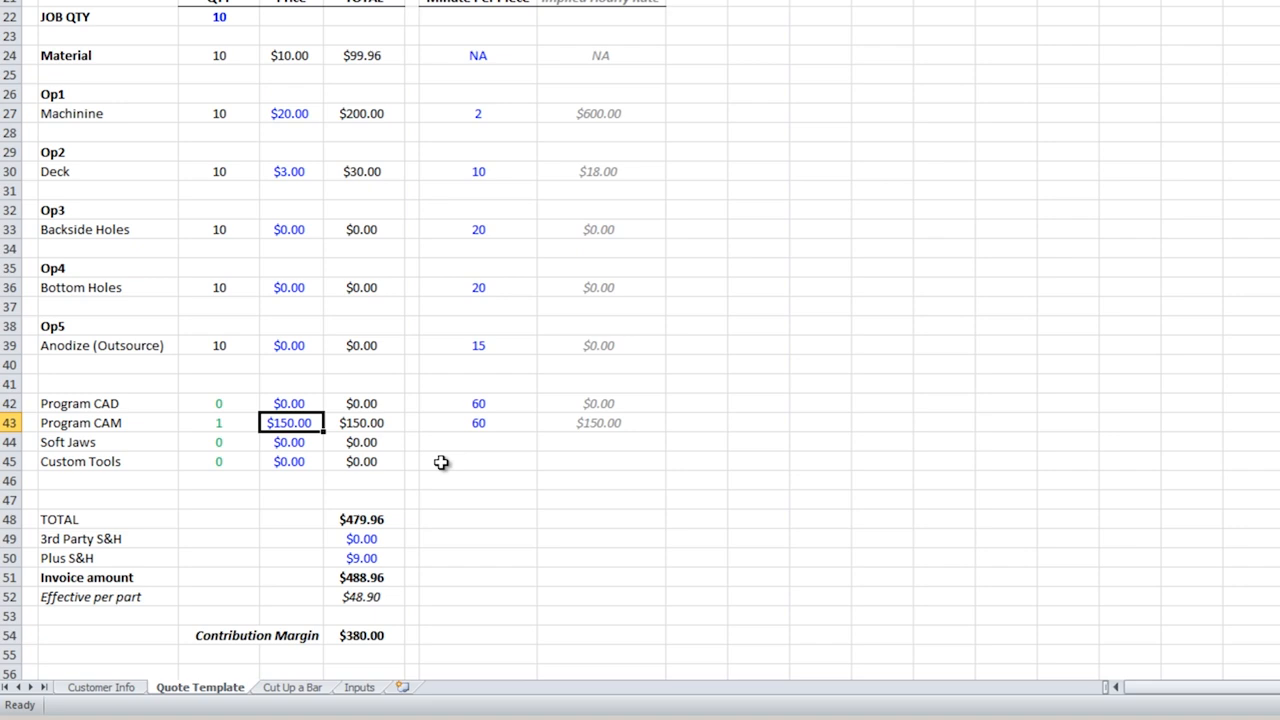
click(288, 442)
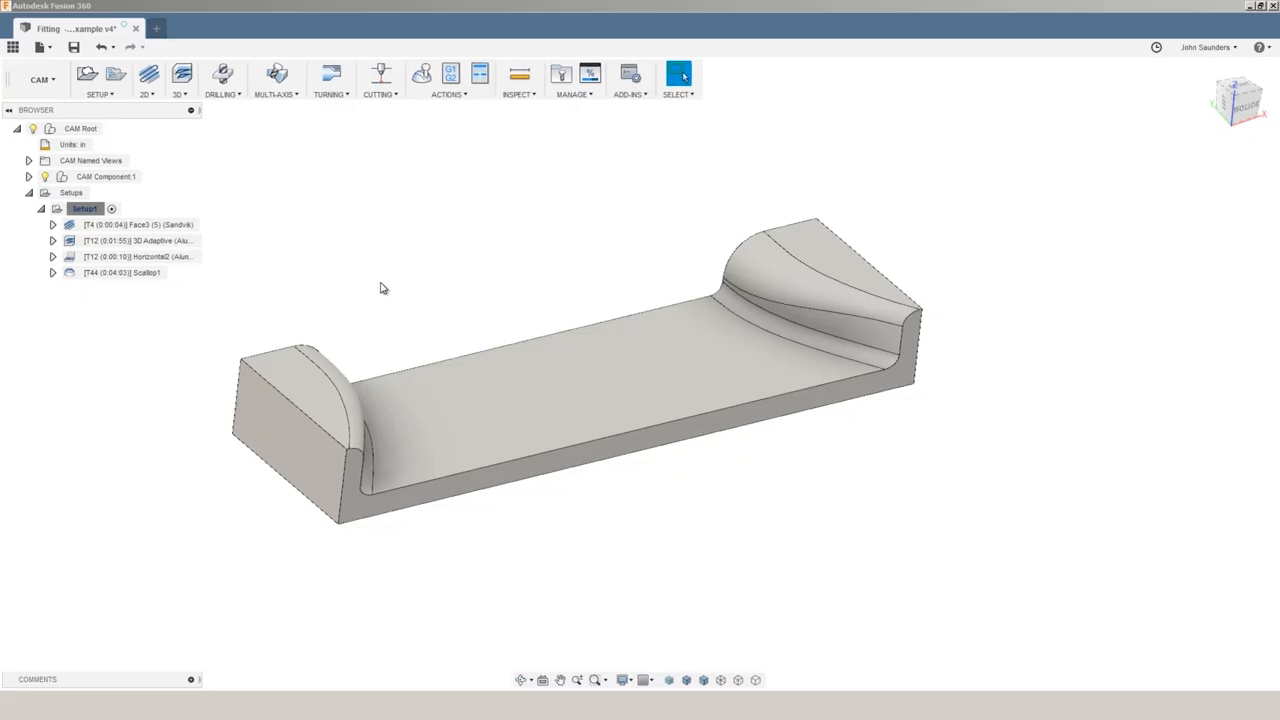
mouse_move(428, 292)
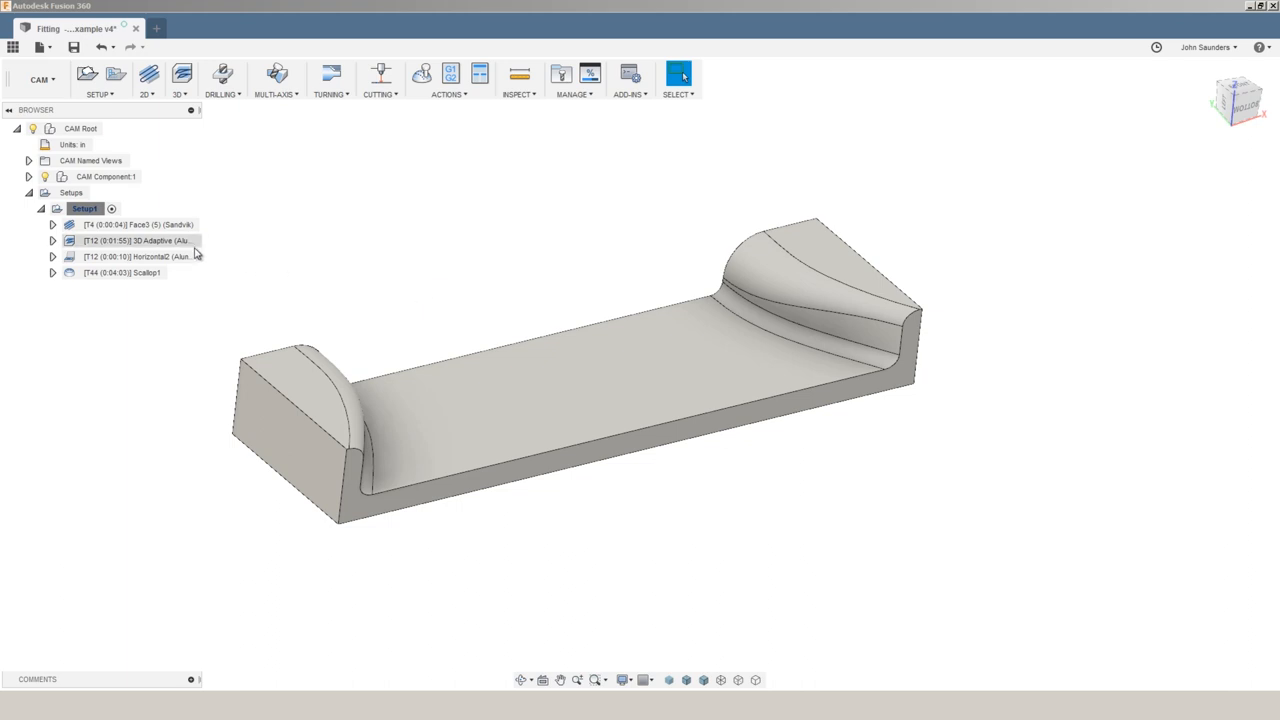
Preview the 3D Adaptive roughing toolpath, then return to the quote spreadsheet for job quantity 100.
click(136, 240)
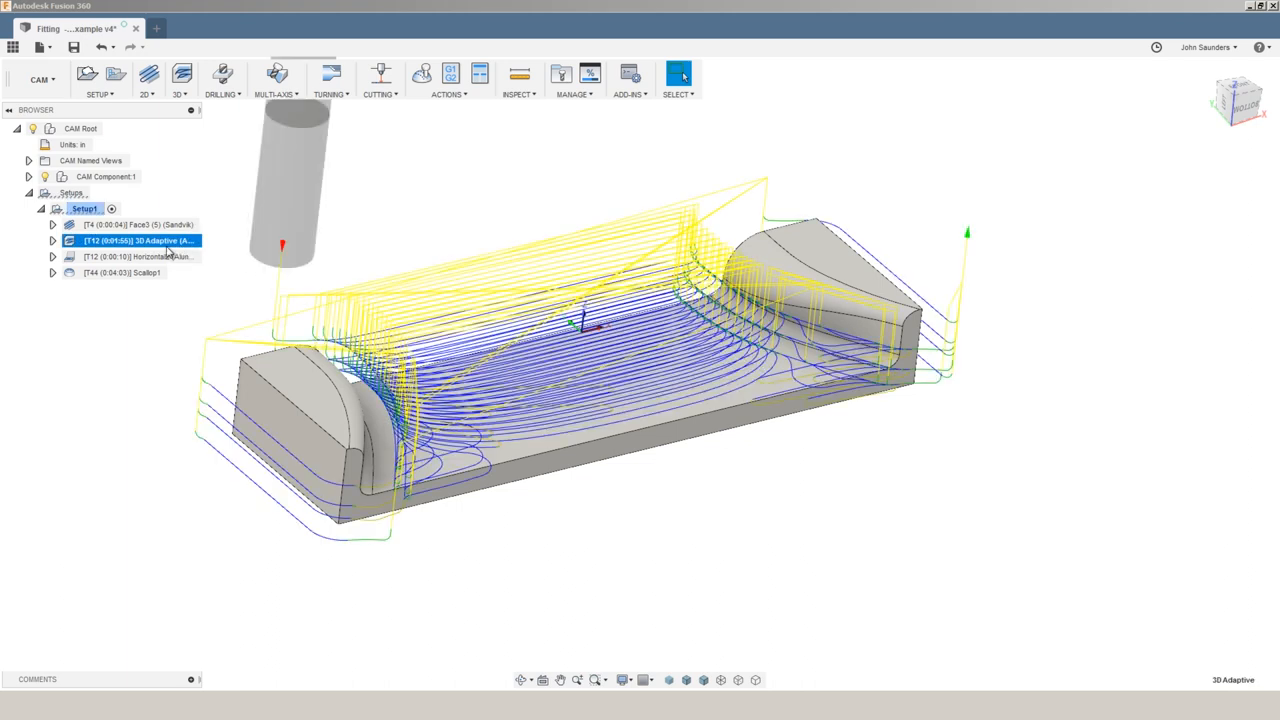
click(120, 272)
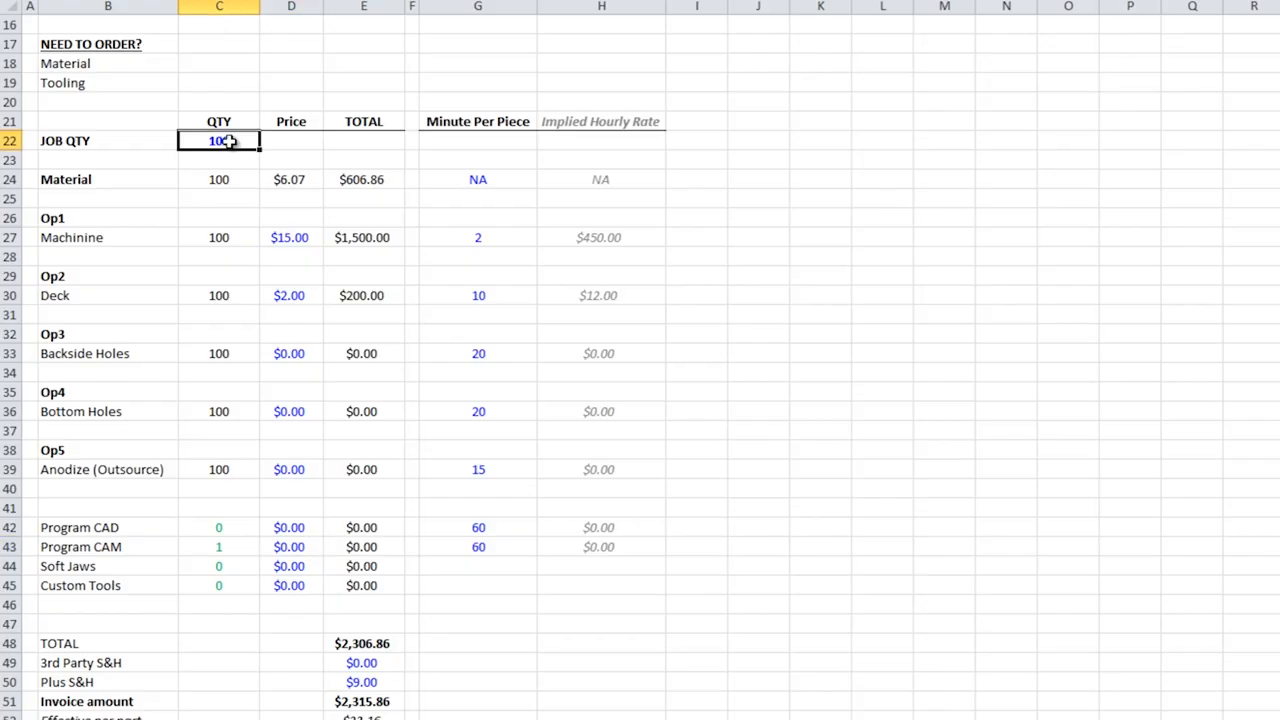
Review the qty-100 machining price, totals and $1,700 margin, then bring up Xometry's $17.84-each quote.
click(292, 180)
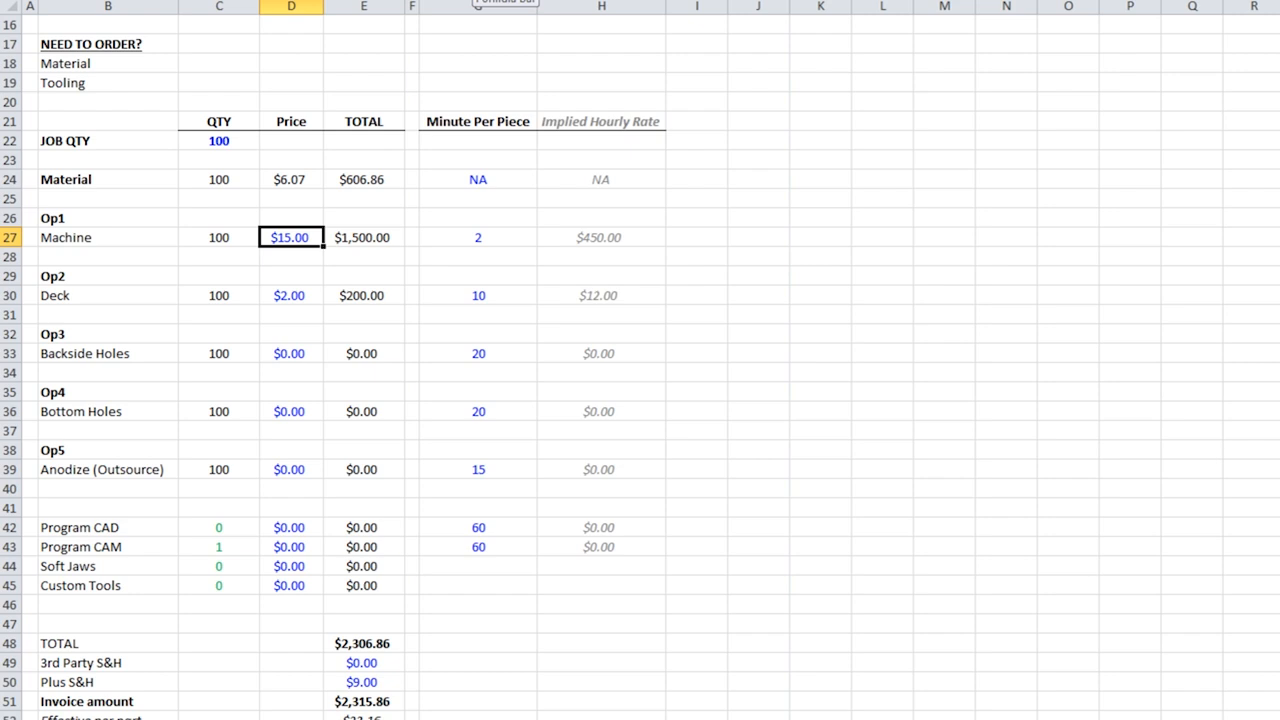
mouse_move(536, 236)
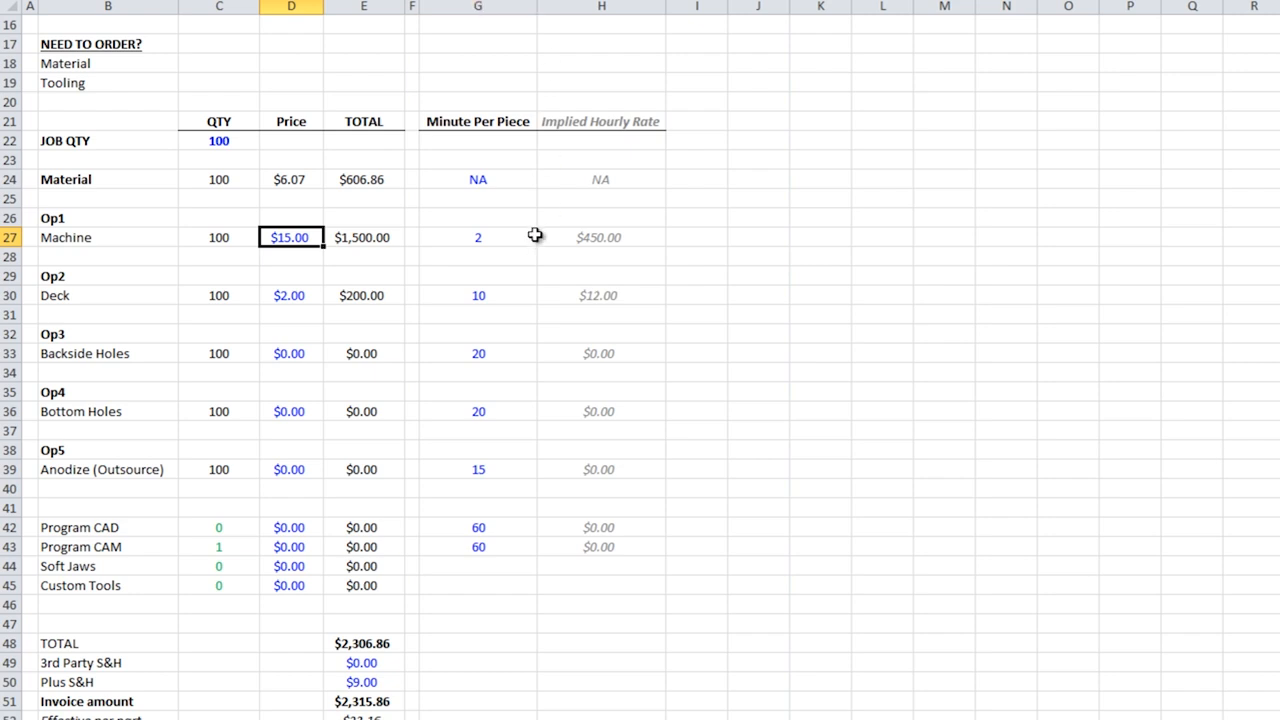
scroll(down, 3)
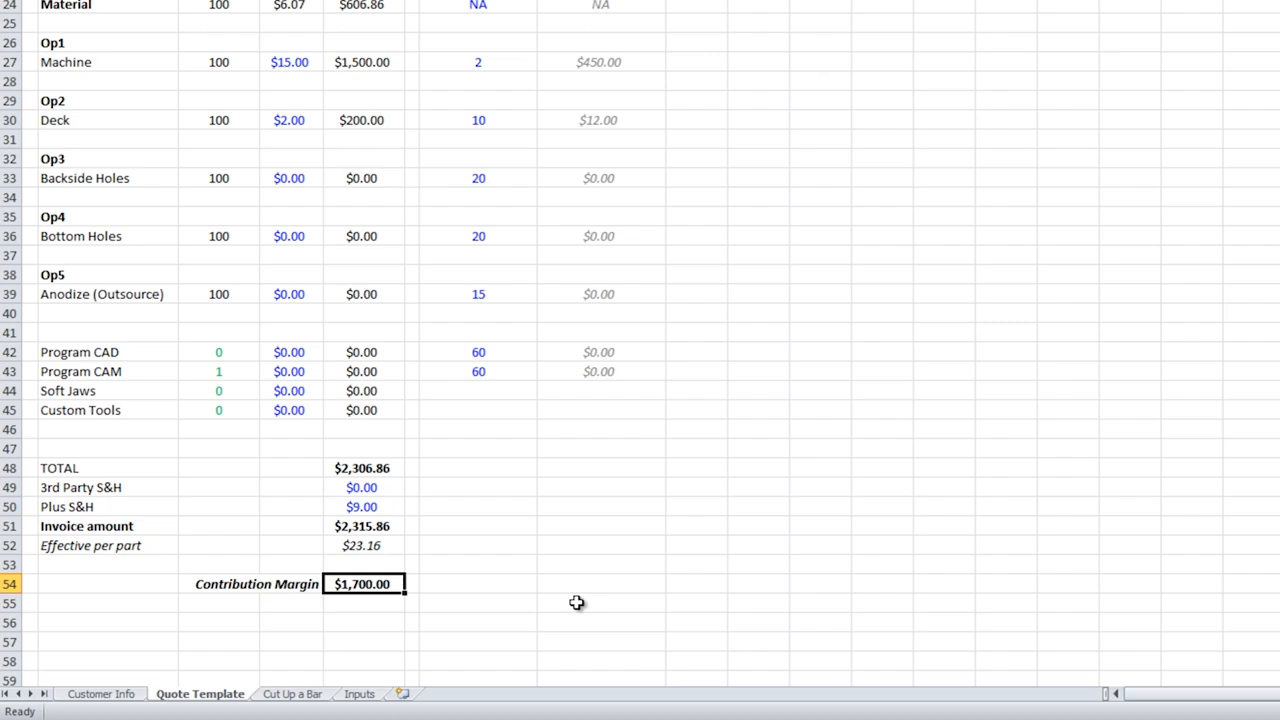
click(362, 544)
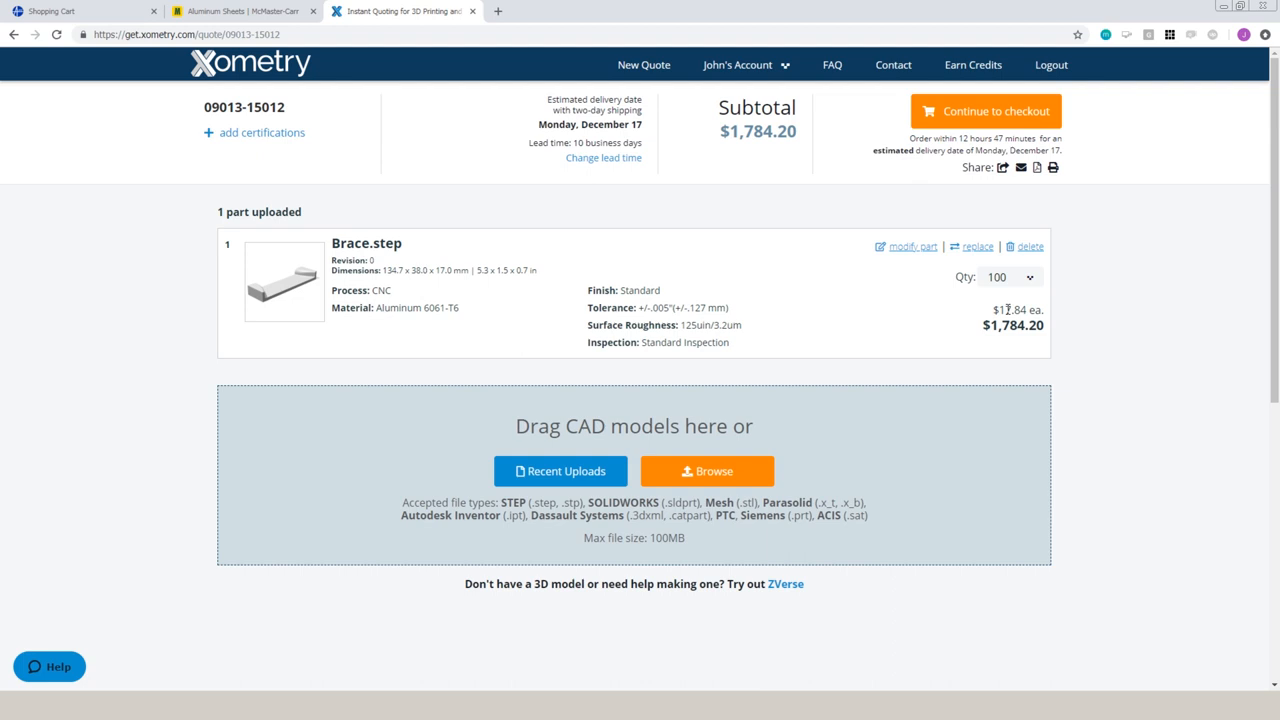
mouse_move(1100, 344)
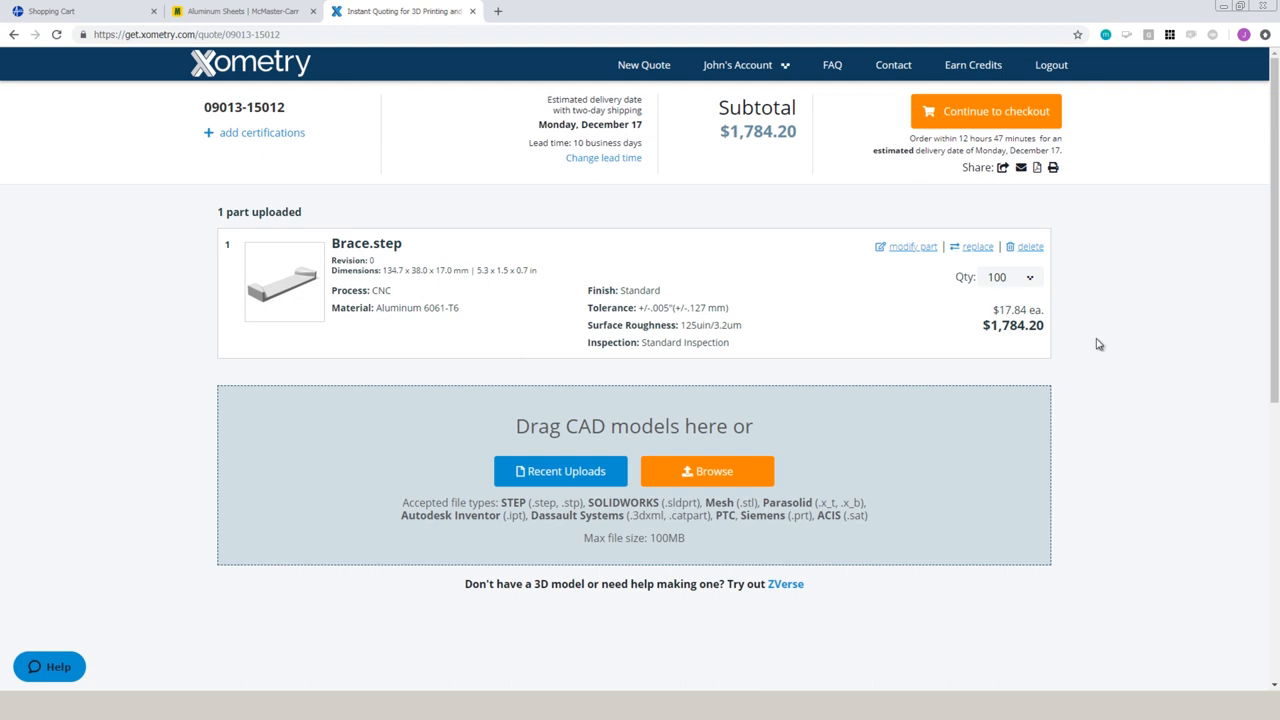